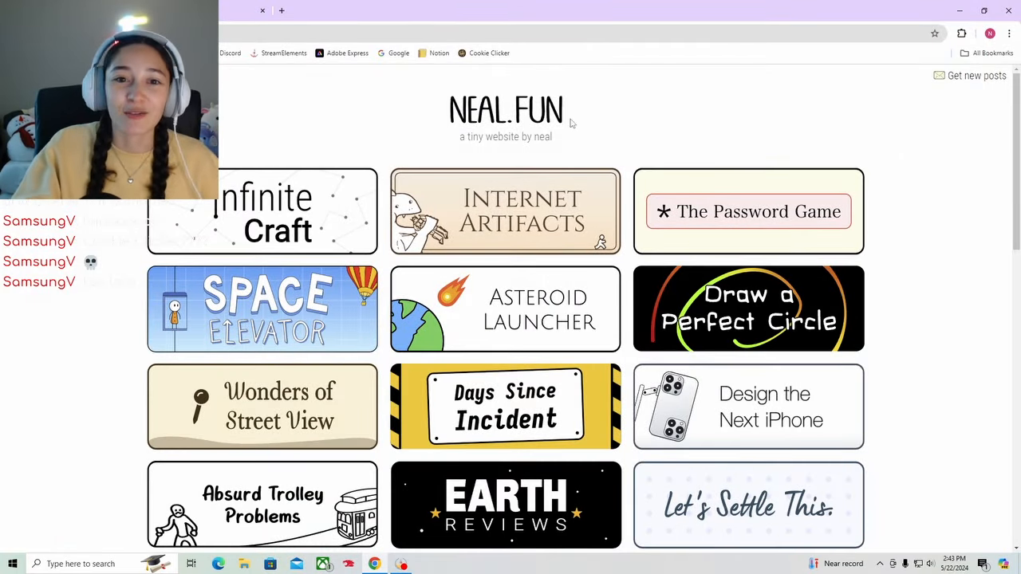
Try Infinite Craft from the homepage, moving the Steam element on its canvas.
scroll("down", 3)
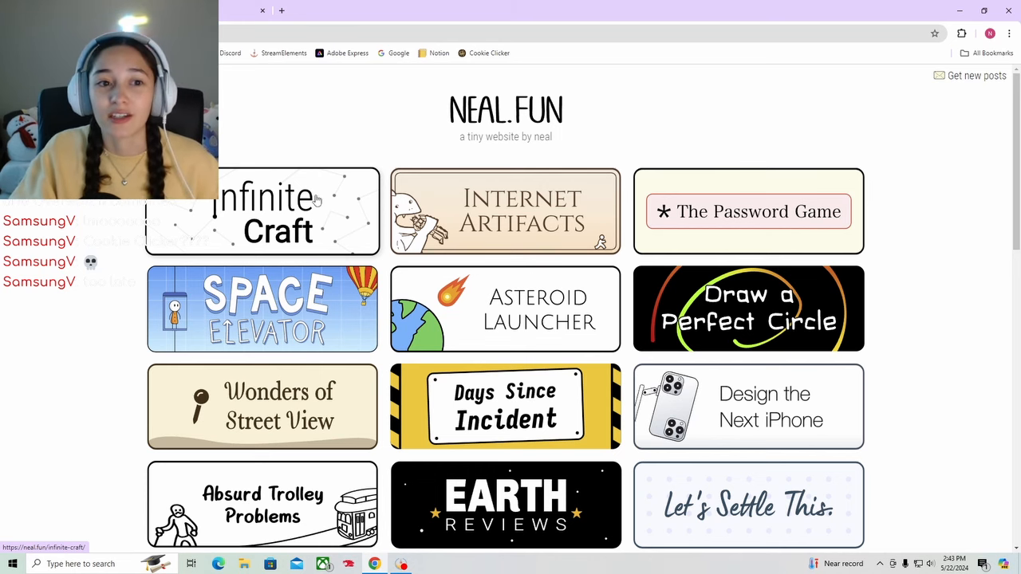
left_click(262, 211)
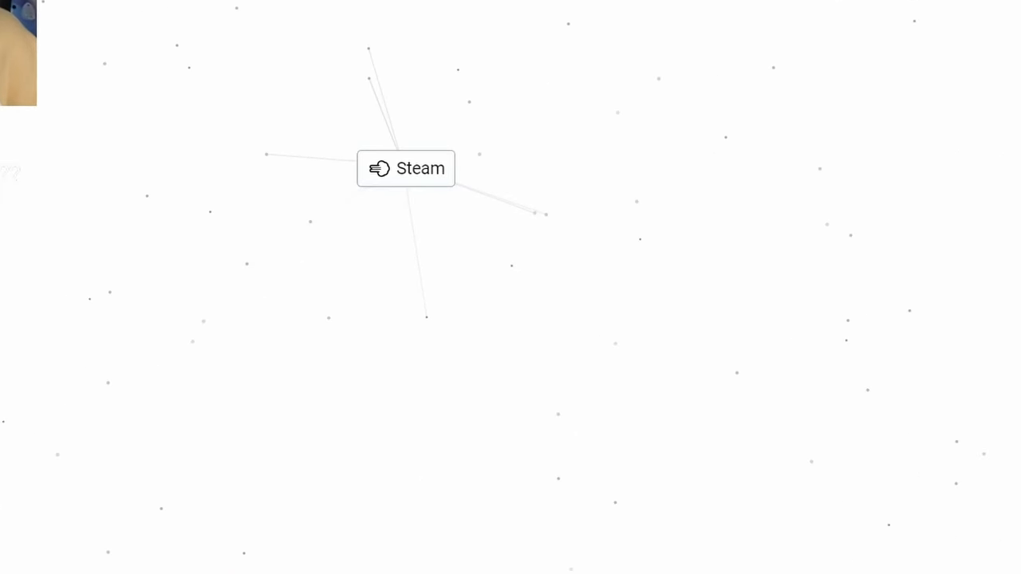
left_click_drag(405, 169, 501, 285)
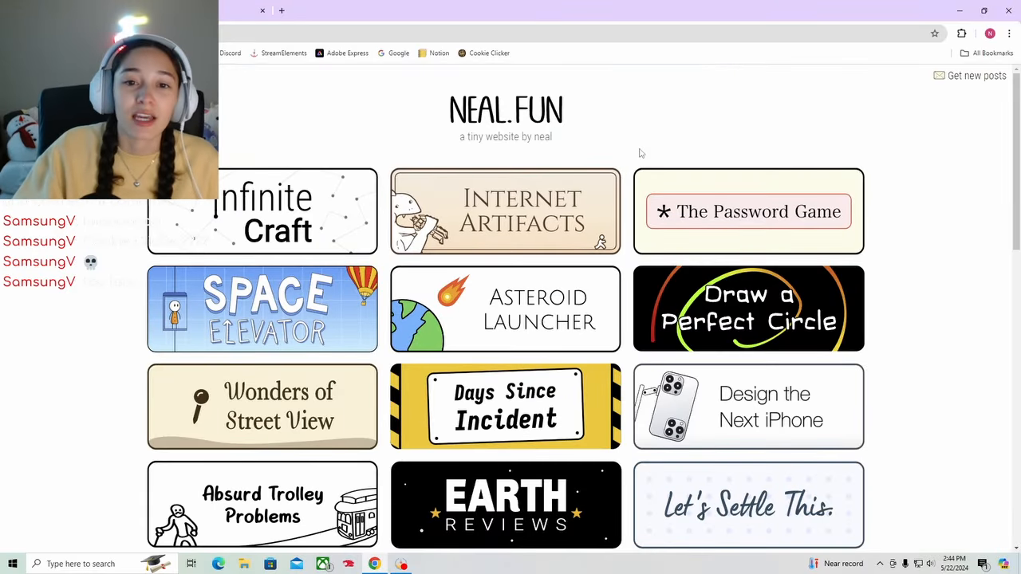
mouse_move(953, 409)
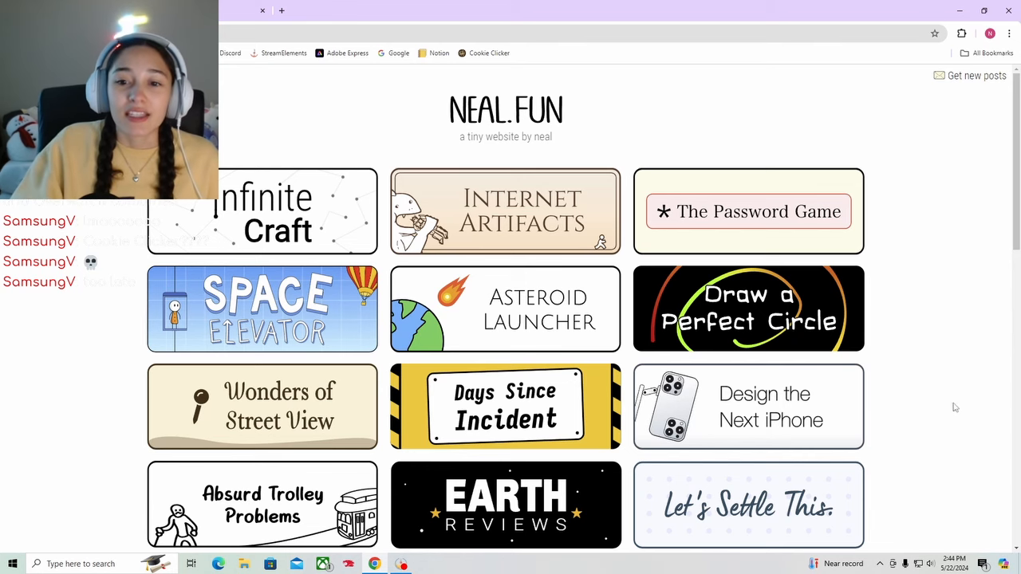
mouse_move(773, 362)
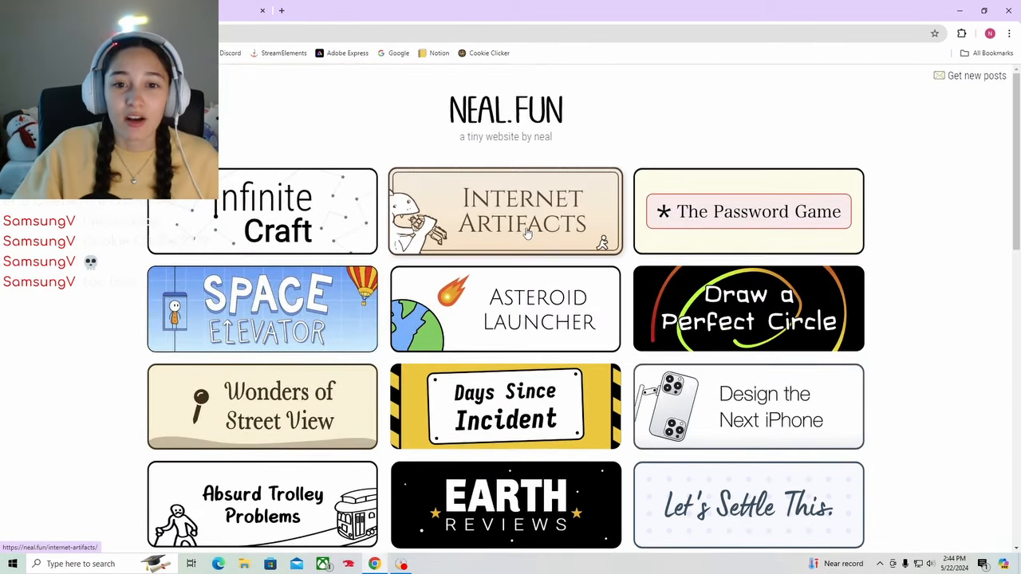
Tour the Internet Artifacts museum through a couple of artifacts and return to the homepage.
left_click(505, 210)
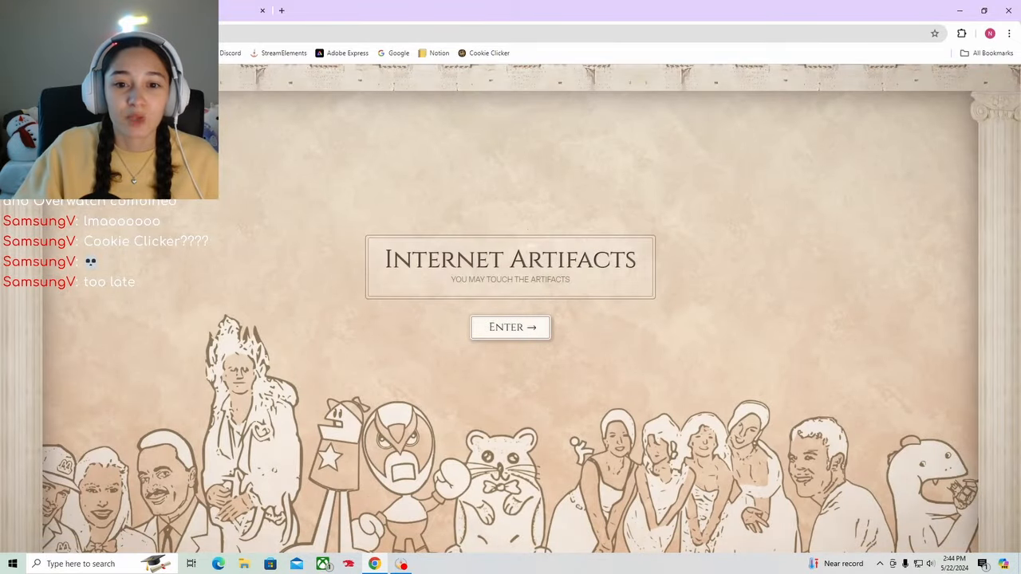
left_click(511, 327)
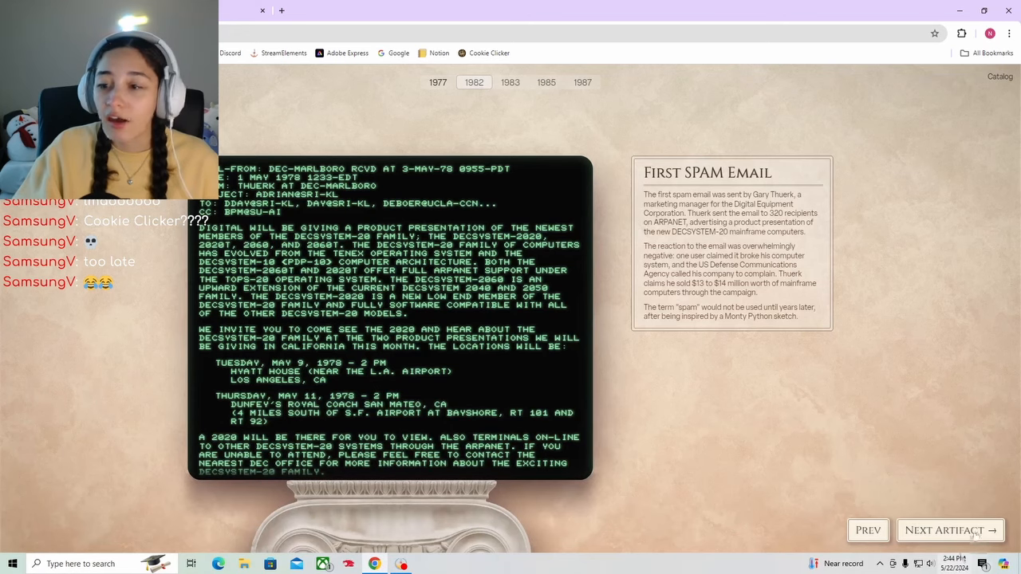
left_click(949, 529)
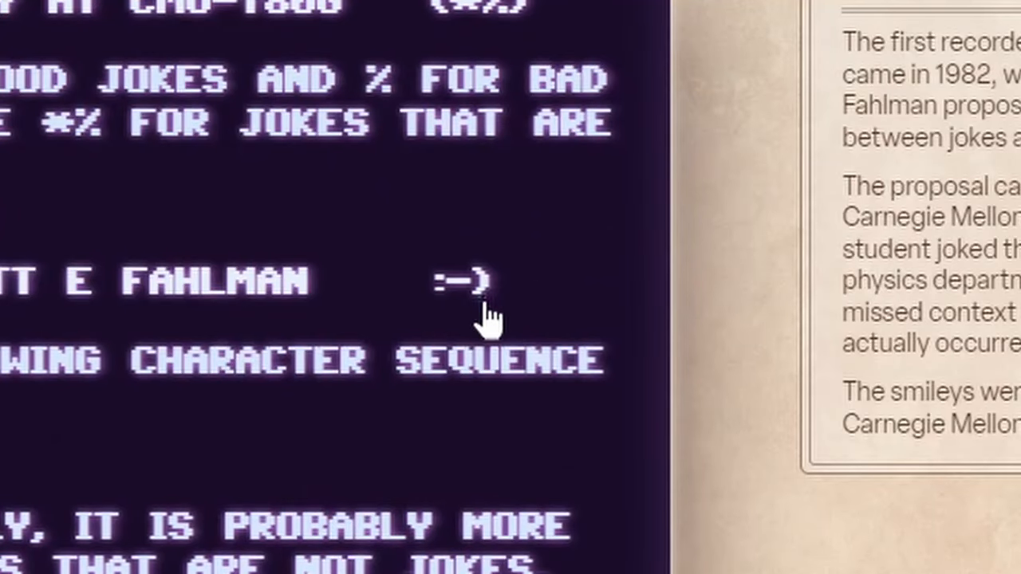
left_click(949, 530)
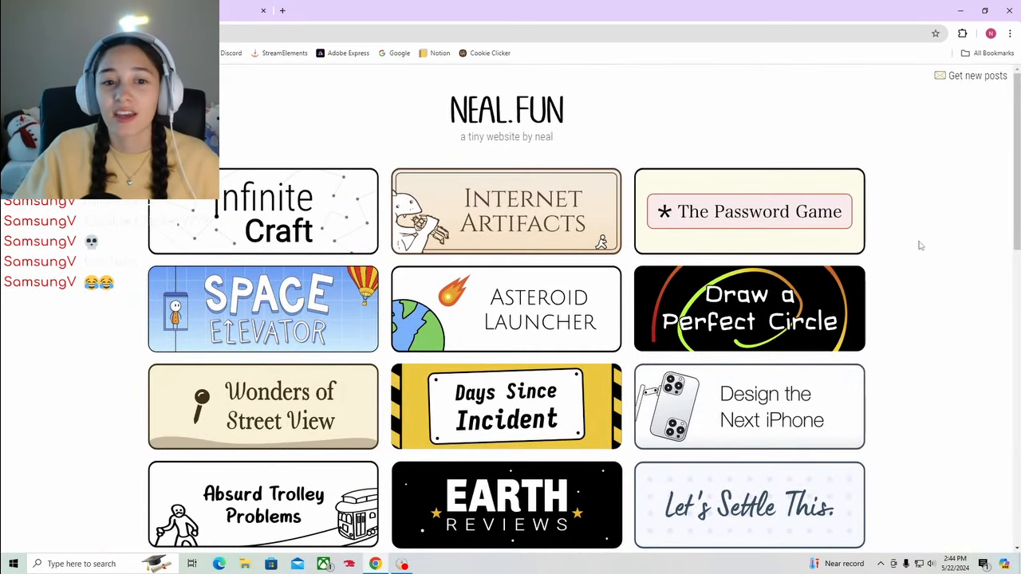
mouse_move(756, 247)
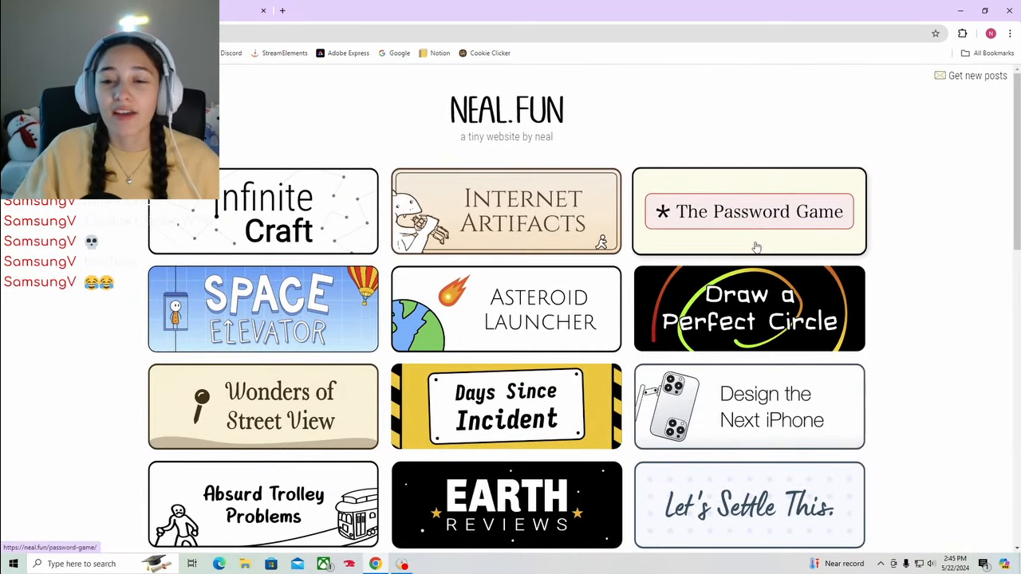
Start The Password Game with the password Hellokitty532! passing the early rules.
left_click(748, 211)
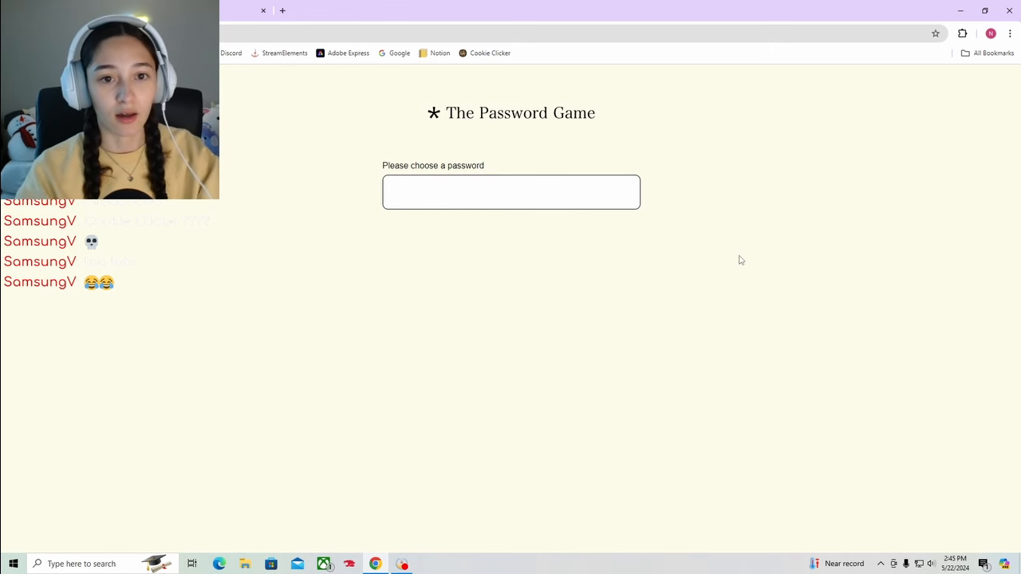
type("H")
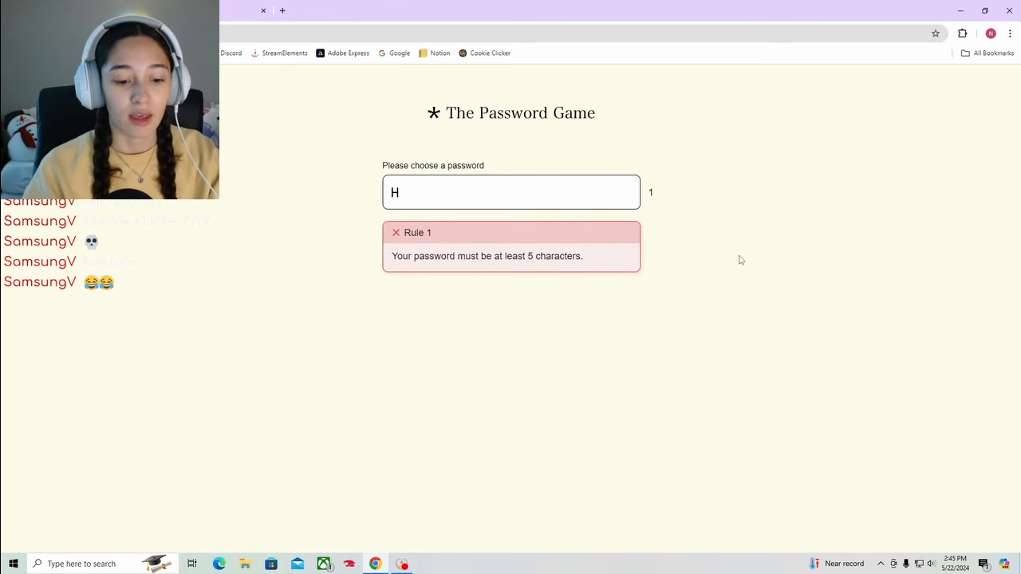
type("ello")
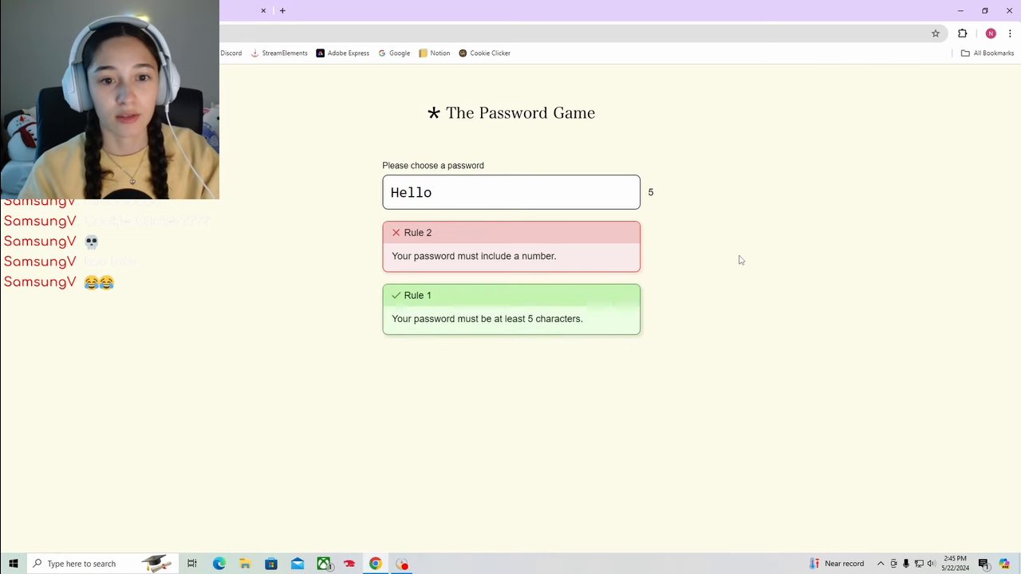
type("kitty532")
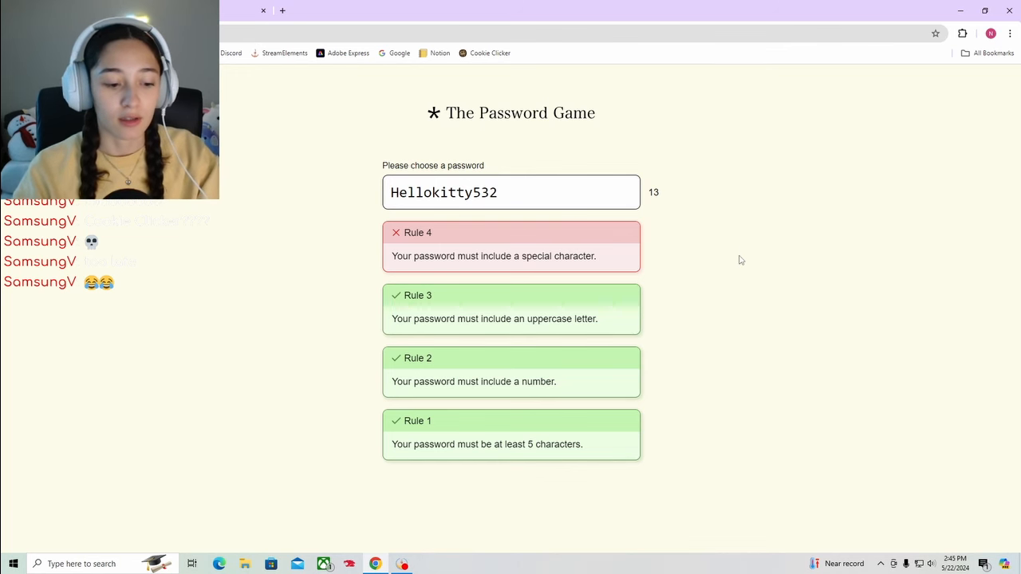
type("!")
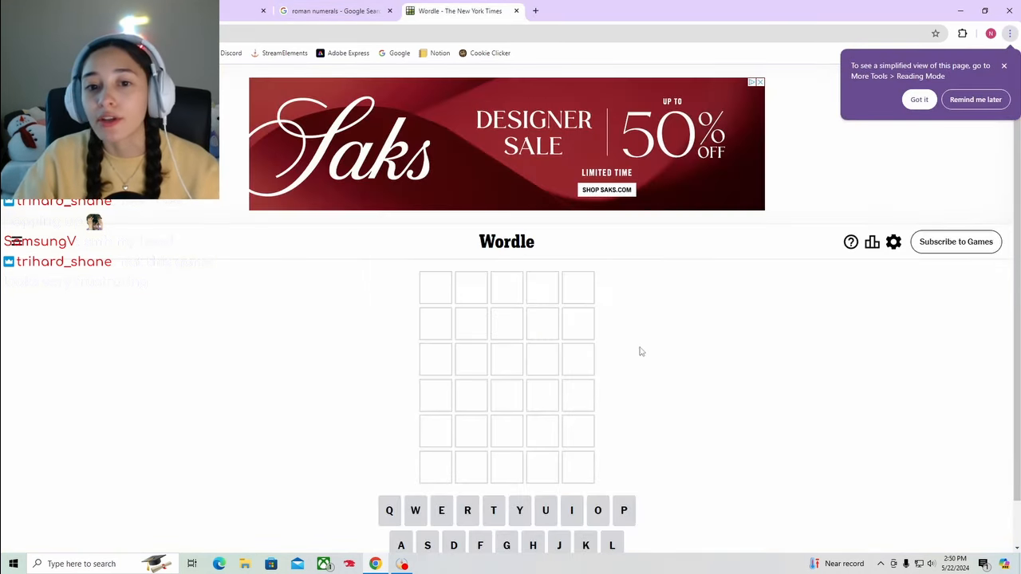
Scroll down the Wordle page to its guessing grid and keyboard.
scroll("down", 3)
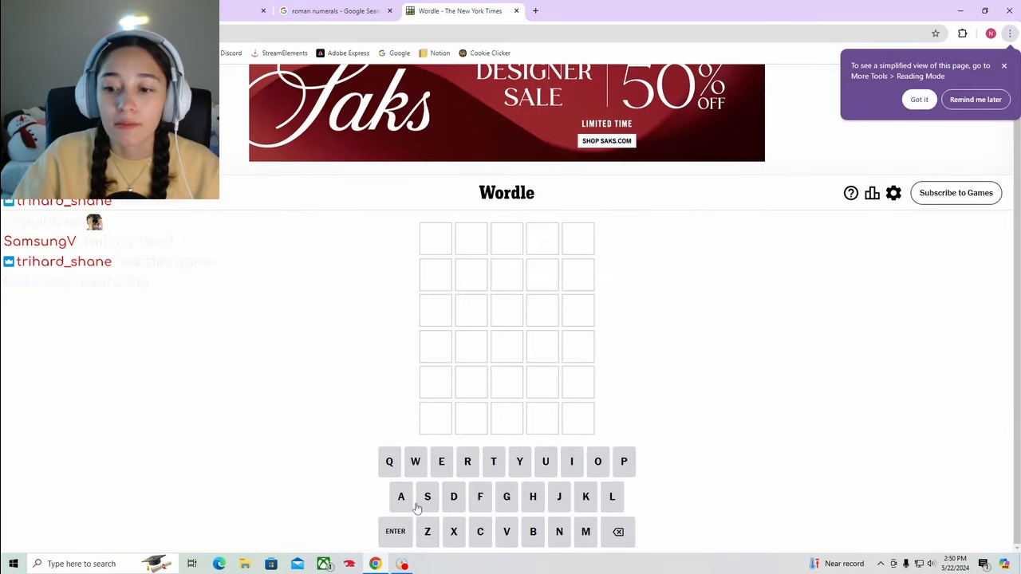
mouse_move(427, 496)
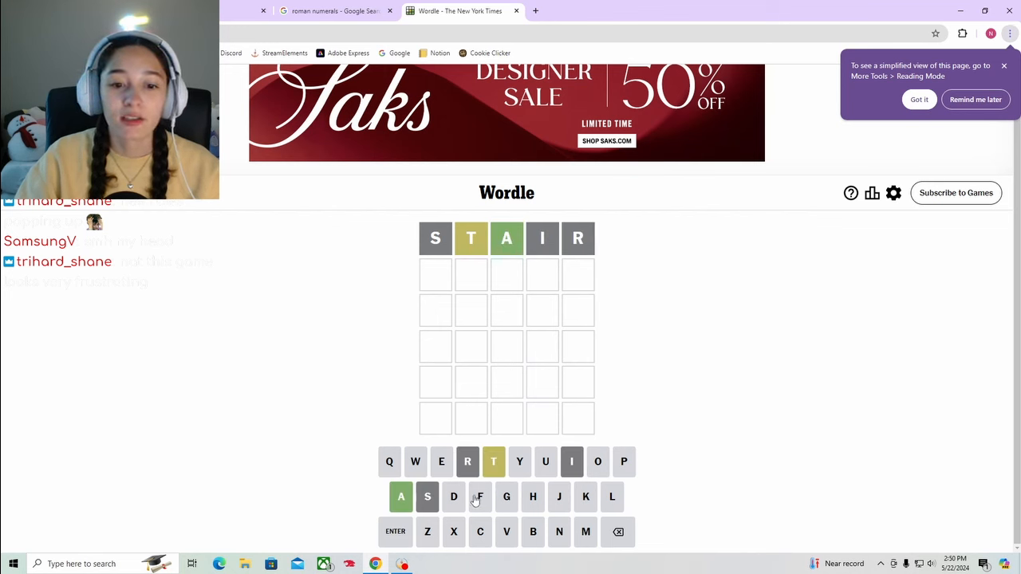
mouse_move(510, 458)
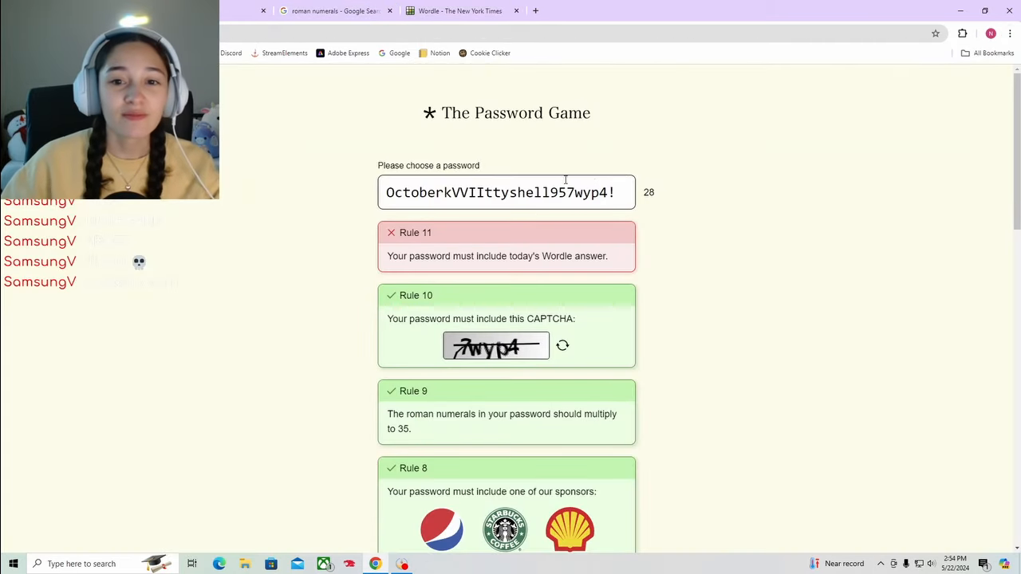
type("exa")
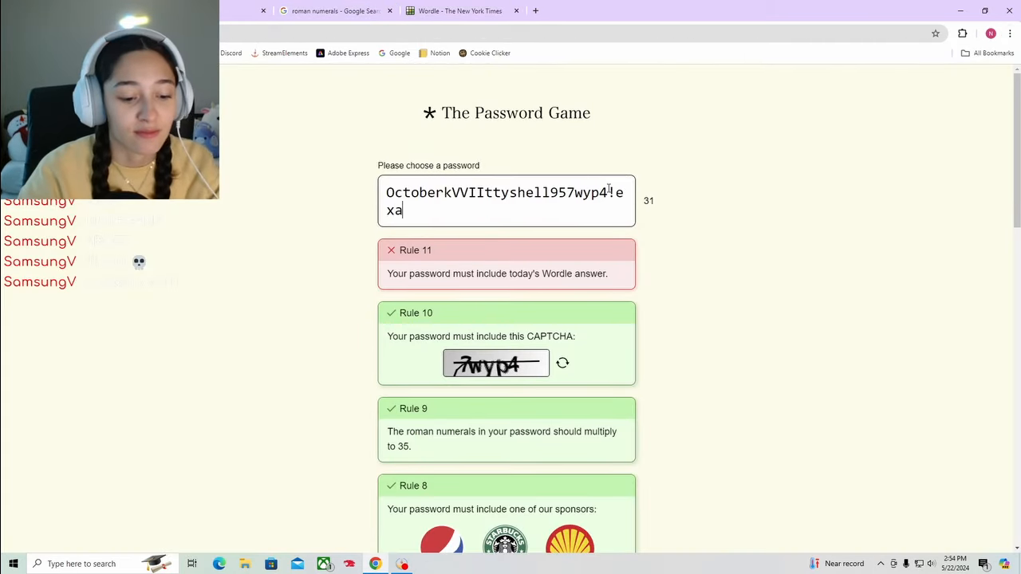
type("lt")
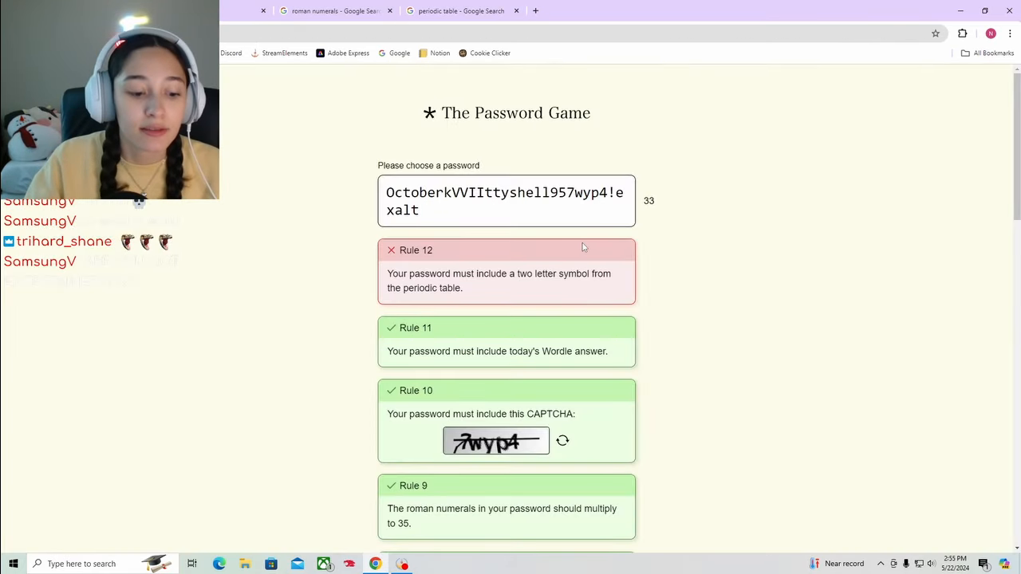
type("Fe")
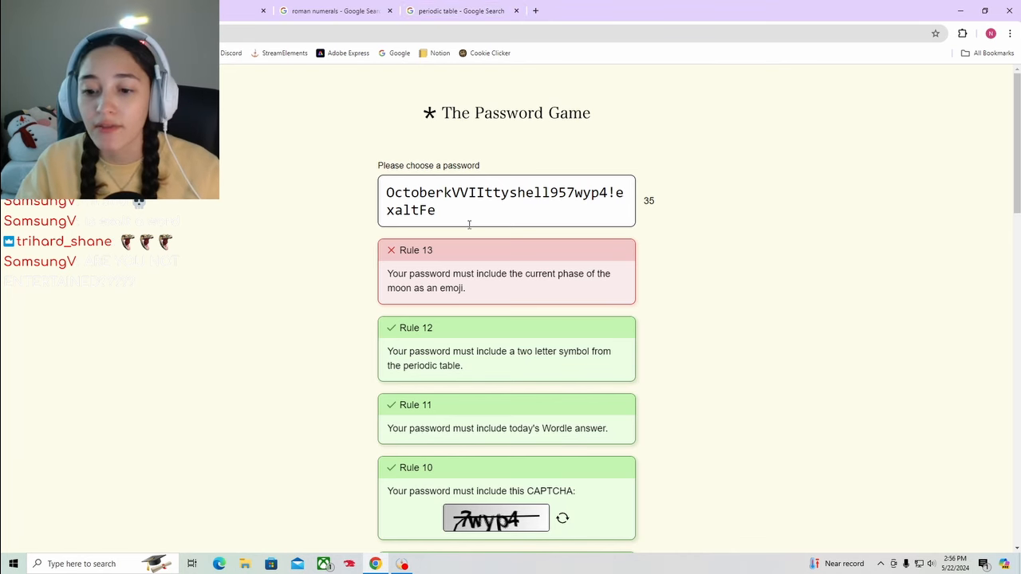
right_click(469, 223)
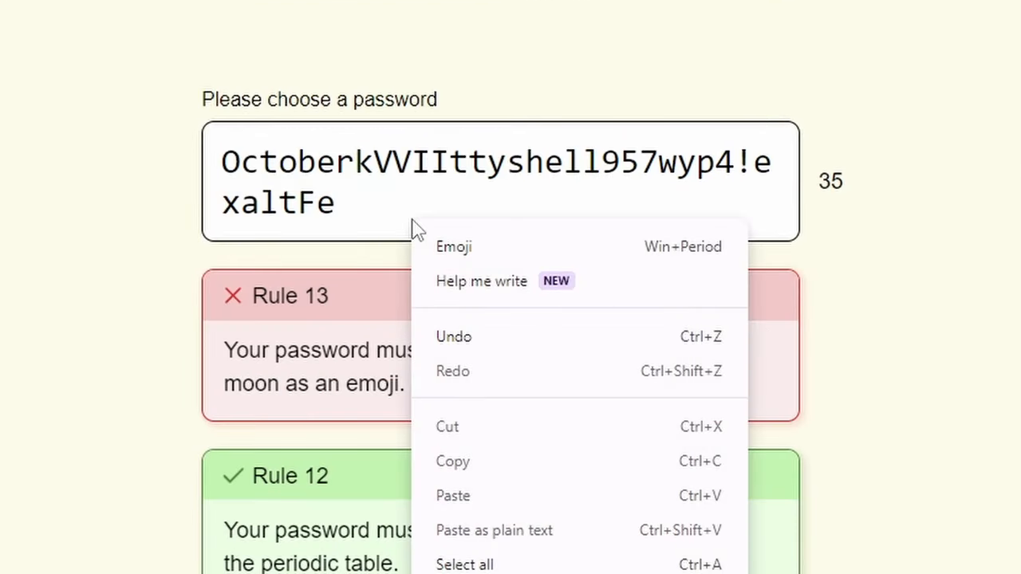
mouse_move(510, 246)
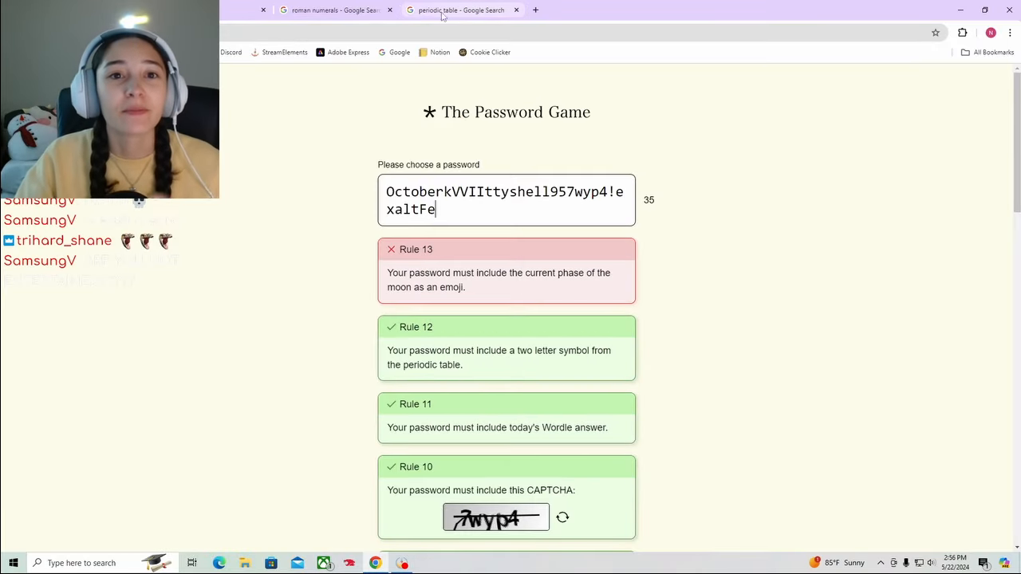
Look up today's moon phase (Waxing Gibbous) via the Moongiant result, declining location, and return to the game.
left_click(459, 10)
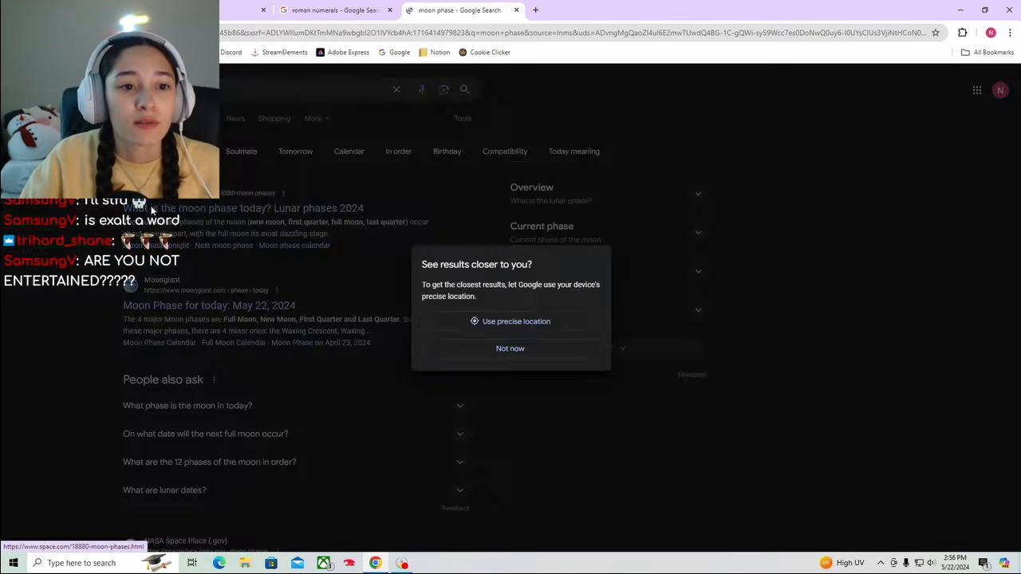
left_click(510, 347)
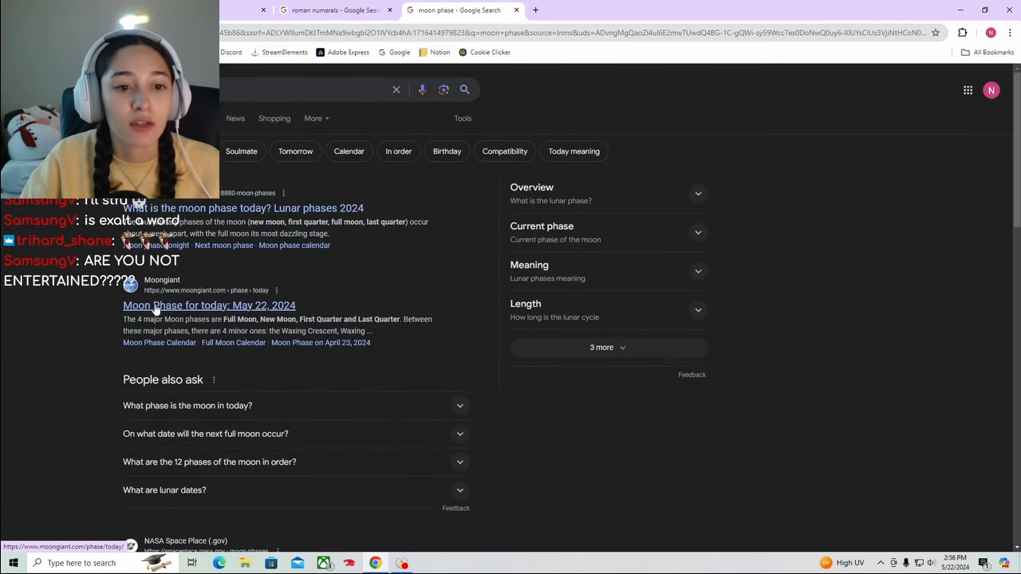
left_click(209, 304)
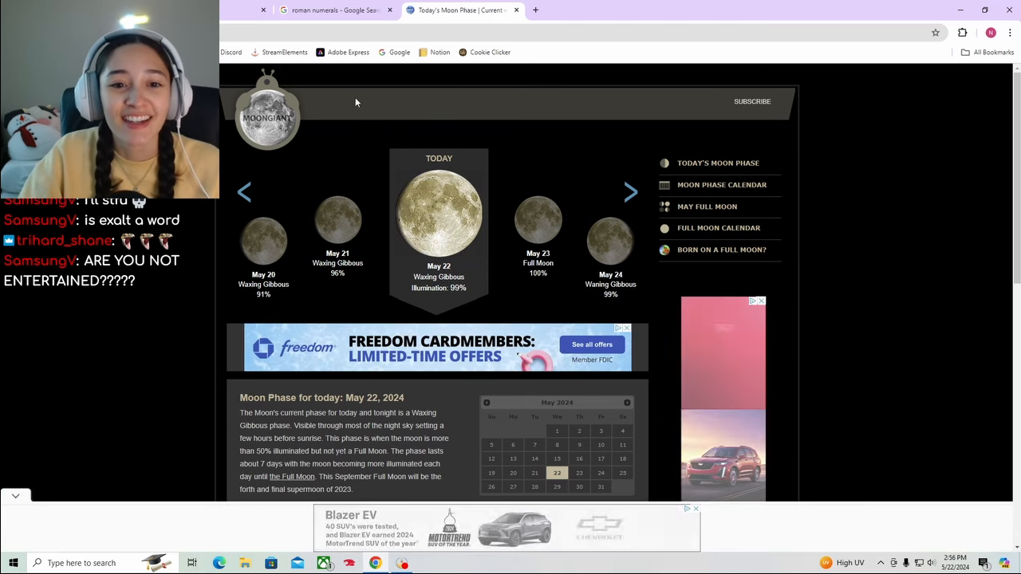
left_click(335, 10)
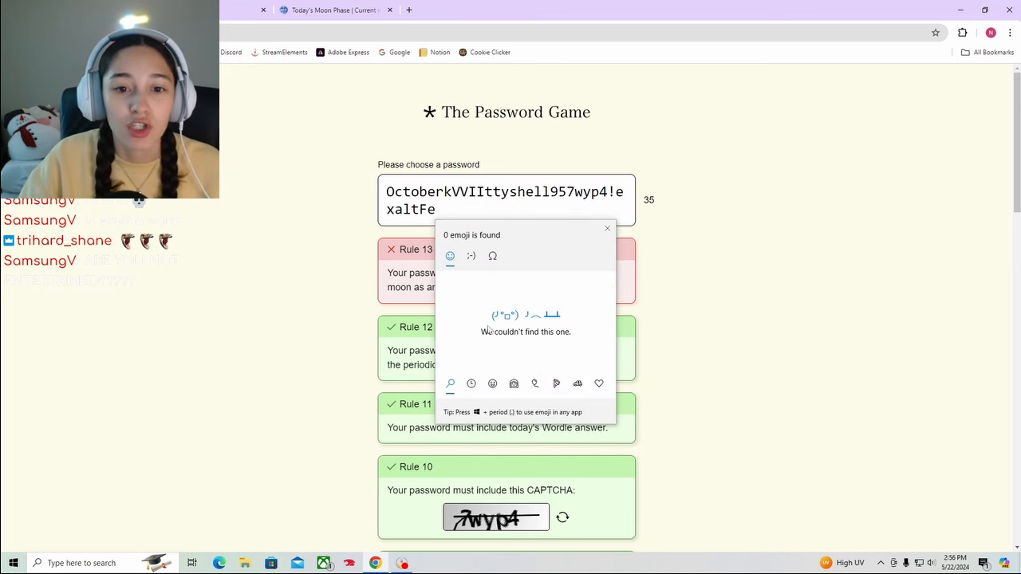
Search the emoji panel for wax and insert the waxing gibbous moon into the password.
type("wa")
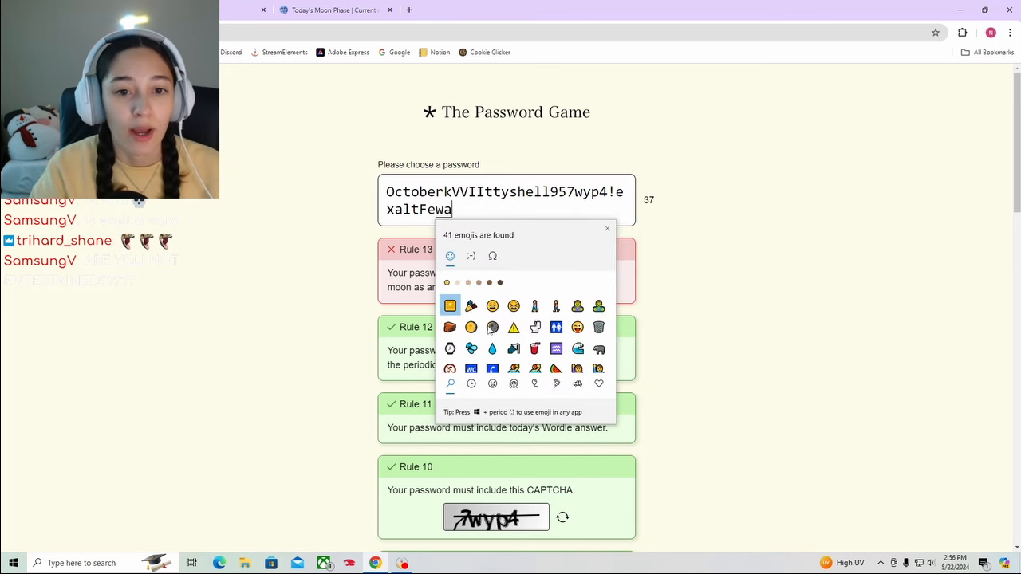
type("x")
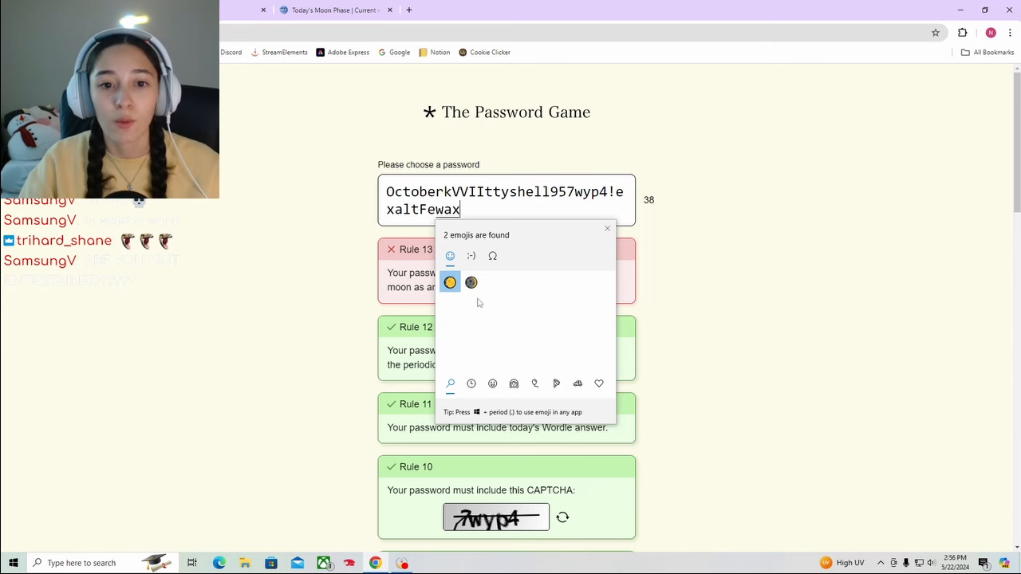
left_click(450, 282)
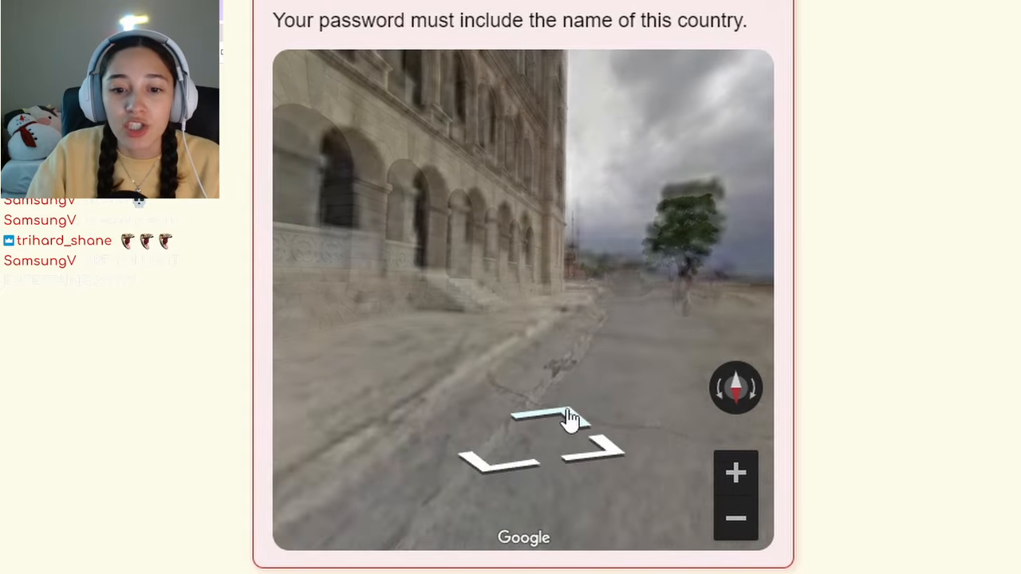
Walk the Street View clue past the arcaded stone building and along the gravel road.
left_click(541, 415)
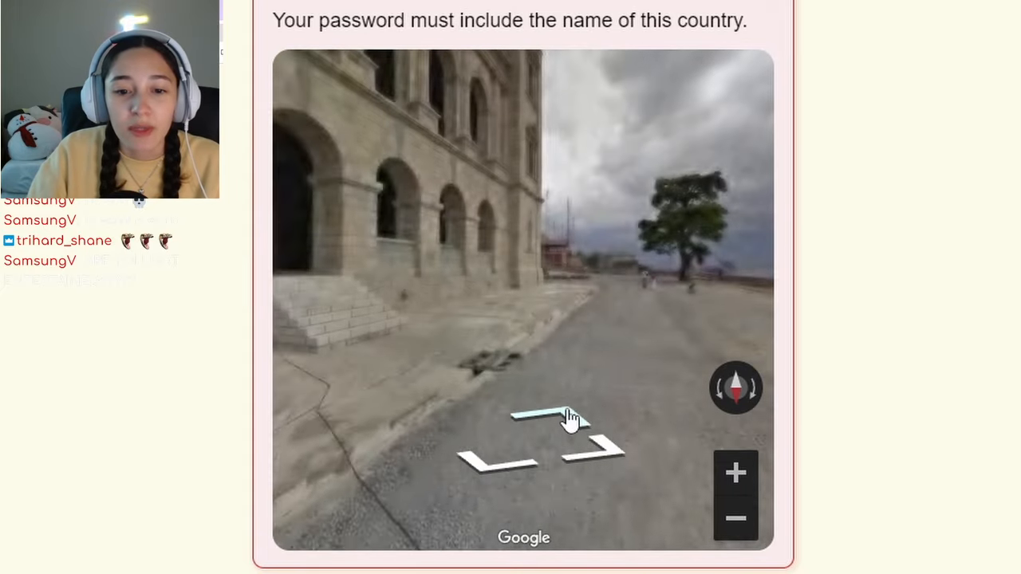
left_click(542, 415)
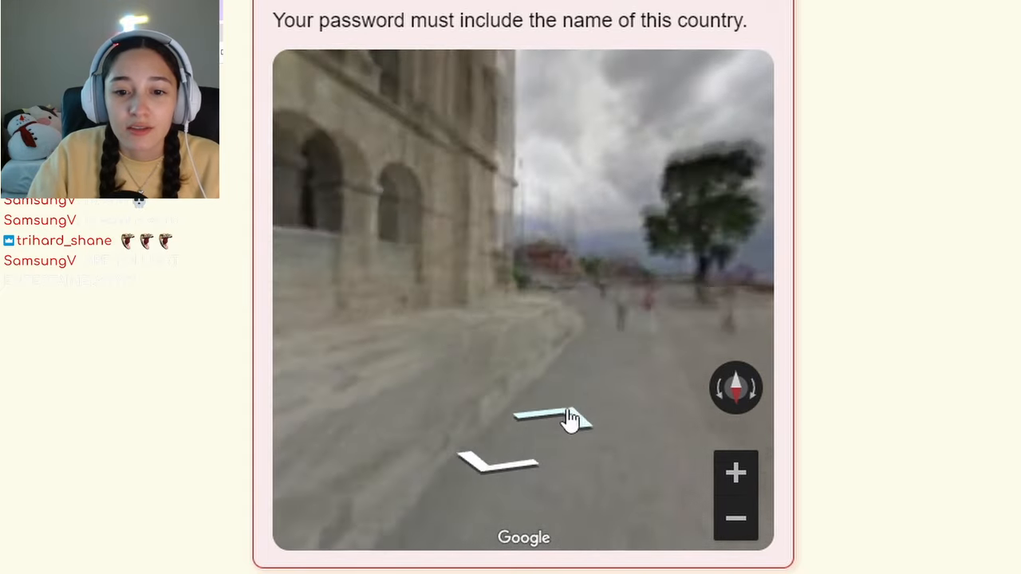
left_click(542, 414)
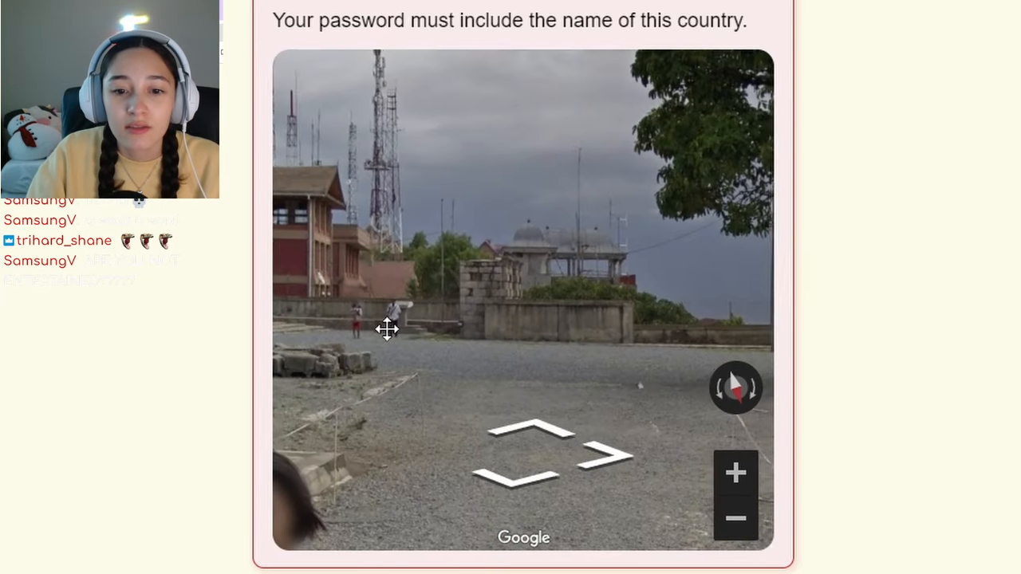
left_click_drag(386, 328, 587, 281)
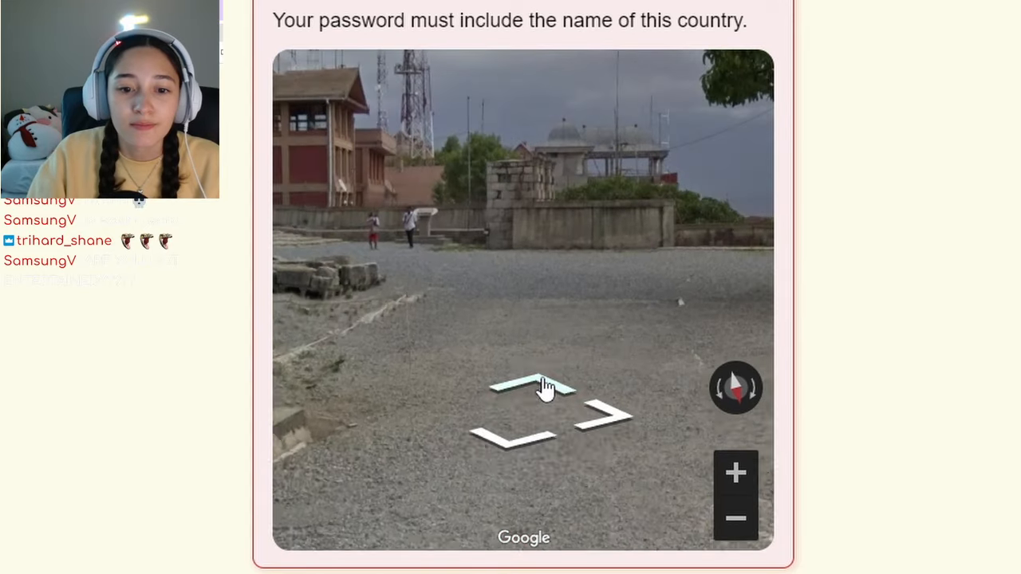
left_click(545, 388)
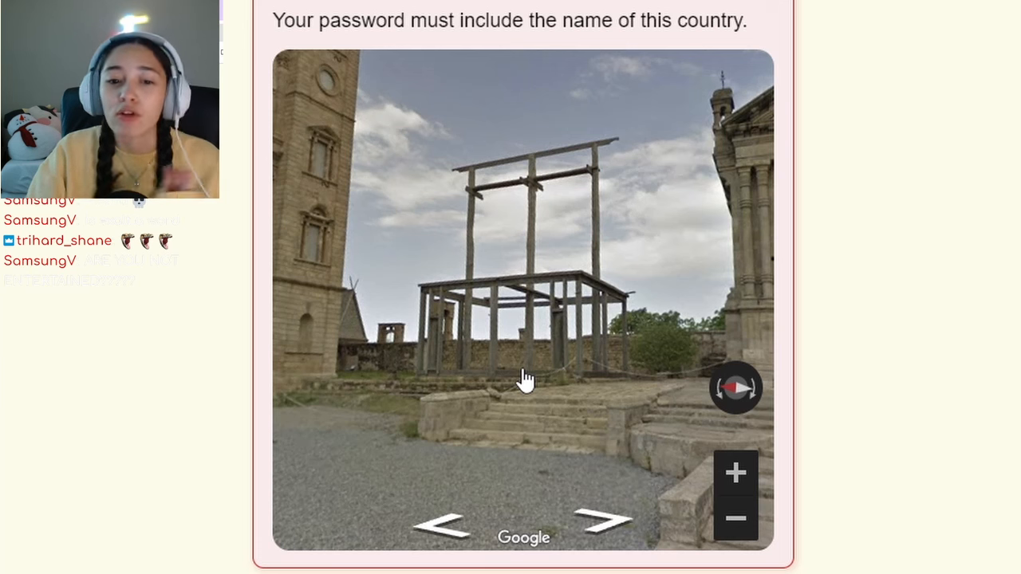
mouse_move(526, 354)
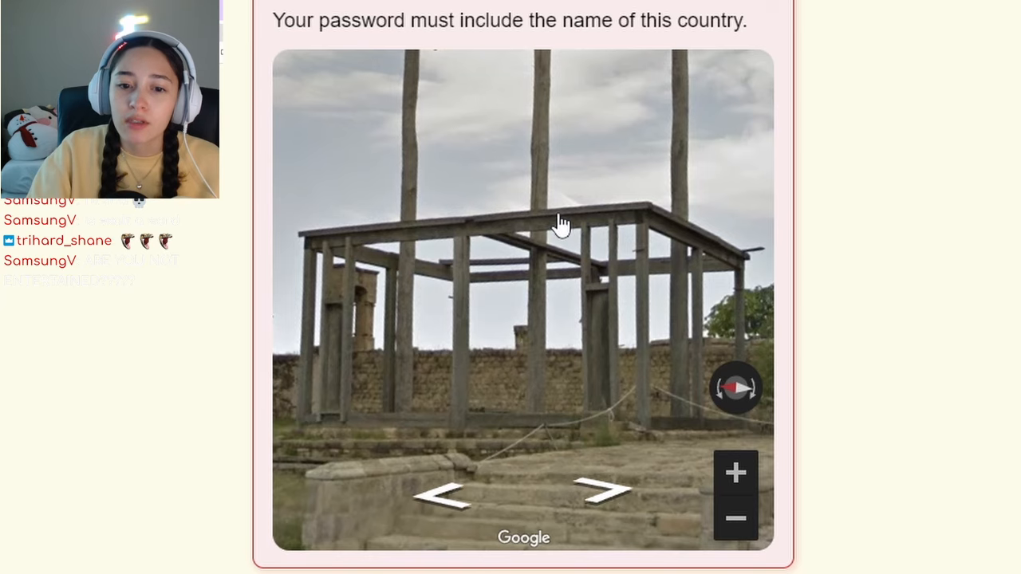
Look around the courtyard and travel along the wall toward the hillside view.
left_click_drag(561, 223, 514, 367)
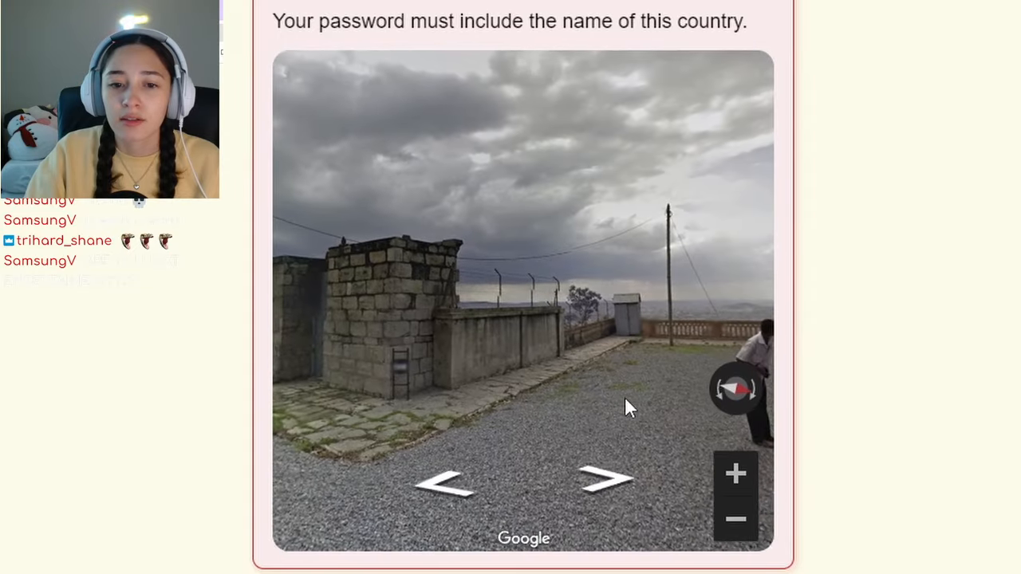
left_click(606, 478)
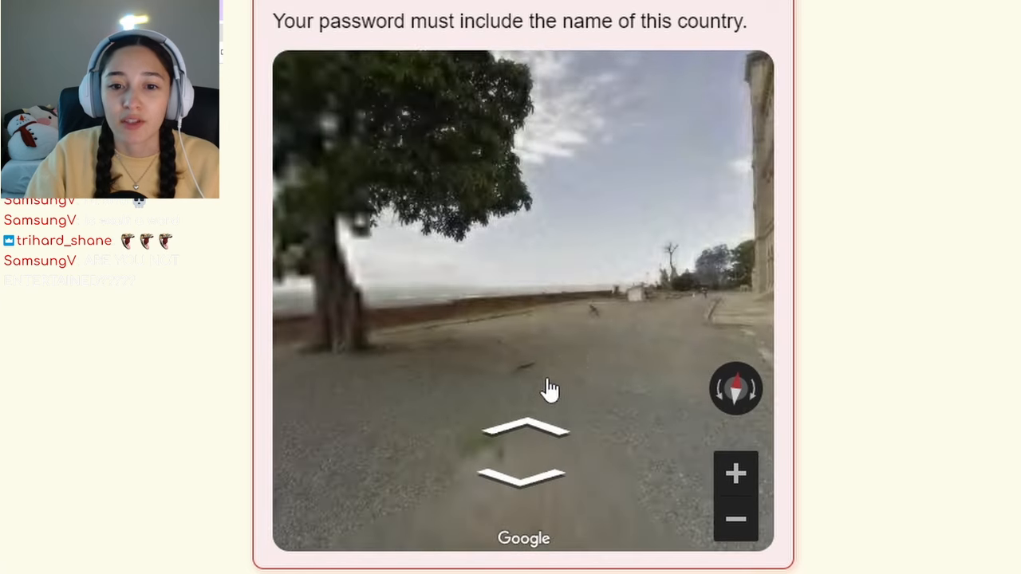
left_click(523, 427)
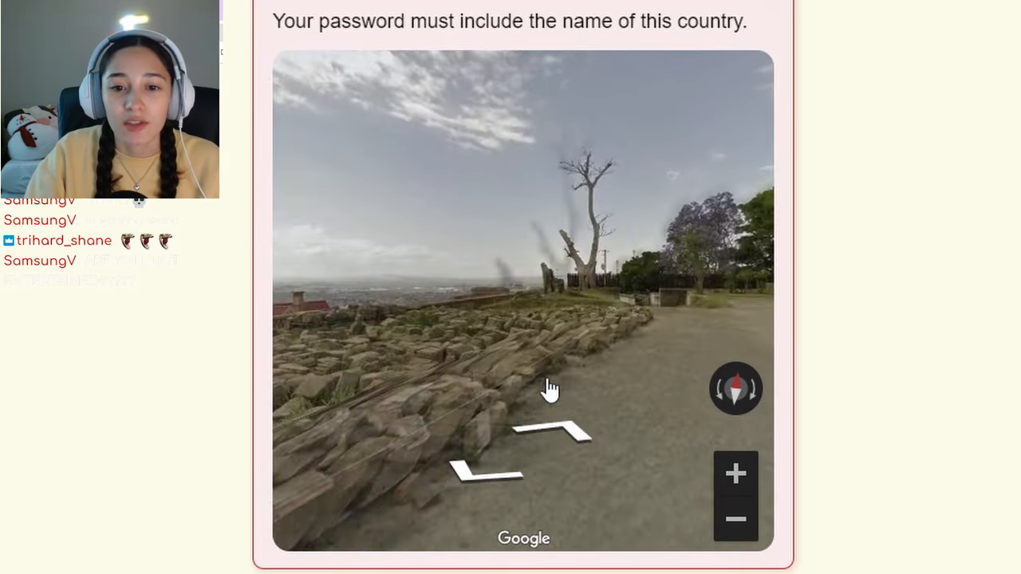
left_click(551, 430)
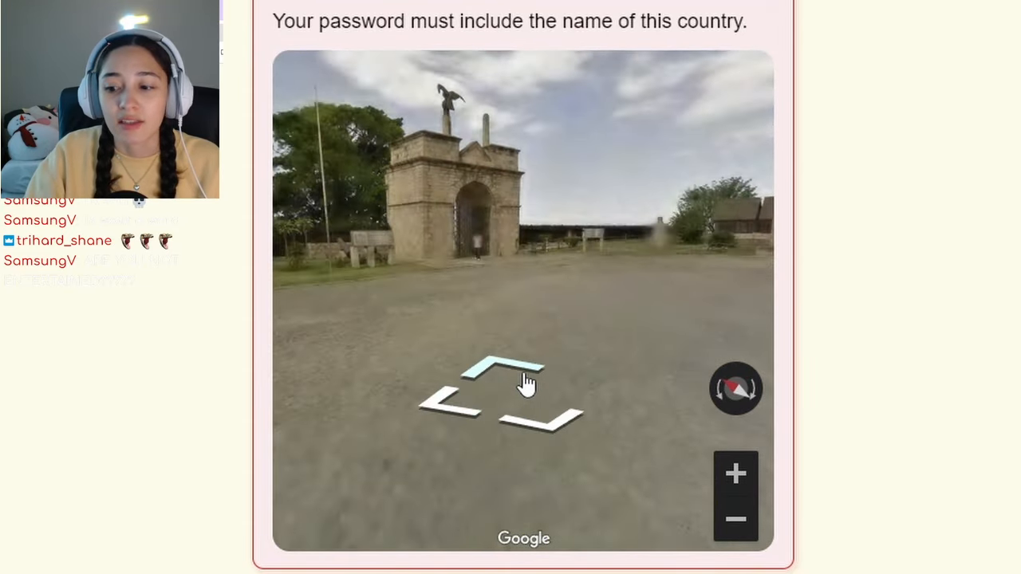
Walk up to and through the stone archway onto the street corner with the red-roofed building.
left_click(523, 370)
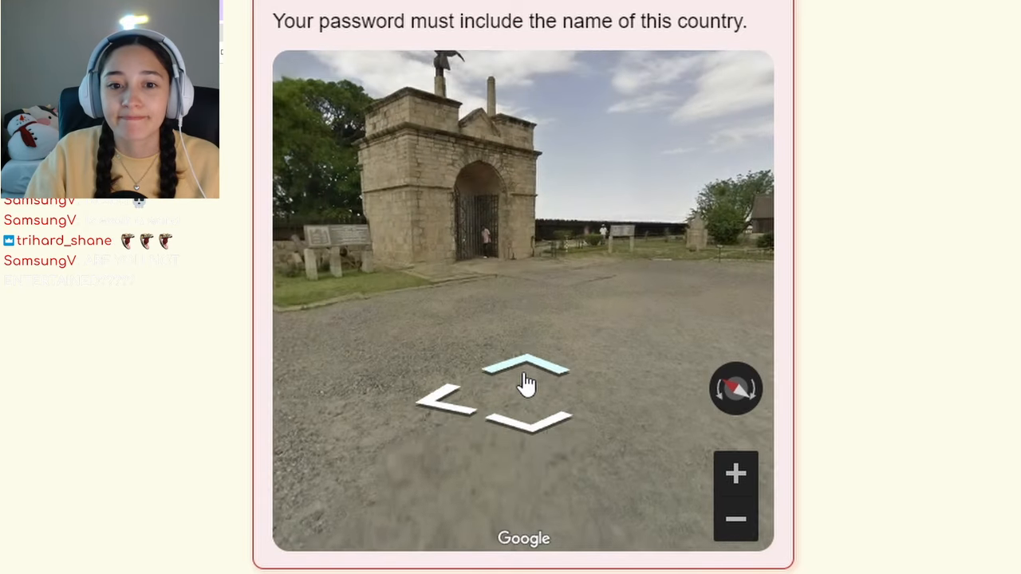
left_click(524, 367)
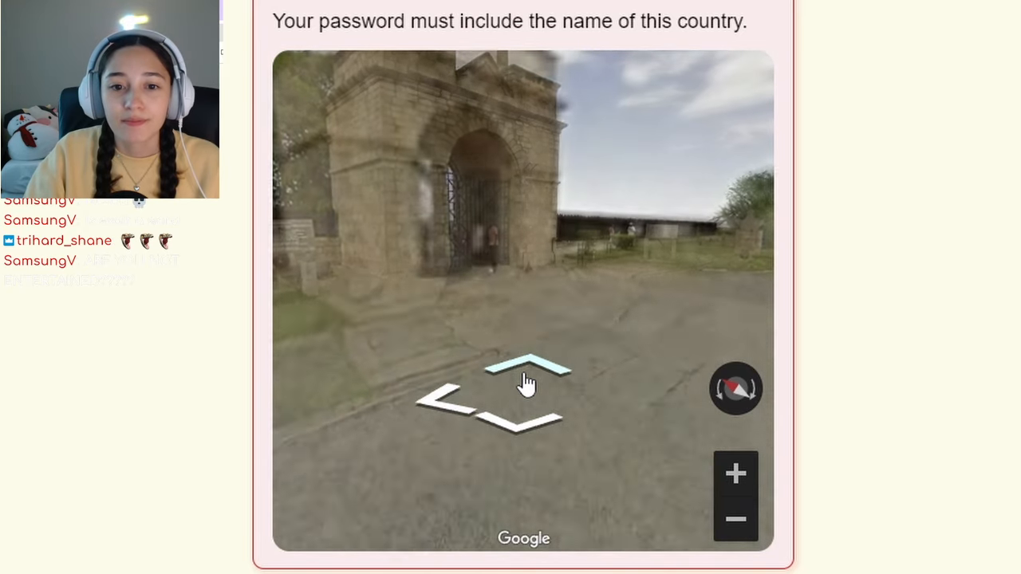
left_click(523, 366)
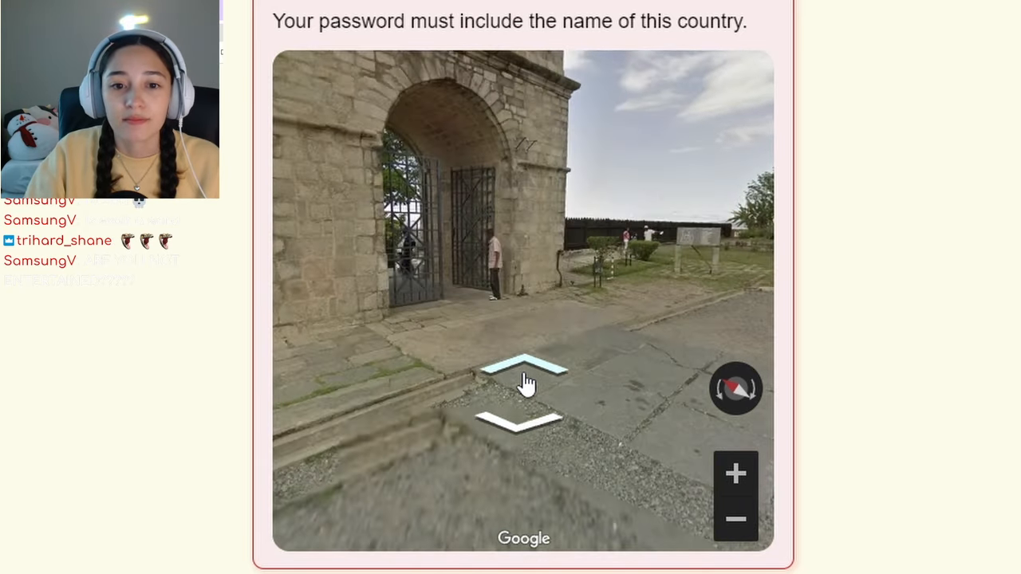
left_click(523, 375)
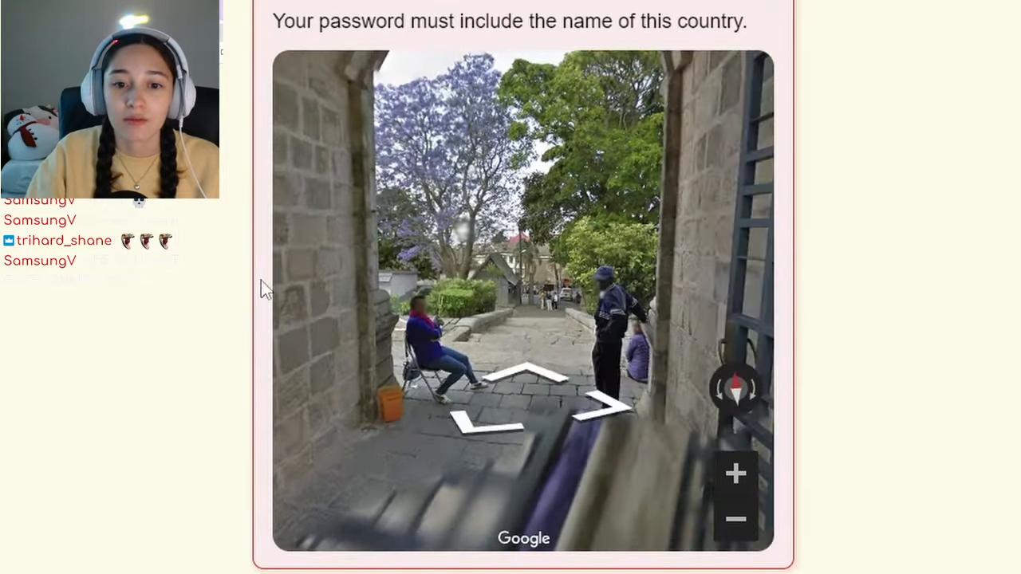
left_click(523, 375)
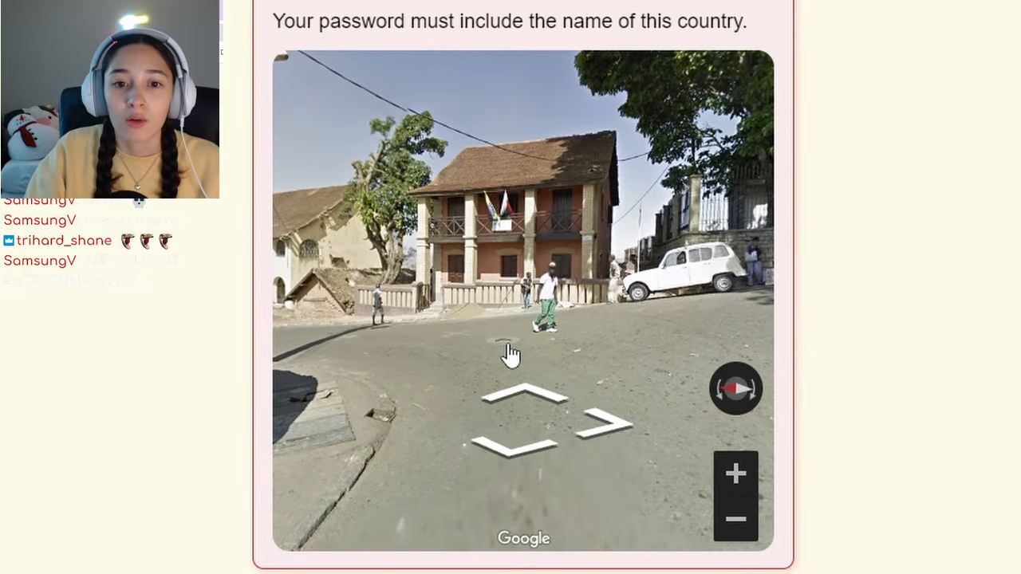
left_click(511, 356)
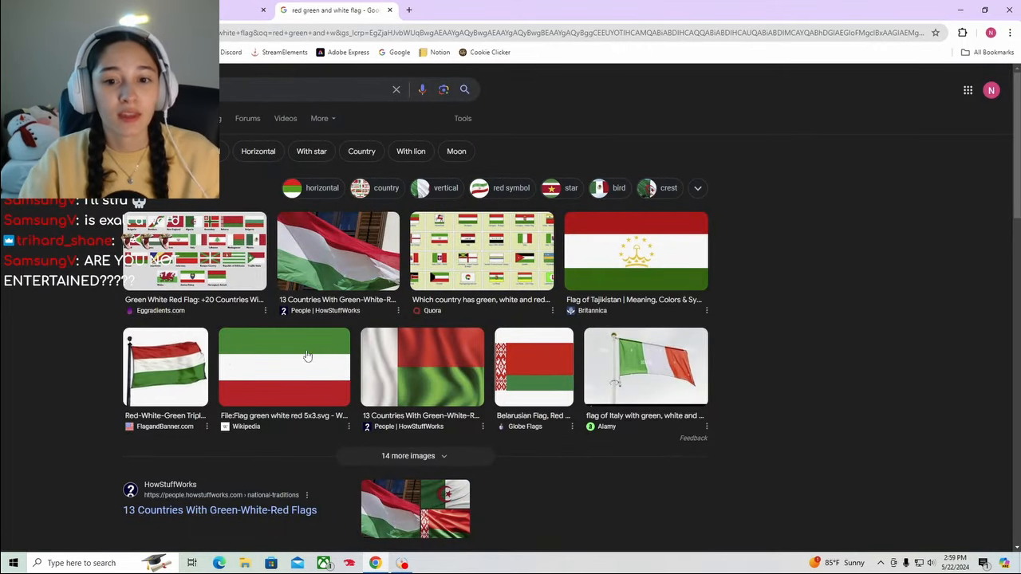
mouse_move(430, 364)
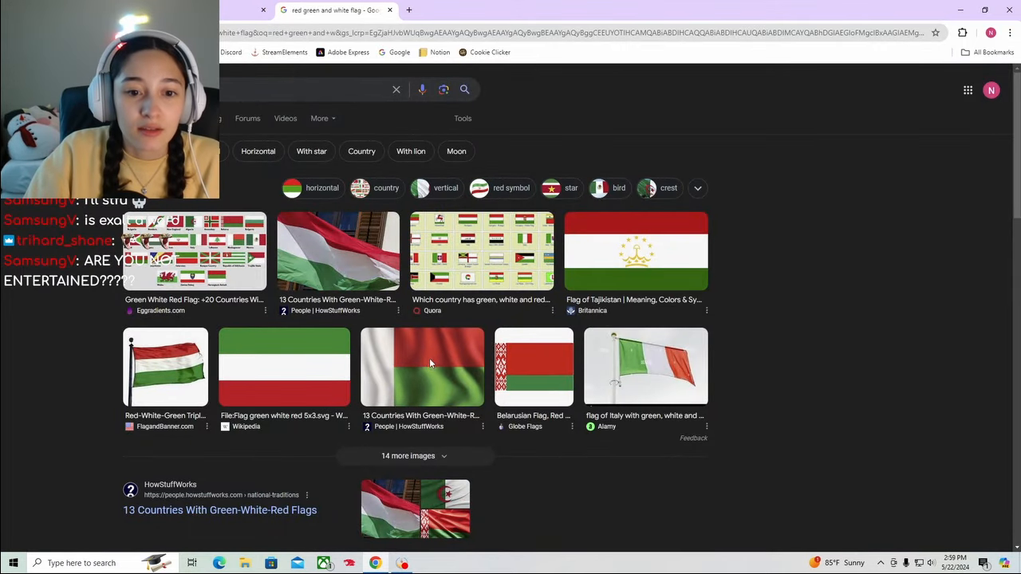
Preview a green-white-red flag result and browse its related Madagascar-style flags.
left_click(195, 252)
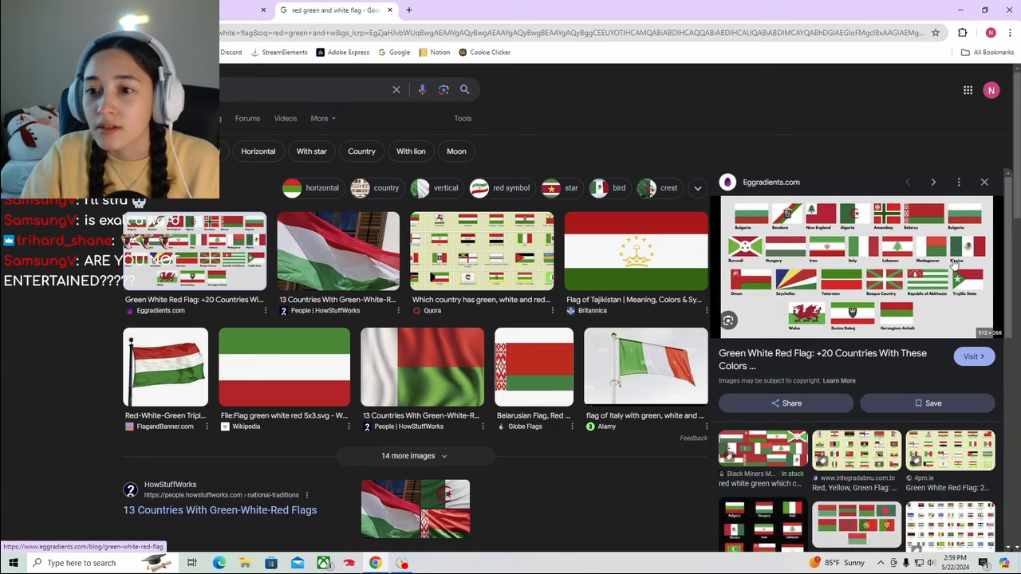
mouse_move(836, 268)
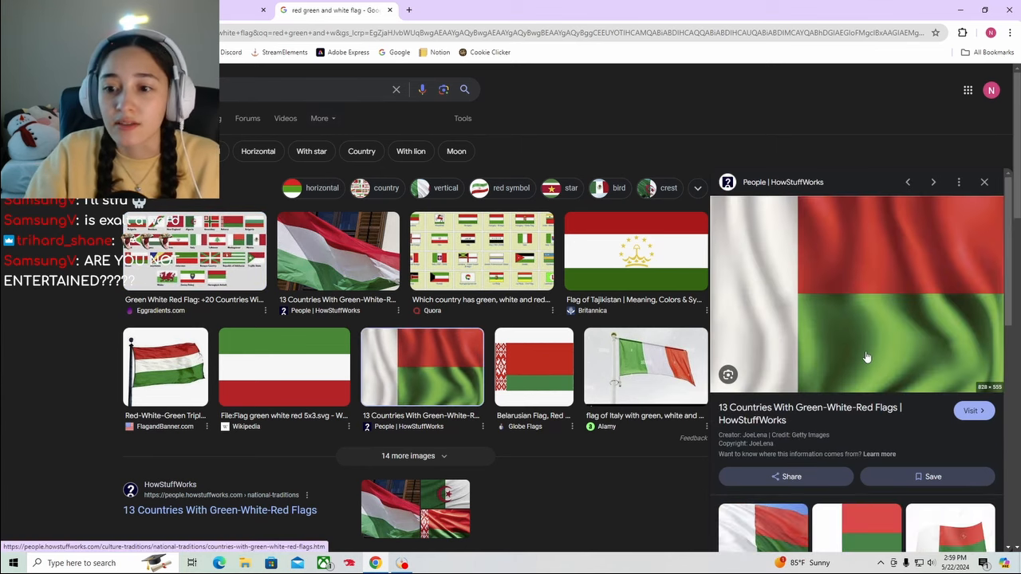
scroll("down", 3)
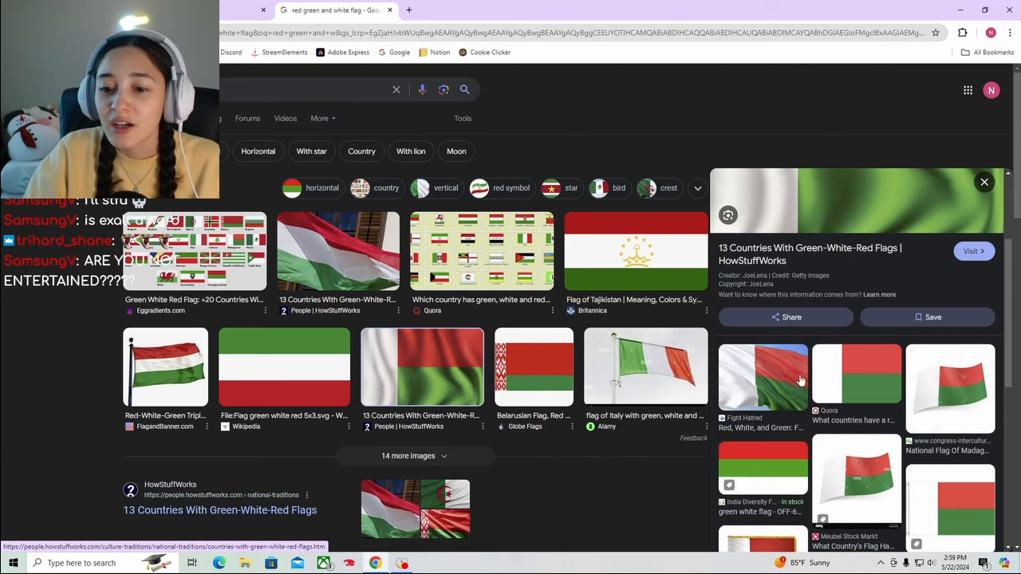
mouse_move(842, 380)
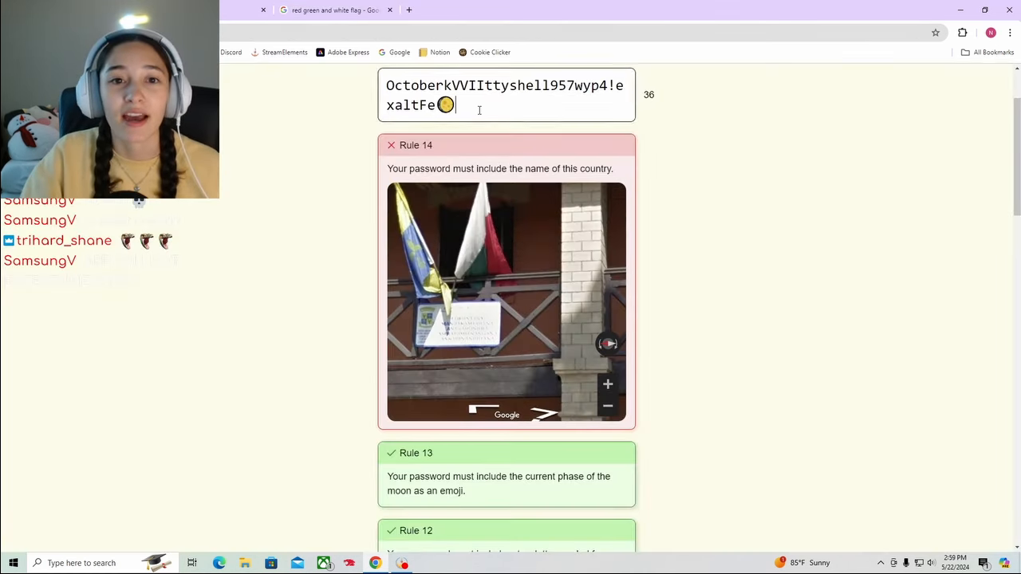
Append madagascar to the password to satisfy the country rule 14.
type("madagasc")
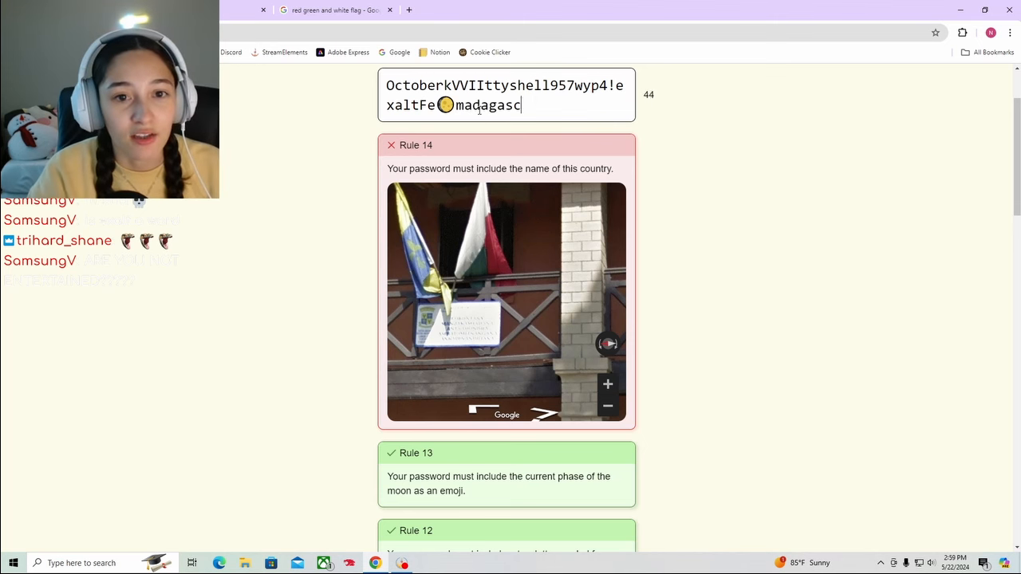
type("ar")
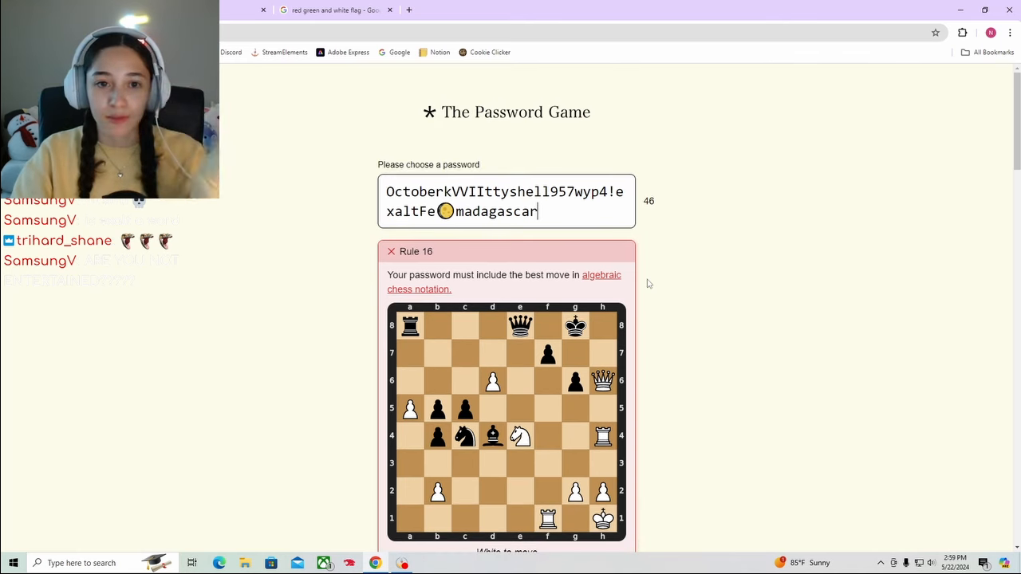
mouse_move(756, 393)
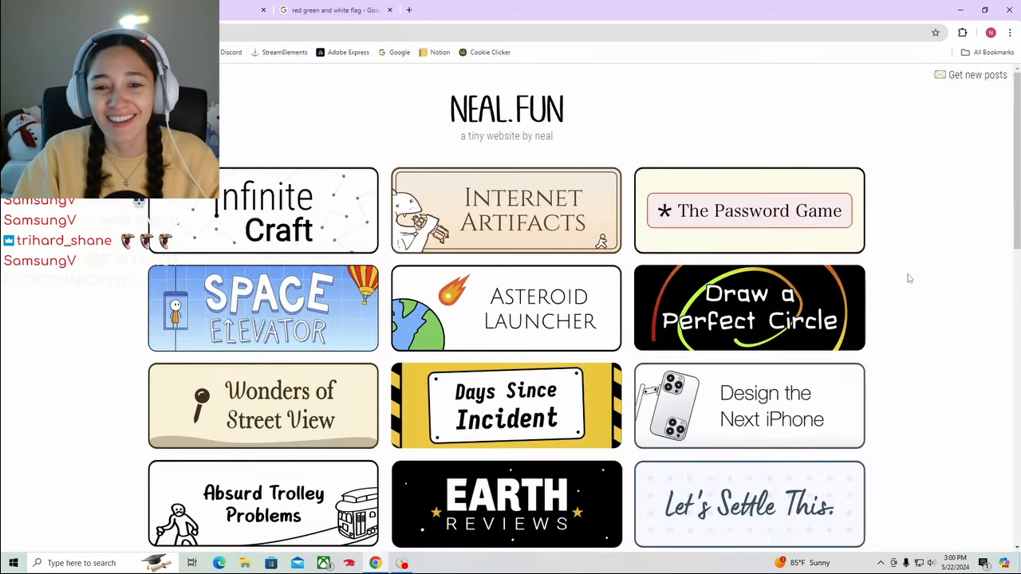
Play Draw a Perfect Circle, drawing a circle around the centre dot for a 99.4% score.
scroll("down", 3)
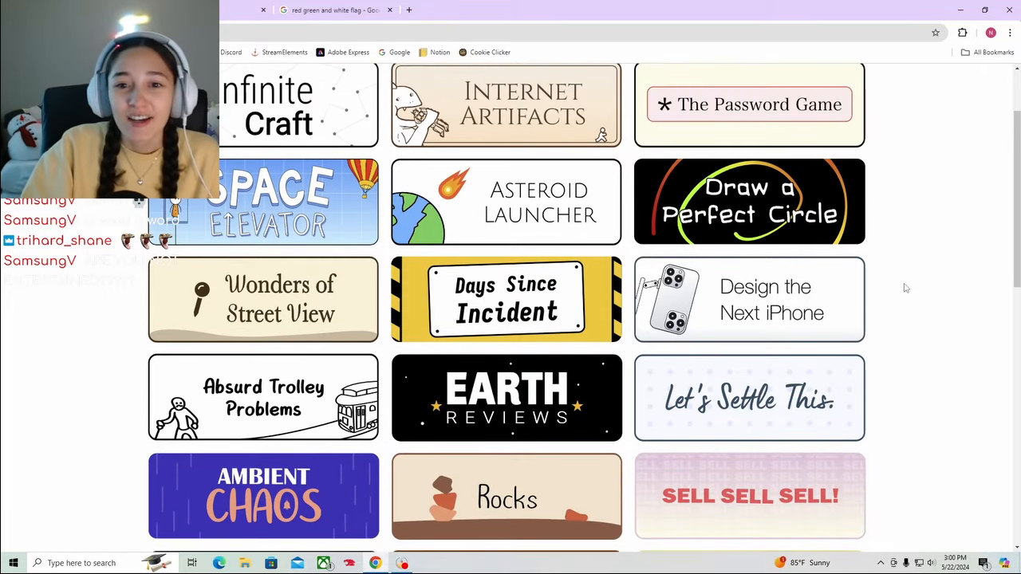
left_click(748, 201)
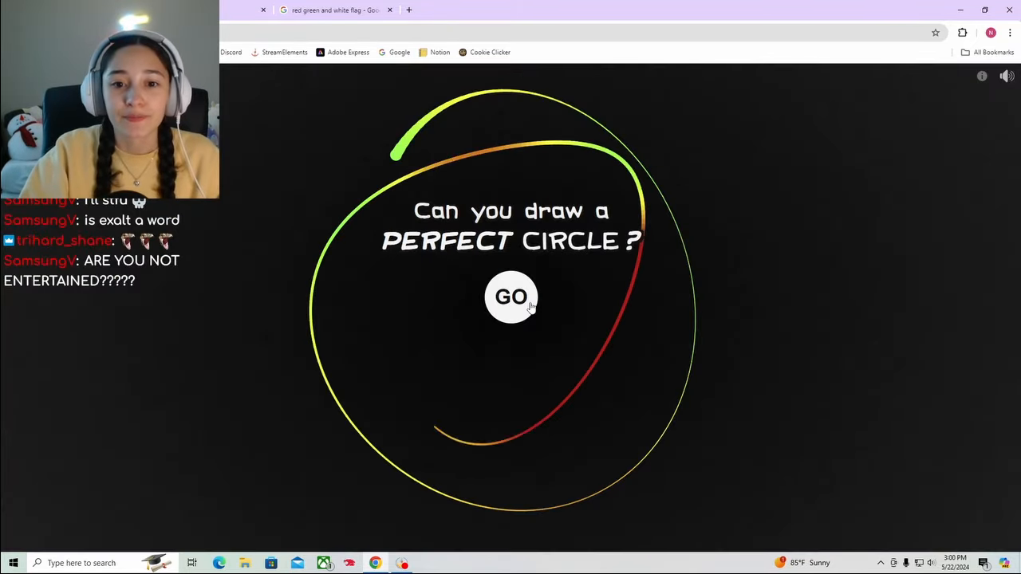
left_click(511, 296)
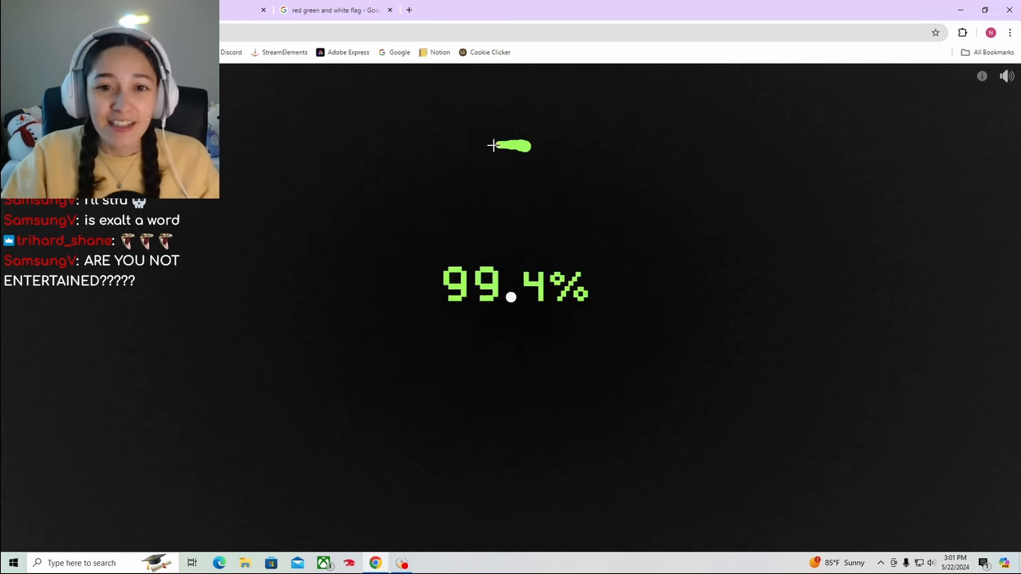
left_click_drag(492, 144, 669, 364)
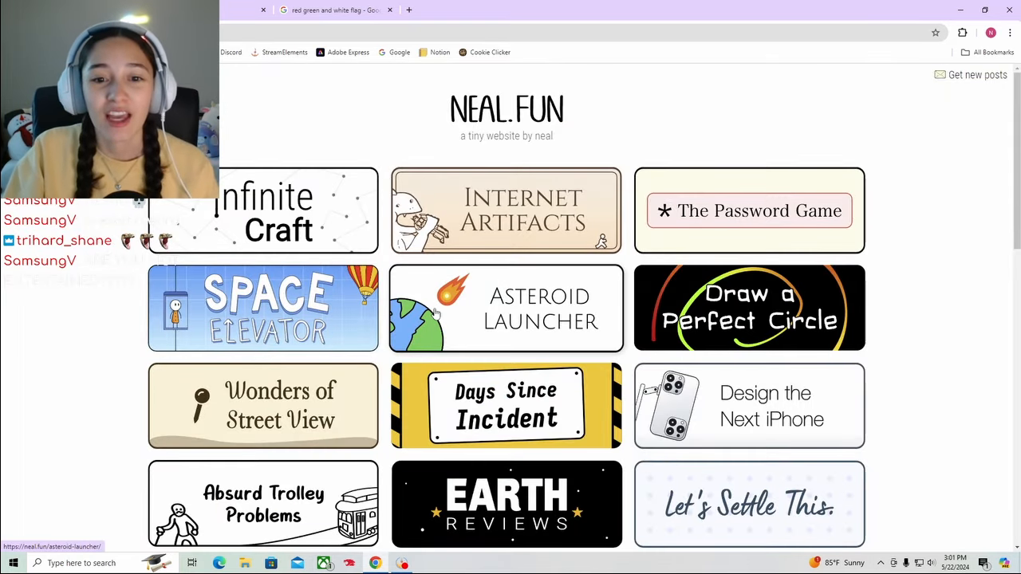
Launch an iron asteroid 0.85 miles wide at 133,000 mph at a marked spot in Ohio.
left_click(506, 309)
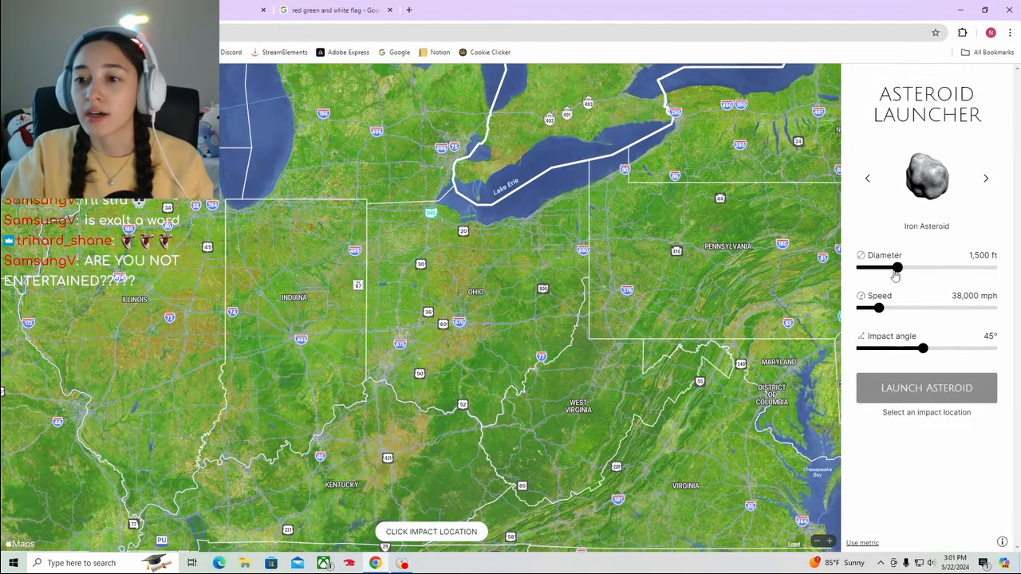
left_click_drag(900, 268, 973, 268)
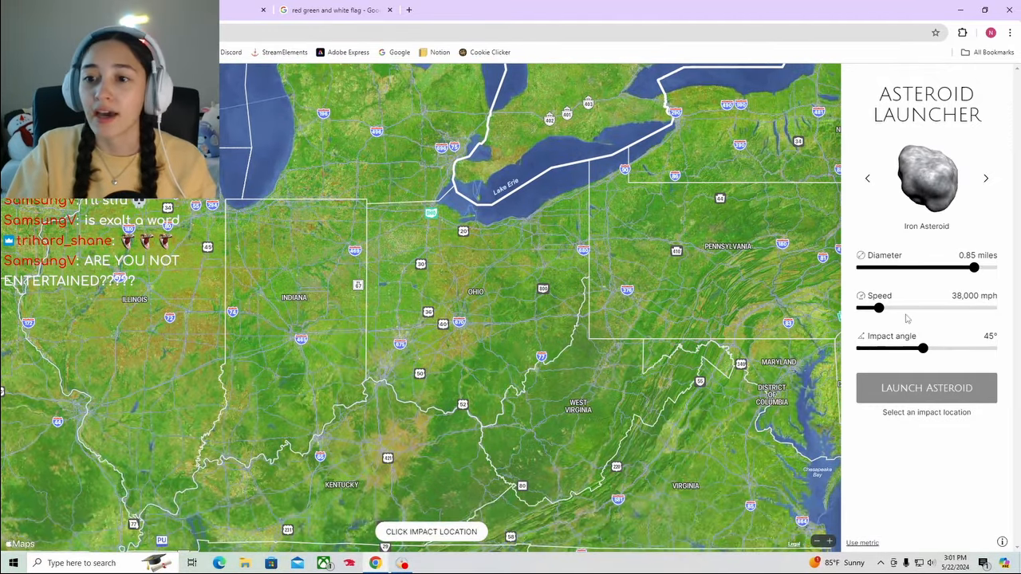
left_click_drag(875, 308, 931, 307)
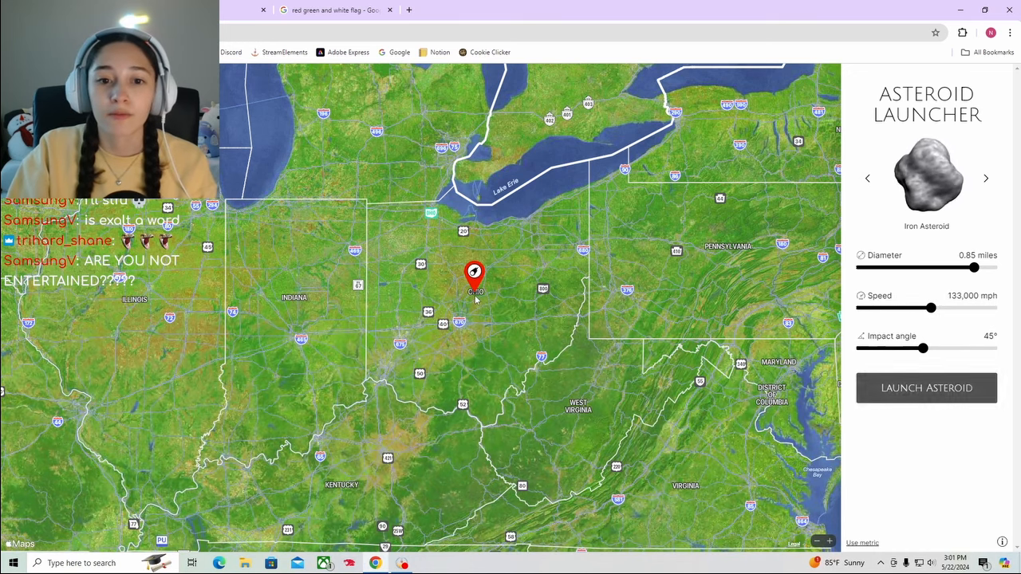
left_click(925, 387)
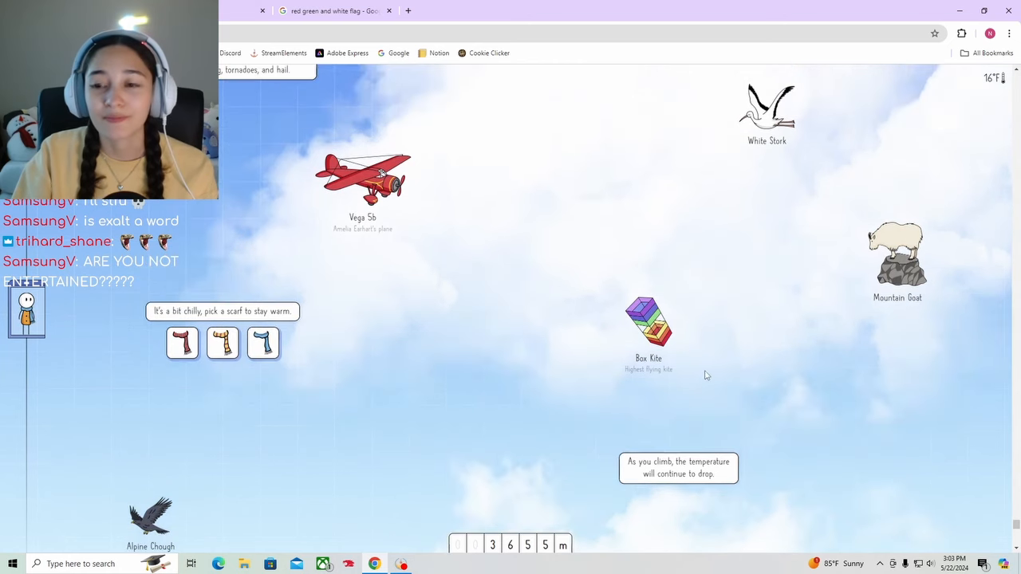
Ride the elevator up past Mount Everest's peak with elevator music playing.
scroll("down", 3)
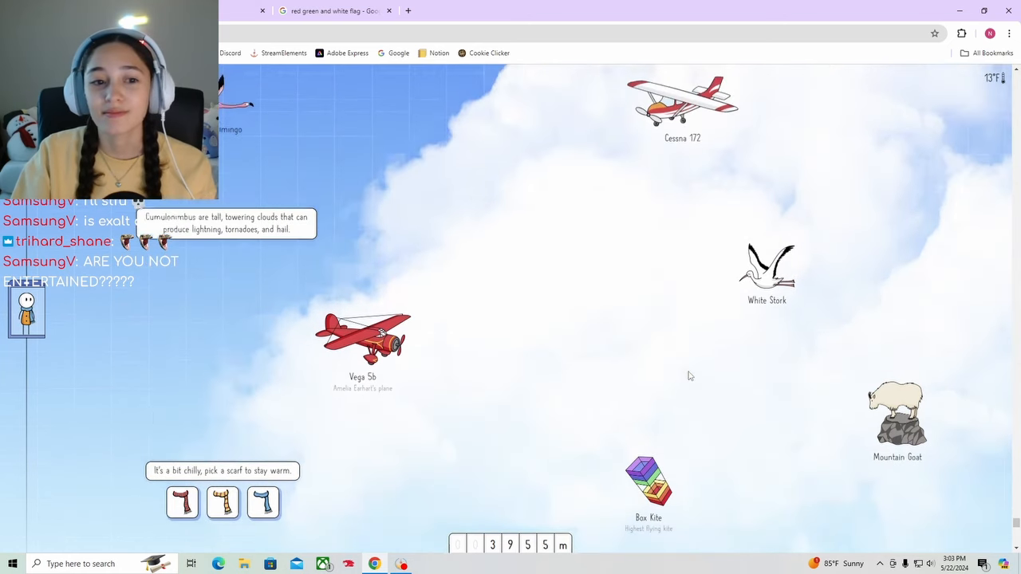
scroll("down", 3)
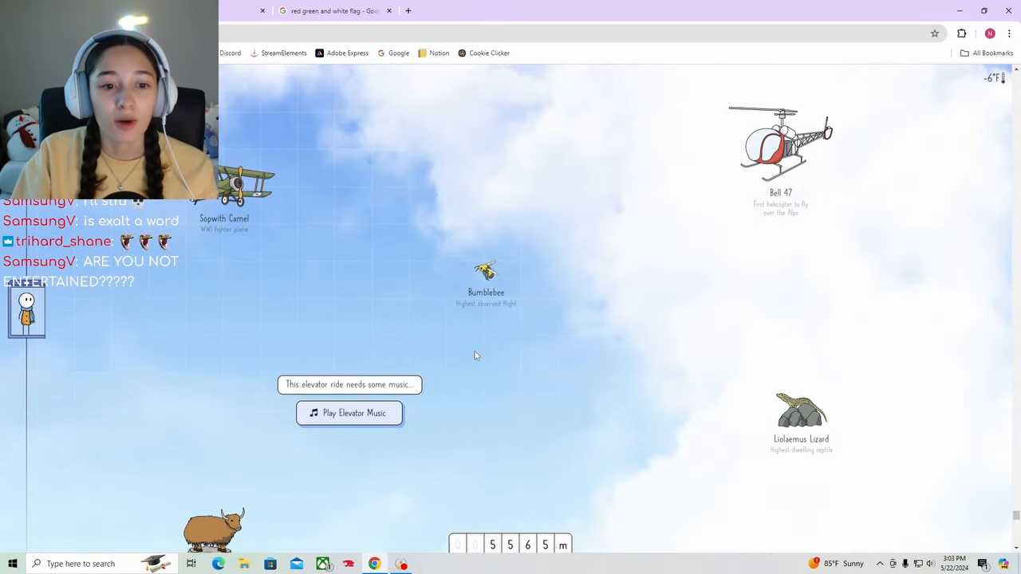
left_click(349, 411)
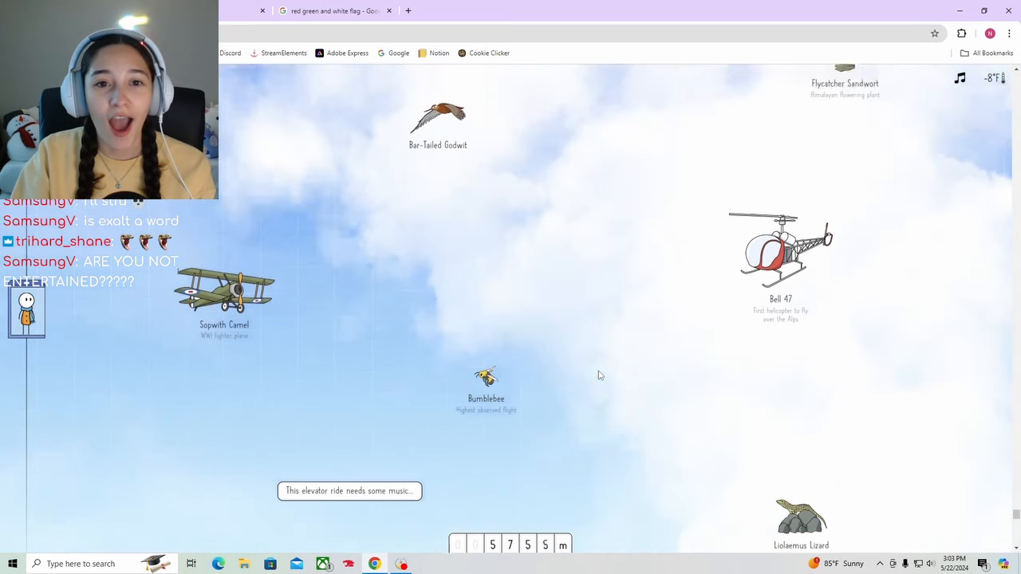
scroll("down", 3)
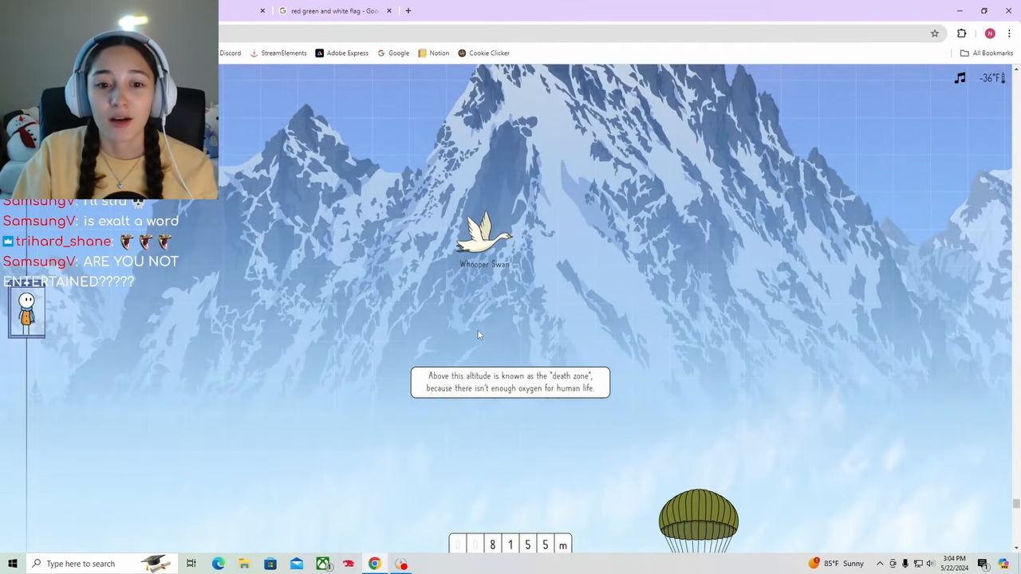
mouse_move(494, 343)
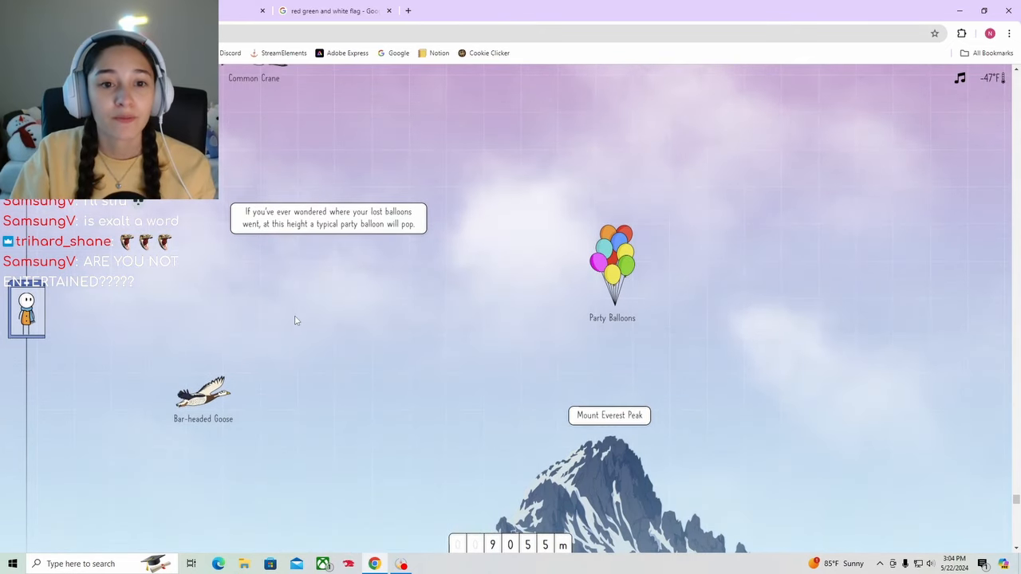
mouse_move(440, 307)
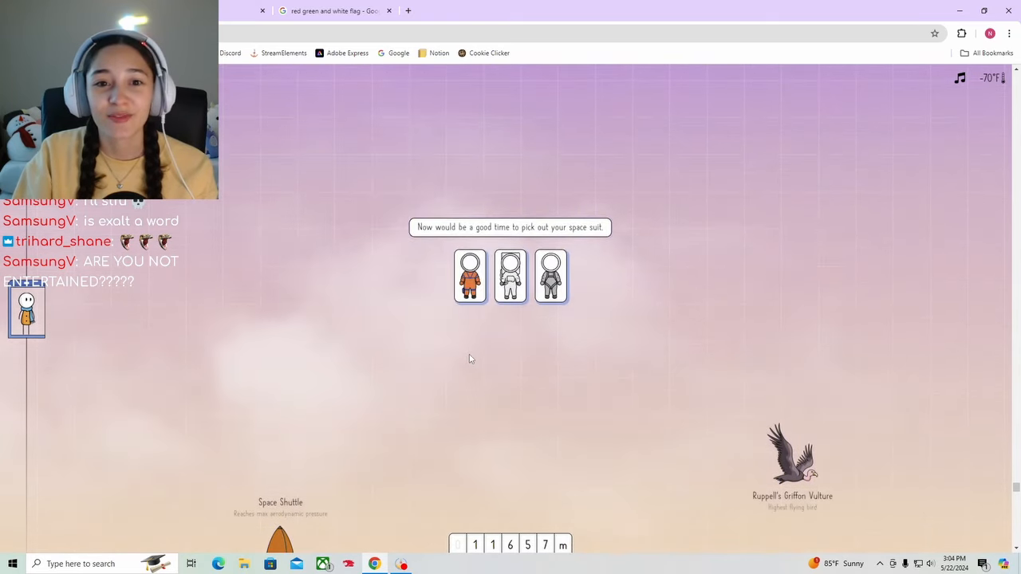
Put on the orange space suit and keep climbing above 22,000 m.
left_click(469, 276)
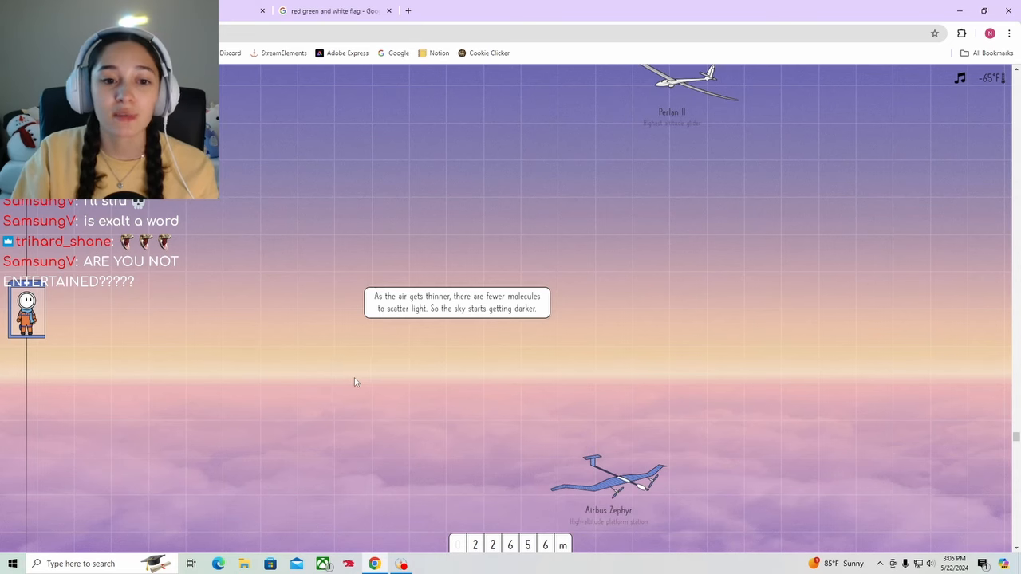
scroll("down", 3)
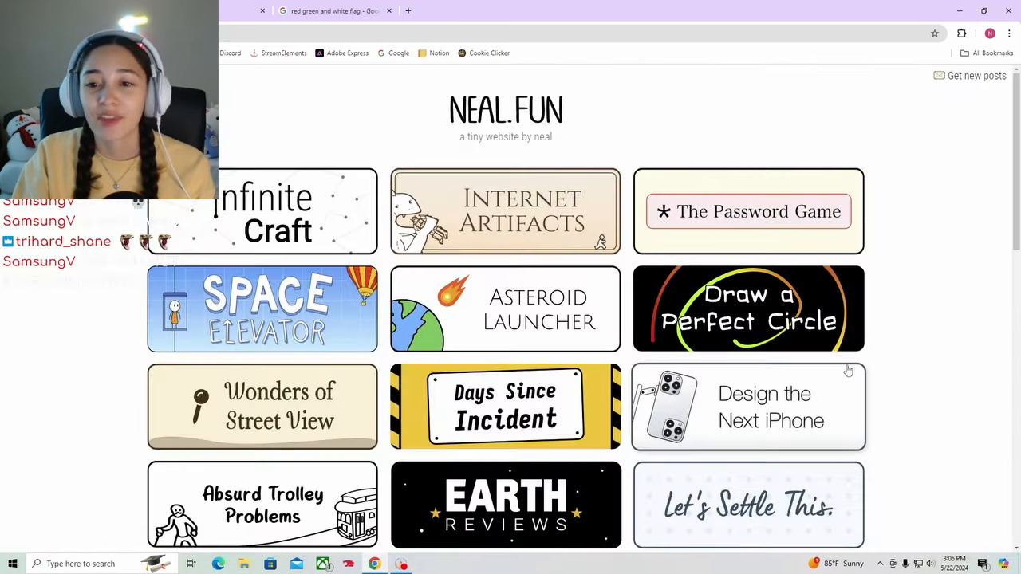
Start Wonders of Street View from the home page, loading the Hong Kong High Density spot.
scroll("down", 3)
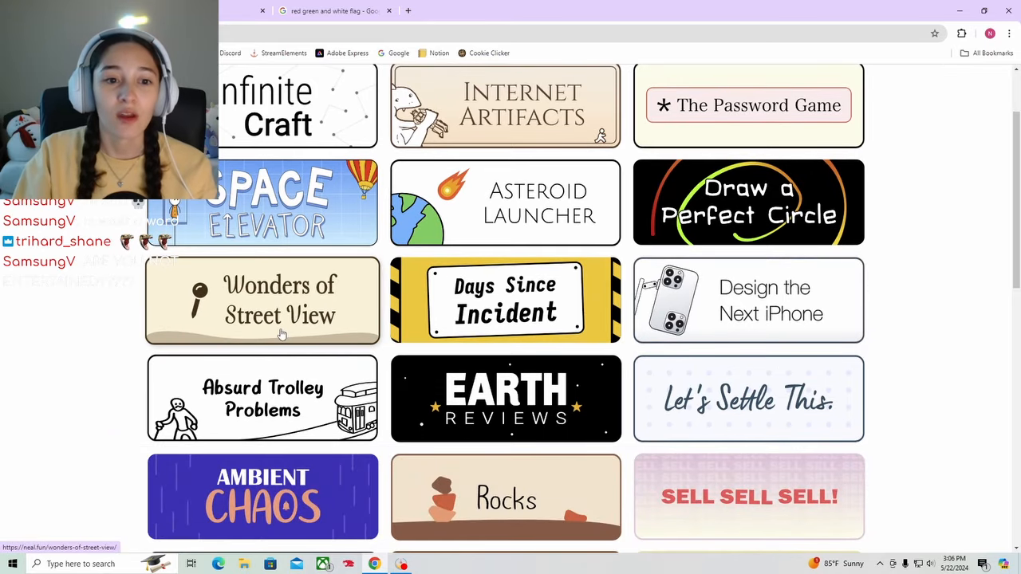
left_click(279, 300)
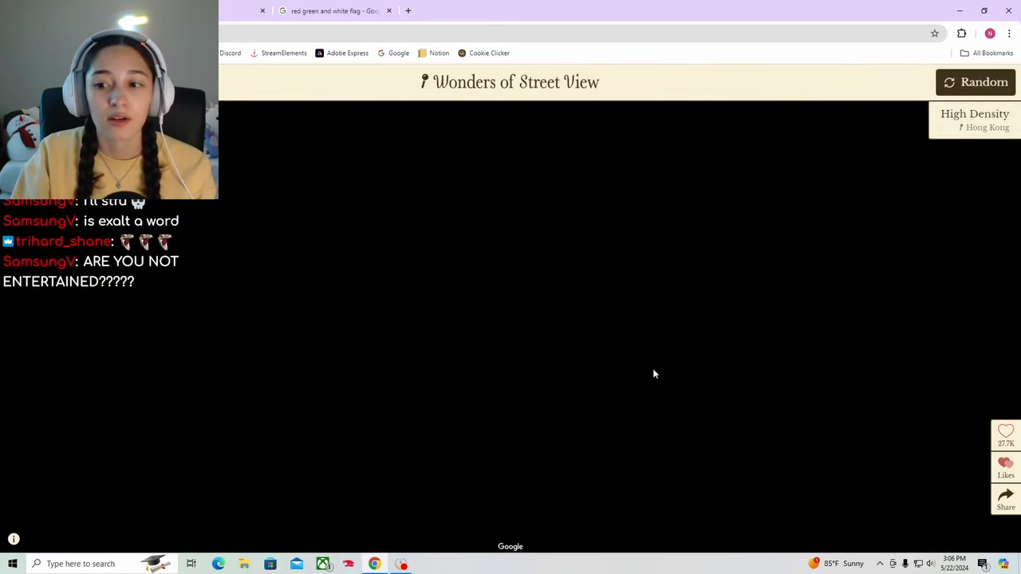
mouse_move(855, 293)
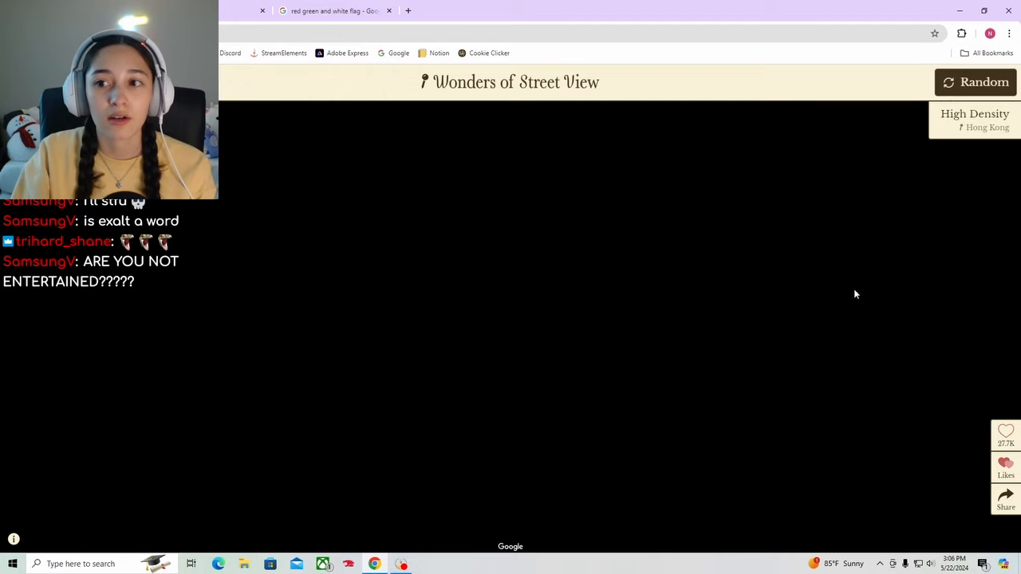
Jump through random wonders until landing at the Elk Horn Arch in Afton, Wyoming.
left_click(975, 82)
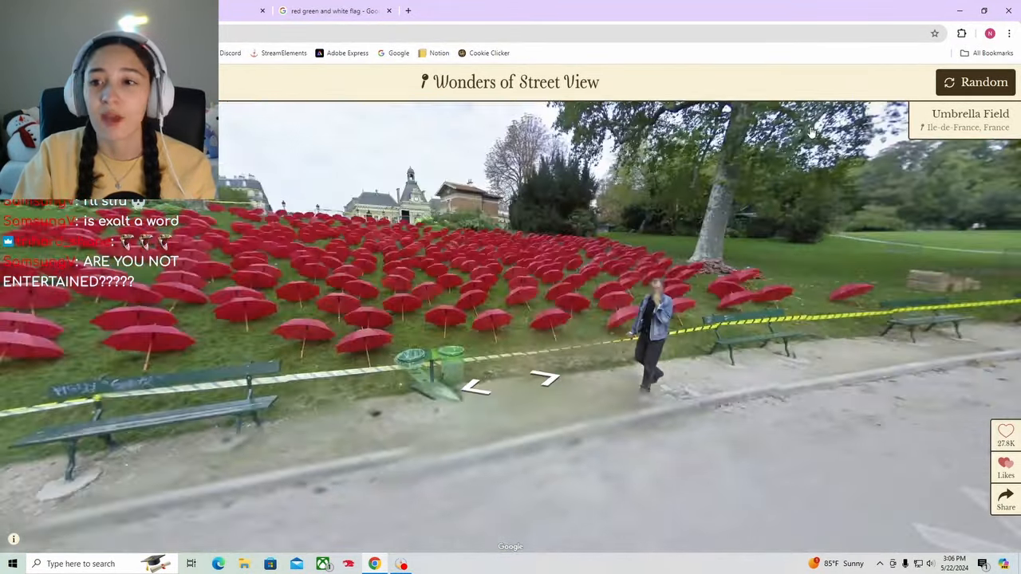
left_click(976, 82)
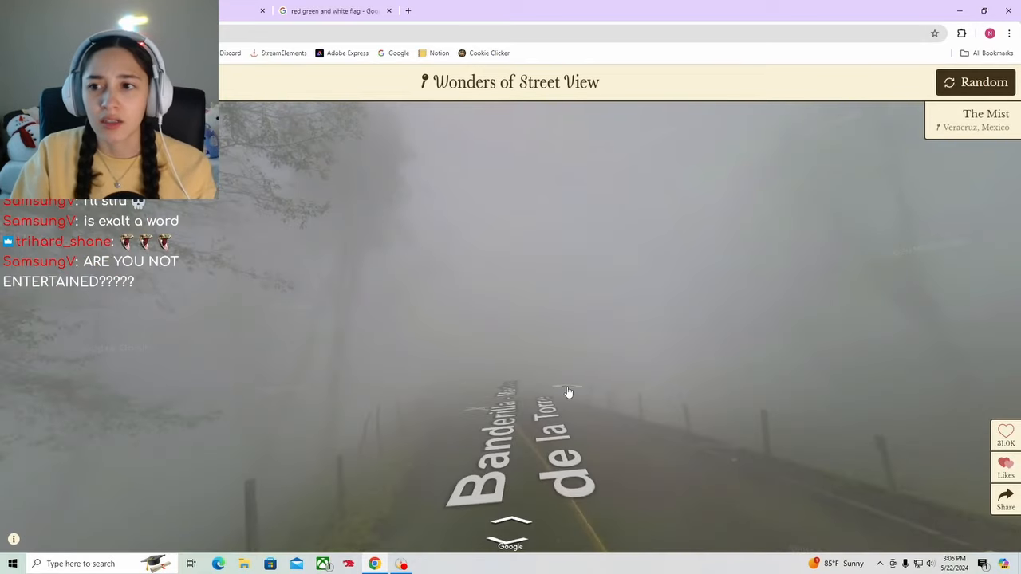
left_click(976, 83)
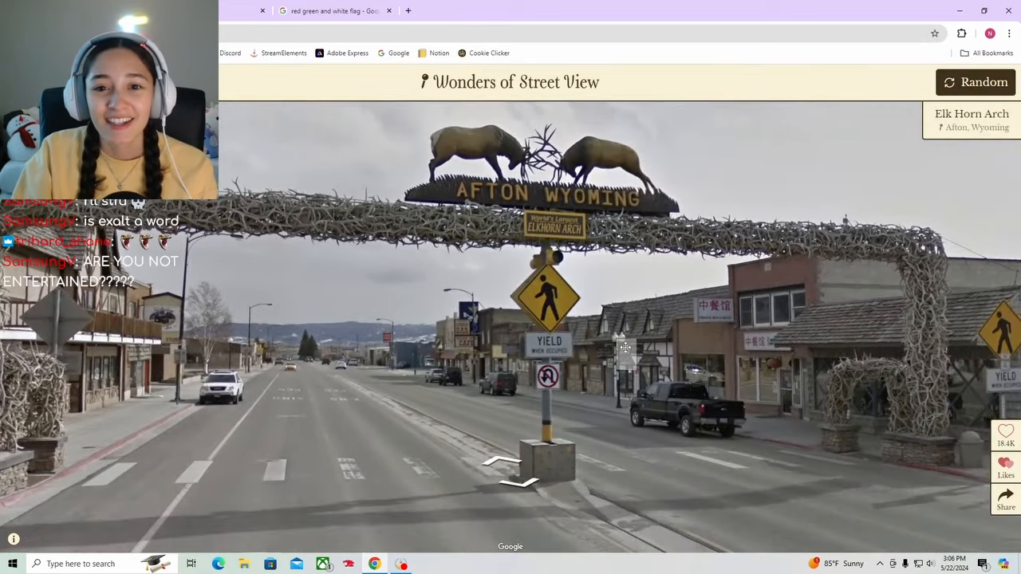
Walk down Afton's main street past the Elk Horn Arch, then jump to another wonder.
left_click(510, 447)
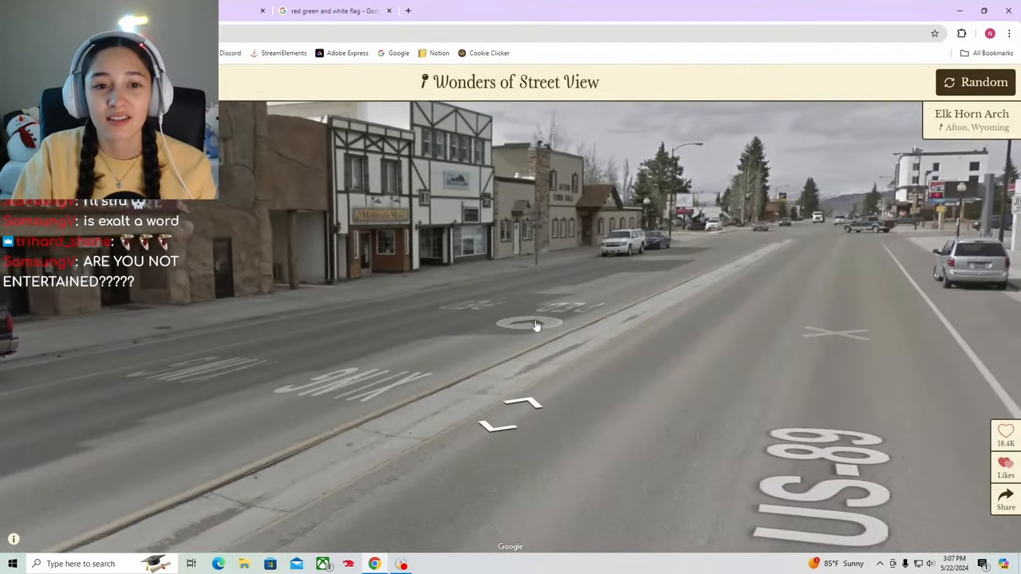
left_click(529, 325)
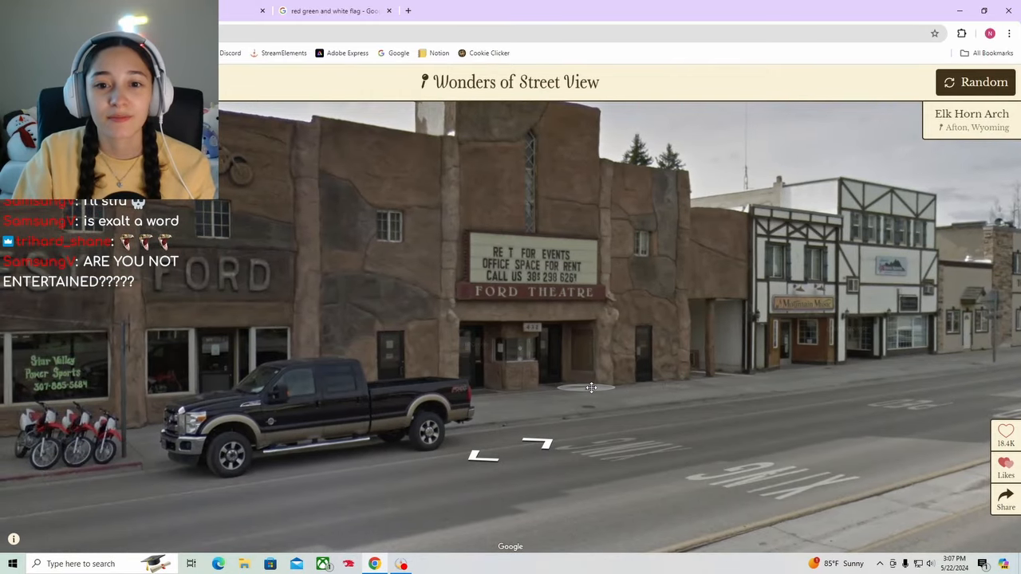
left_click(590, 388)
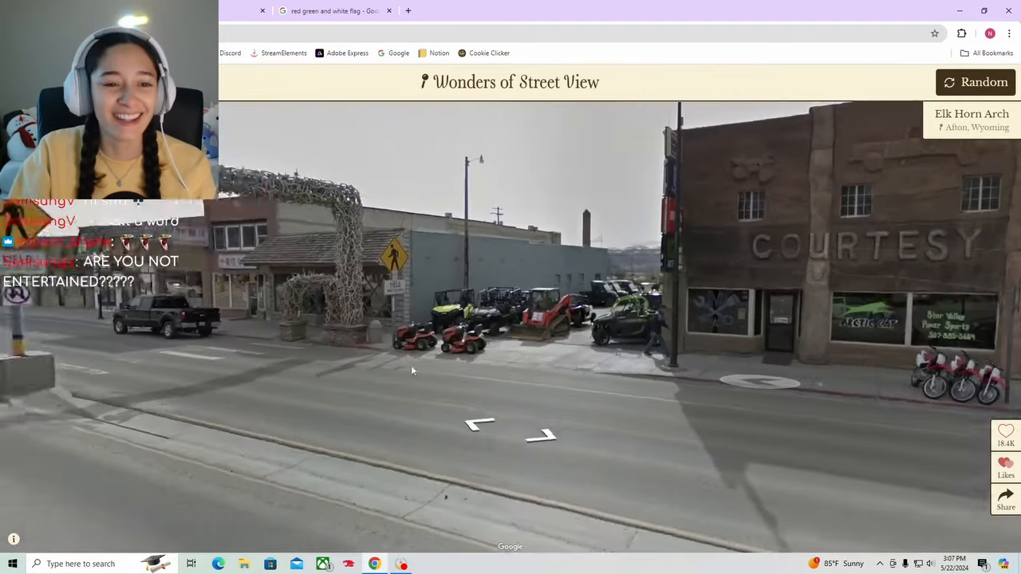
left_click(976, 81)
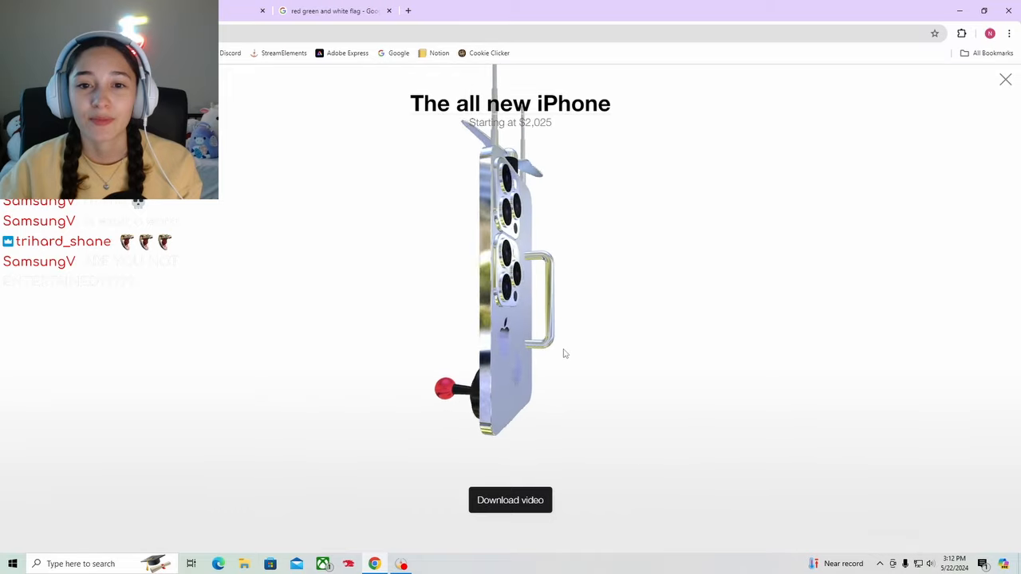
Close the finished iPhone reveal starting at $2,025.
left_click(1005, 79)
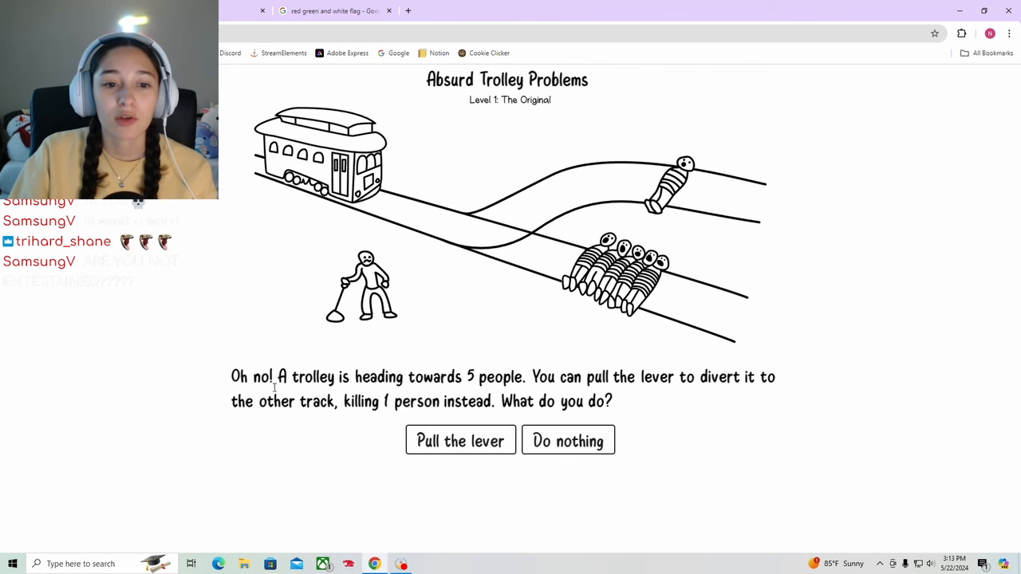
mouse_move(812, 389)
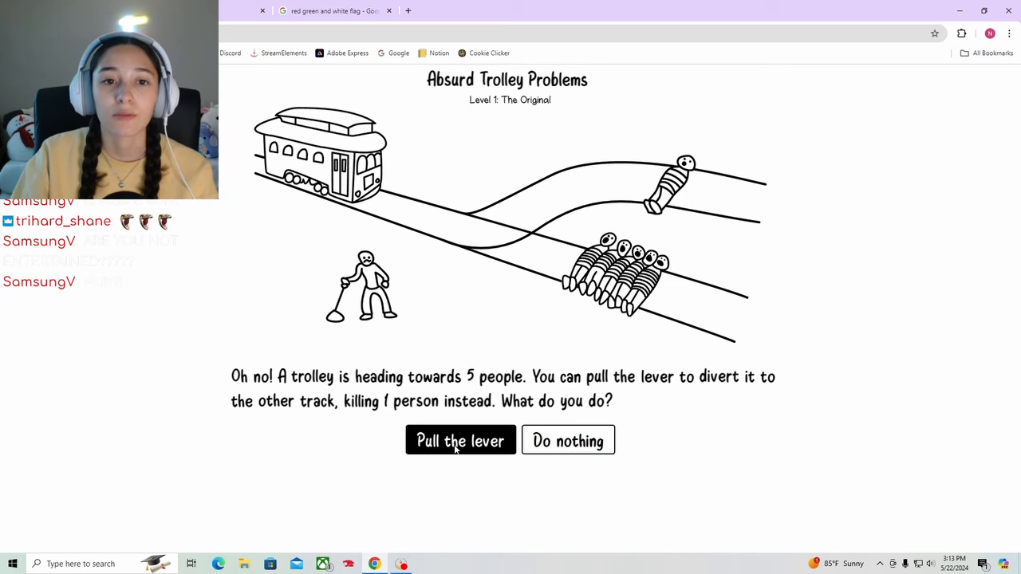
Answer the first trolley levels, including the life-savings and Mona Lisa dilemmas, pulling the lever.
left_click(460, 440)
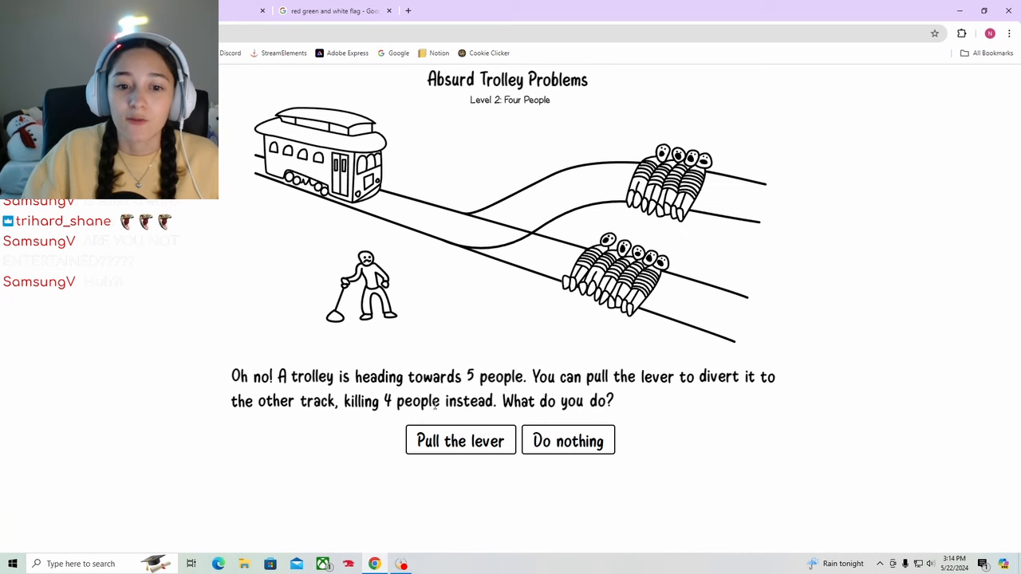
left_click(568, 440)
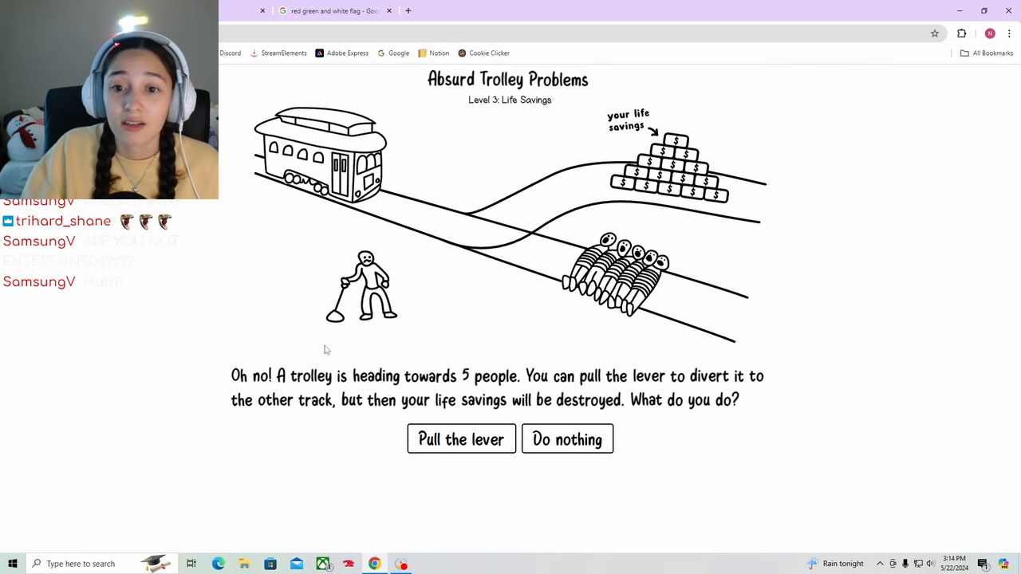
mouse_move(676, 271)
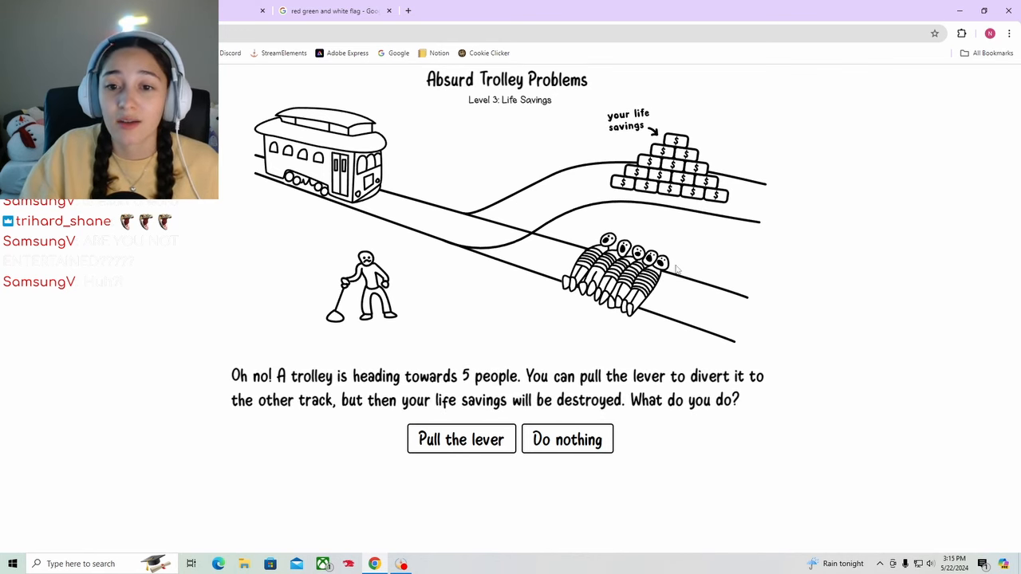
left_click(461, 438)
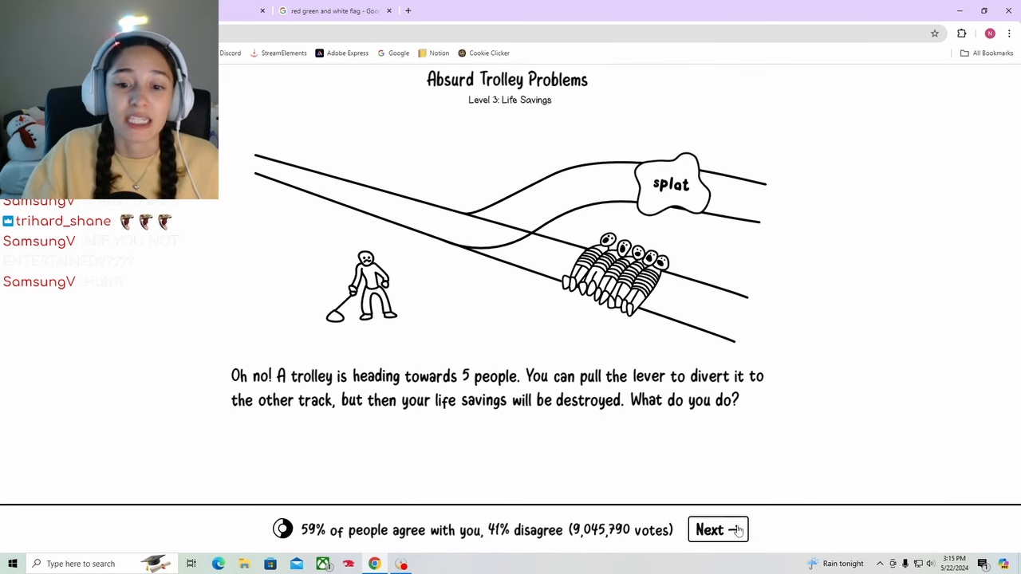
left_click(716, 530)
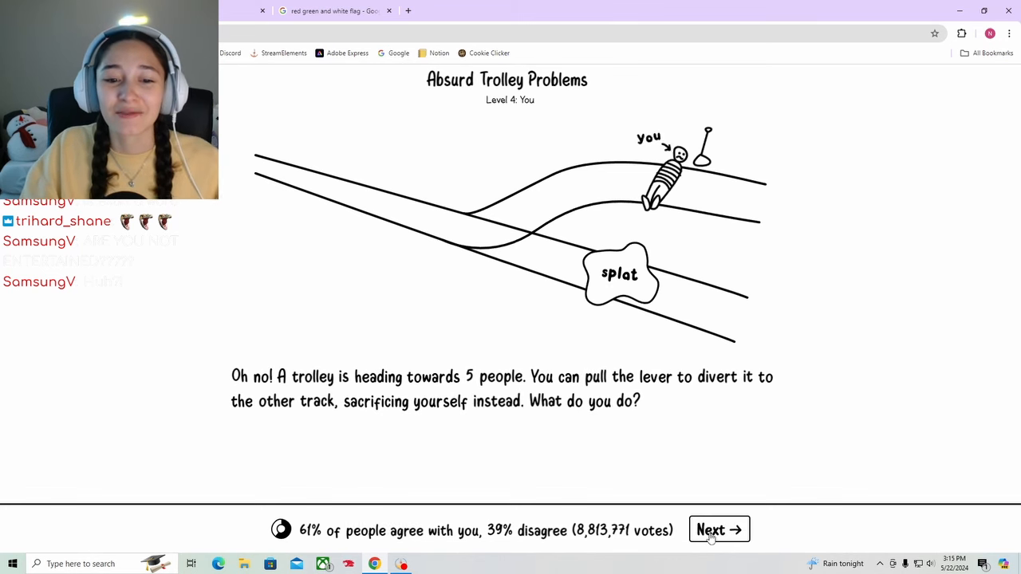
left_click(717, 530)
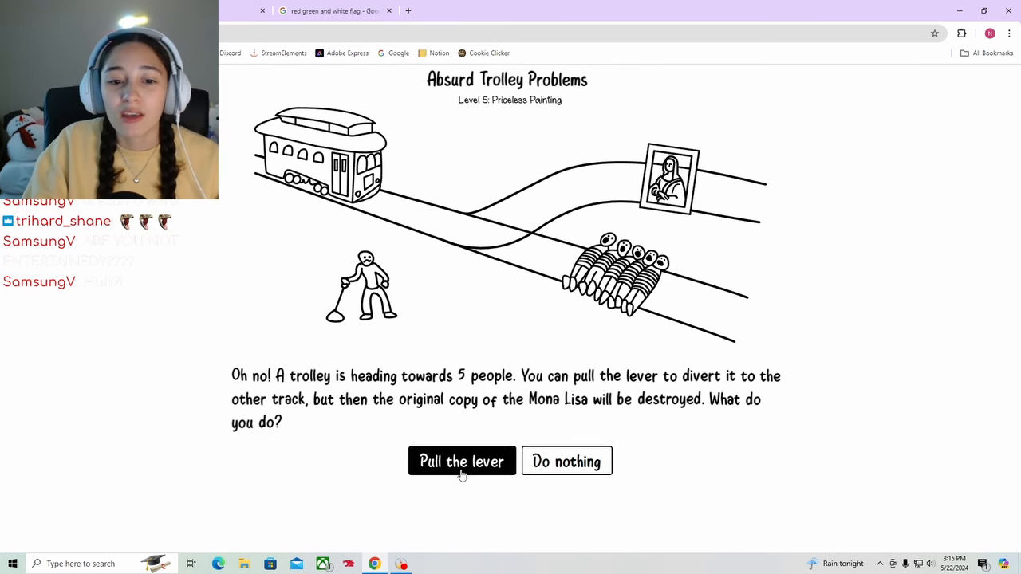
left_click(460, 460)
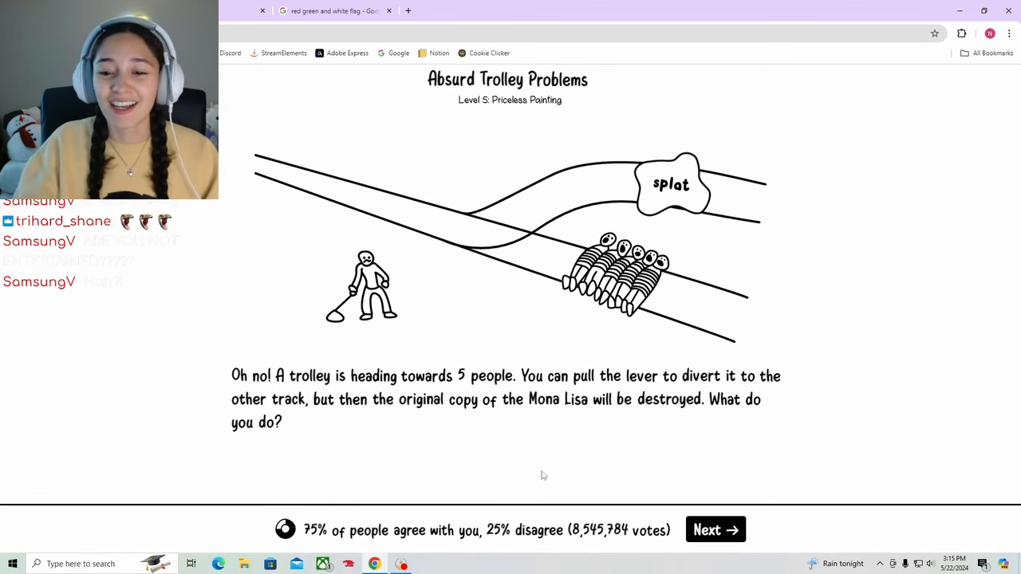
mouse_move(721, 440)
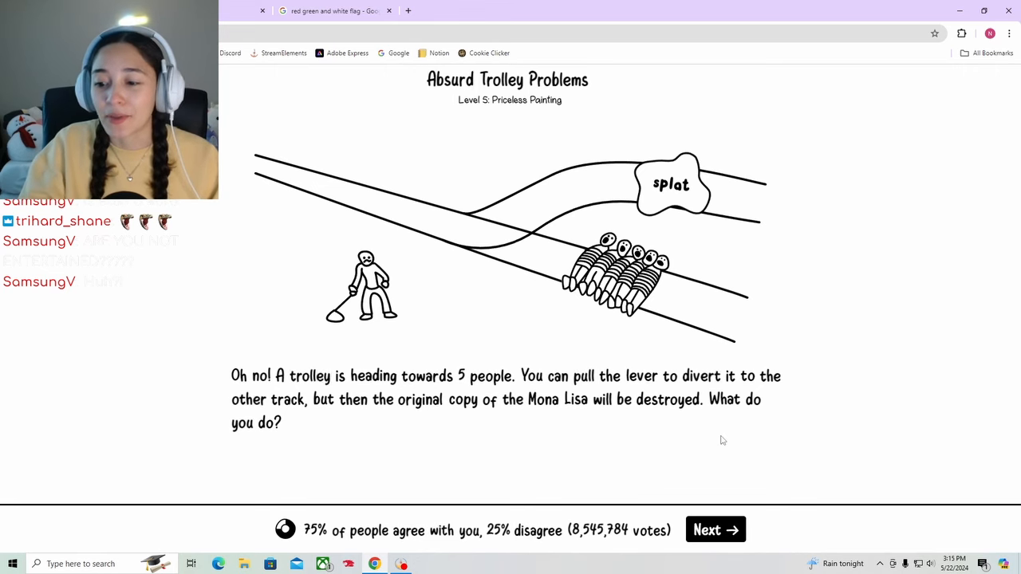
left_click(714, 529)
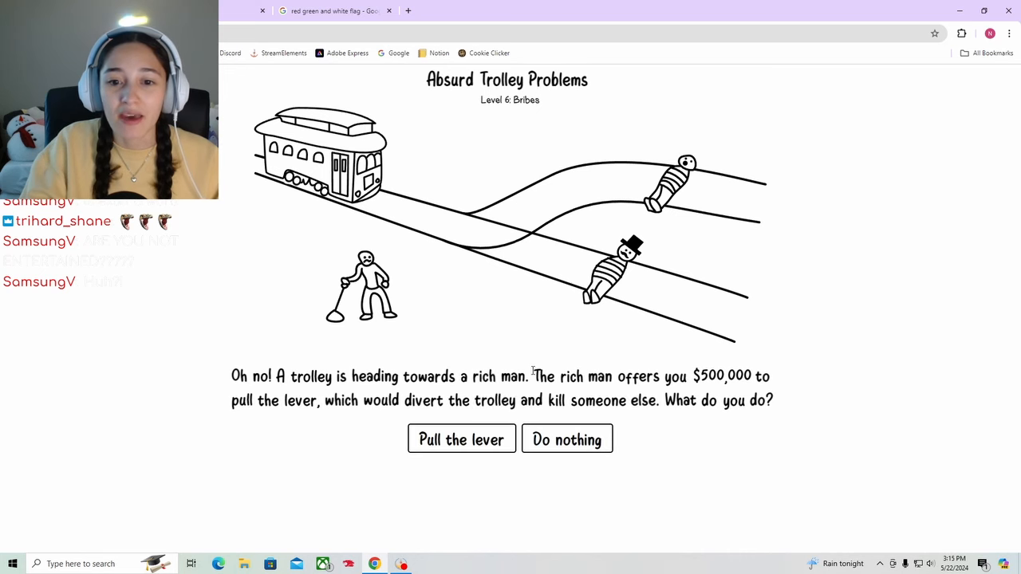
mouse_move(699, 389)
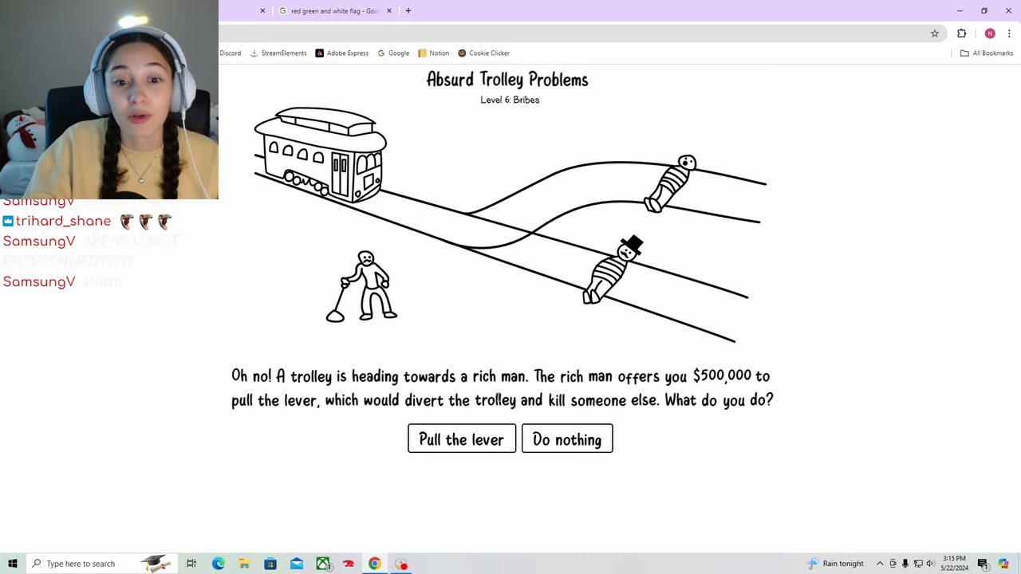
Divert the trolley from the rich man, do nothing for the lobsters, and reach Level 8: Sleeping.
left_click(566, 440)
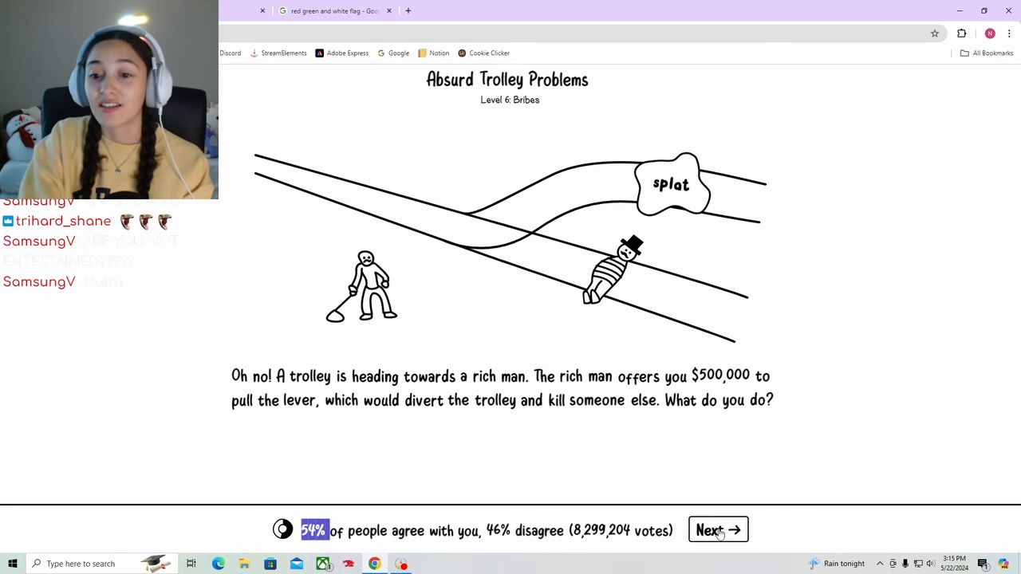
double_click(721, 376)
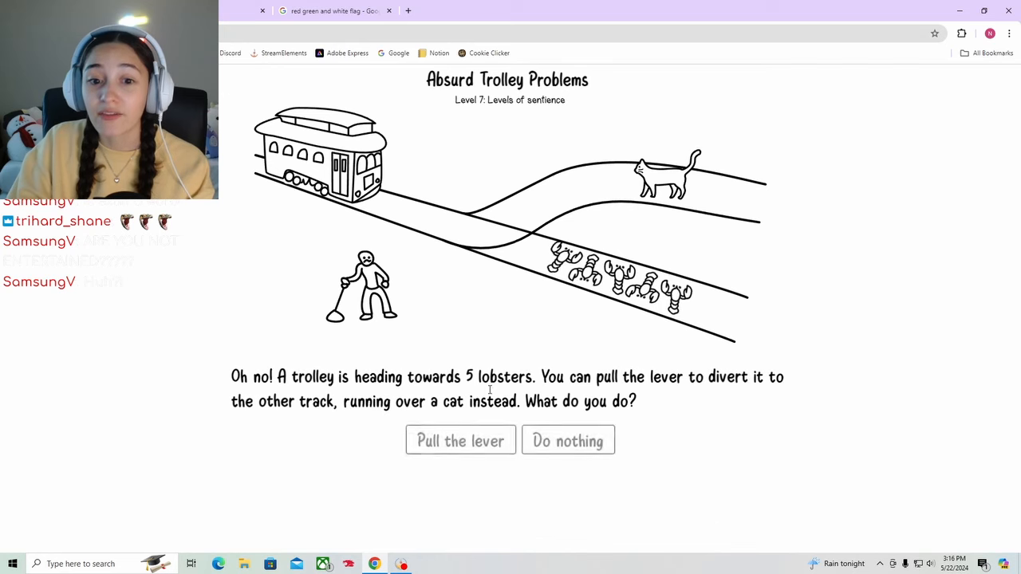
left_click_drag(583, 376, 740, 376)
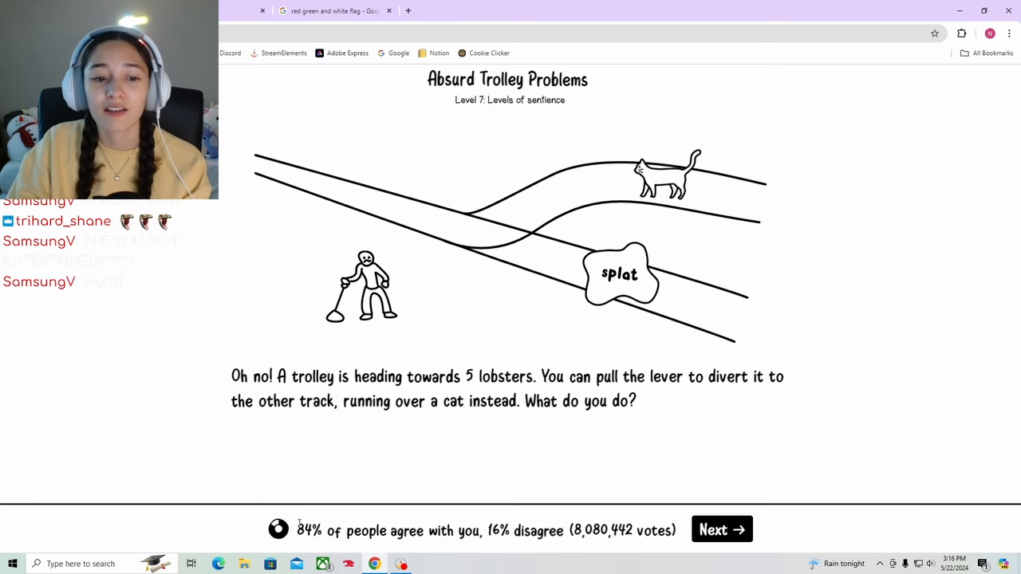
left_click(721, 529)
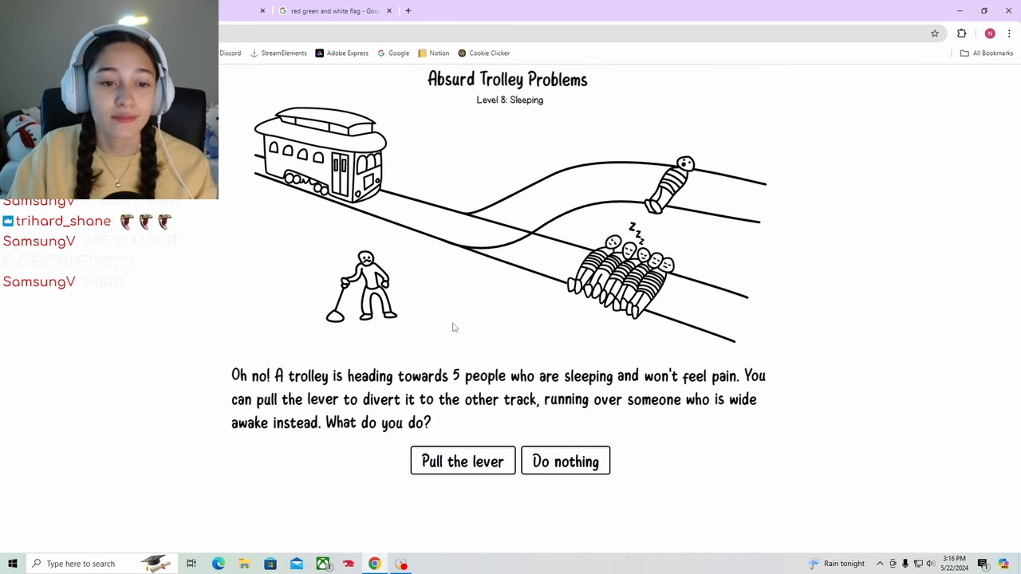
Answer the Sleeping and Personal Choices levels and advance to the Mercy dilemma.
left_click_drag(274, 376, 450, 377)
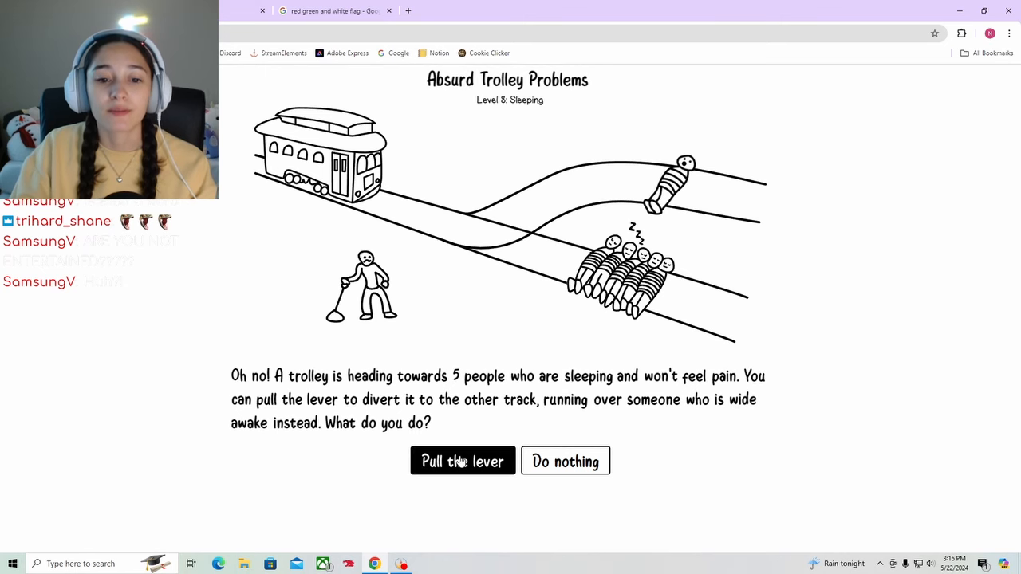
left_click(462, 461)
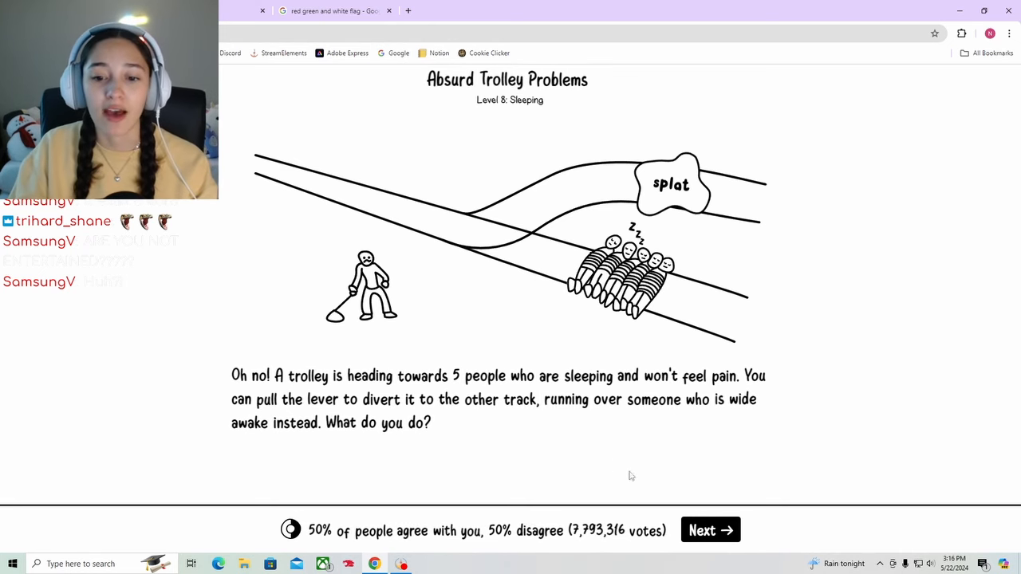
left_click(708, 530)
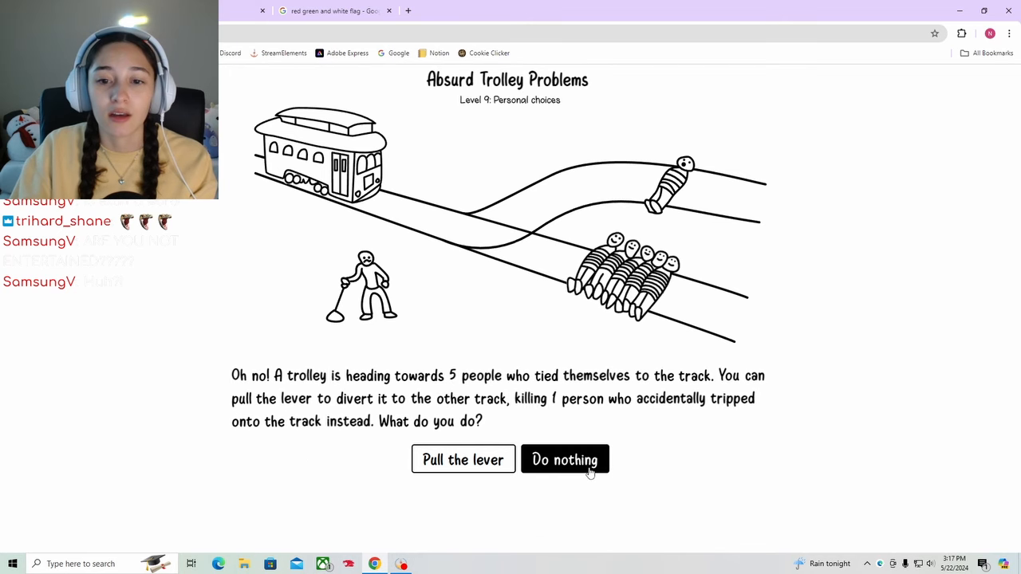
left_click(564, 460)
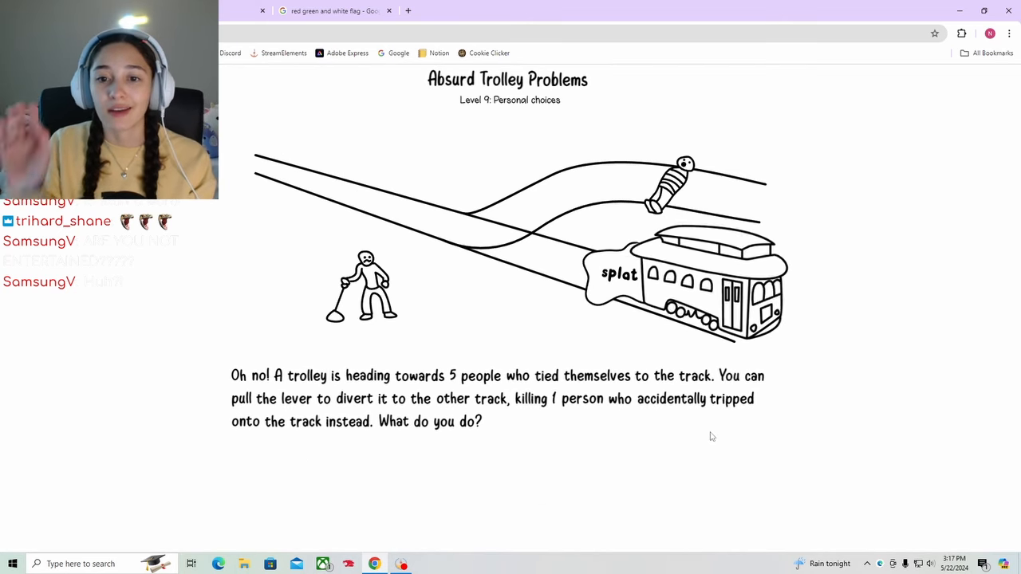
left_click(360, 287)
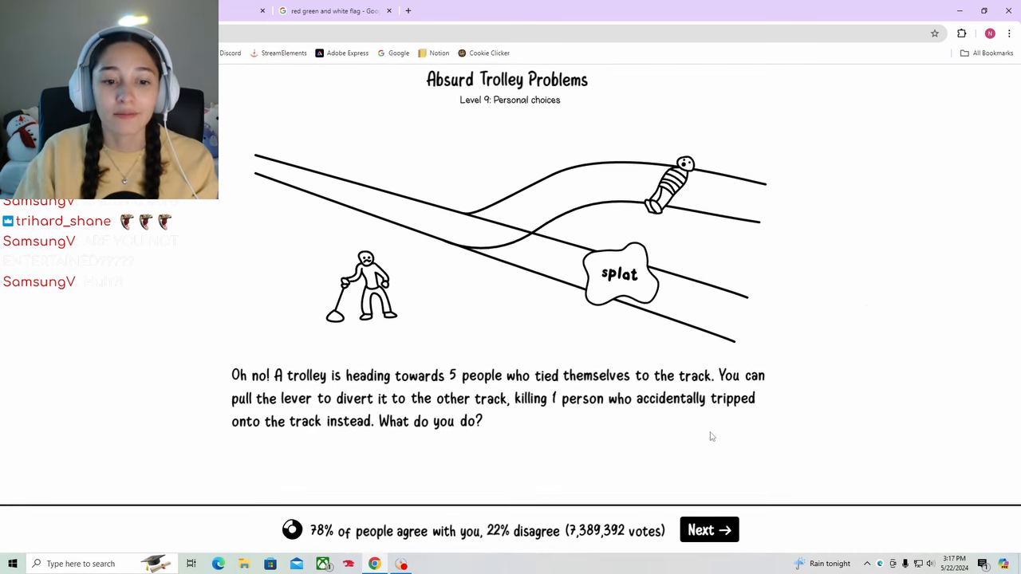
left_click(708, 529)
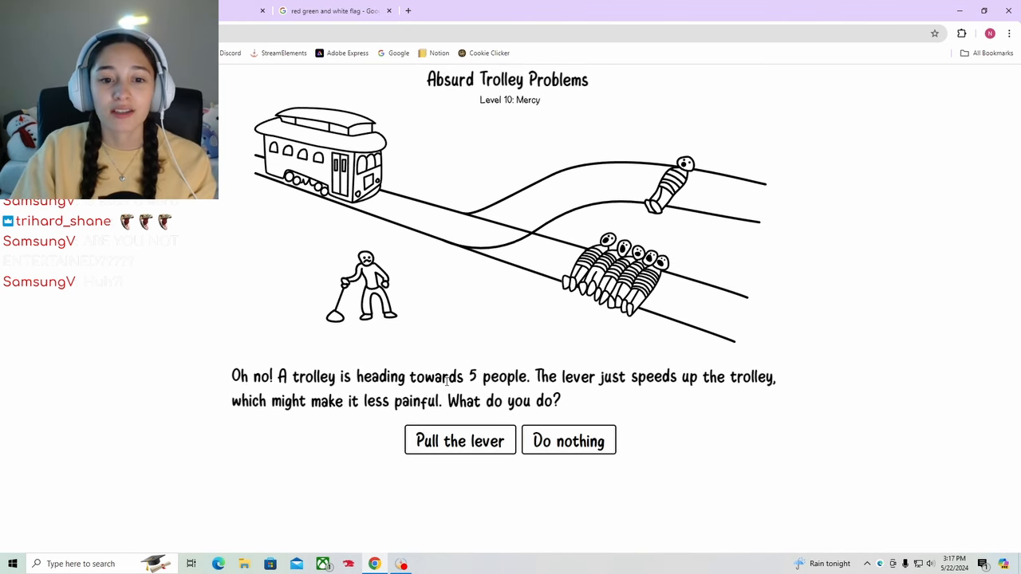
mouse_move(323, 424)
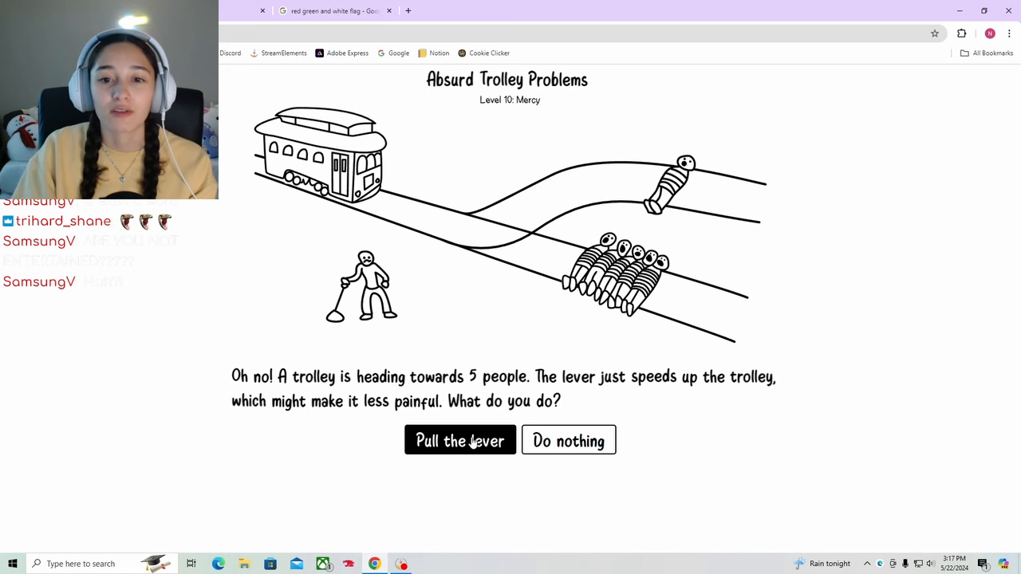
Pull the lever on the Mercy and Minor Inconvenience levels, reaching Level 12: Best Friend.
left_click(459, 440)
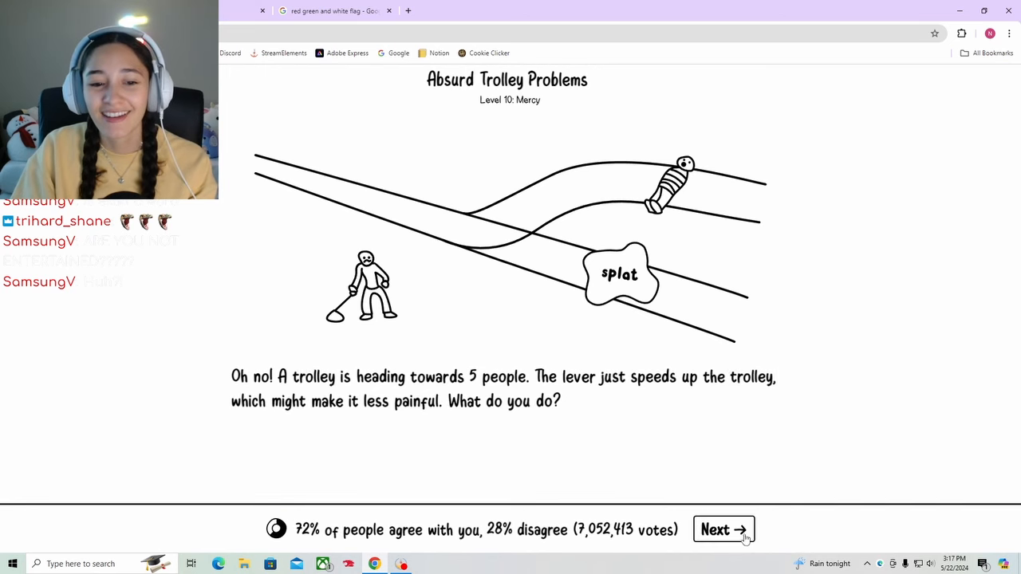
left_click(722, 529)
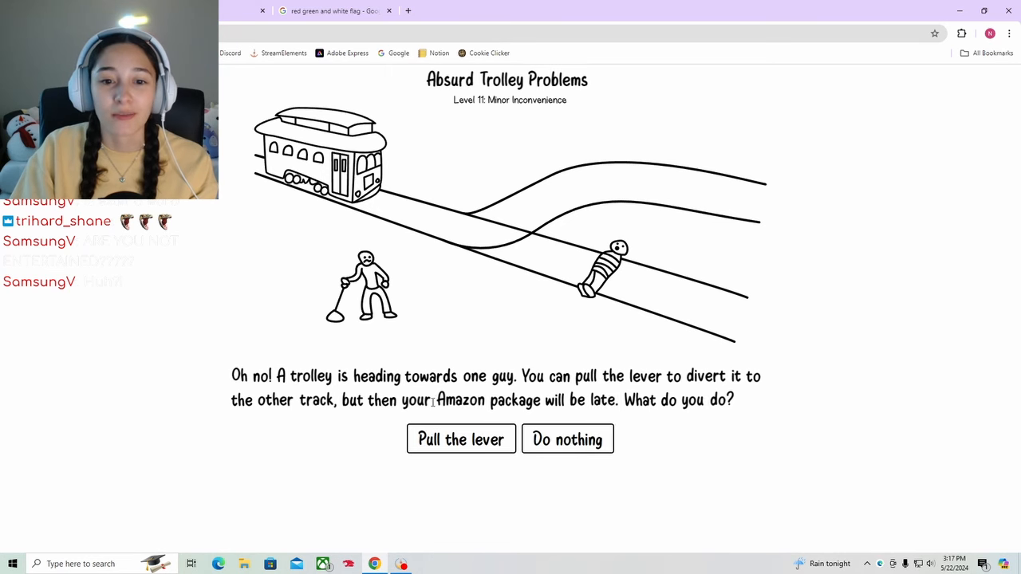
mouse_move(603, 475)
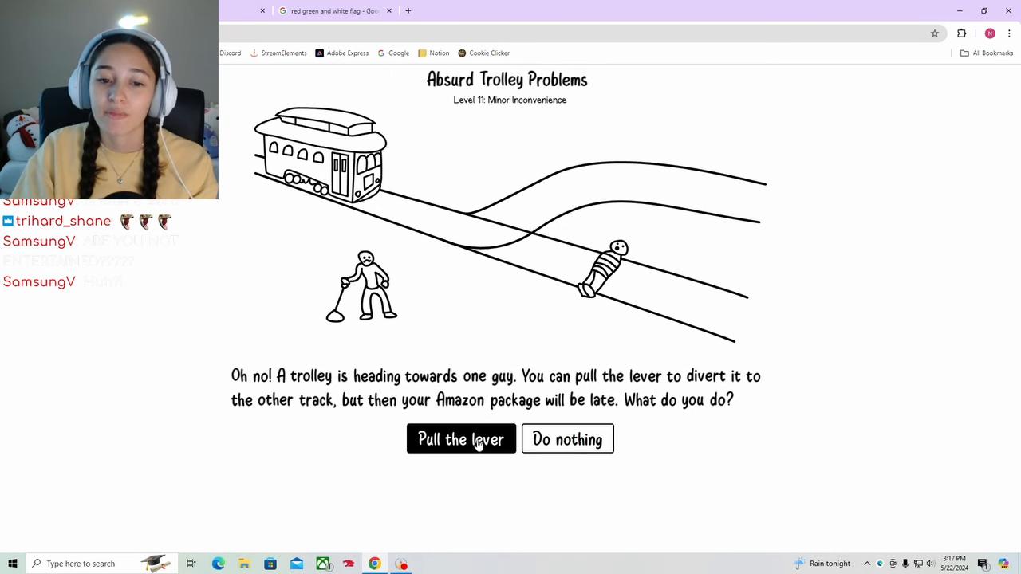
left_click(460, 439)
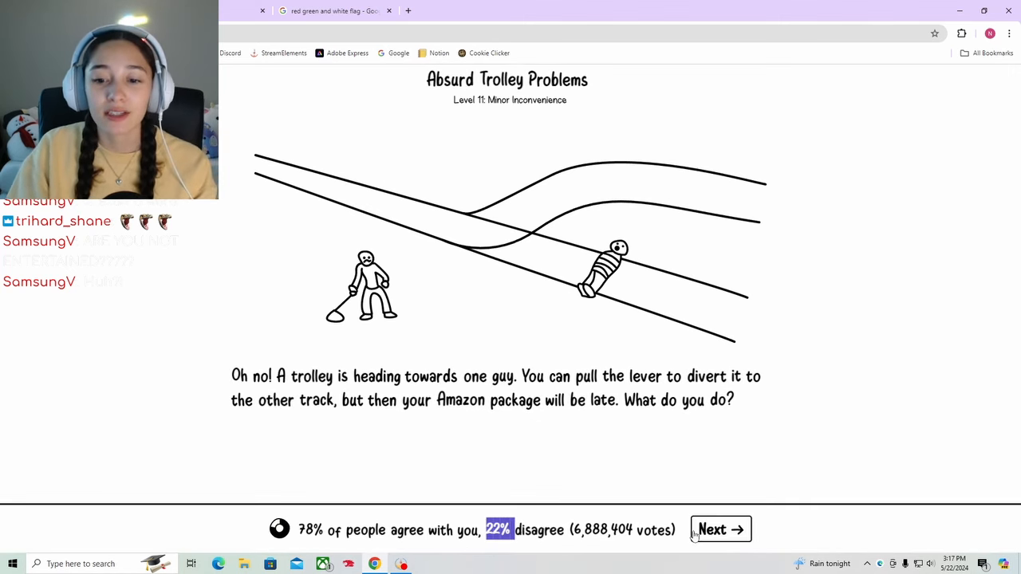
left_click(719, 529)
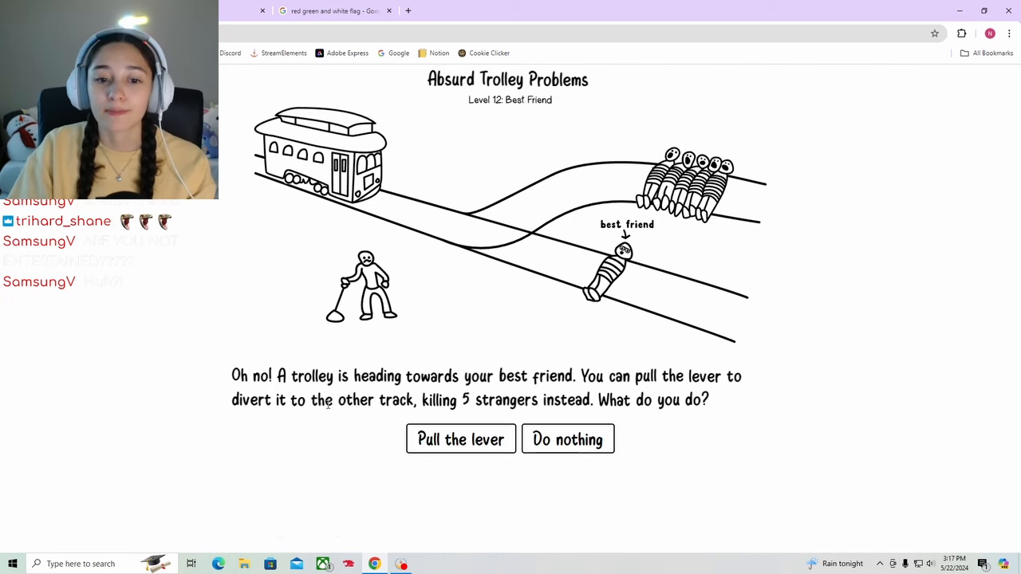
Pull the lever on the Best Friend, Can't See and Cousins levels, reaching Level 15: Age.
left_click(568, 439)
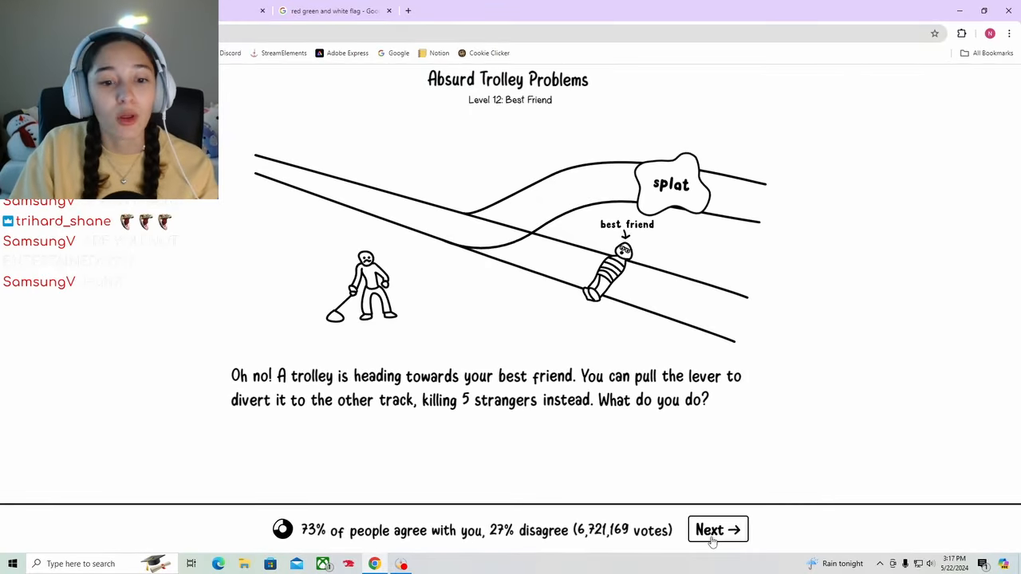
left_click(716, 530)
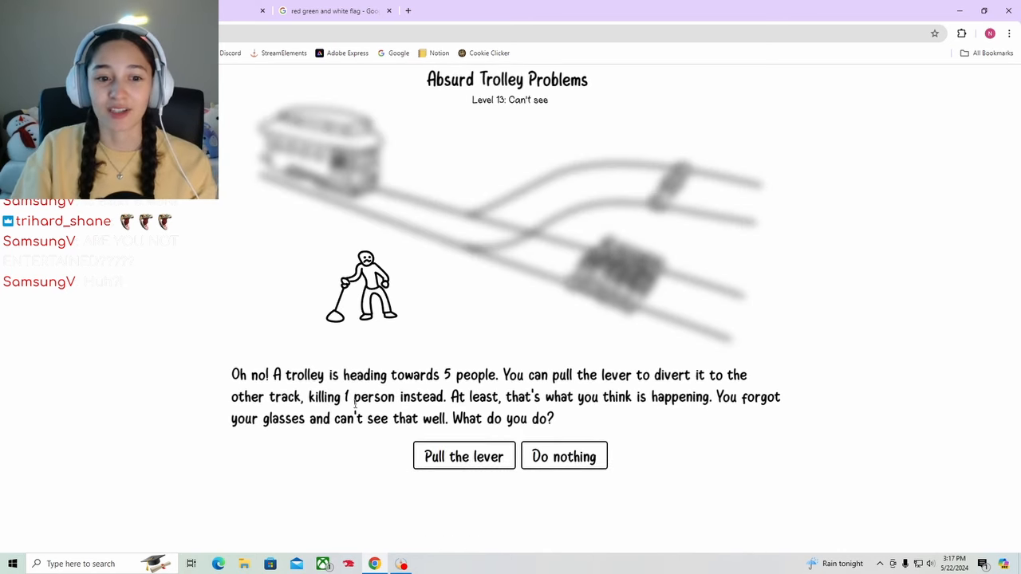
mouse_move(506, 433)
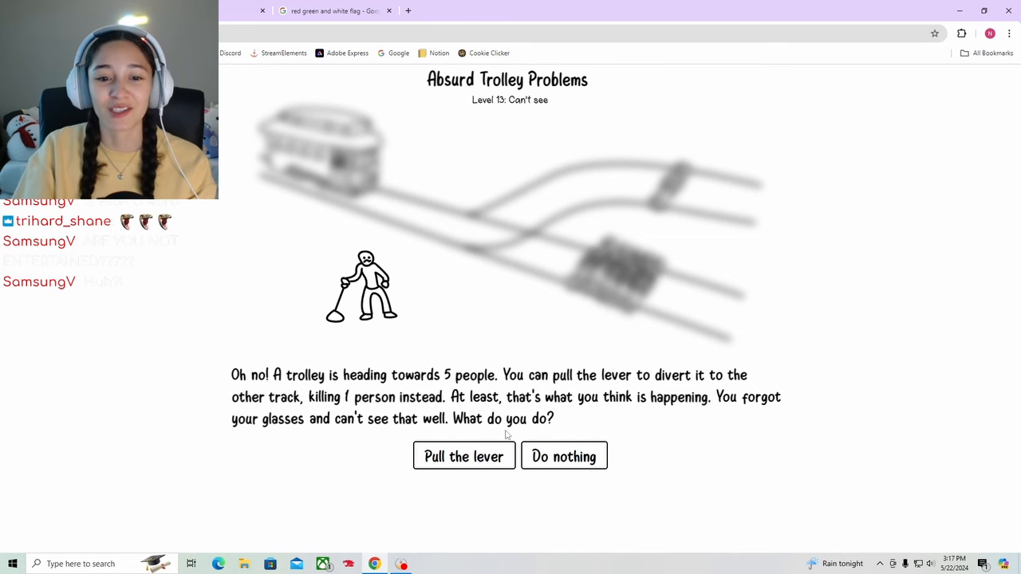
left_click(463, 456)
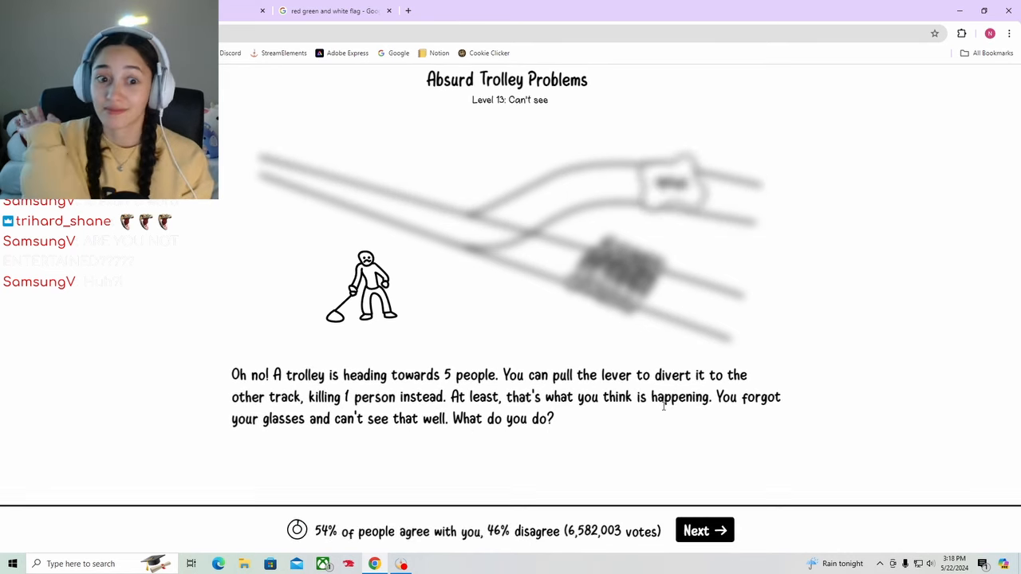
left_click(705, 529)
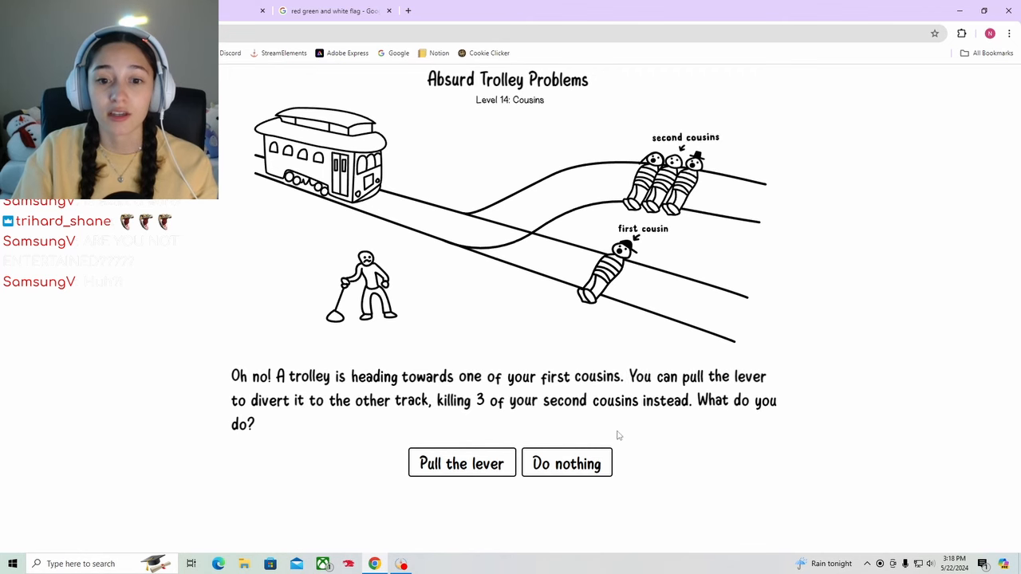
mouse_move(463, 427)
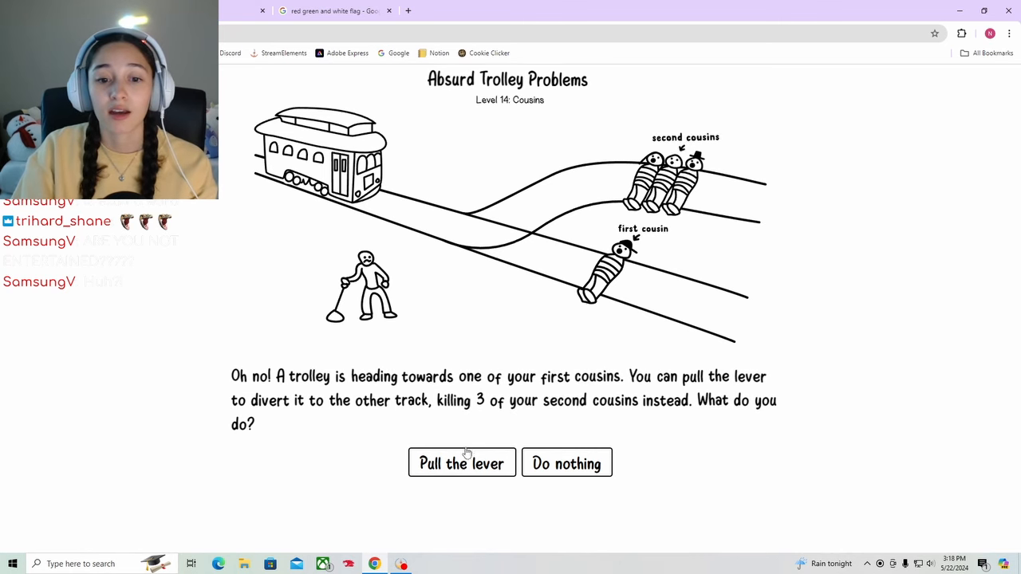
left_click(461, 463)
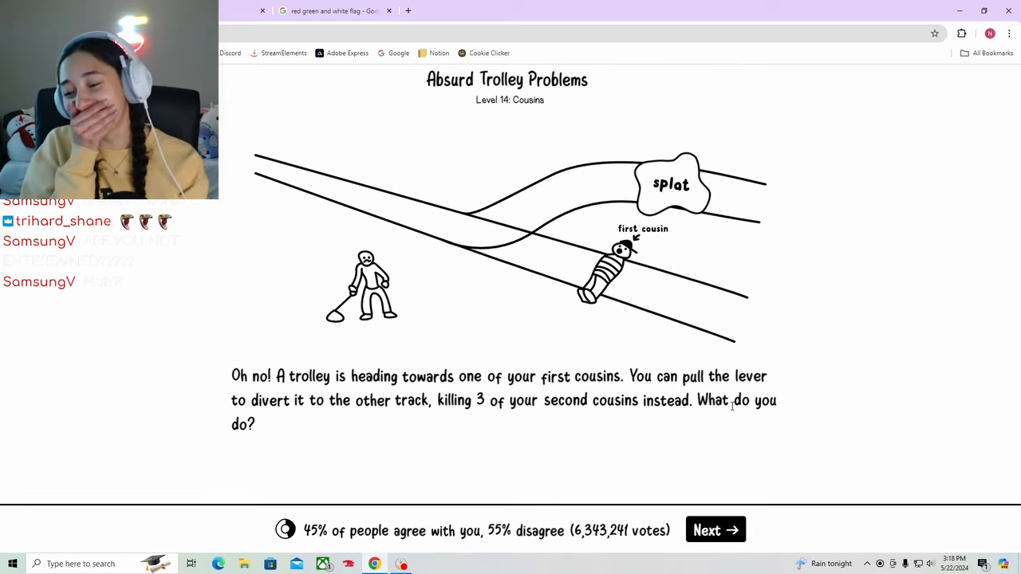
left_click(715, 529)
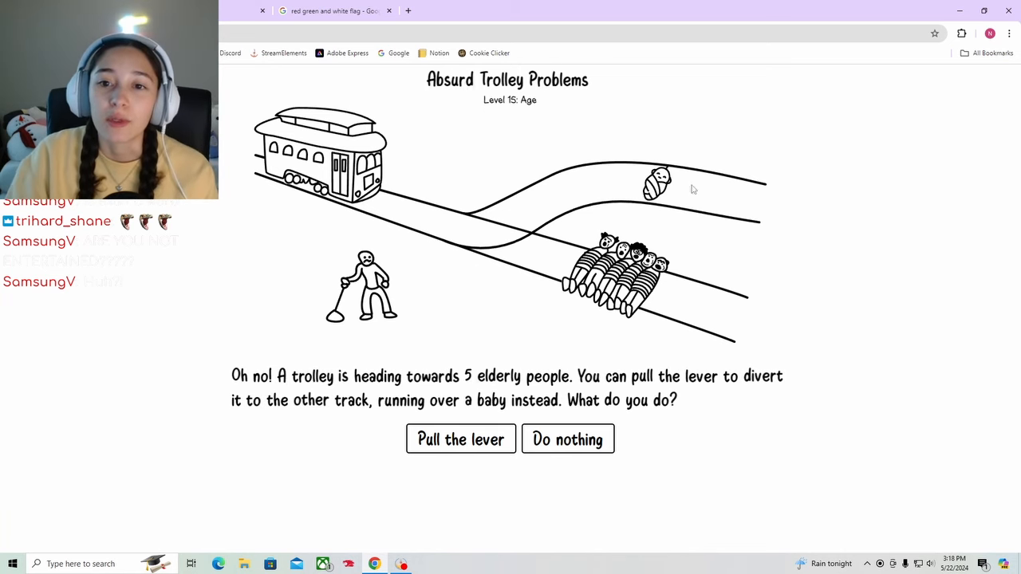
mouse_move(594, 148)
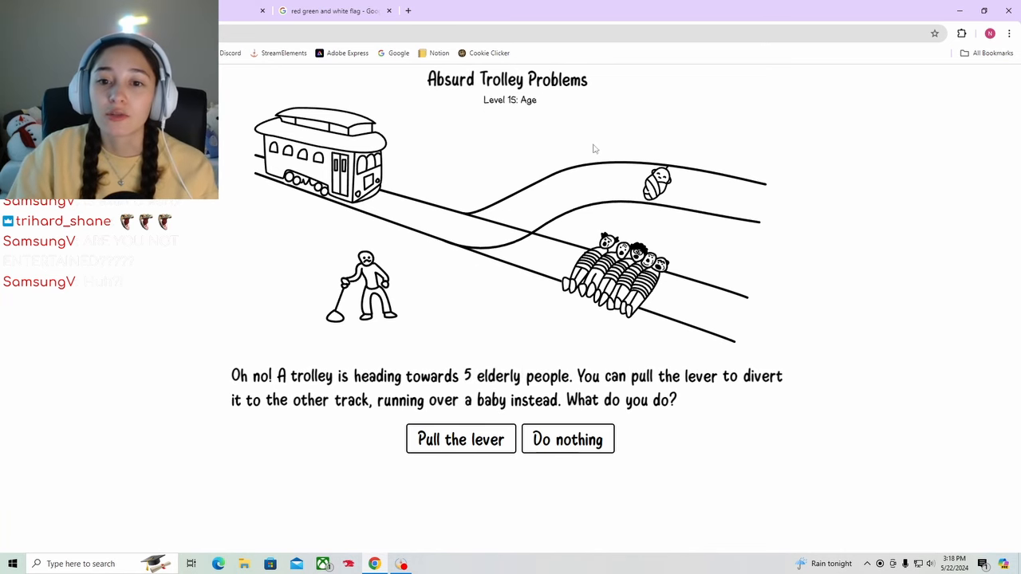
mouse_move(391, 322)
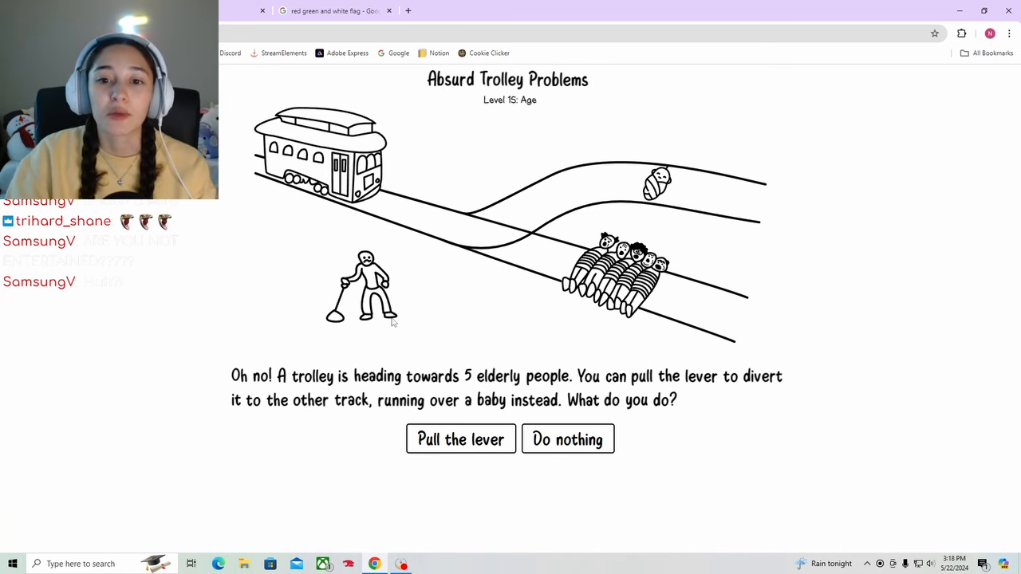
mouse_move(674, 287)
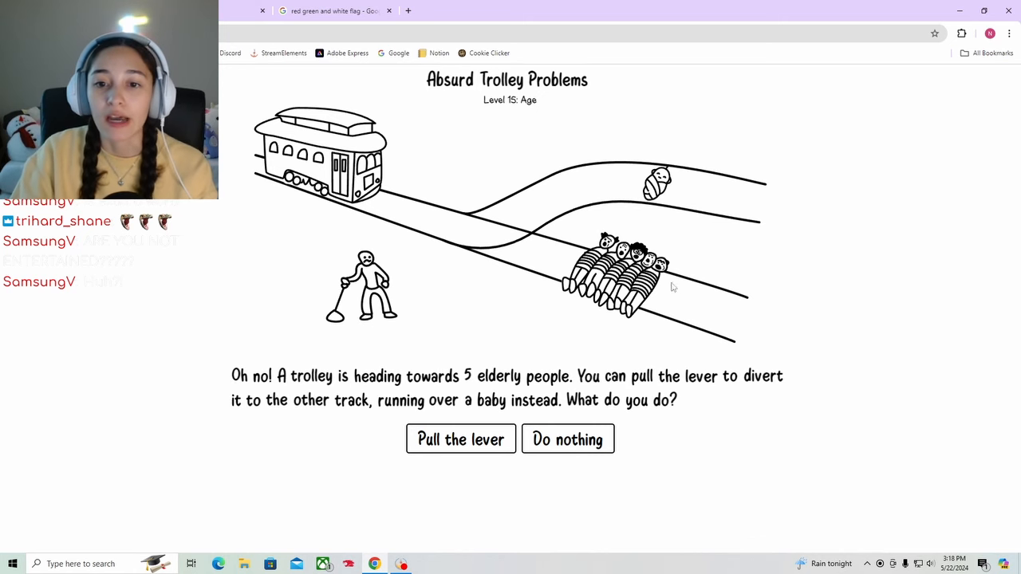
mouse_move(676, 316)
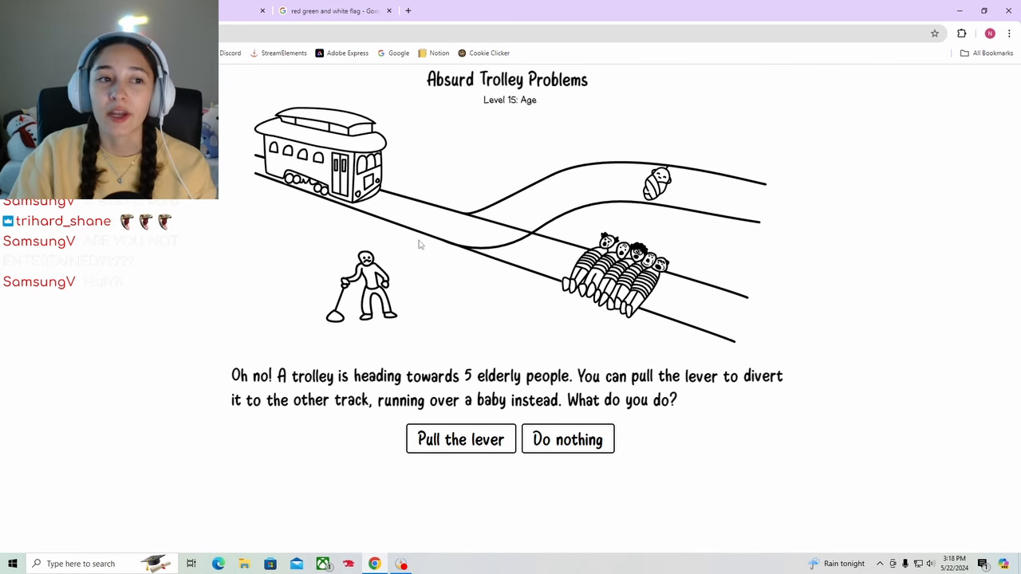
mouse_move(730, 195)
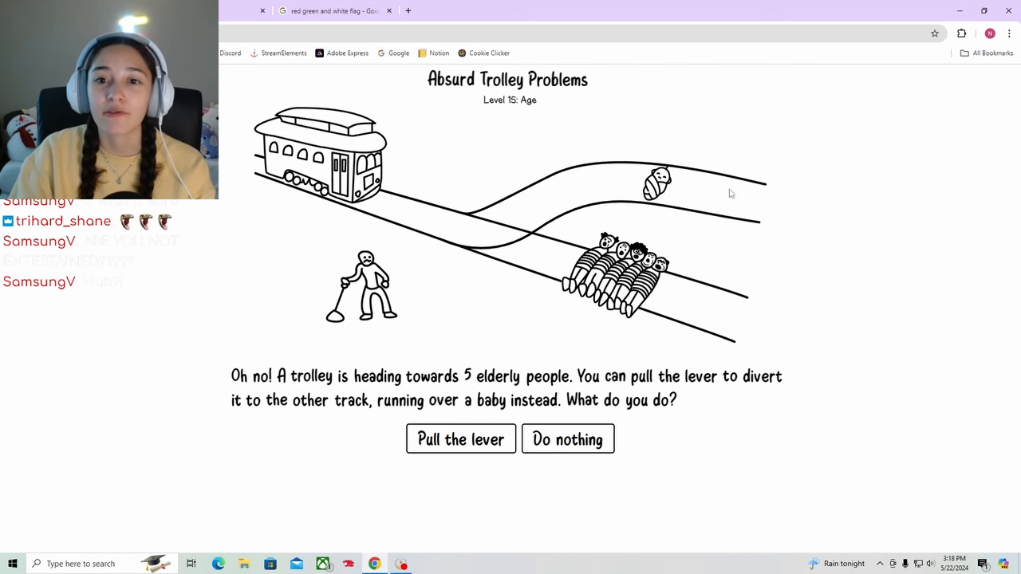
mouse_move(348, 226)
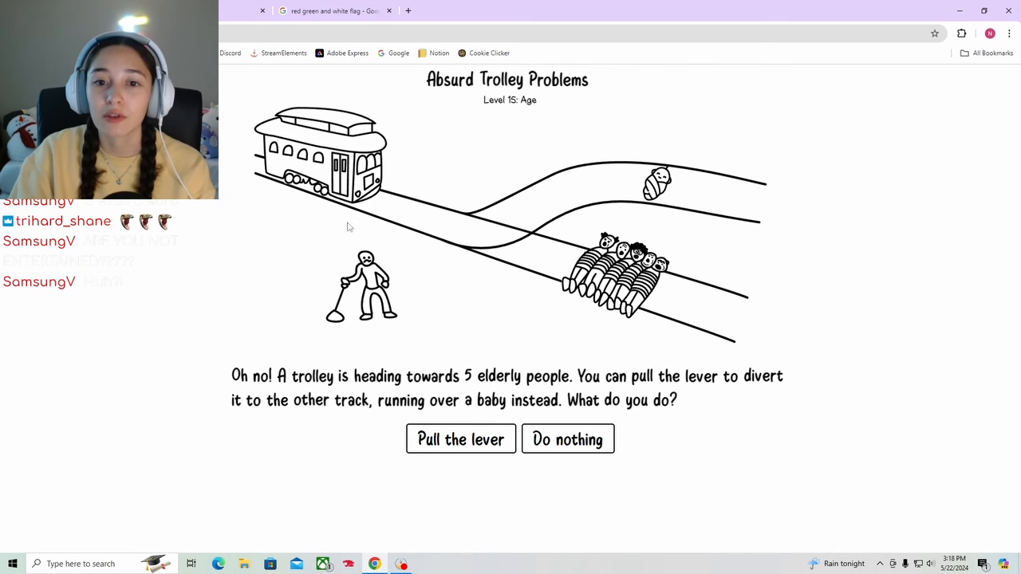
mouse_move(769, 242)
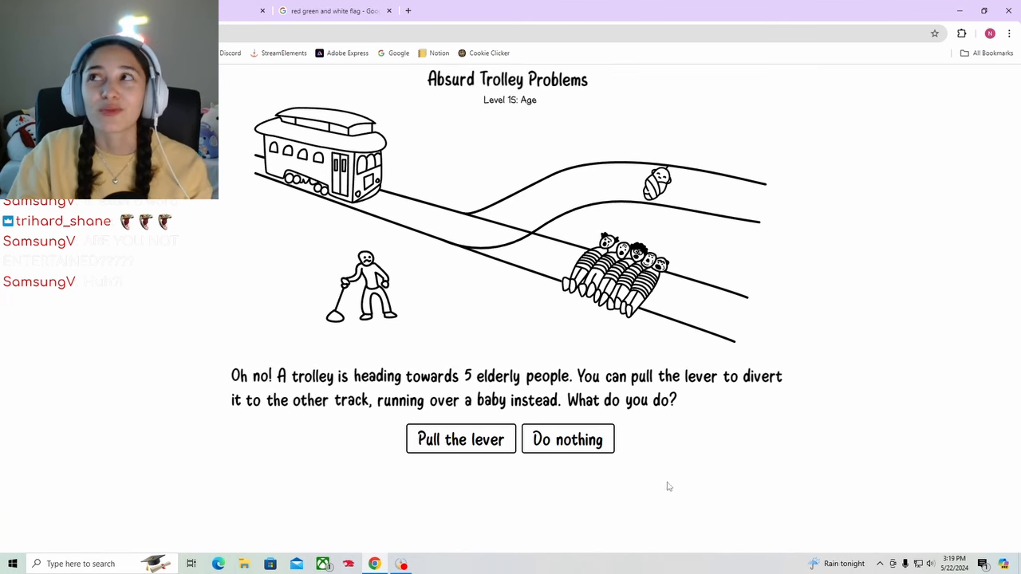
mouse_move(463, 483)
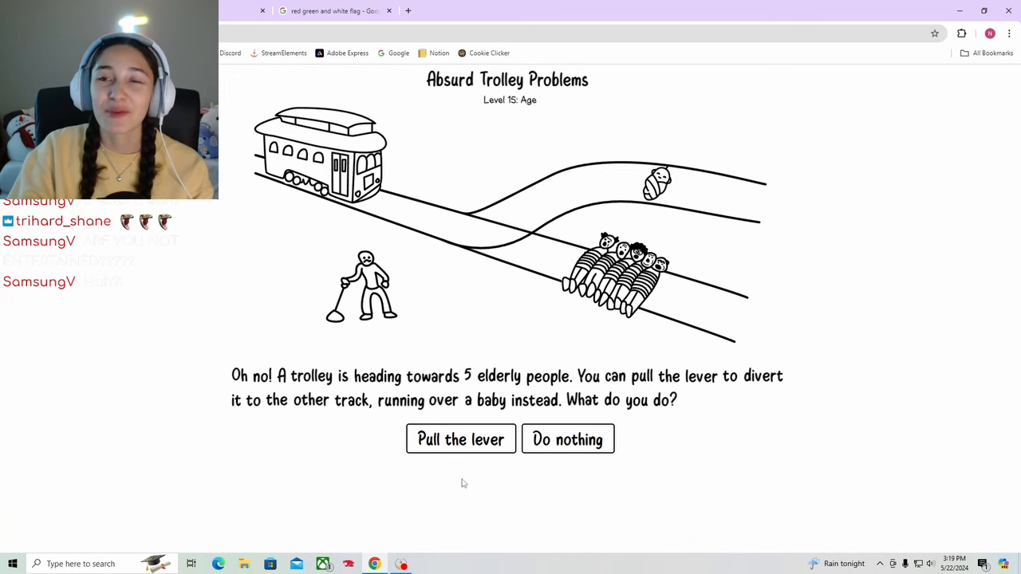
mouse_move(446, 478)
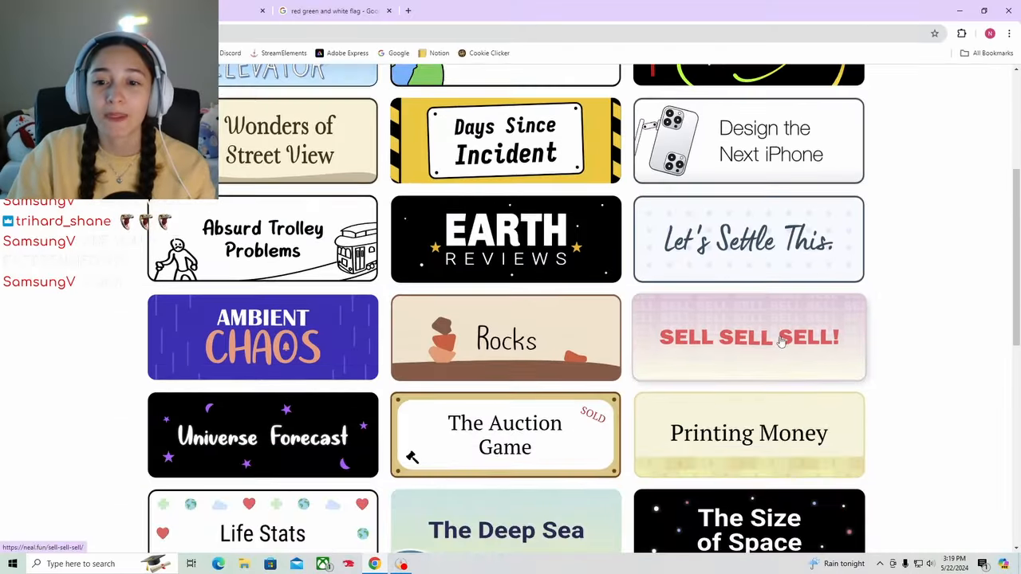
Start Let's Settle This and vote on how to pronounce gif.
scroll("down", 3)
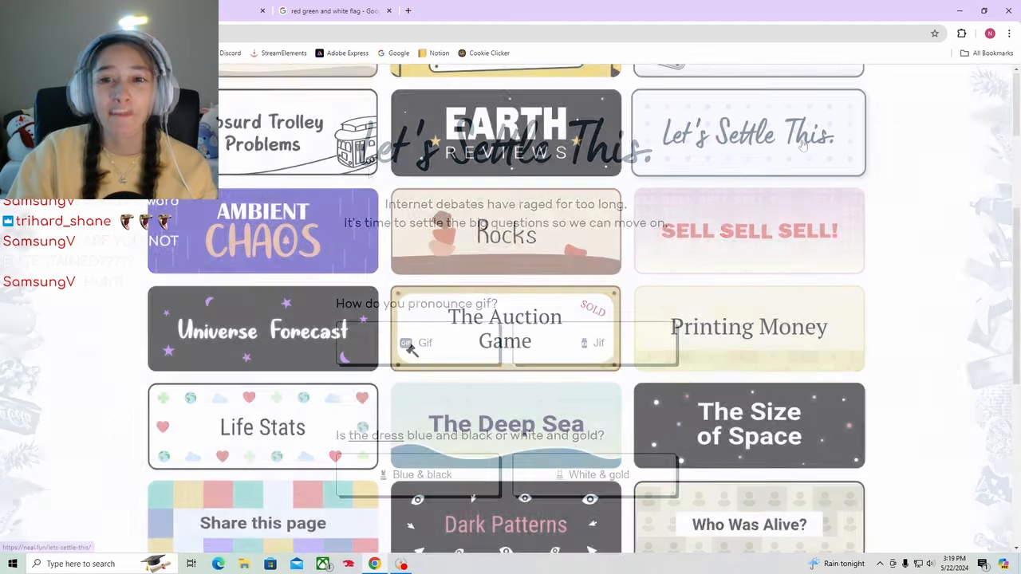
left_click(746, 134)
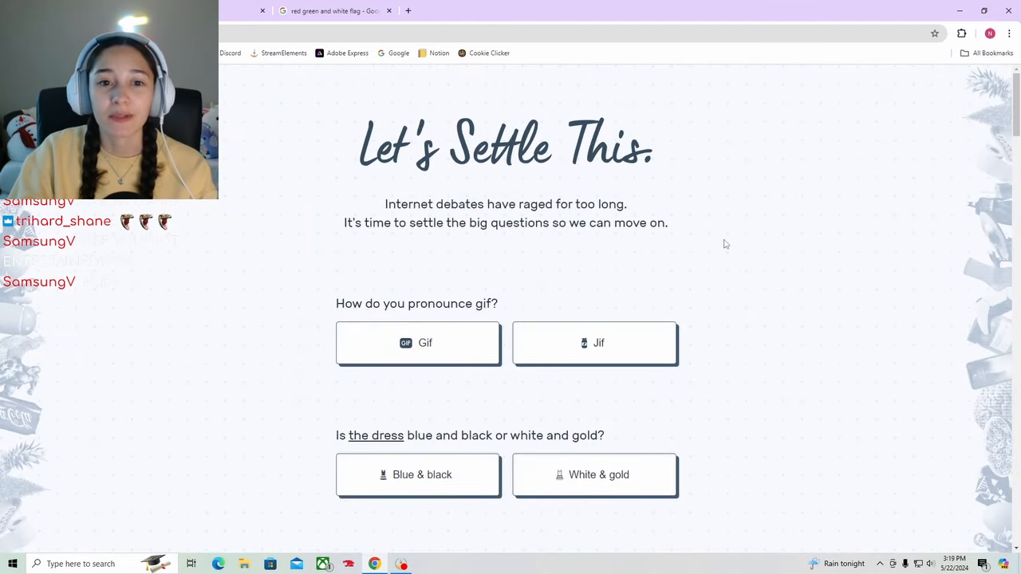
scroll("down", 3)
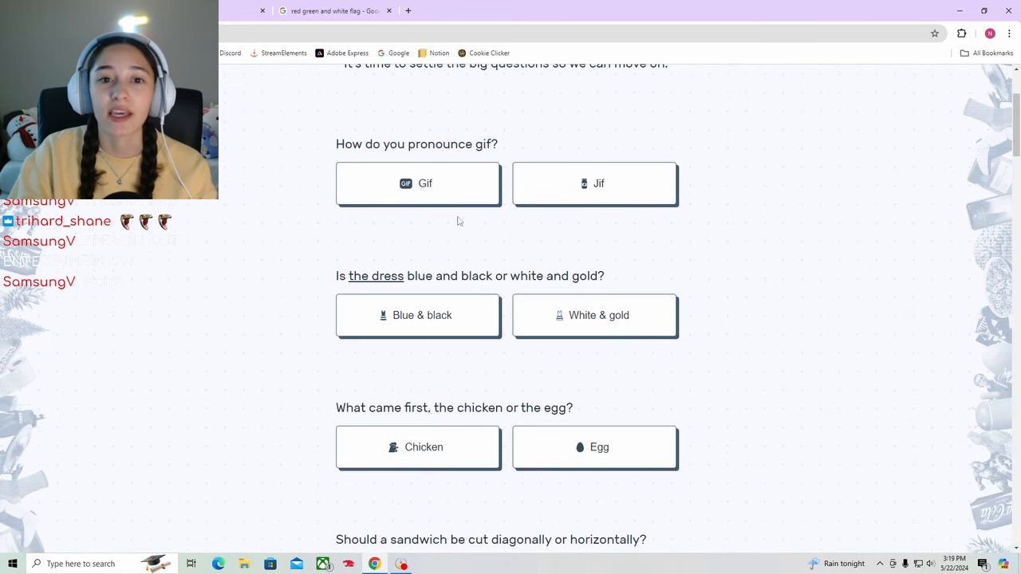
left_click(417, 183)
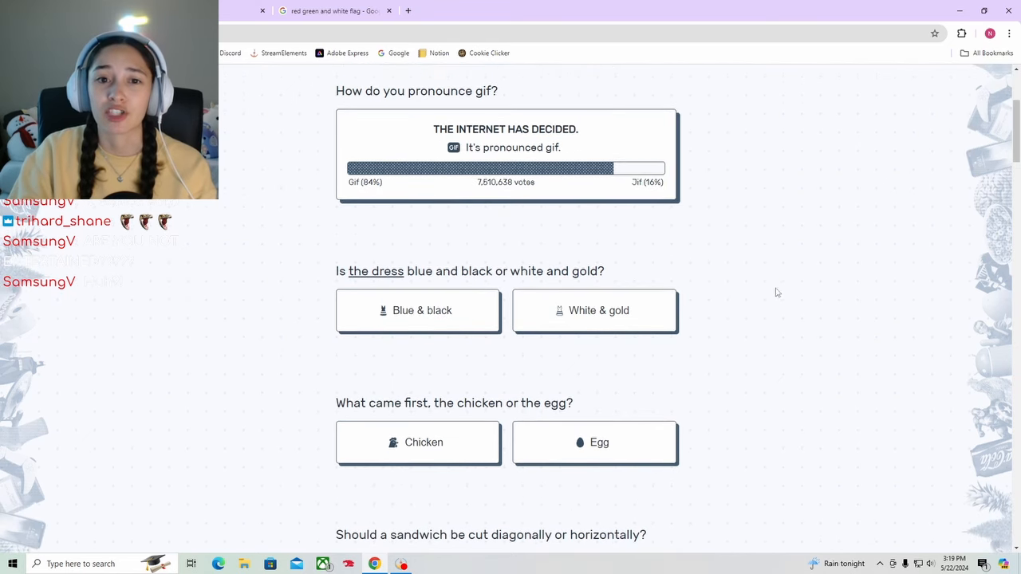
Vote the dress blue and black and the chicken first, revealing a 50/50 tie.
scroll("down", 3)
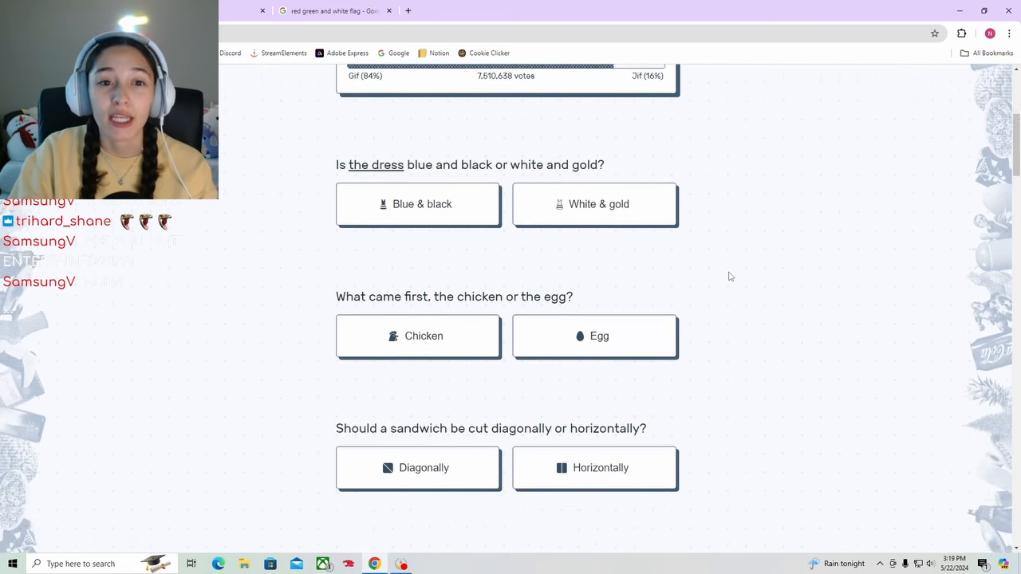
scroll("down", 3)
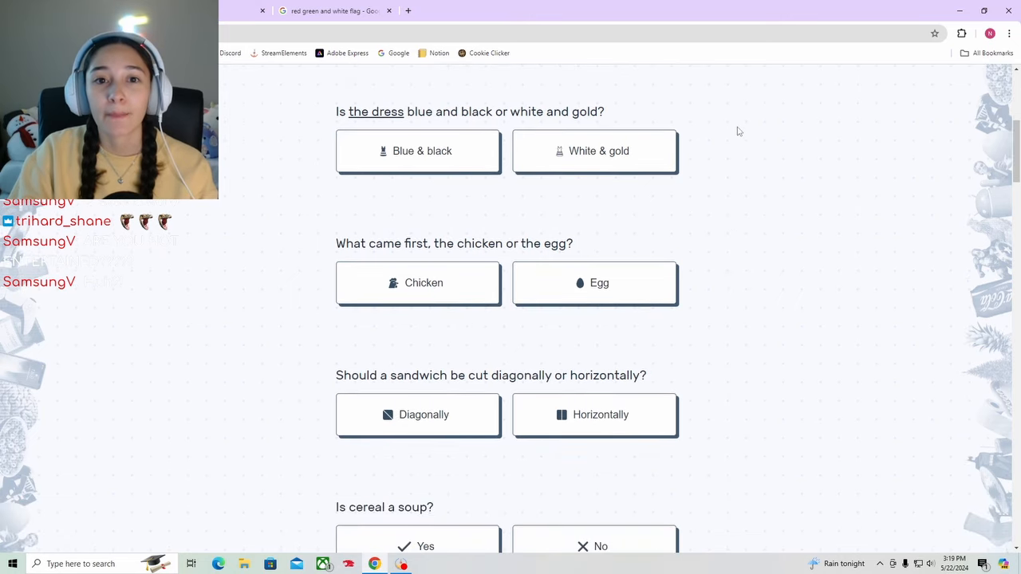
mouse_move(616, 211)
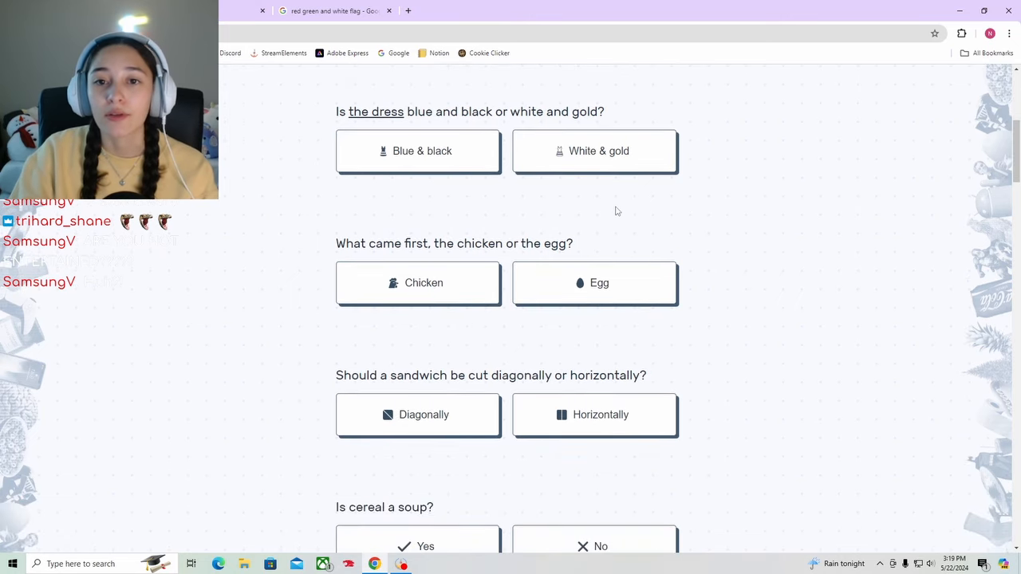
mouse_move(479, 207)
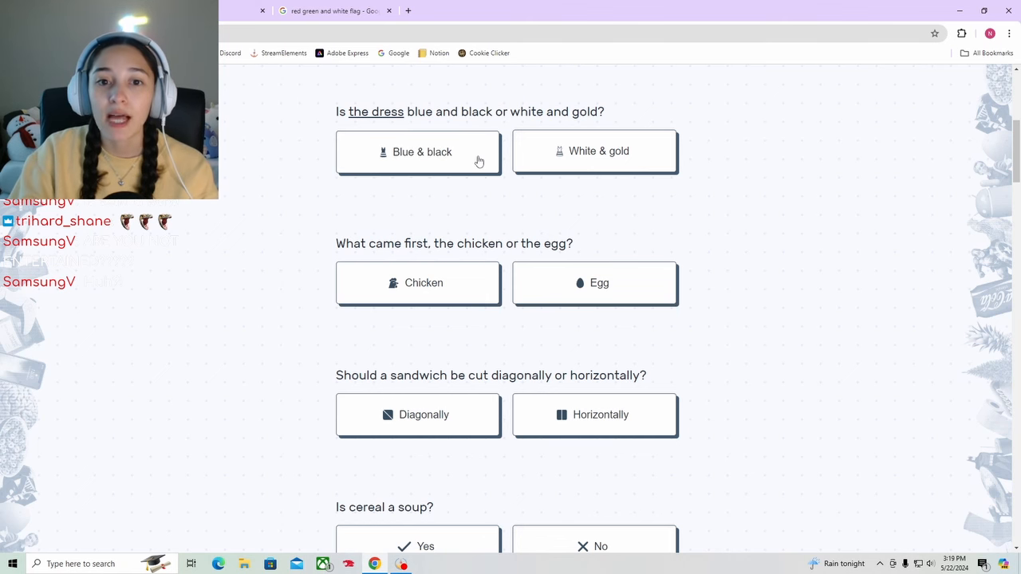
mouse_move(494, 173)
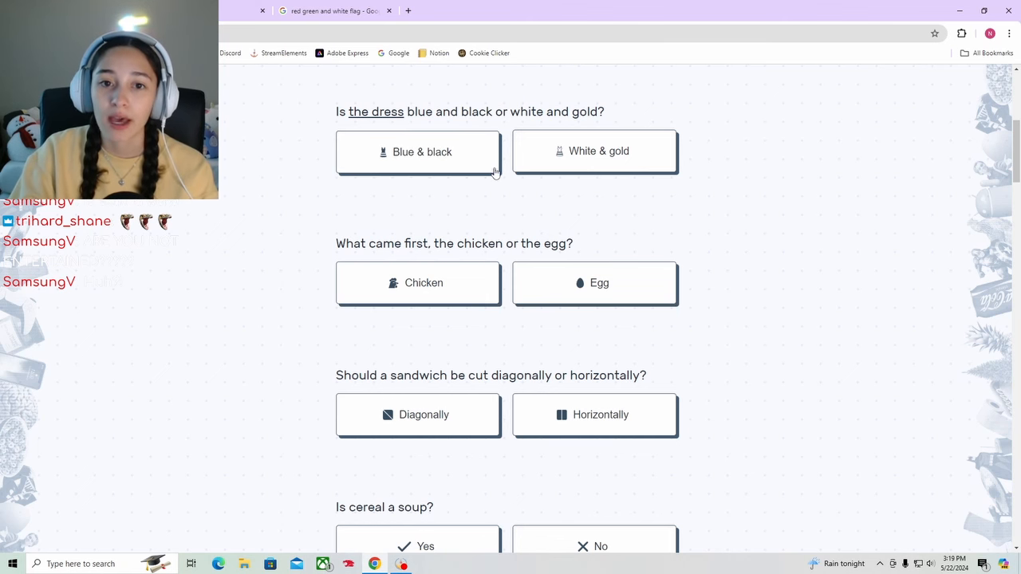
left_click(417, 151)
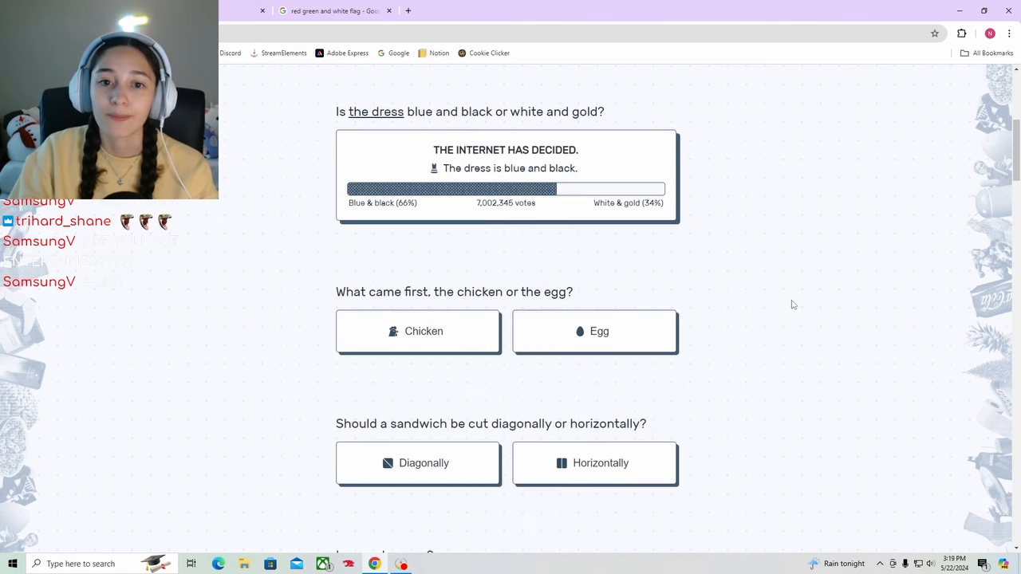
scroll("down", 3)
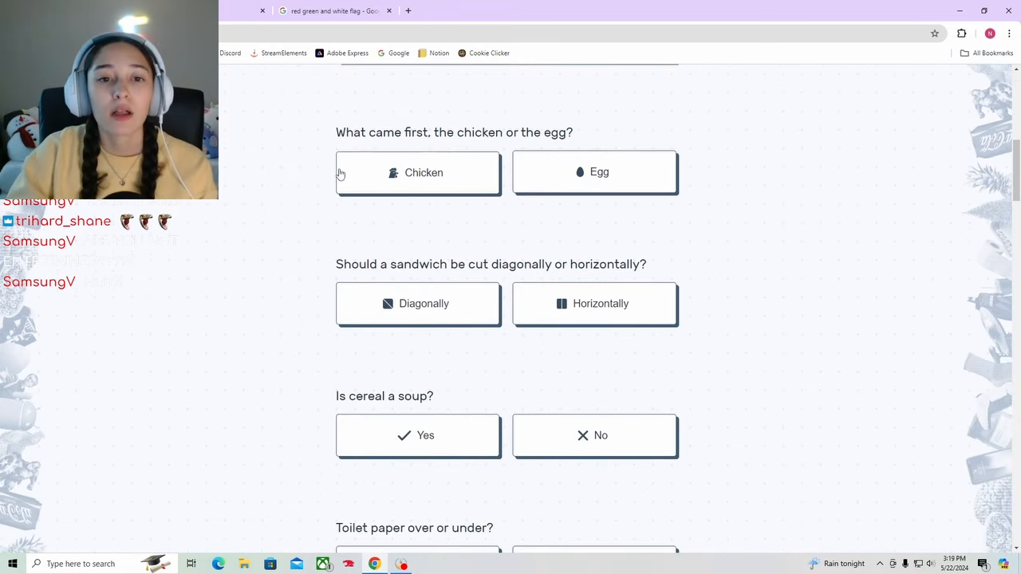
left_click(417, 172)
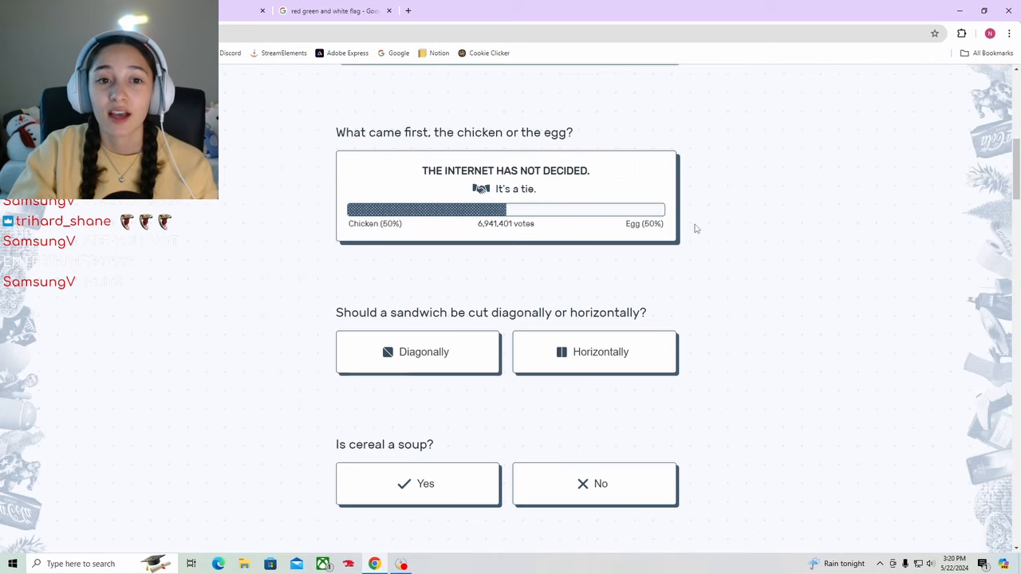
mouse_move(794, 316)
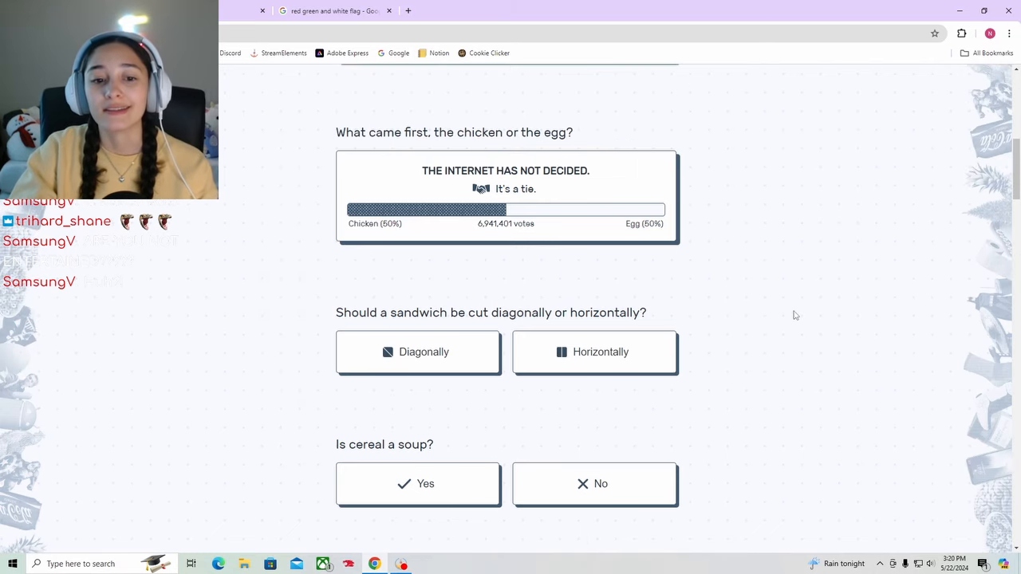
scroll("down", 3)
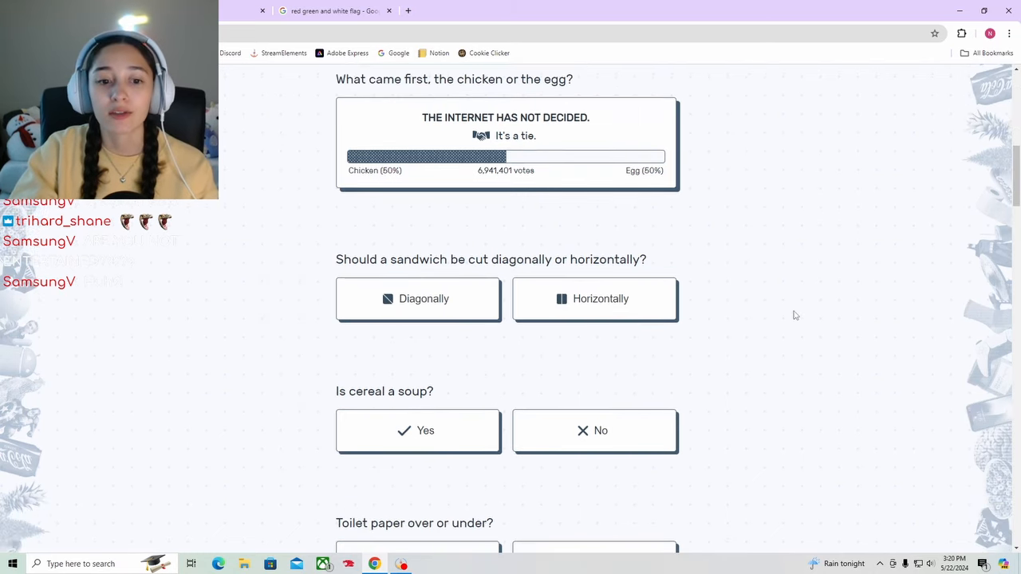
scroll("down", 3)
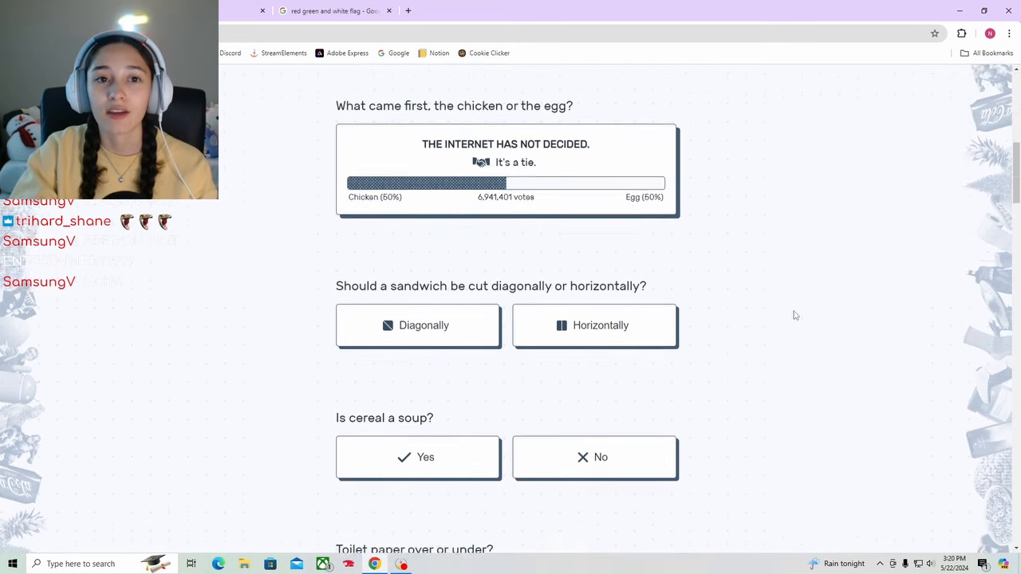
scroll("down", 3)
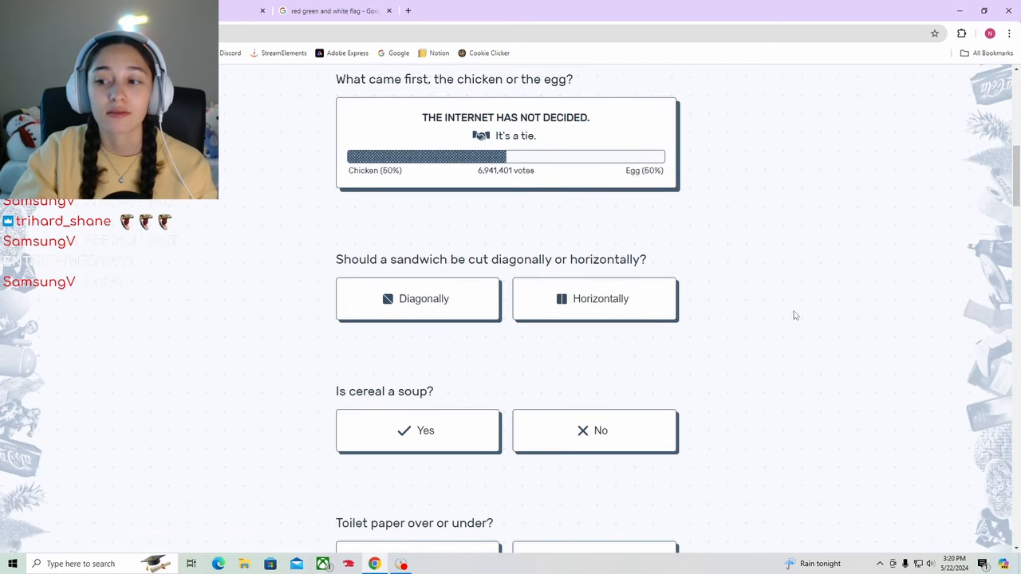
scroll("down", 3)
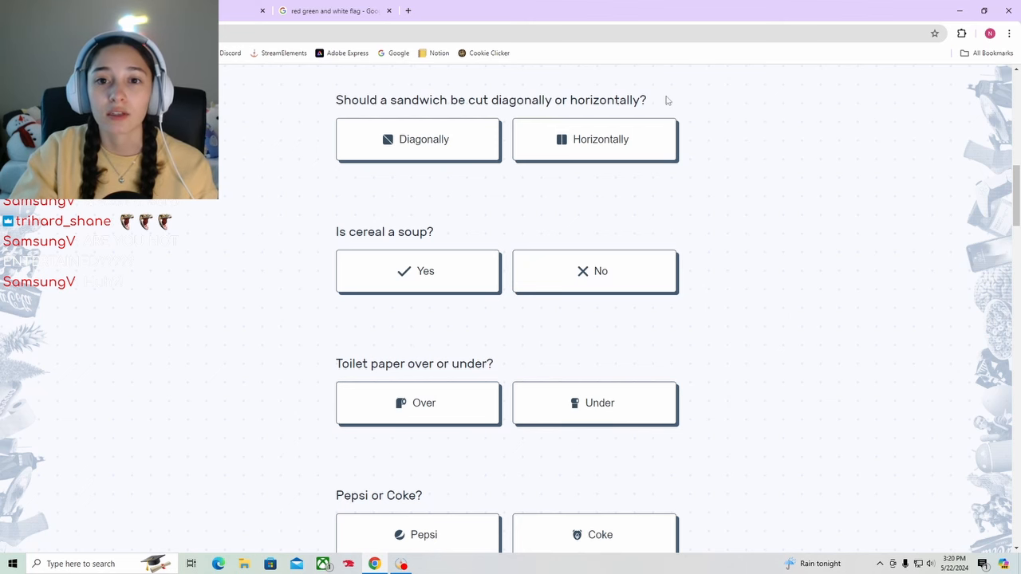
Vote on diagonal sandwiches, cereal not soup, toilet paper over, and Pepsi or Coke.
left_click(418, 139)
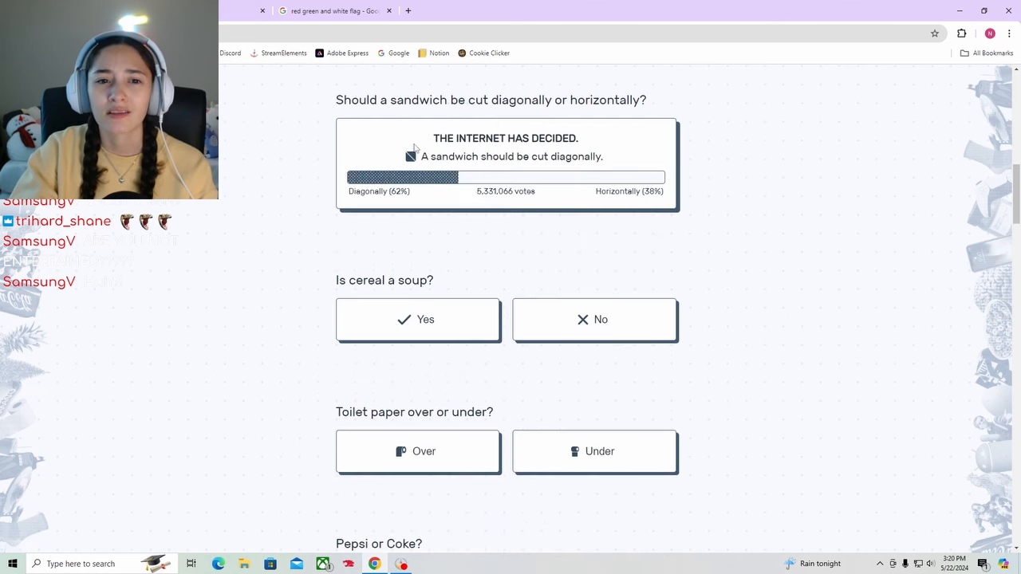
scroll("down", 3)
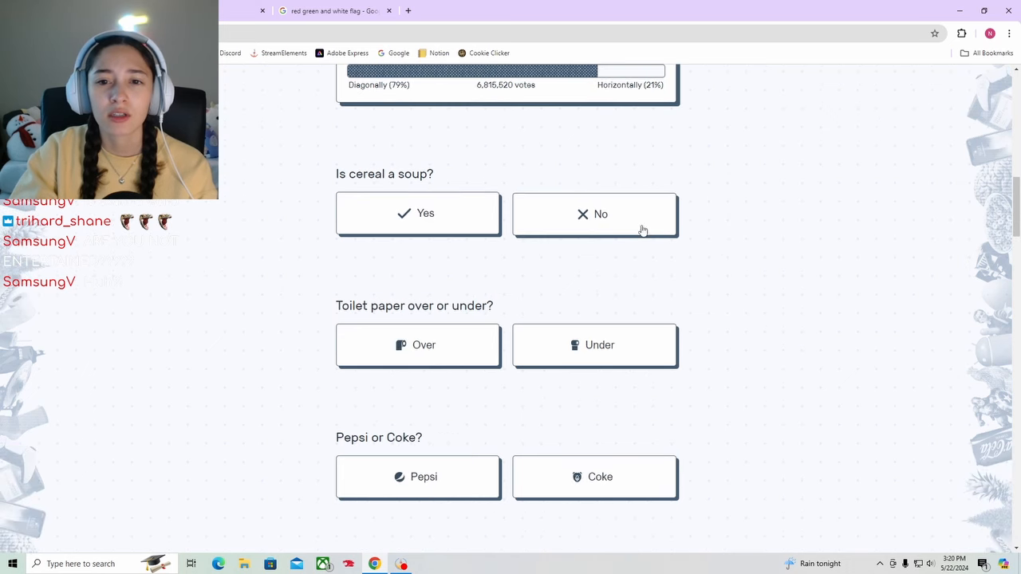
left_click(593, 214)
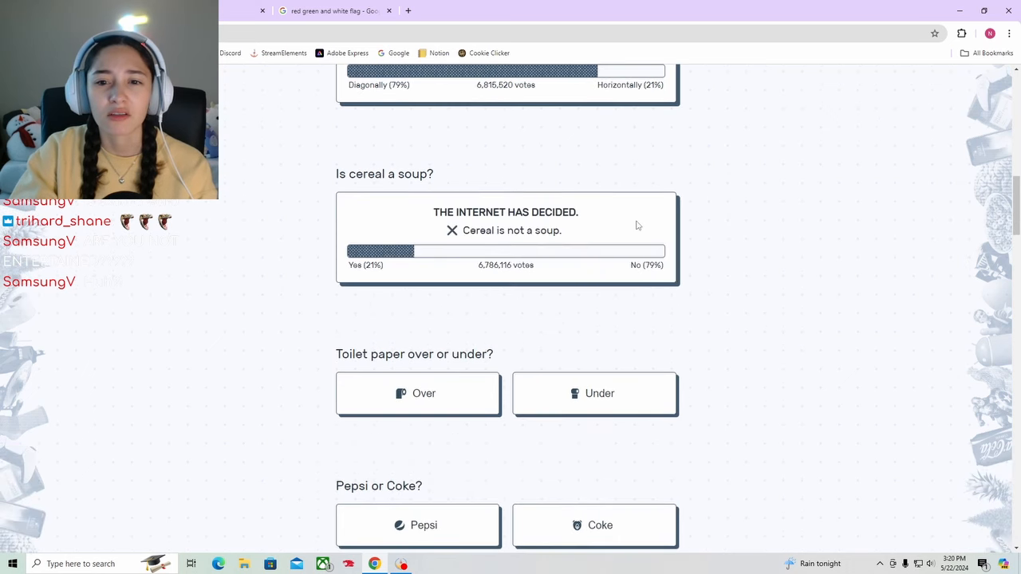
scroll("down", 3)
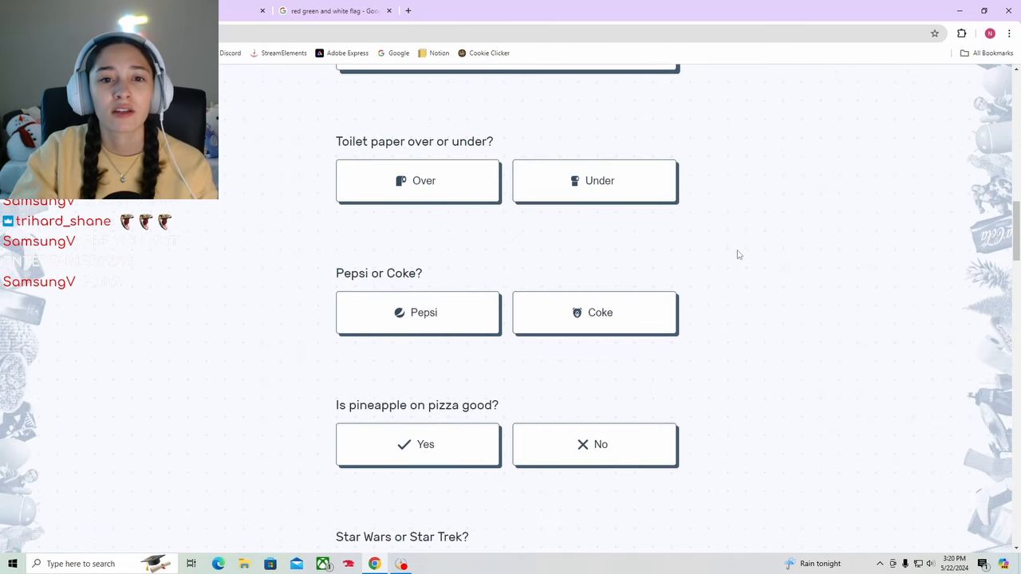
left_click(417, 181)
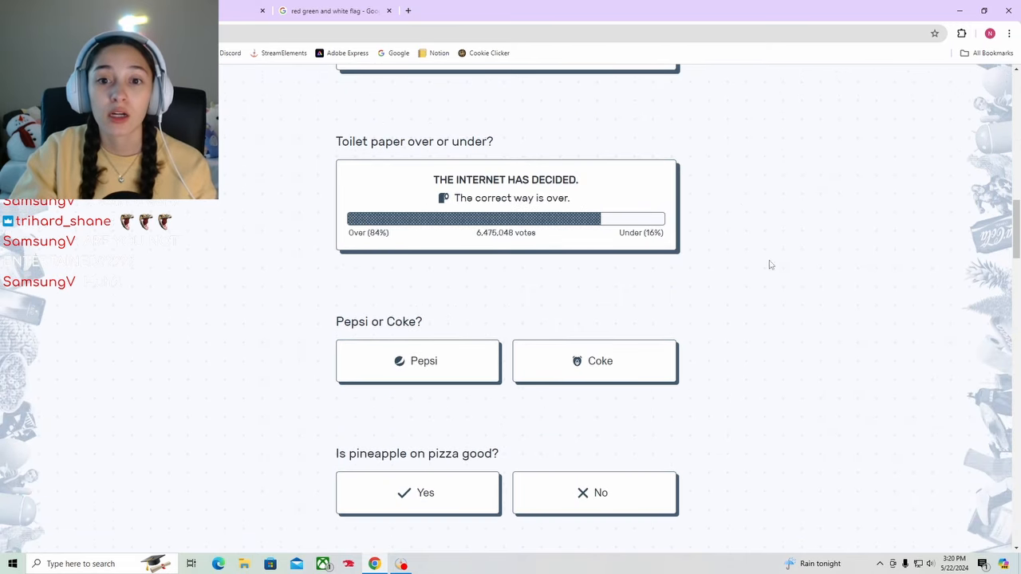
scroll("down", 3)
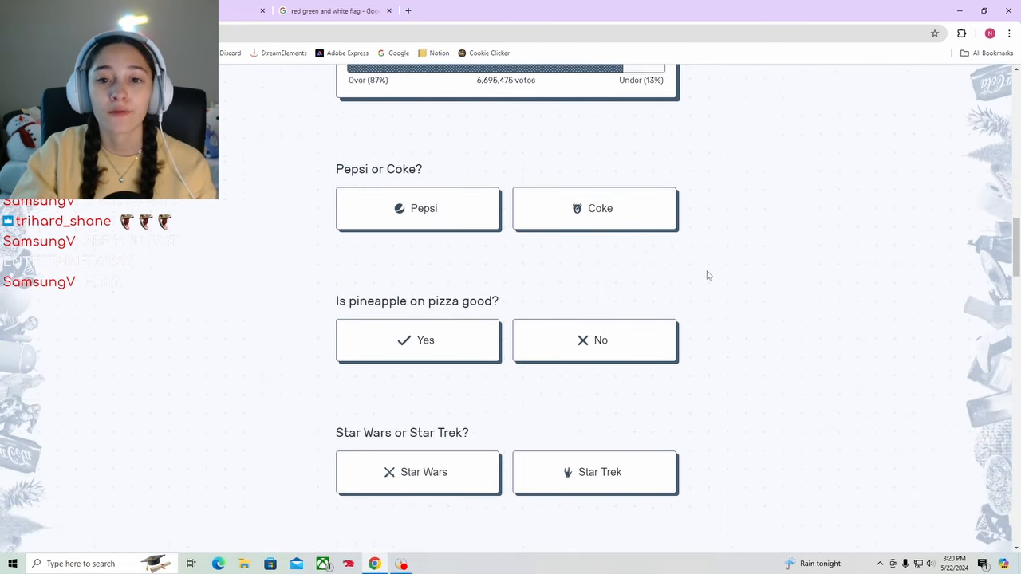
left_click(593, 207)
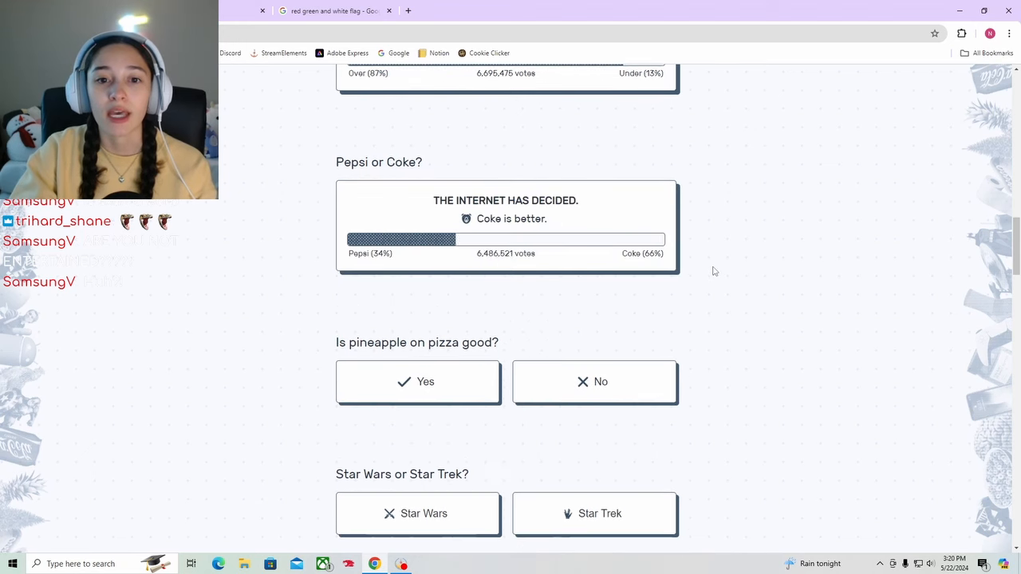
scroll("down", 3)
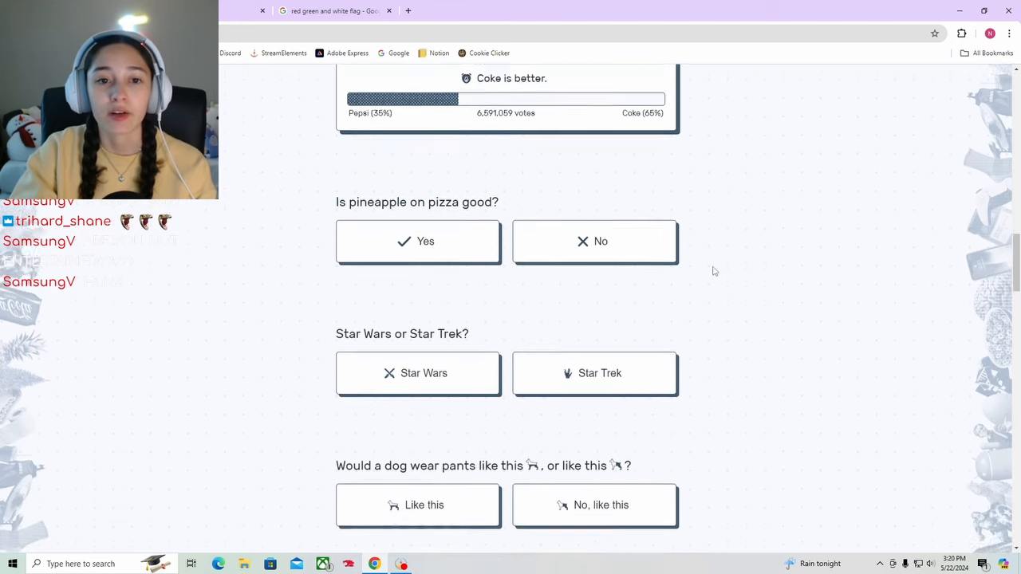
Vote on pineapple pizza, Star Wars or Star Trek, and how a dog wears pants.
left_click(593, 240)
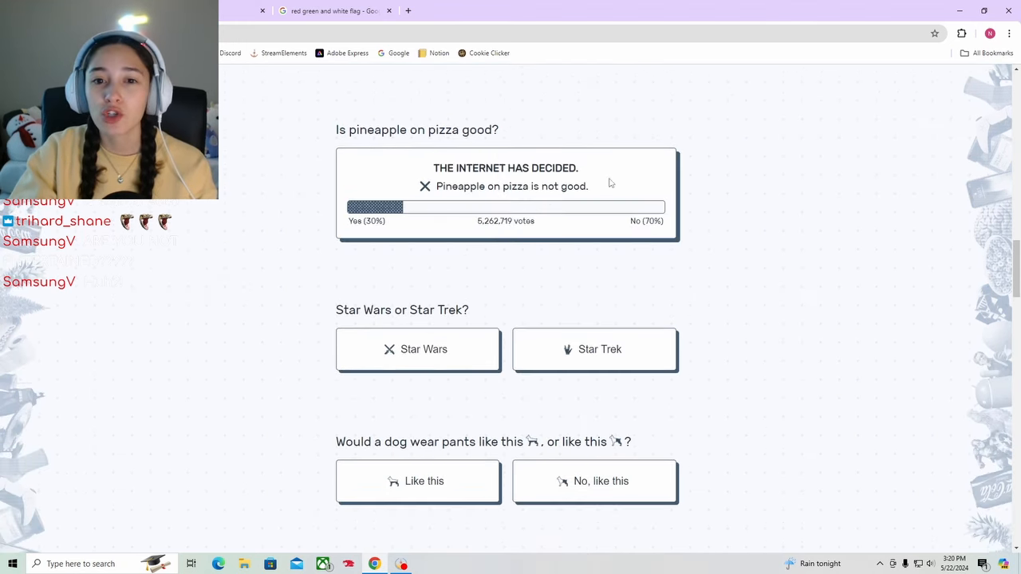
scroll("down", 3)
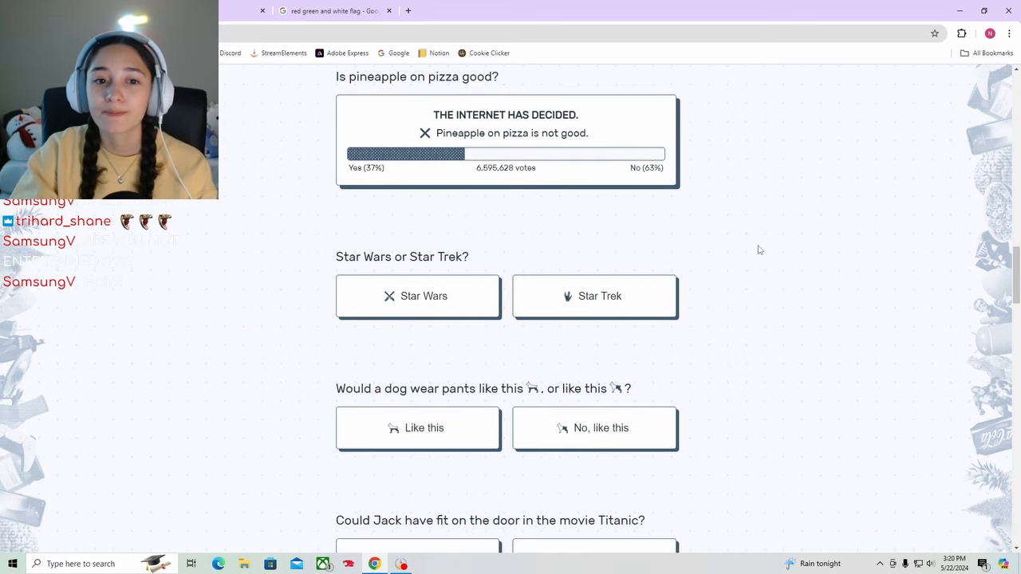
left_click(418, 295)
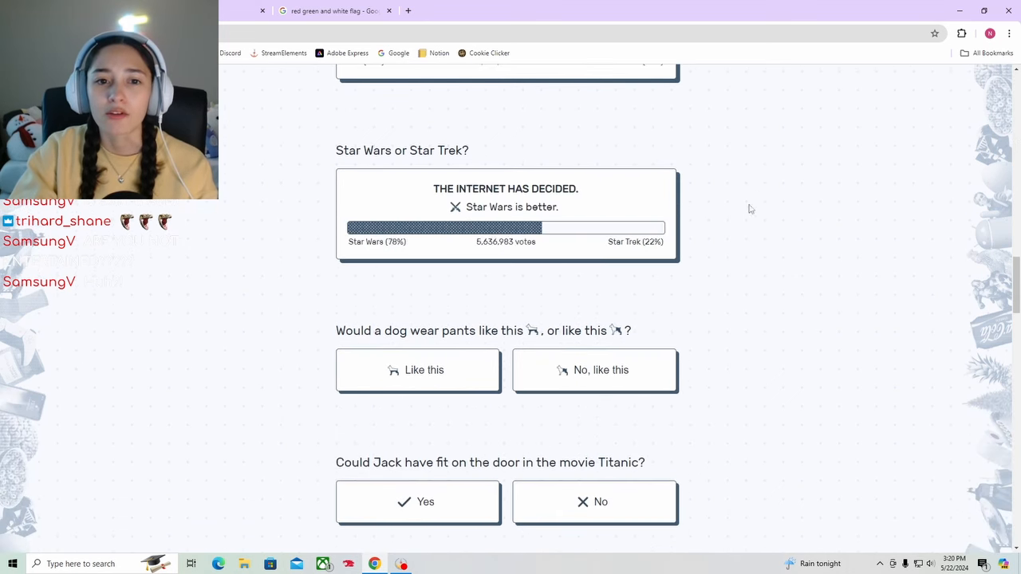
scroll("down", 3)
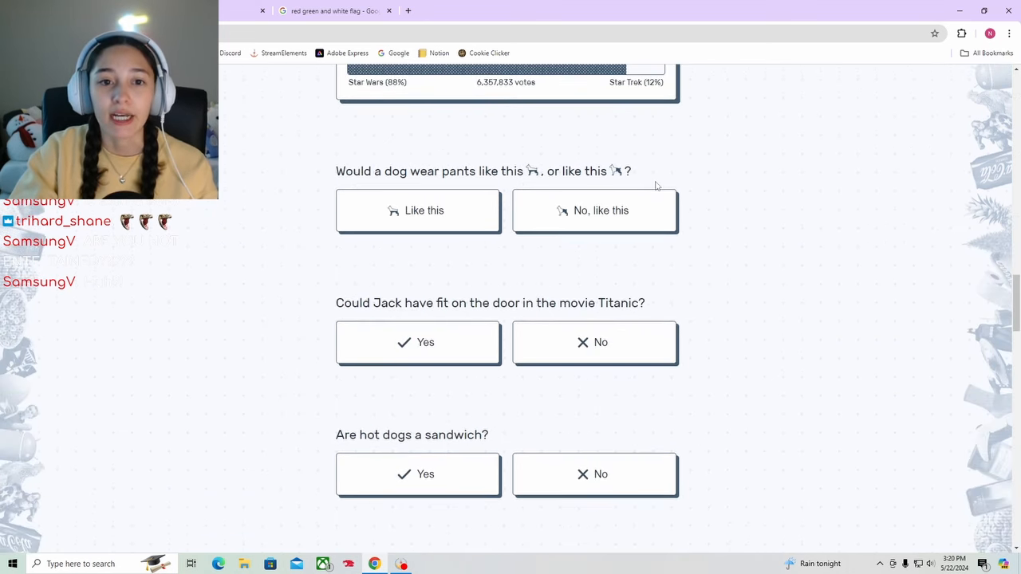
mouse_move(625, 197)
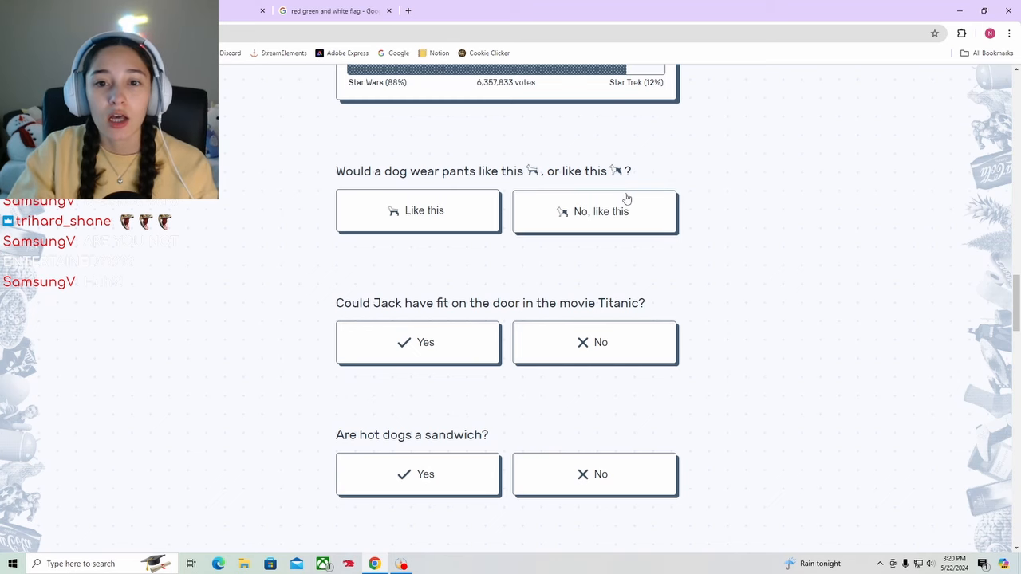
left_click(593, 211)
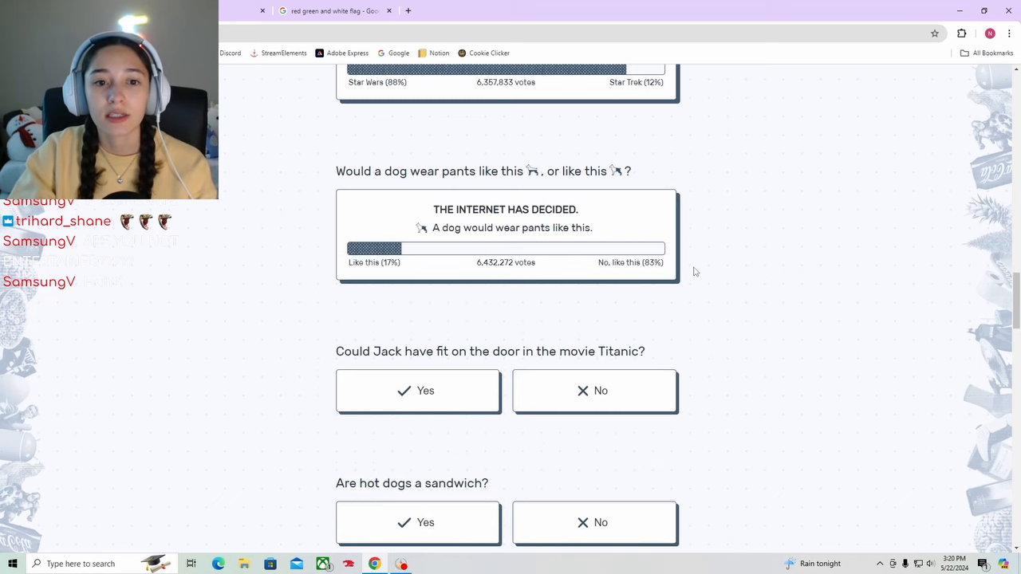
scroll("down", 3)
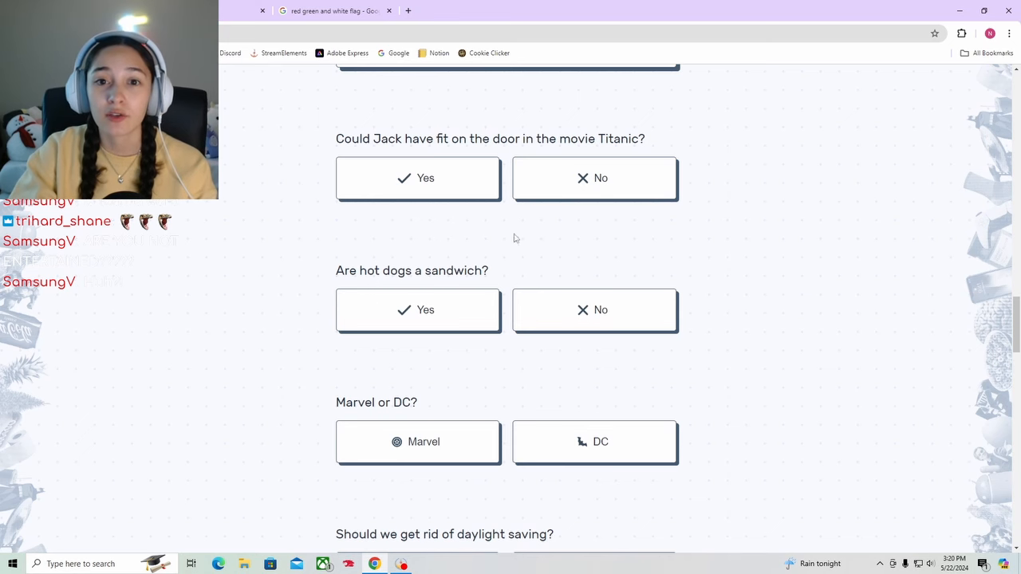
Vote that Jack fits the door, hot dogs are sandwiches, Marvel over DC, and on daylight saving.
left_click(416, 178)
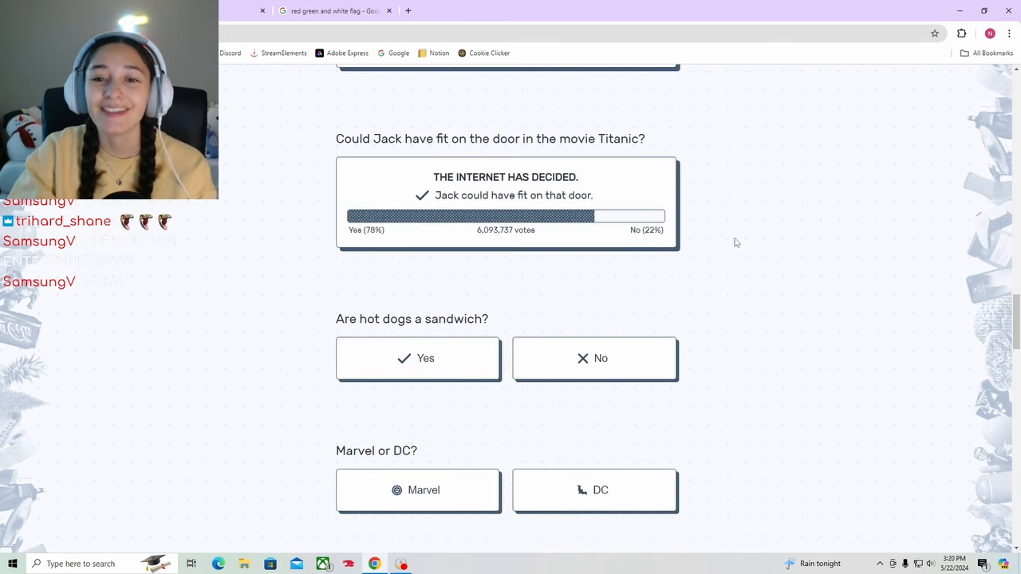
scroll("down", 3)
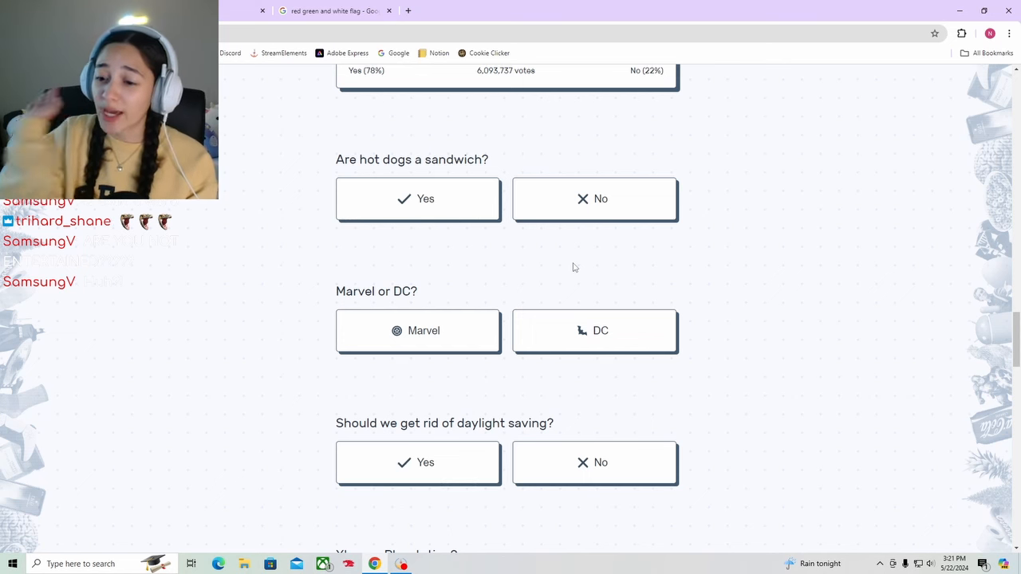
left_click(593, 198)
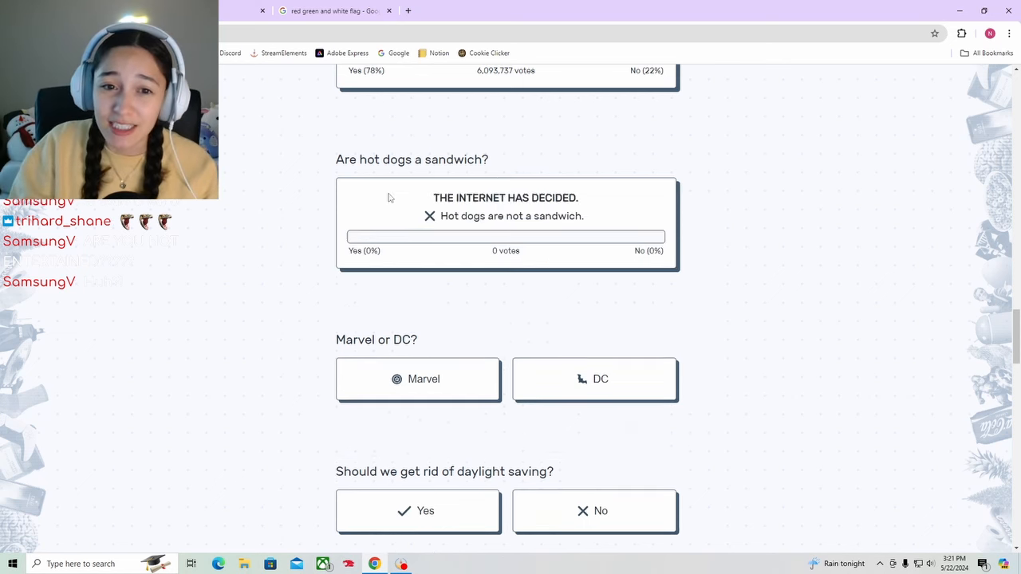
scroll("down", 3)
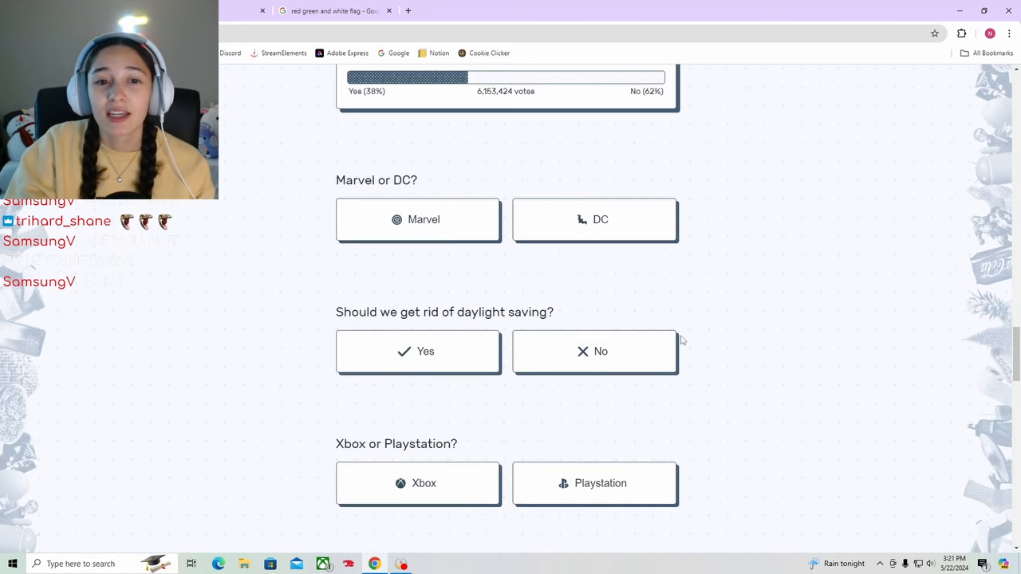
mouse_move(415, 231)
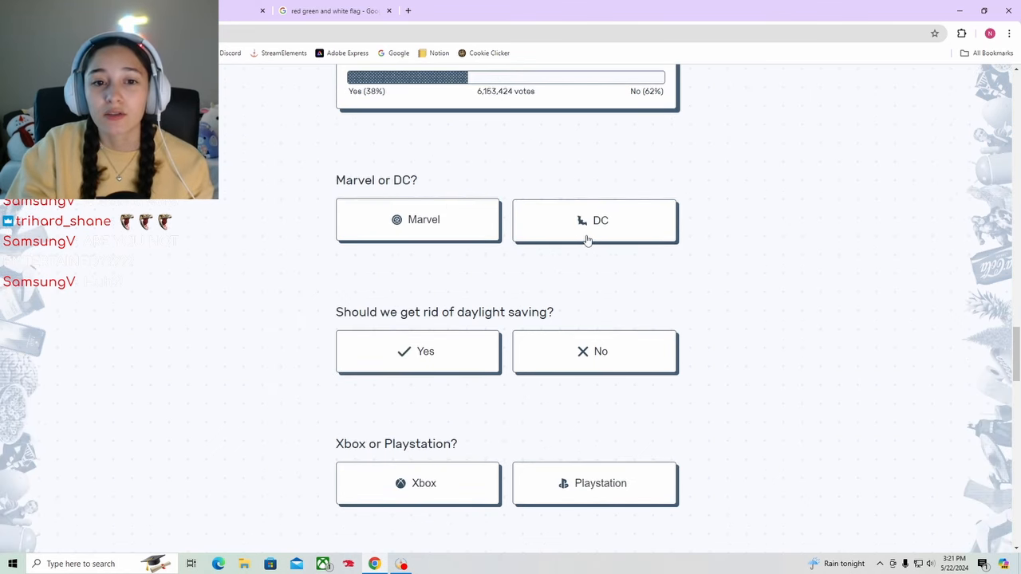
mouse_move(496, 242)
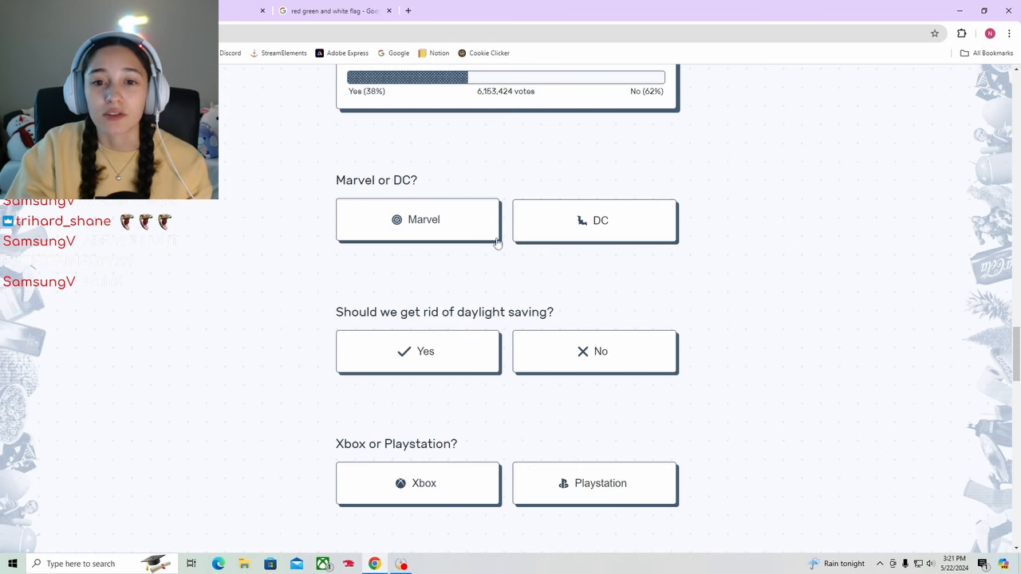
mouse_move(481, 233)
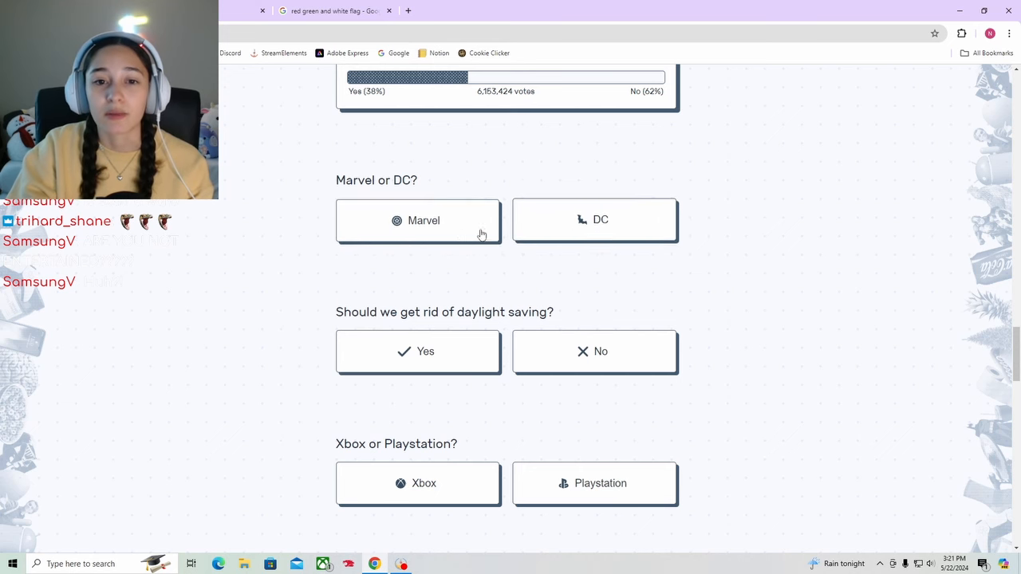
left_click(414, 220)
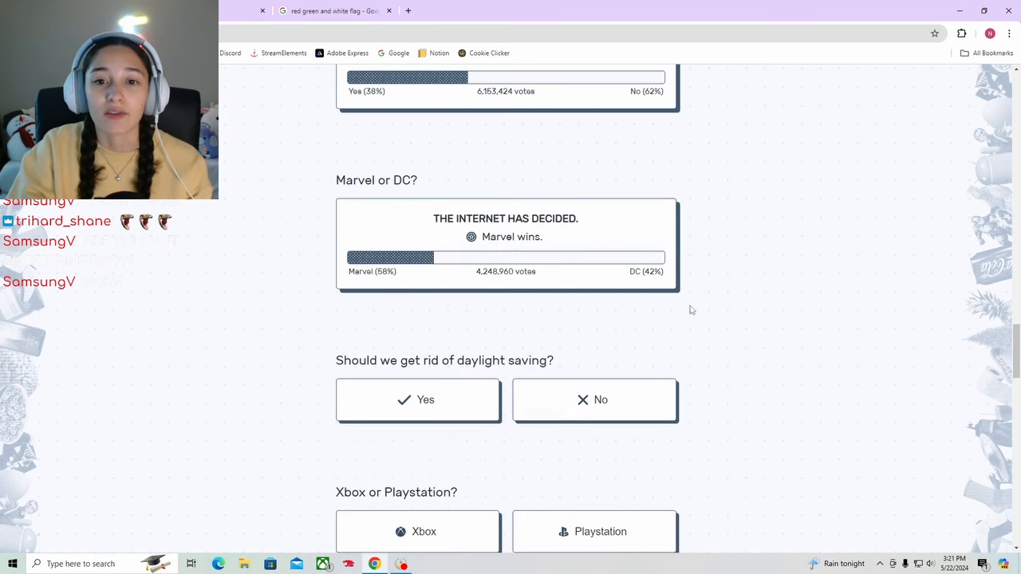
scroll("down", 3)
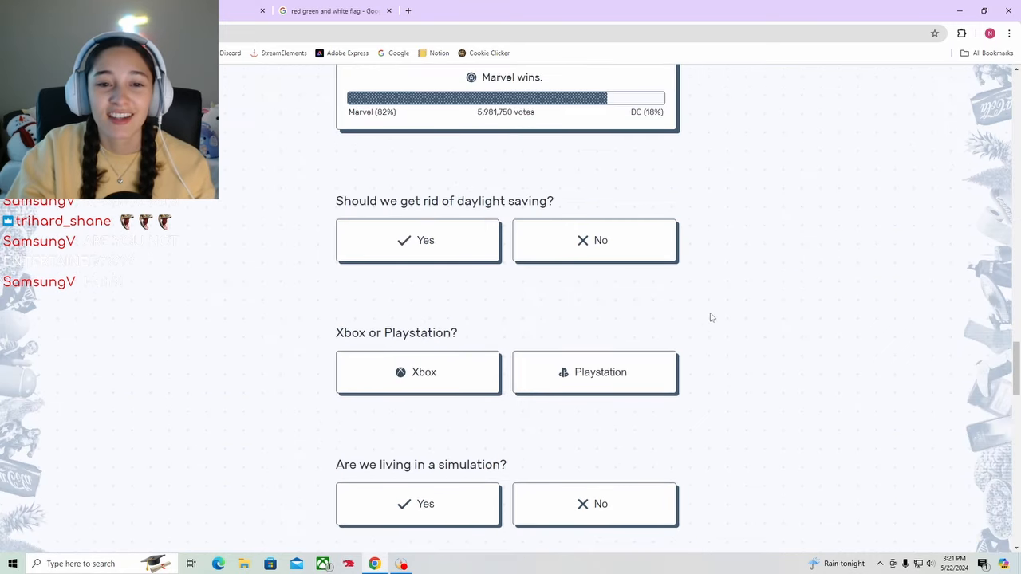
left_click(424, 240)
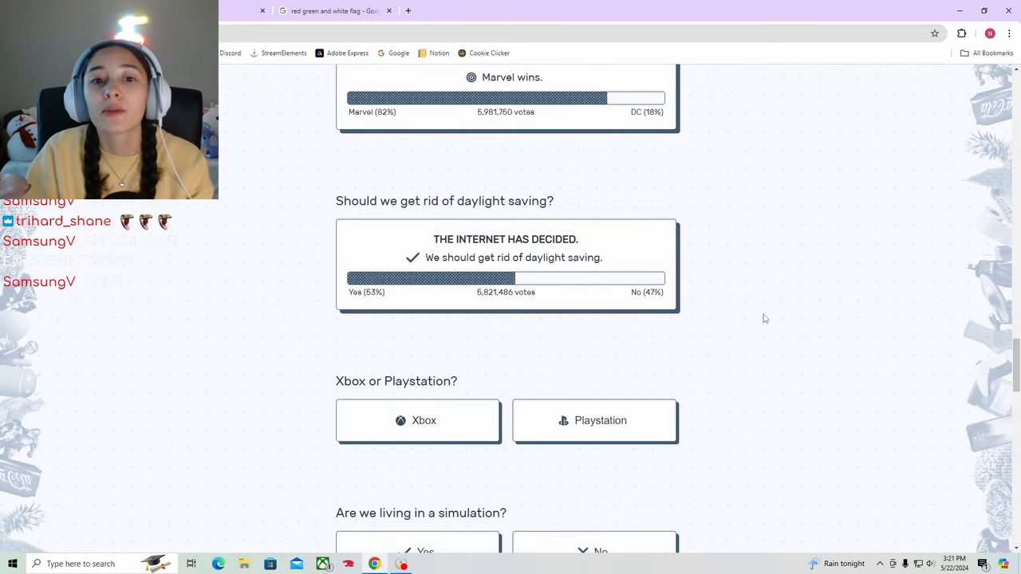
Vote on living in a simulation, Die Hard as a Christmas movie, and middle versus edge brownie.
scroll("down", 3)
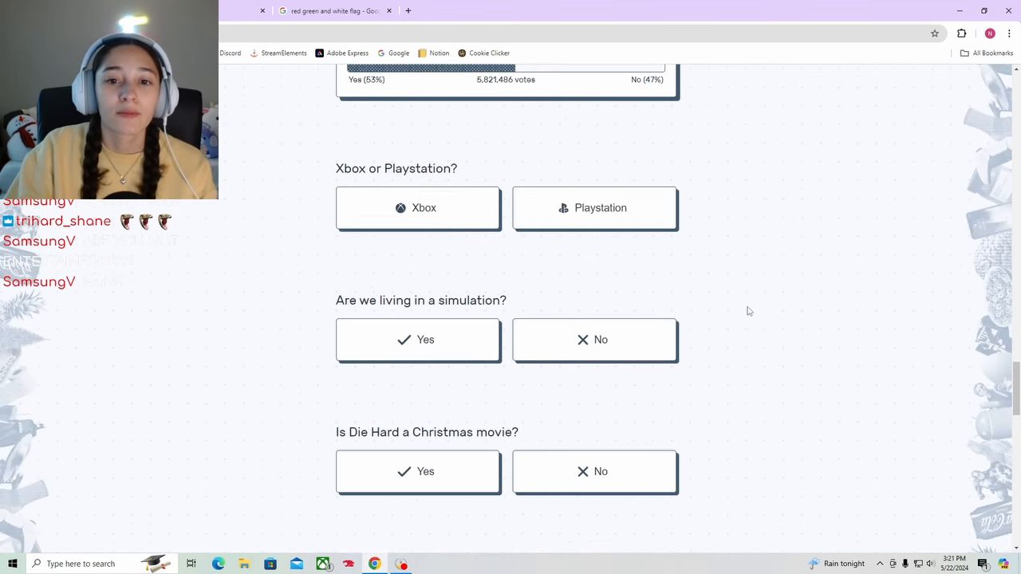
scroll("down", 3)
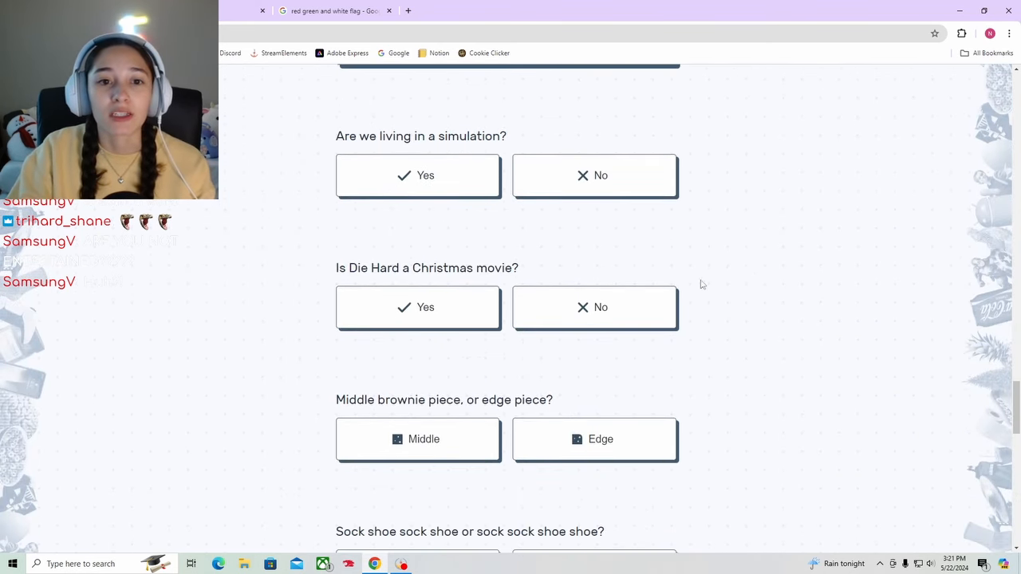
mouse_move(481, 226)
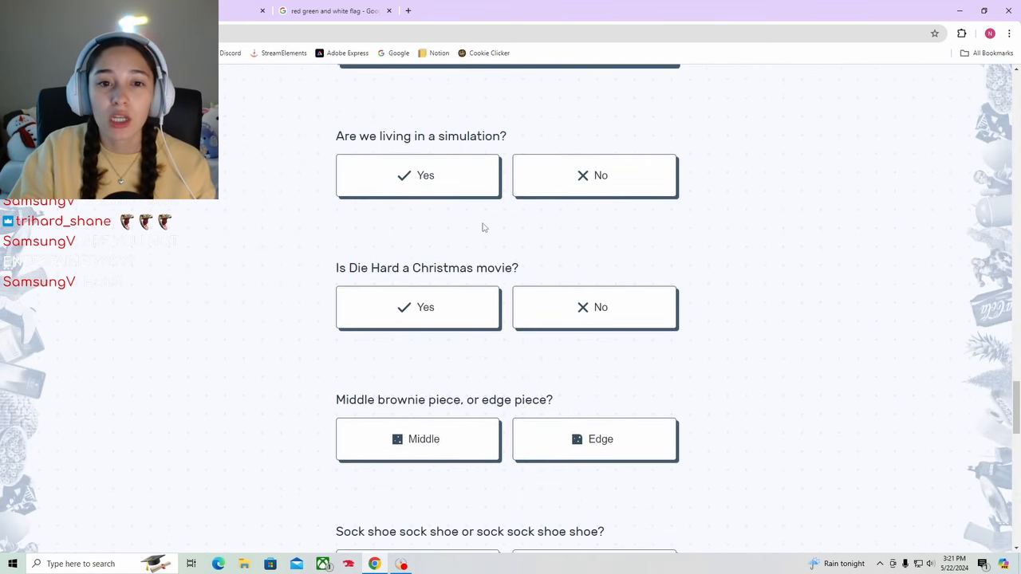
left_click(418, 176)
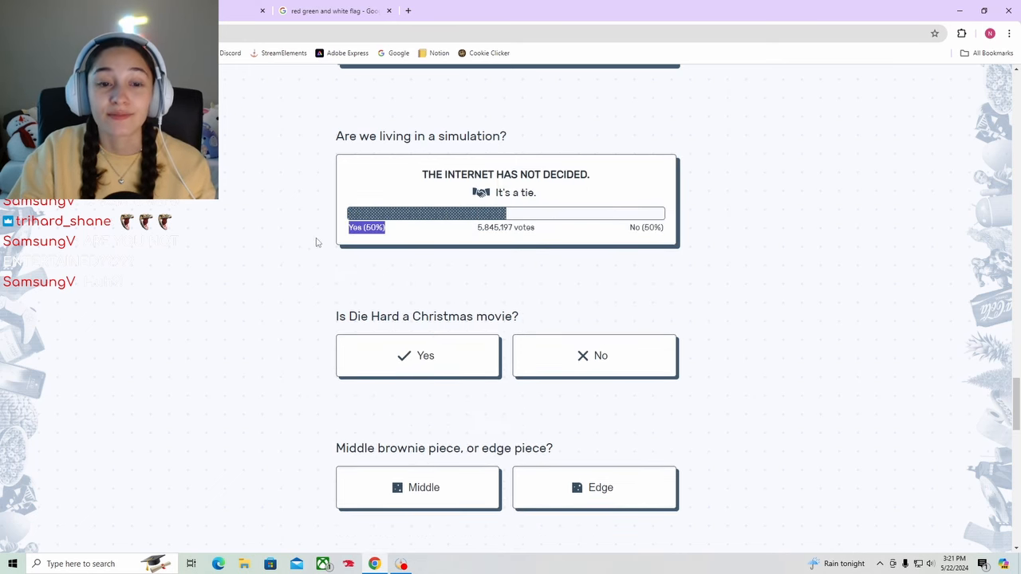
scroll("down", 3)
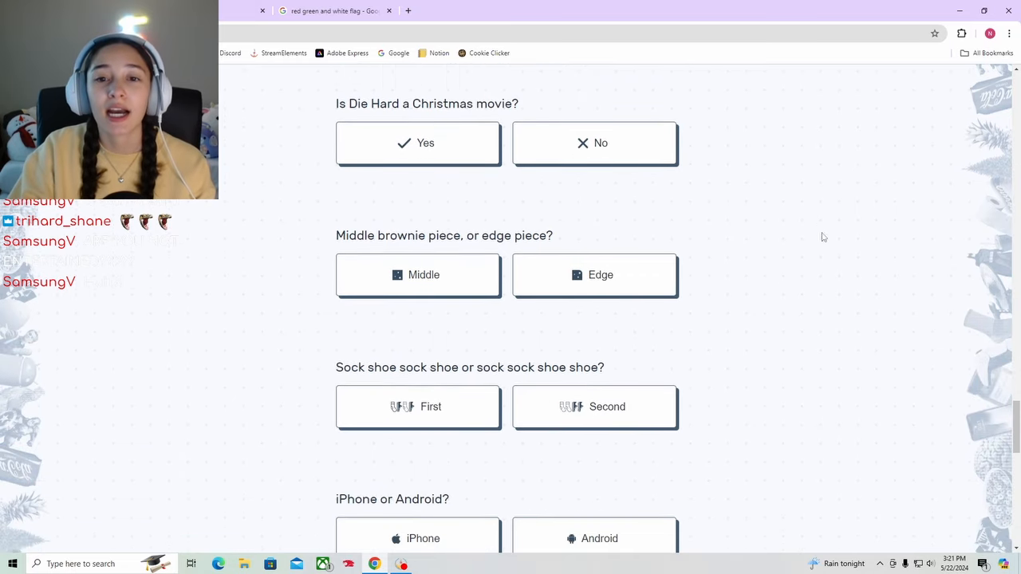
mouse_move(613, 192)
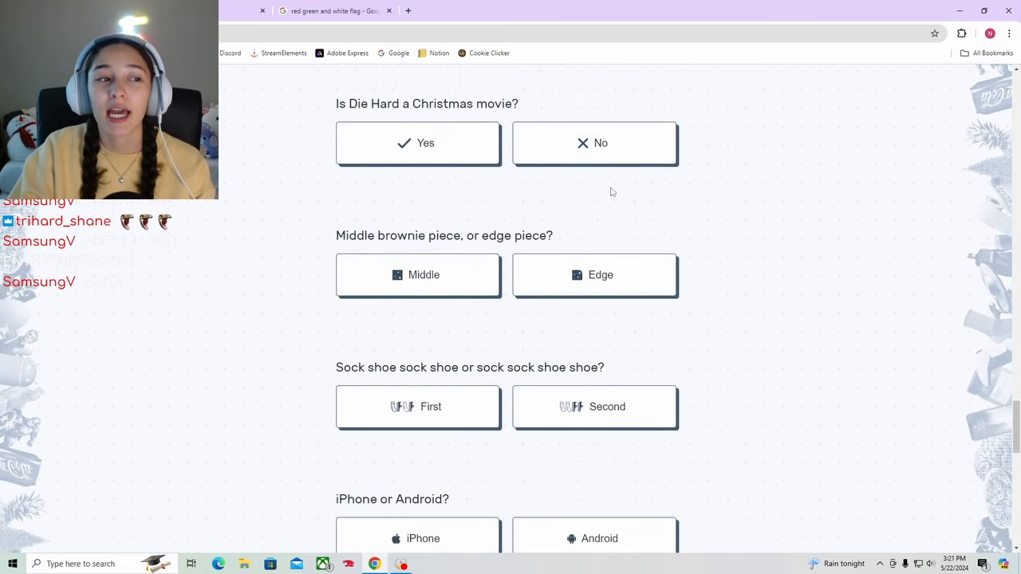
mouse_move(736, 335)
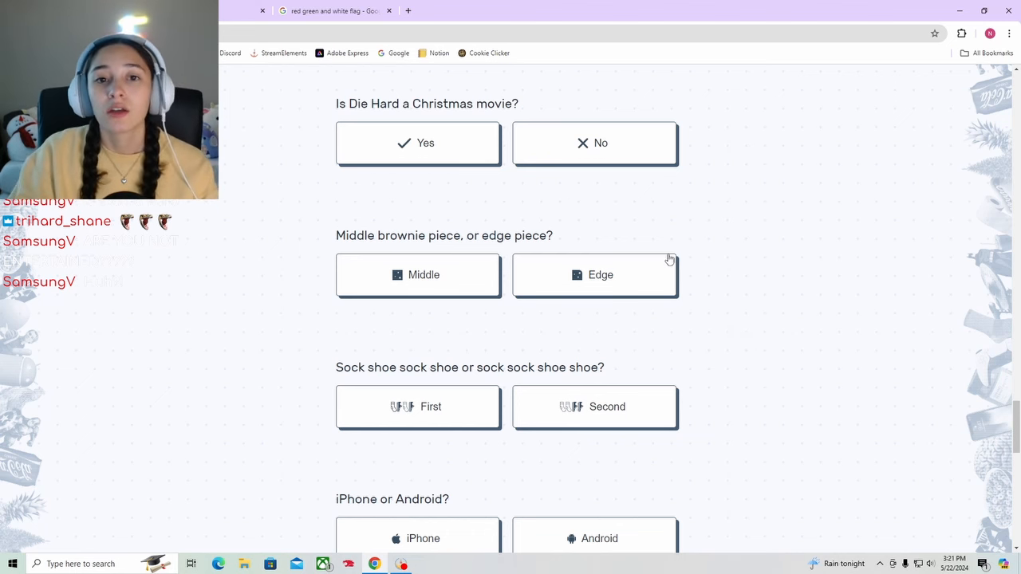
left_click(594, 143)
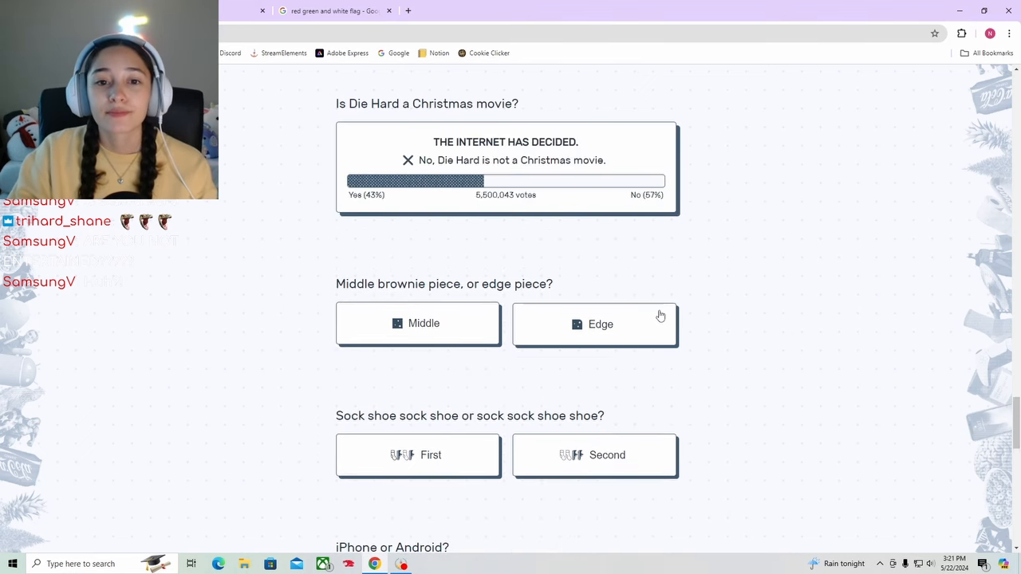
scroll("down", 3)
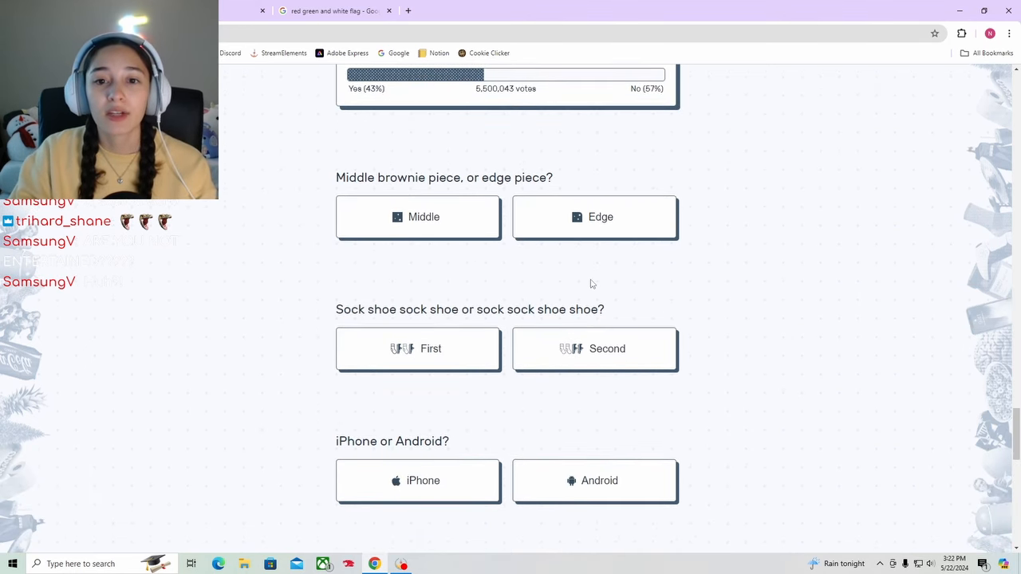
left_click(593, 217)
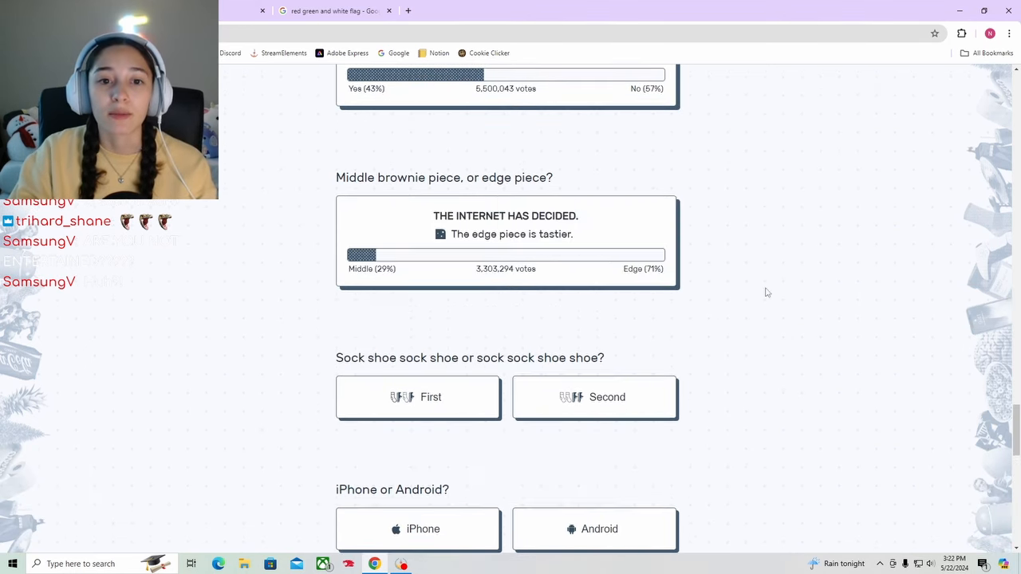
scroll("down", 3)
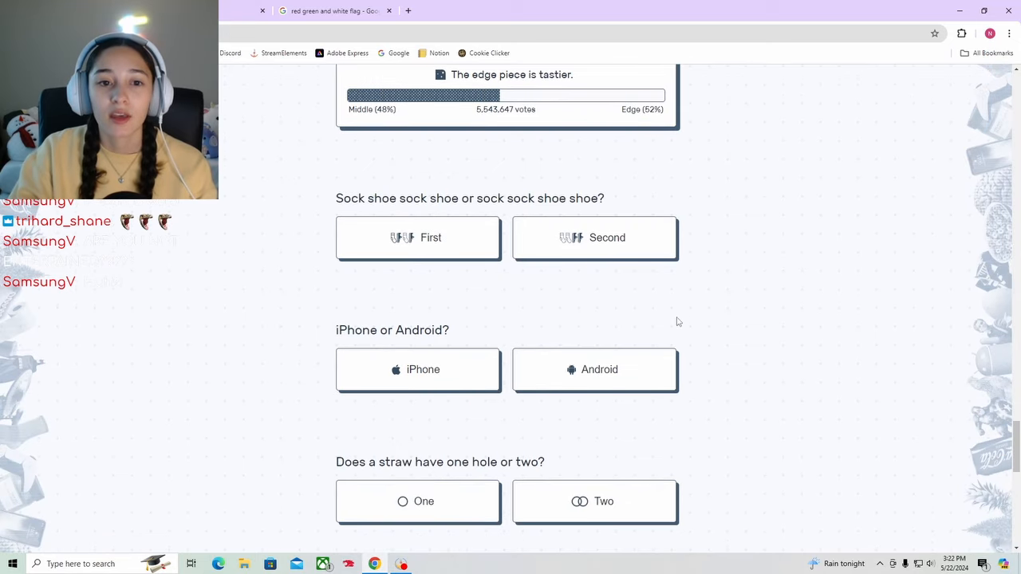
mouse_move(660, 306)
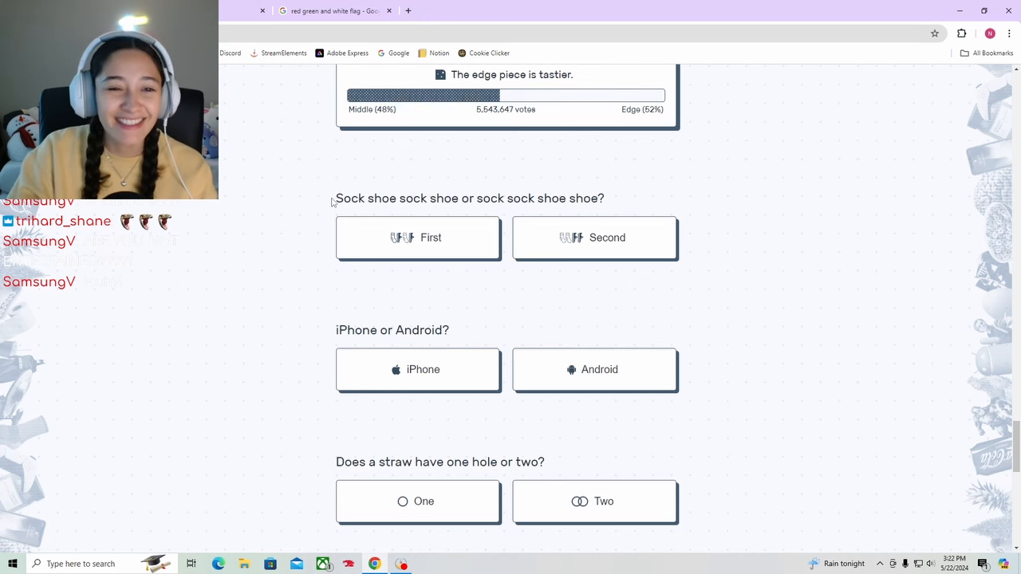
mouse_move(614, 298)
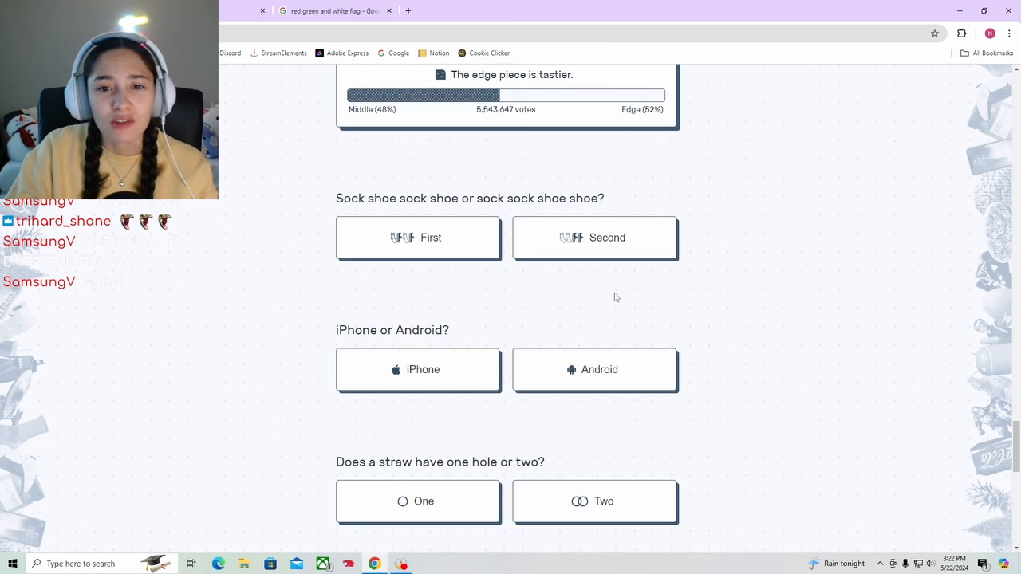
mouse_move(428, 284)
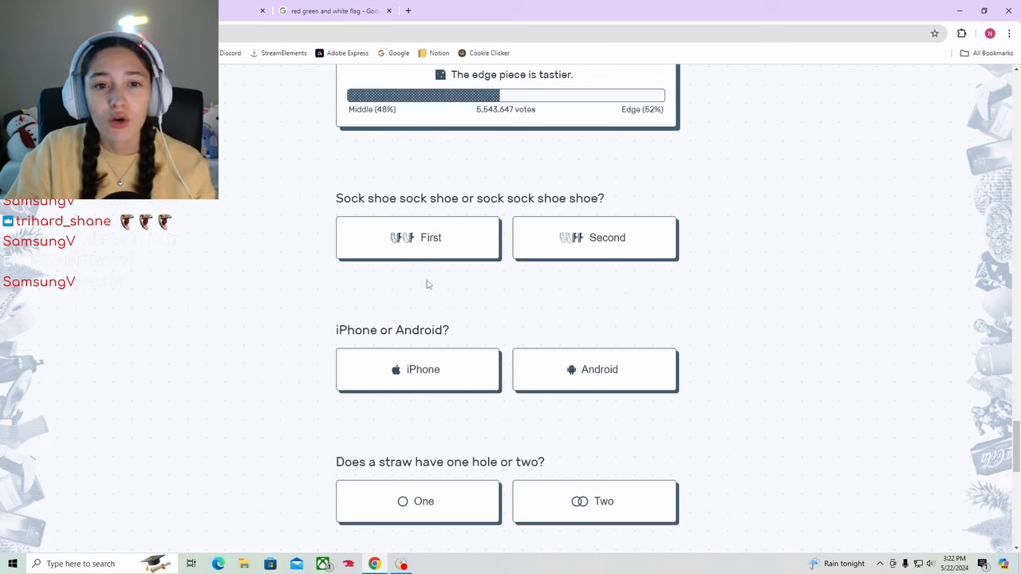
mouse_move(472, 261)
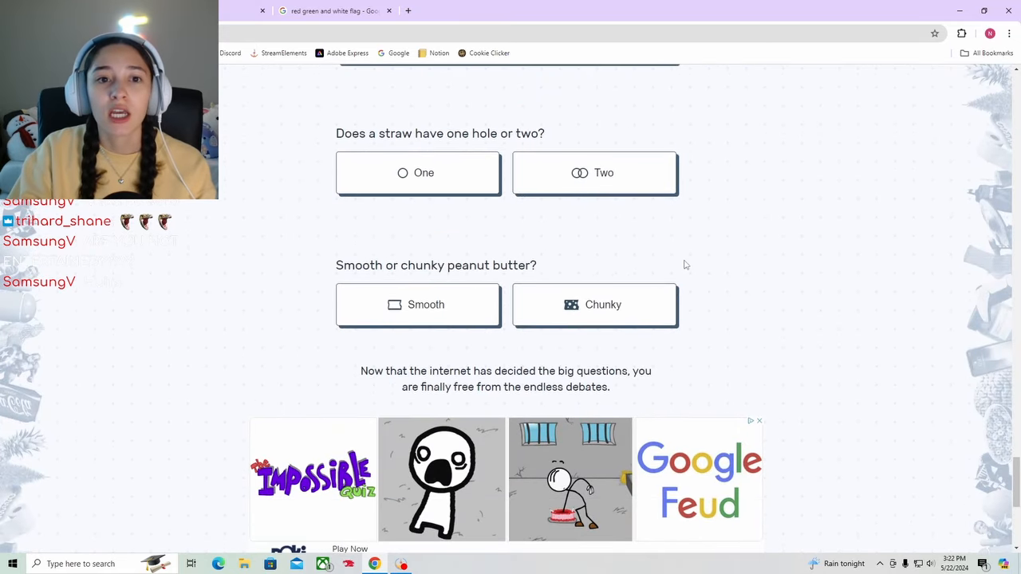
mouse_move(682, 239)
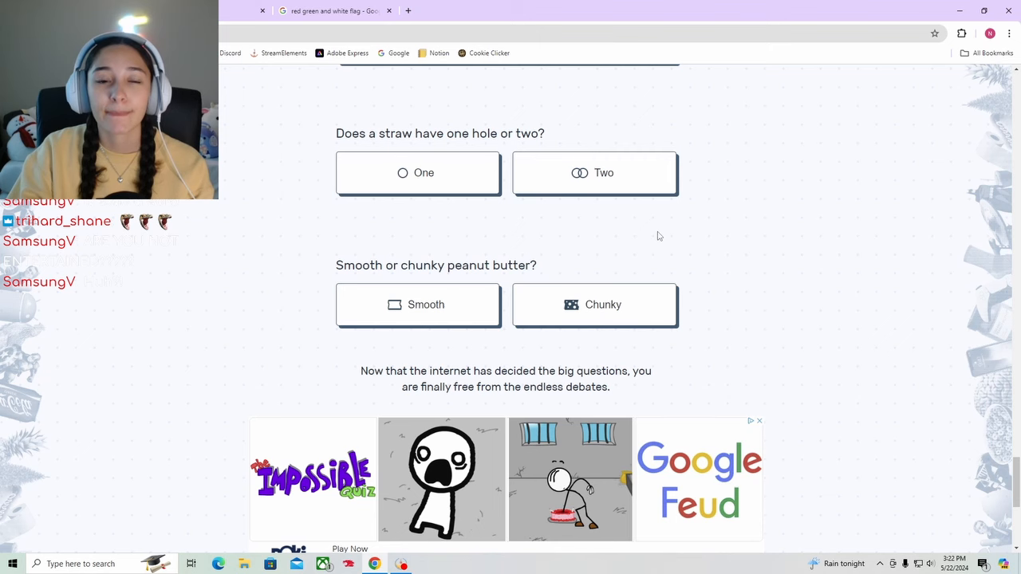
Vote that a straw has one hole and smooth peanut butter is better.
left_click(418, 172)
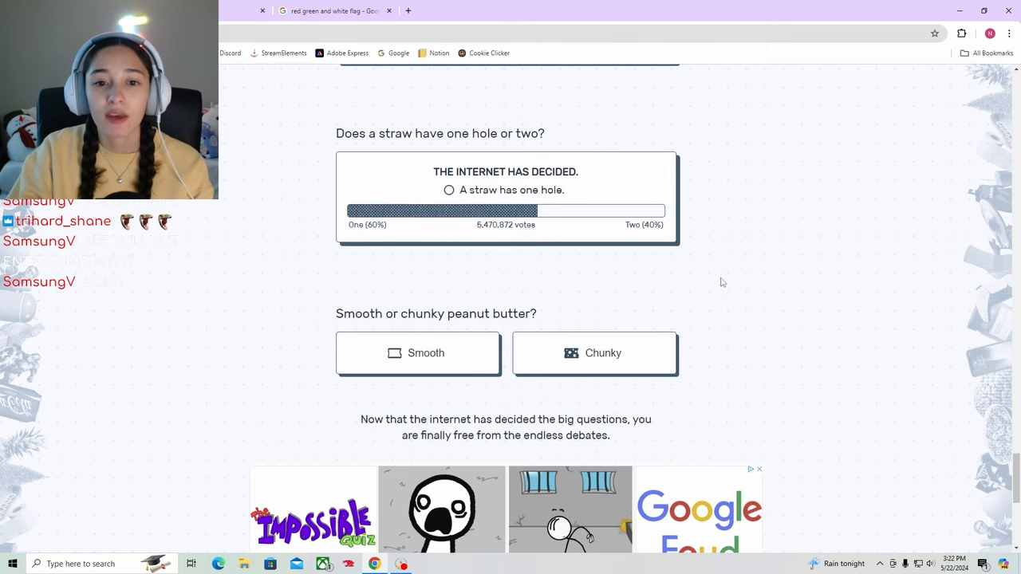
scroll("down", 3)
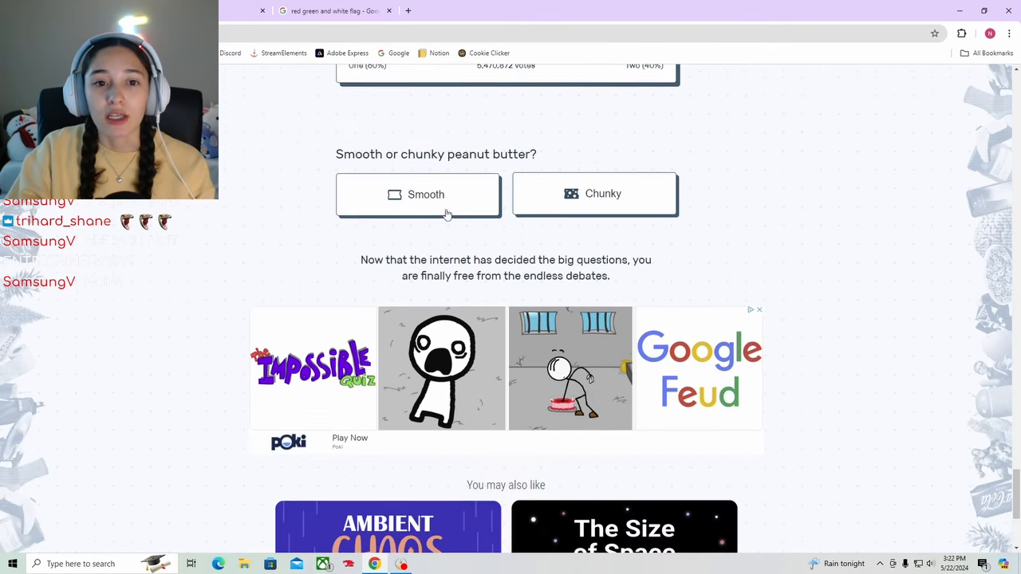
left_click(426, 195)
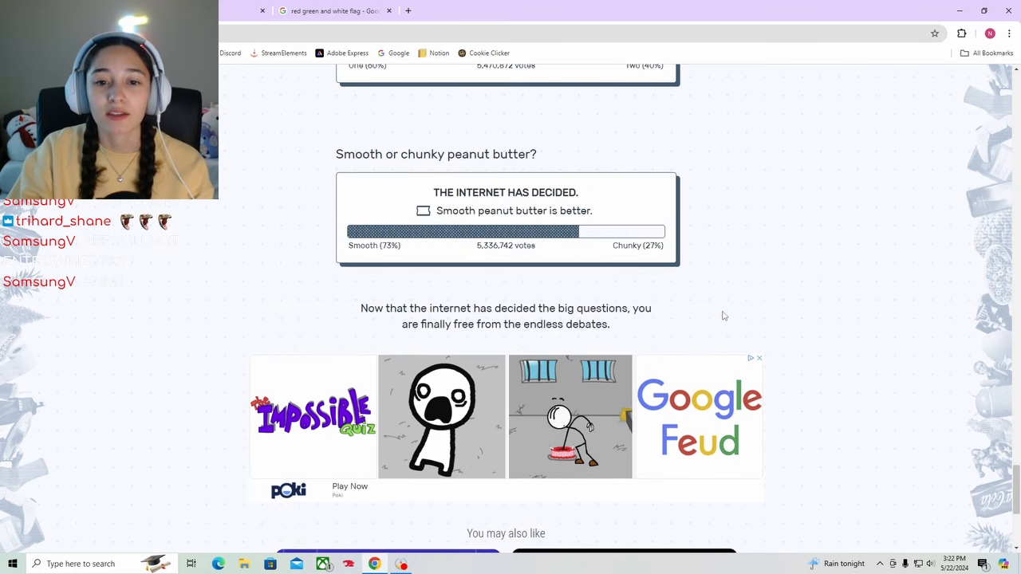
scroll("up", 3)
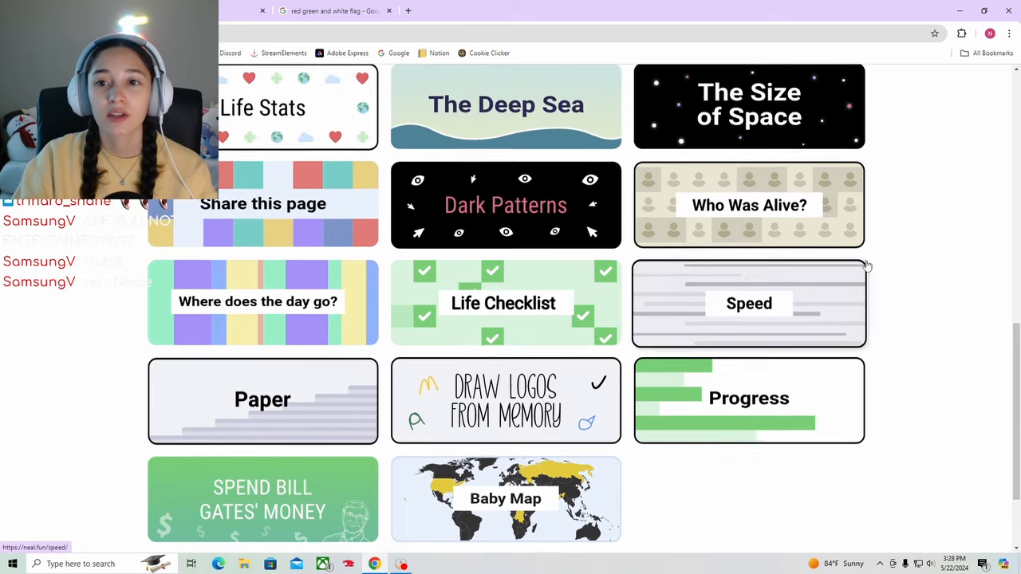
Scroll down to the 'You may also like' game tiles below the debates.
scroll("down", 3)
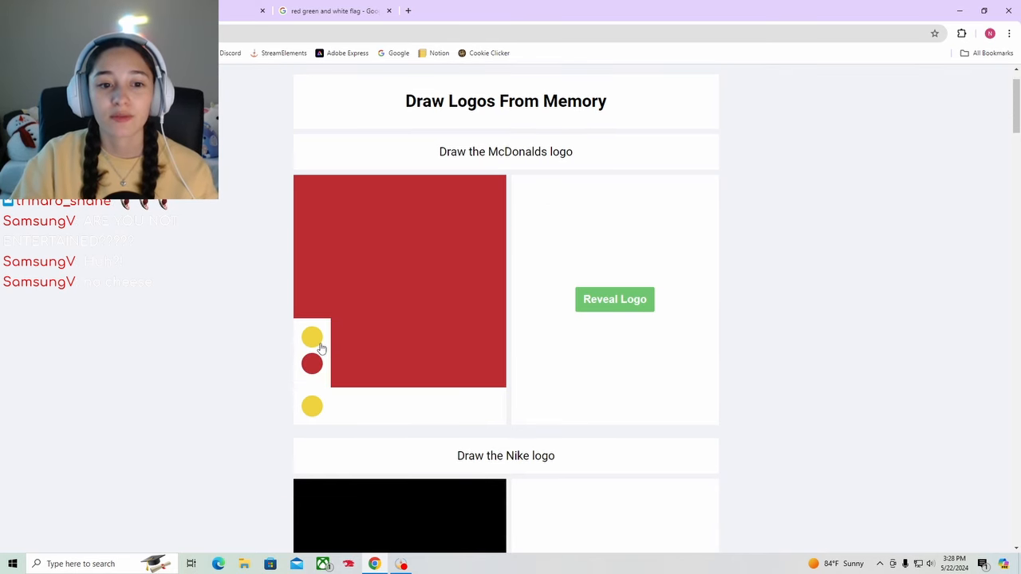
mouse_move(366, 319)
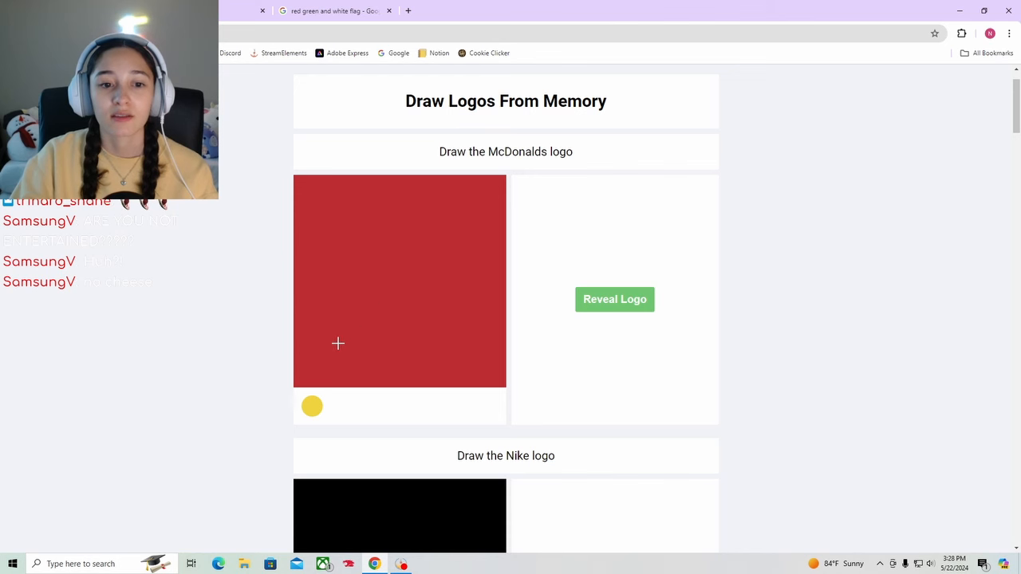
Draw yellow M arches on red and reveal the real McDonald's logo.
left_click_drag(327, 343, 391, 231)
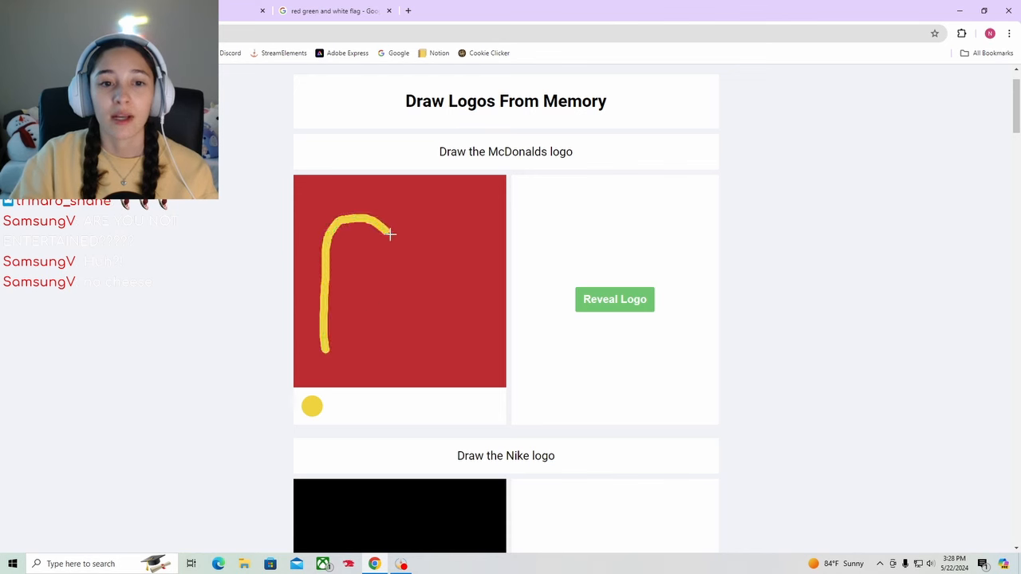
left_click_drag(383, 236, 479, 351)
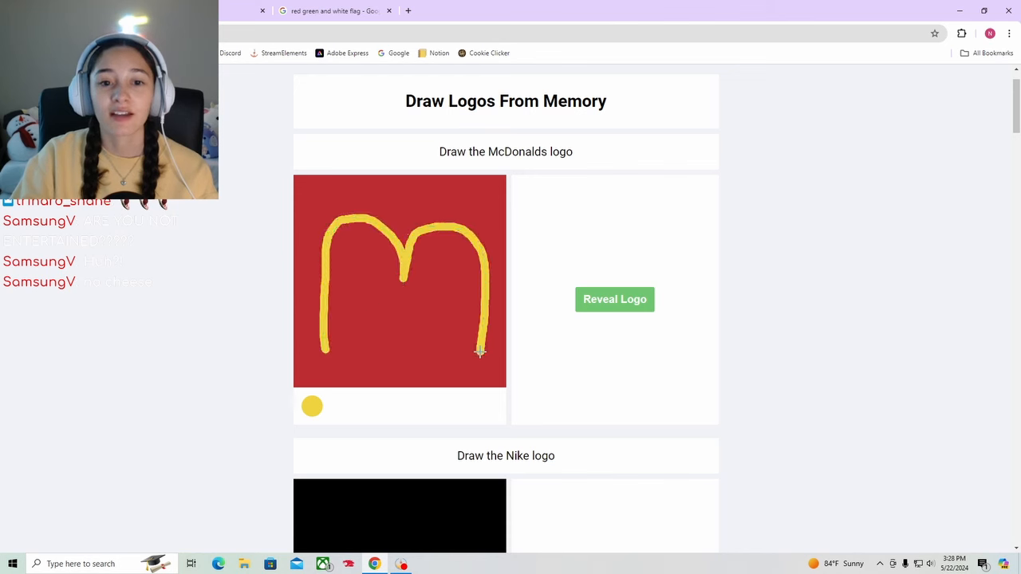
left_click(614, 300)
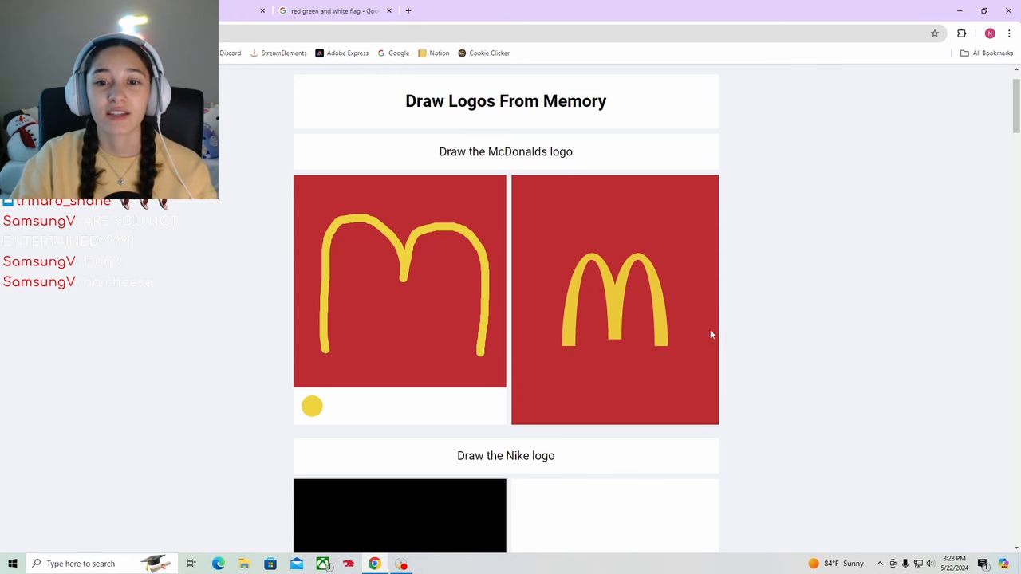
scroll("down", 3)
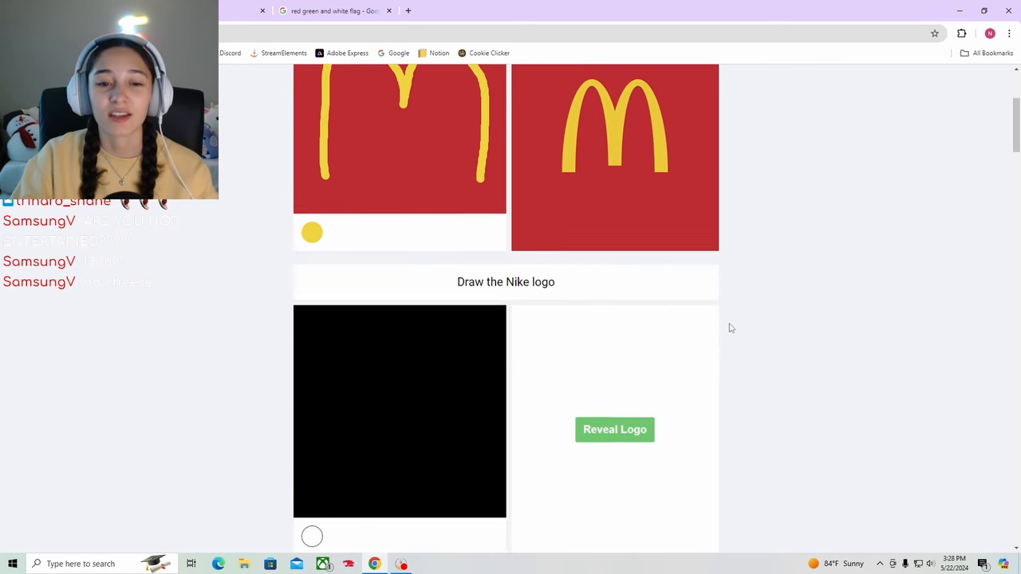
scroll("down", 3)
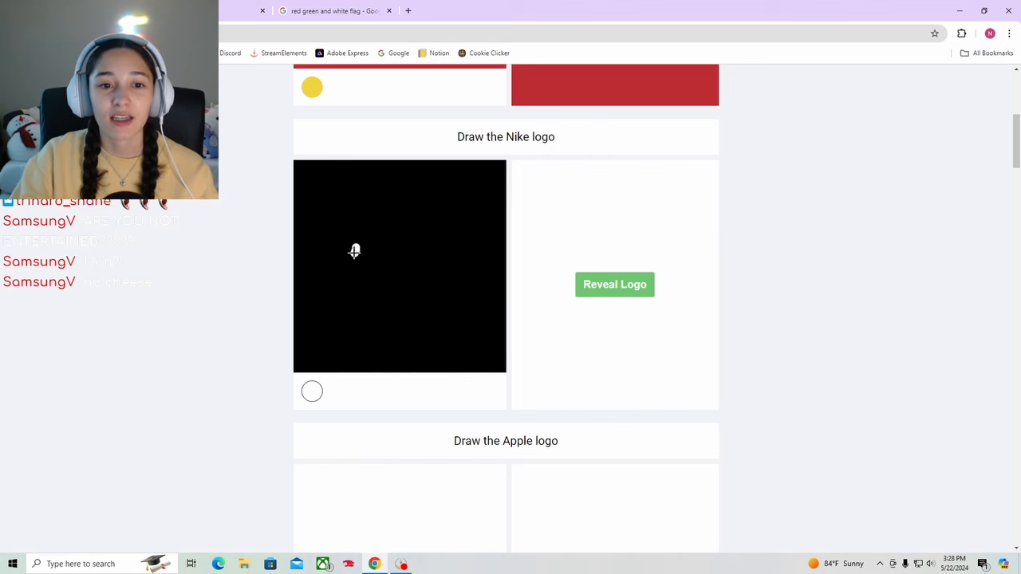
Draw a white swoosh on black and reveal the real Nike logo.
left_click_drag(354, 249, 461, 258)
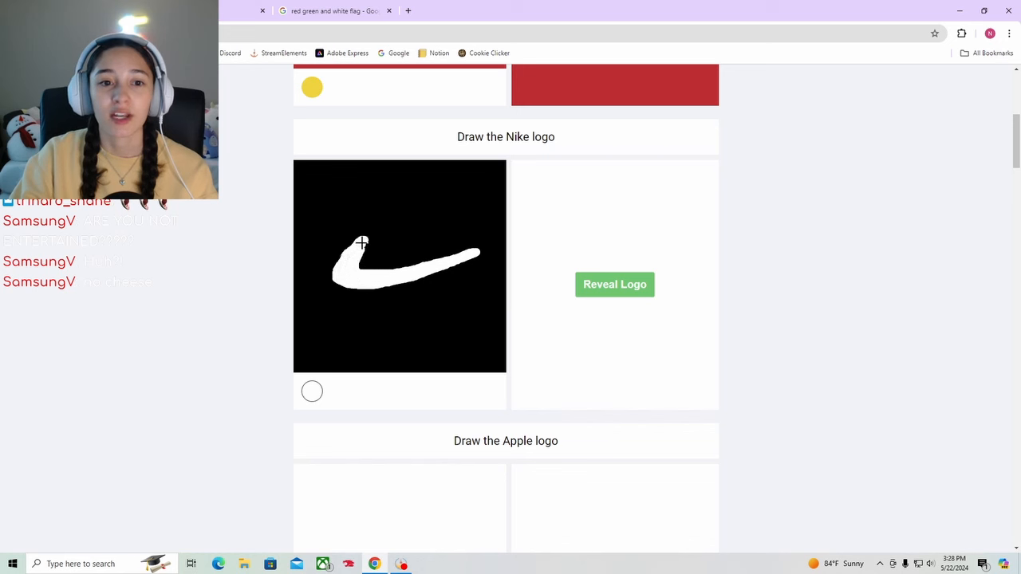
left_click(614, 284)
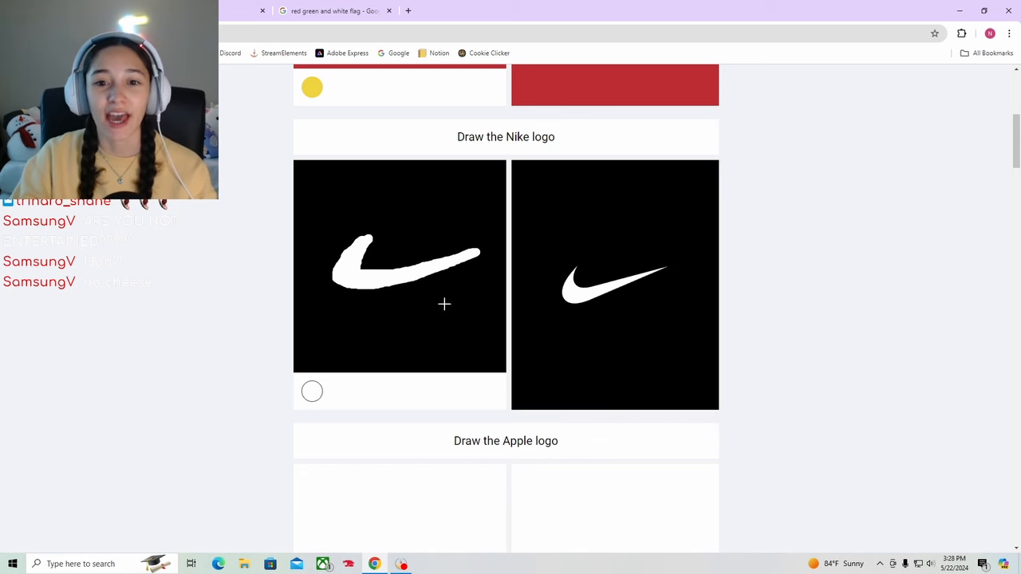
scroll("down", 3)
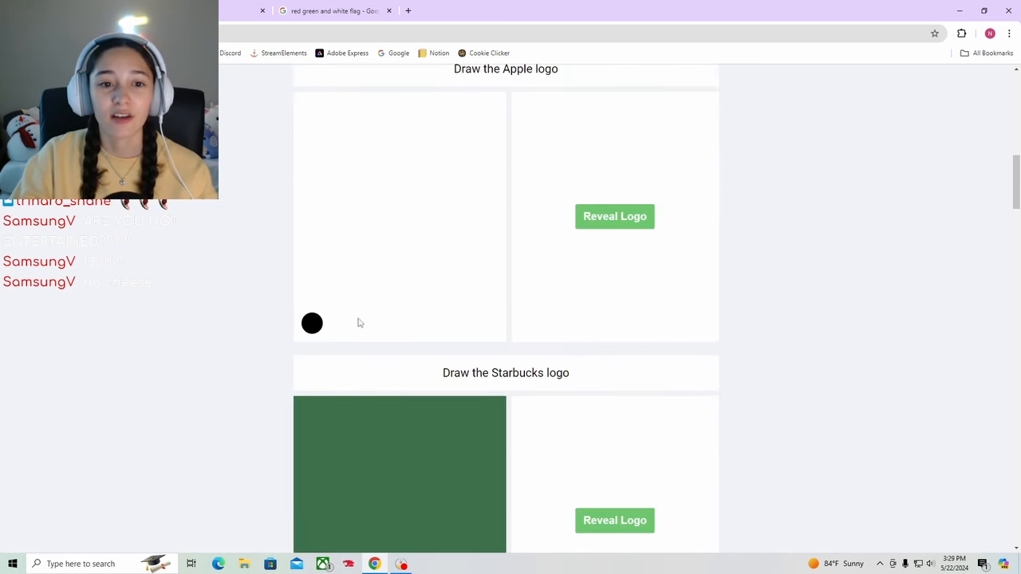
mouse_move(358, 222)
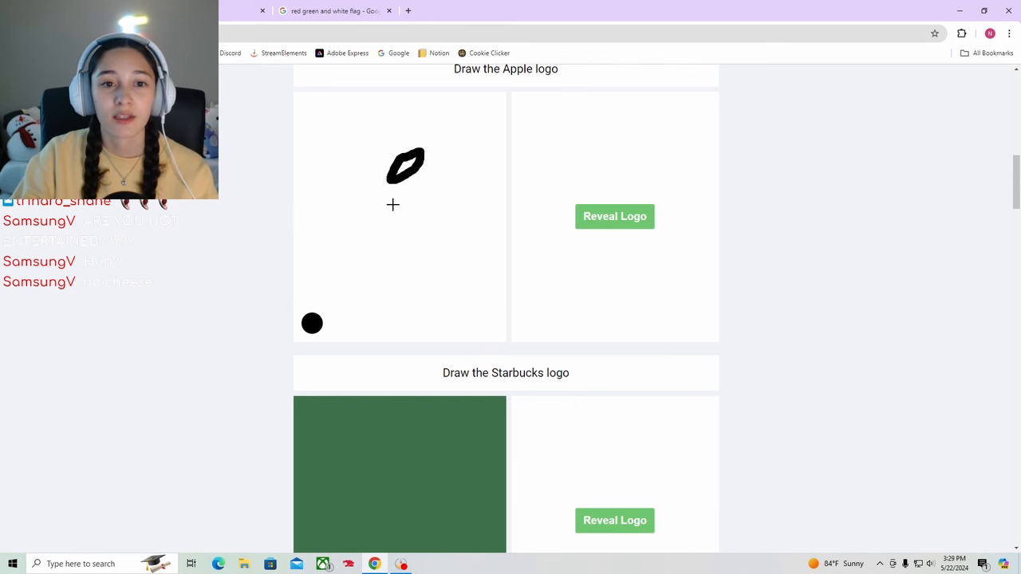
Draw a black apple with leaf and bite and reveal the real Apple logo.
left_click_drag(396, 191, 353, 242)
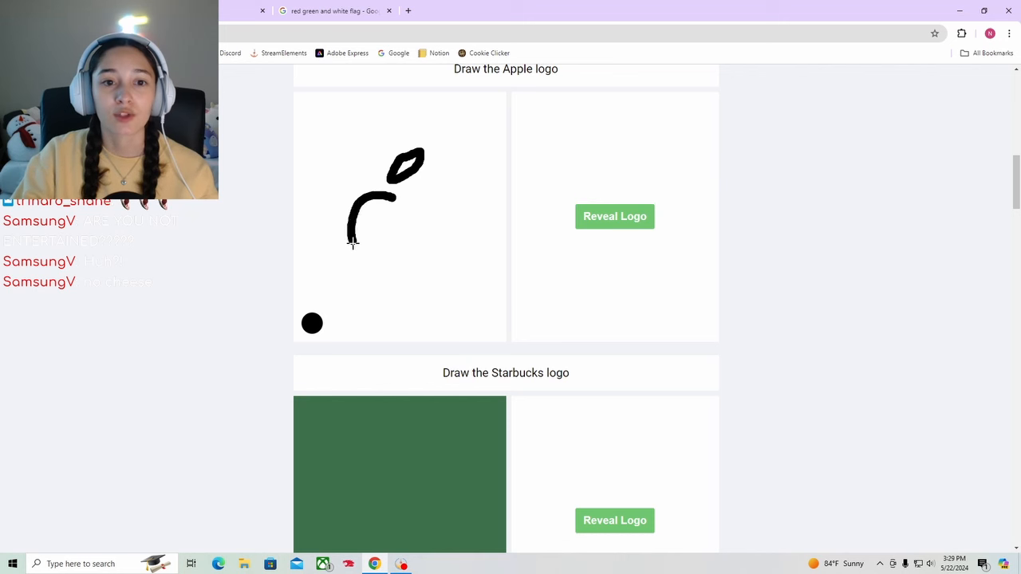
left_click_drag(351, 243, 417, 259)
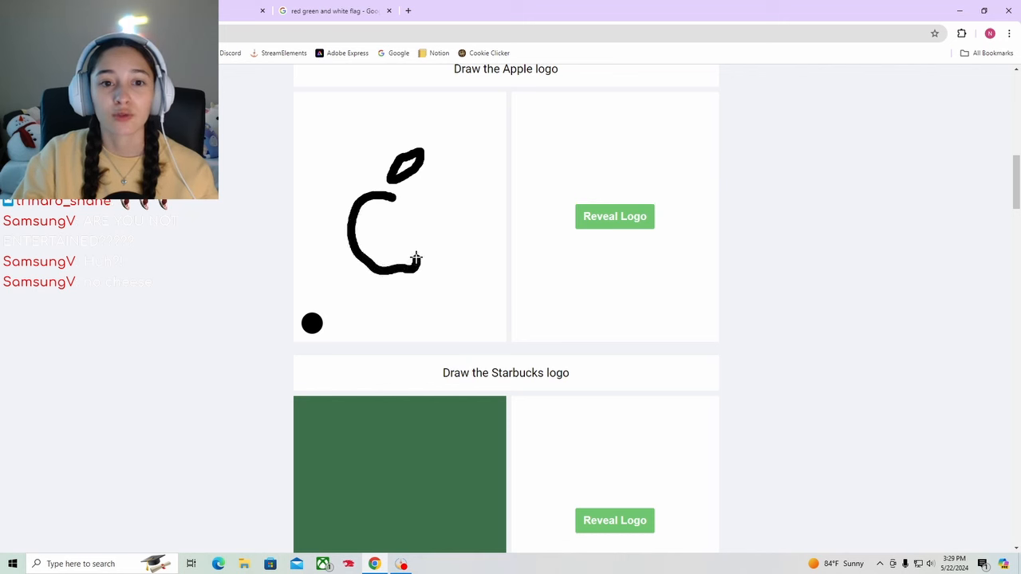
left_click_drag(415, 211, 414, 258)
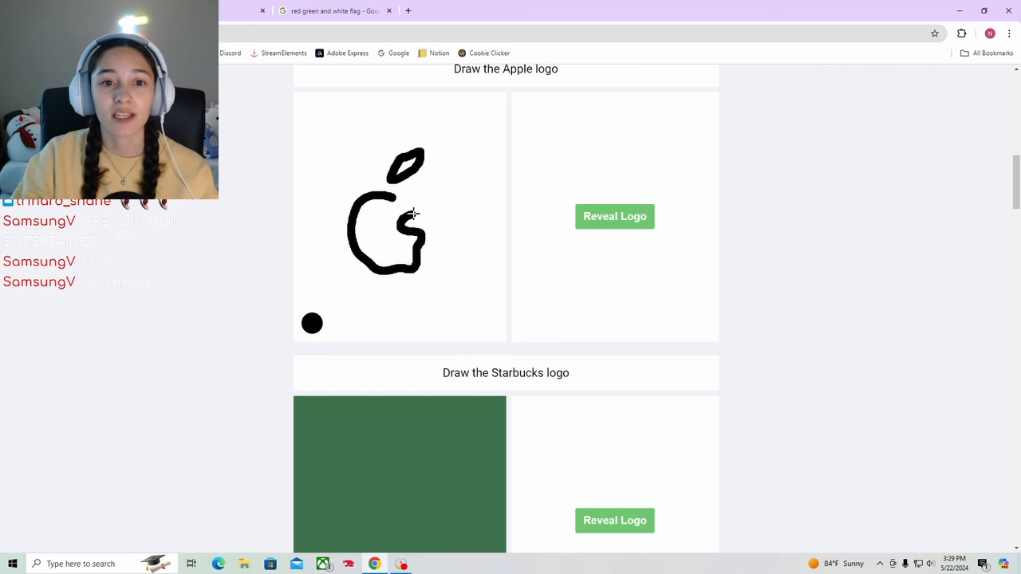
left_click(614, 217)
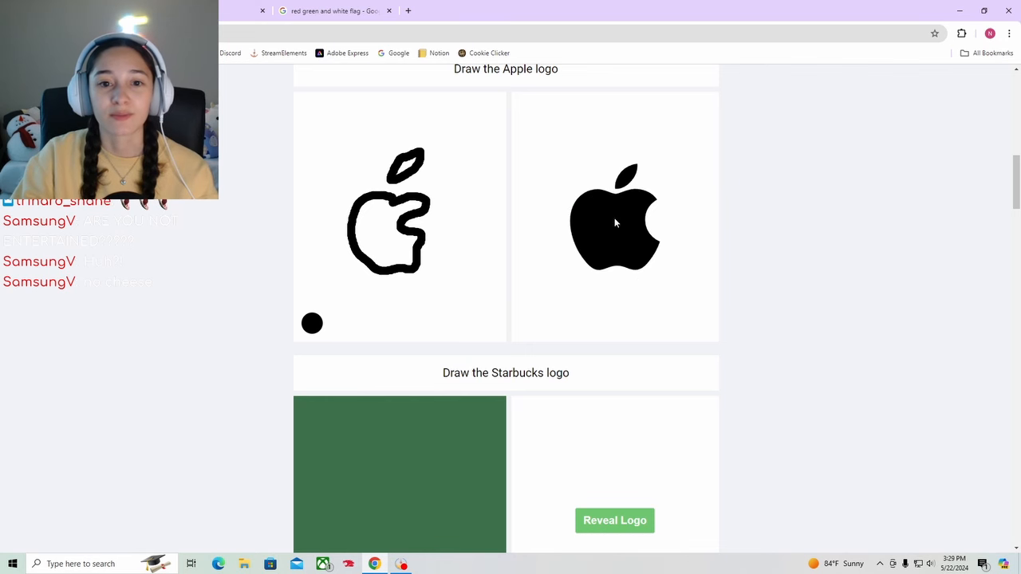
scroll("down", 3)
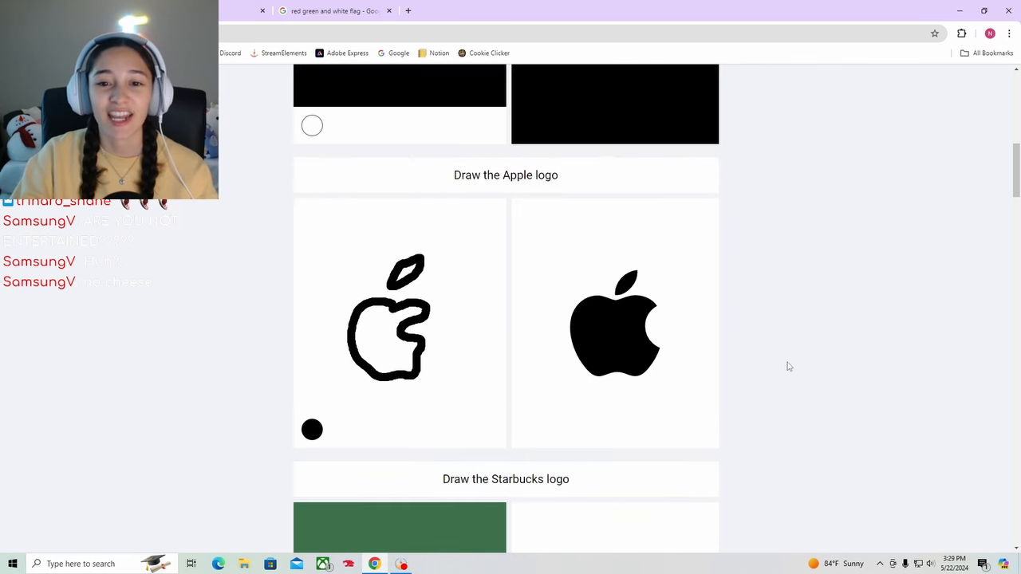
scroll("down", 3)
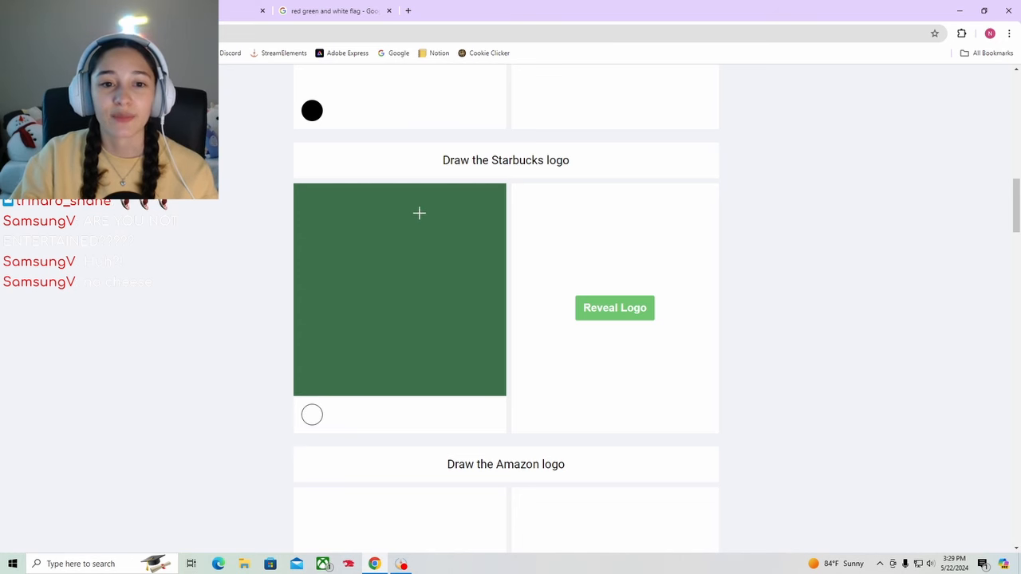
Draw white rings and a siren figure on green and reveal the real Starbucks logo.
left_click_drag(418, 213, 470, 230)
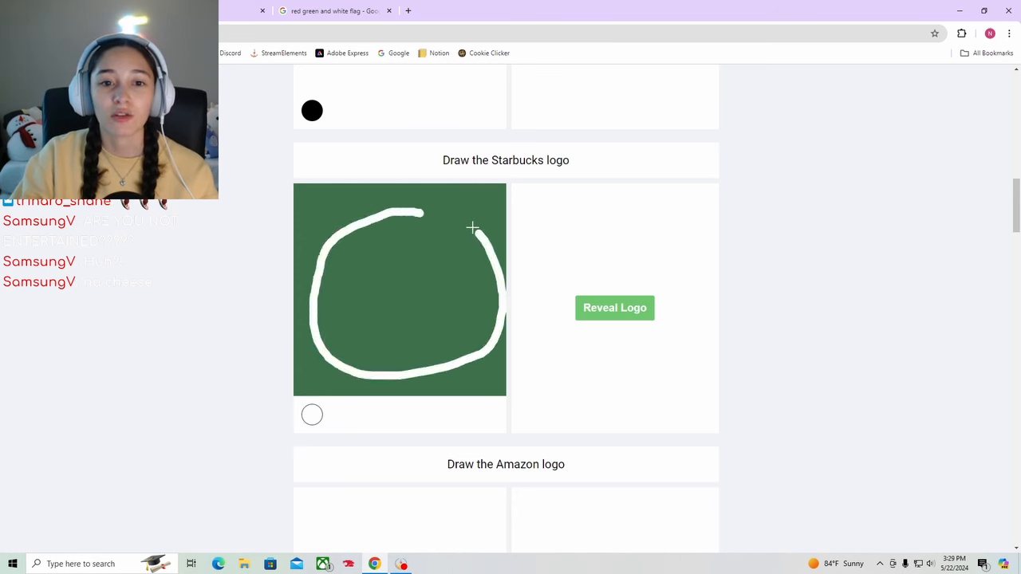
left_click_drag(470, 226, 398, 211)
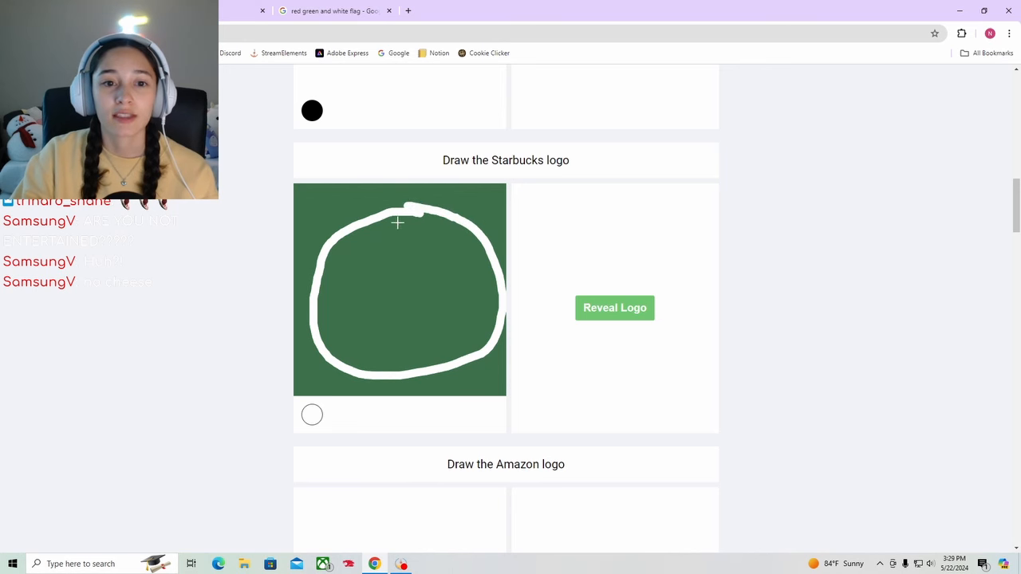
left_click_drag(398, 222, 443, 351)
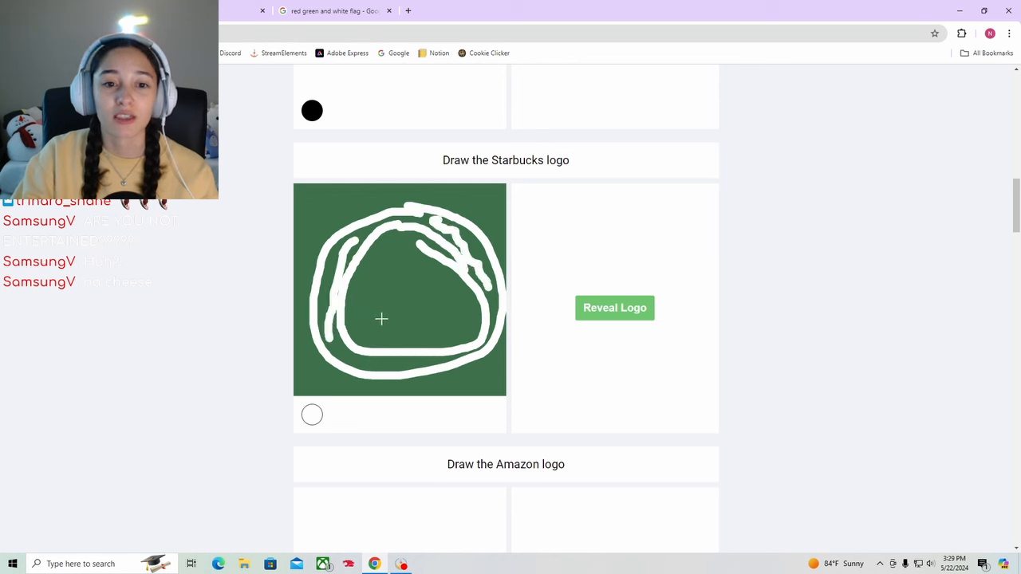
left_click_drag(391, 303, 418, 284)
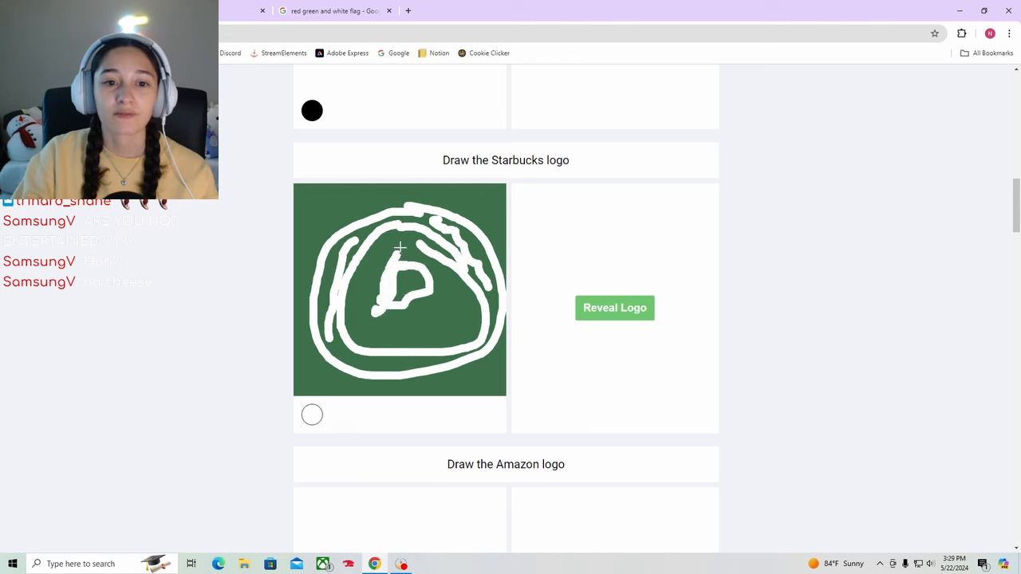
left_click_drag(399, 247, 433, 300)
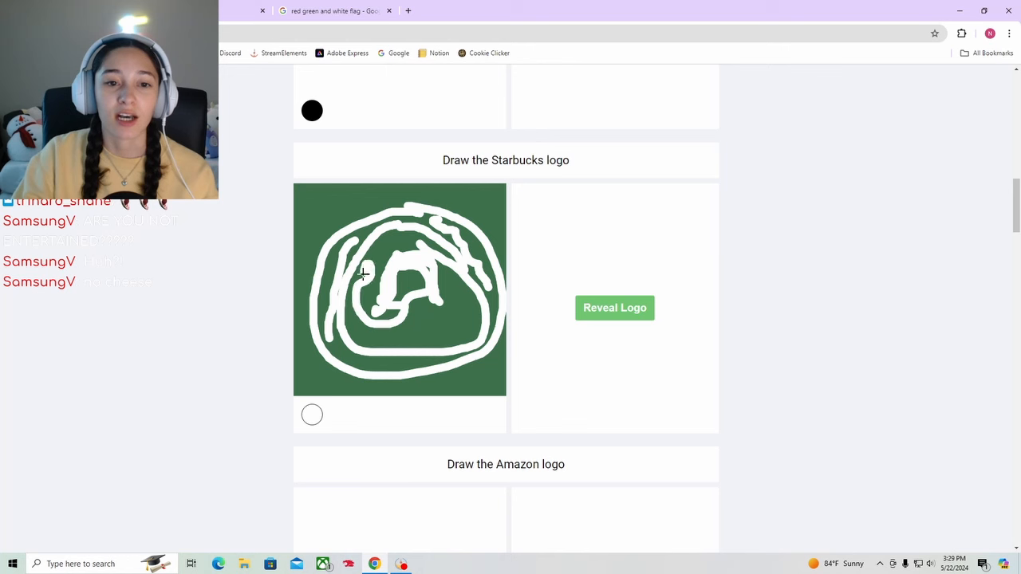
left_click_drag(364, 275, 391, 335)
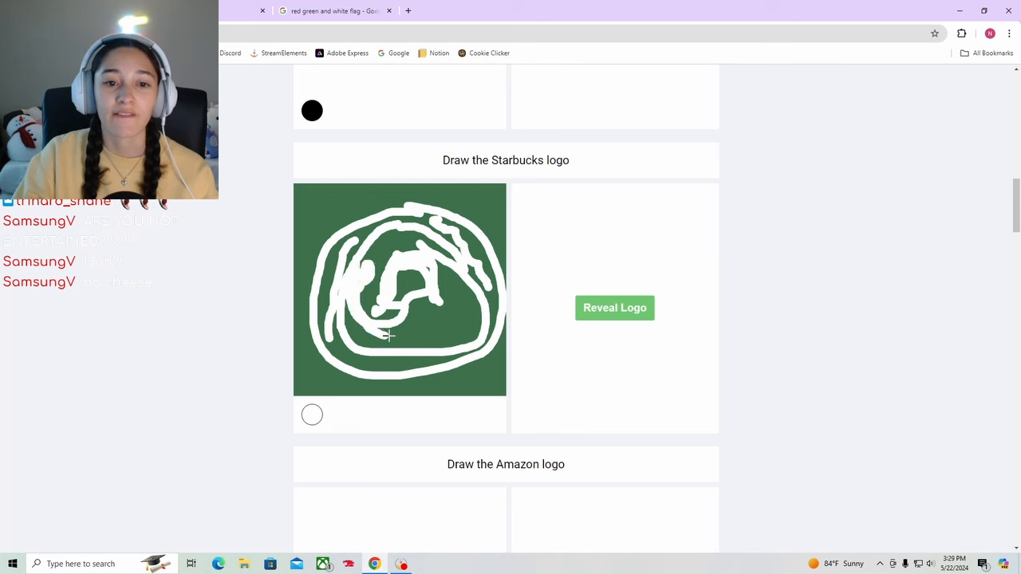
left_click_drag(391, 335, 459, 300)
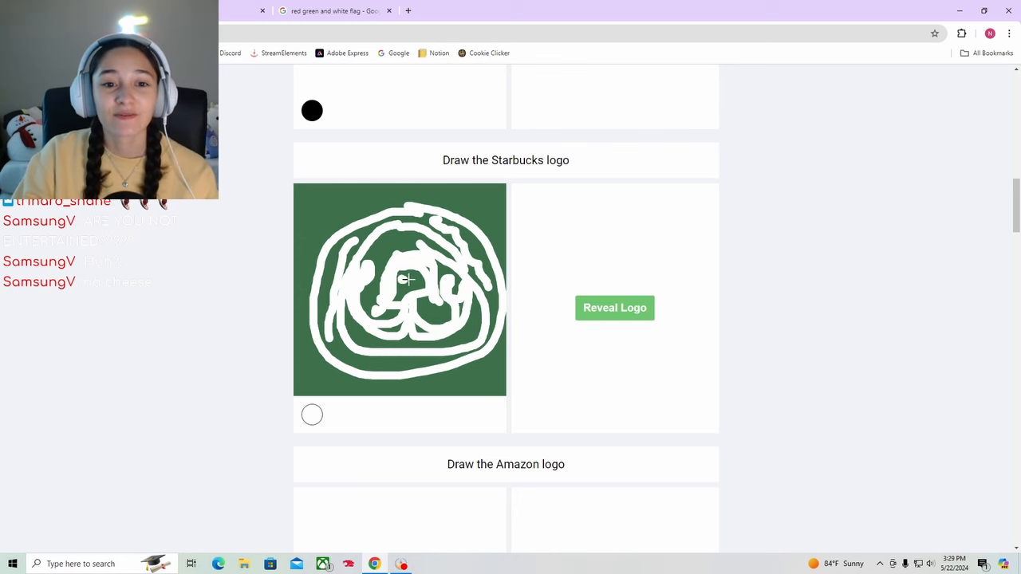
left_click(614, 306)
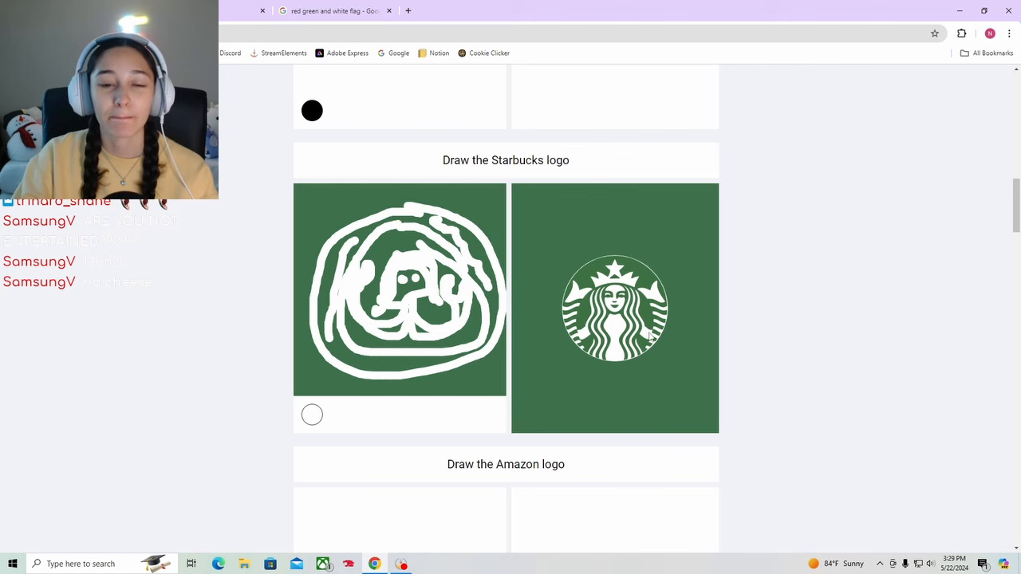
Write 'amazon' in black with an orange arrow and reveal the real Amazon logo.
scroll("down", 3)
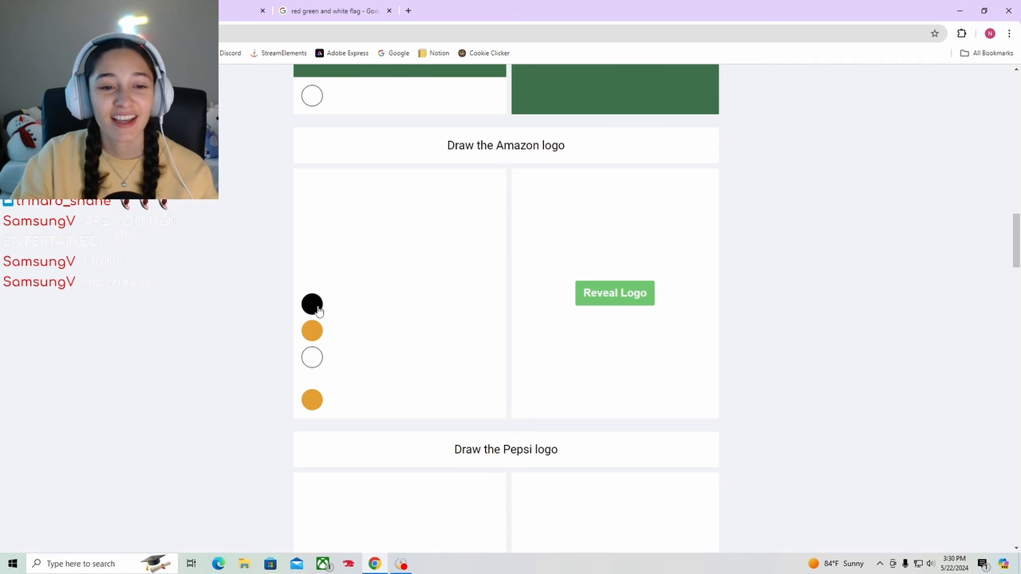
mouse_move(340, 257)
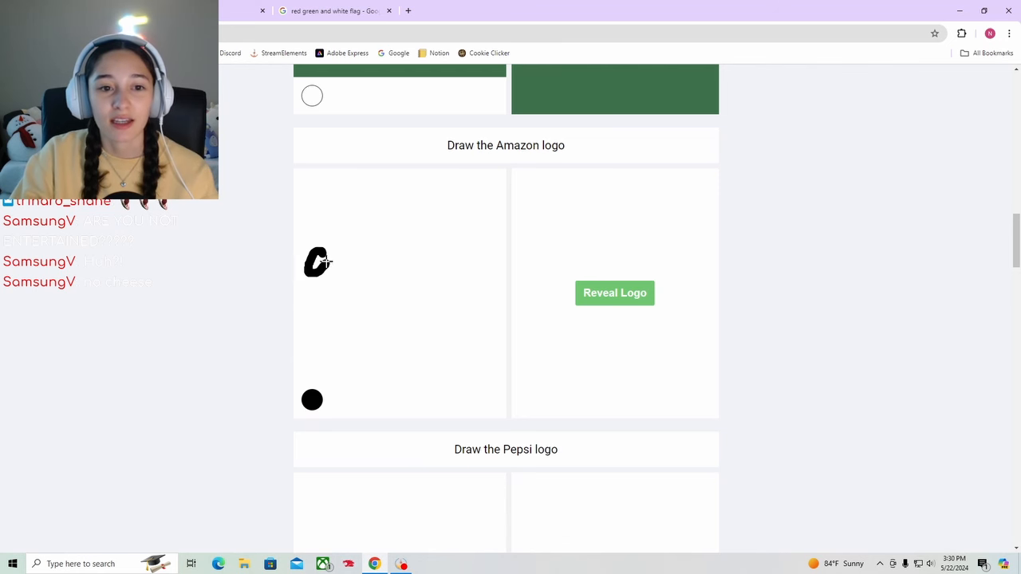
left_click_drag(319, 263, 355, 258)
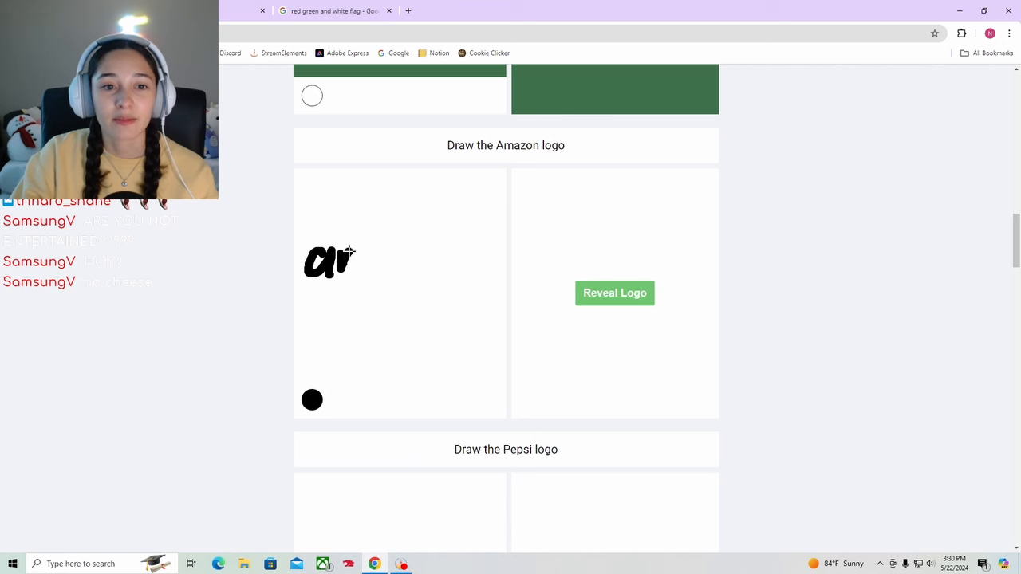
left_click_drag(348, 258, 391, 275)
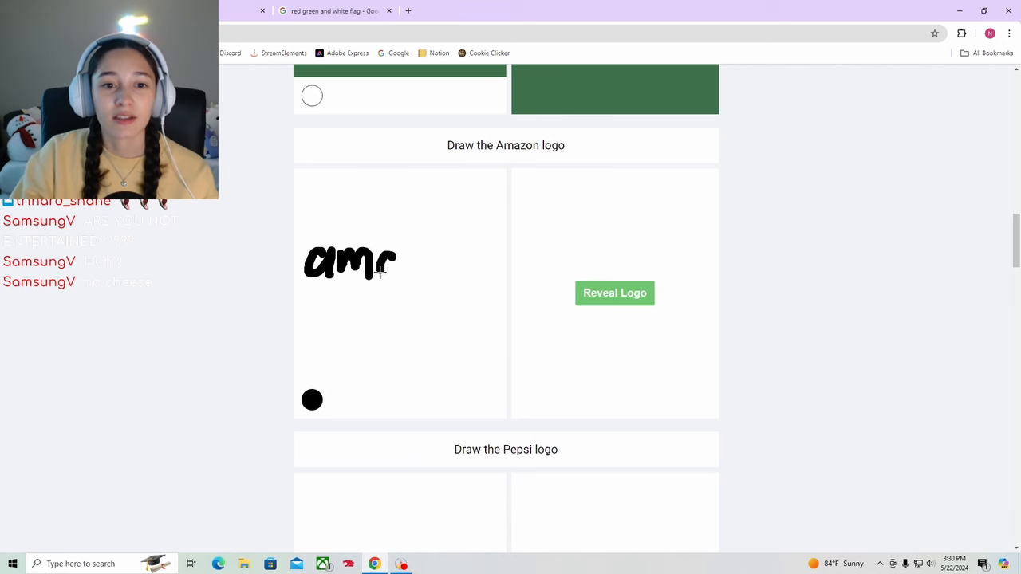
left_click_drag(396, 263, 428, 263)
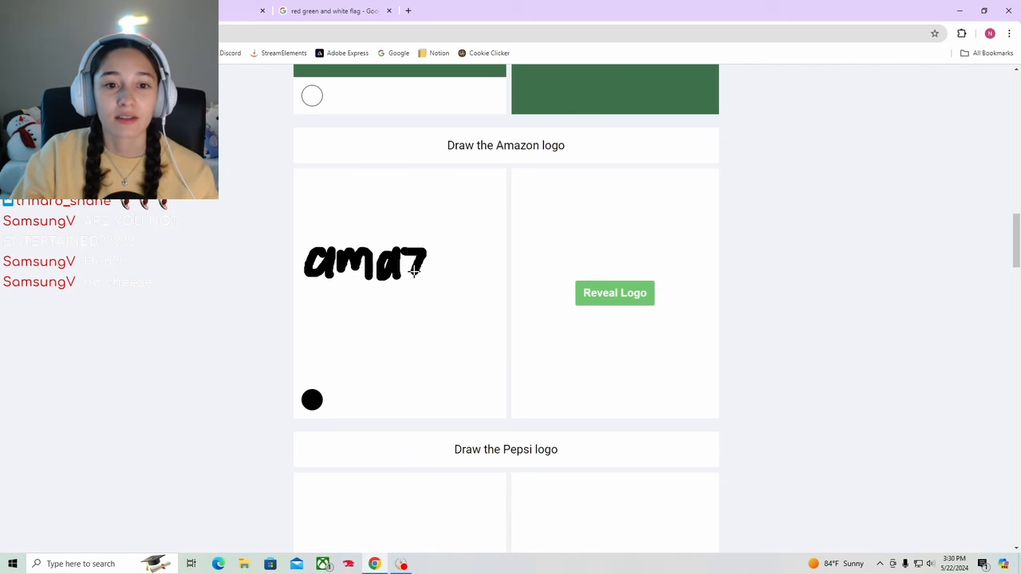
left_click_drag(407, 271, 459, 258)
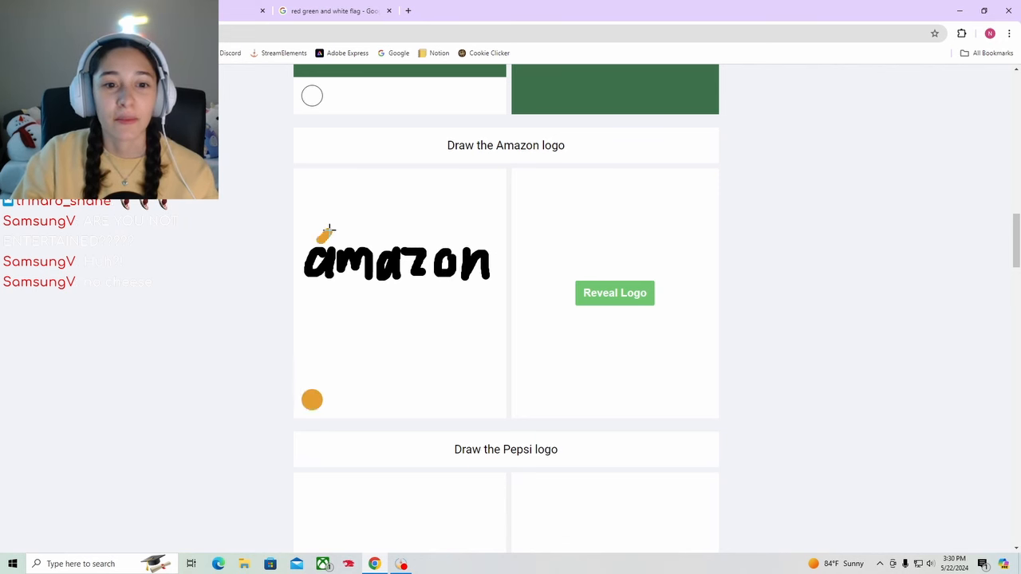
left_click_drag(327, 232, 422, 232)
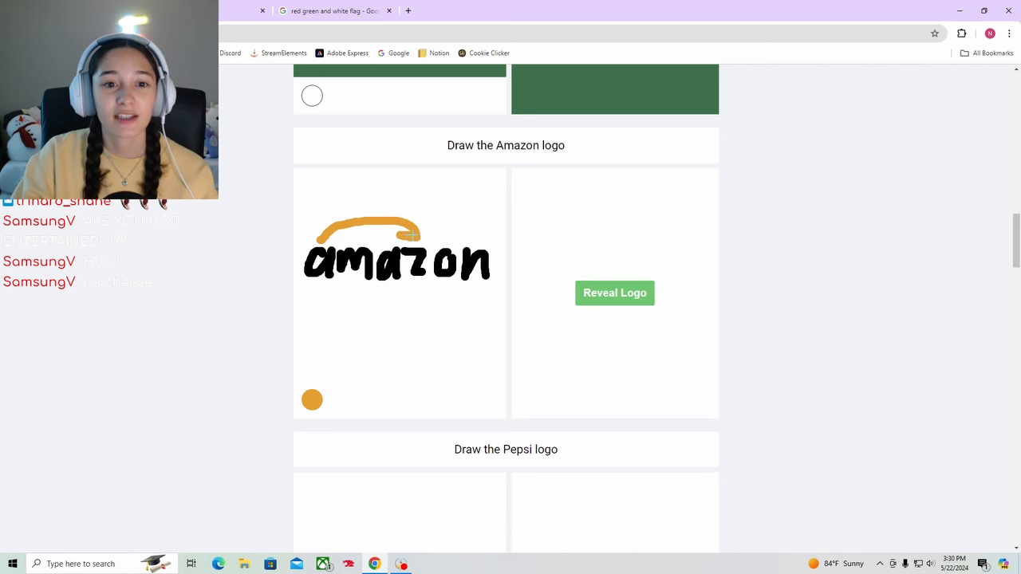
left_click(614, 293)
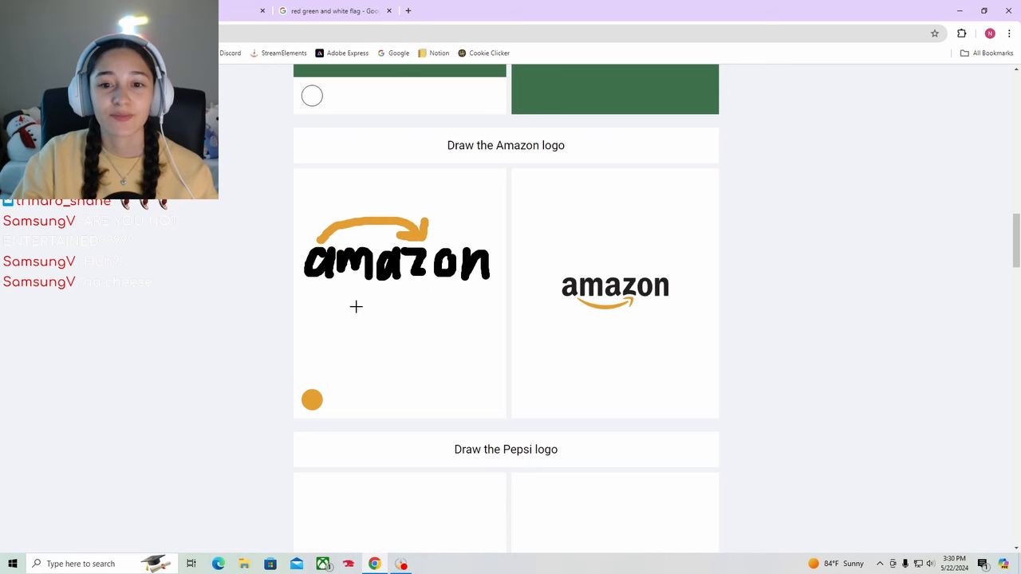
Draw a red upper and blue lower Pepsi globe and reveal the real Pepsi logo.
scroll("down", 3)
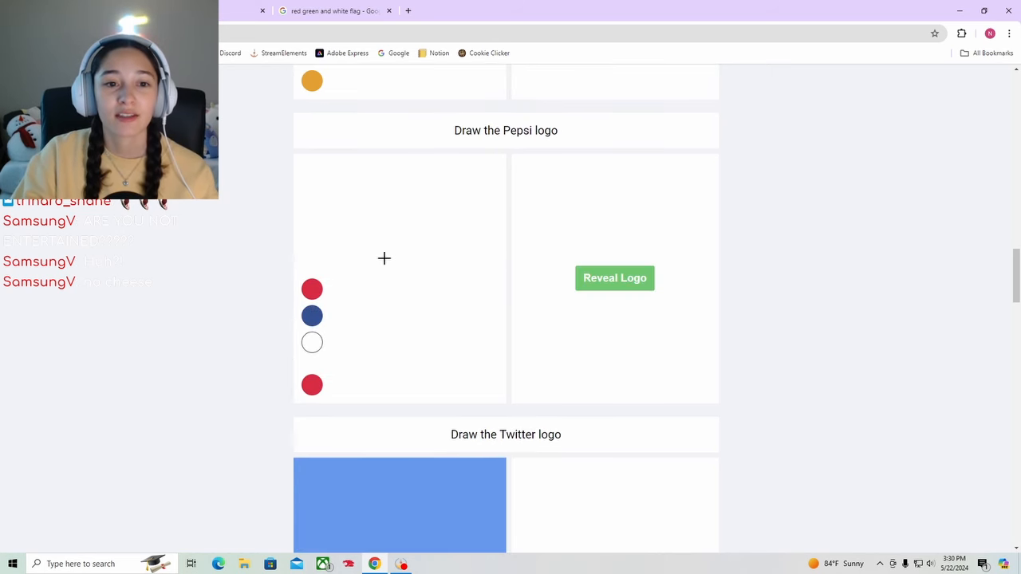
left_click_drag(407, 220, 338, 309)
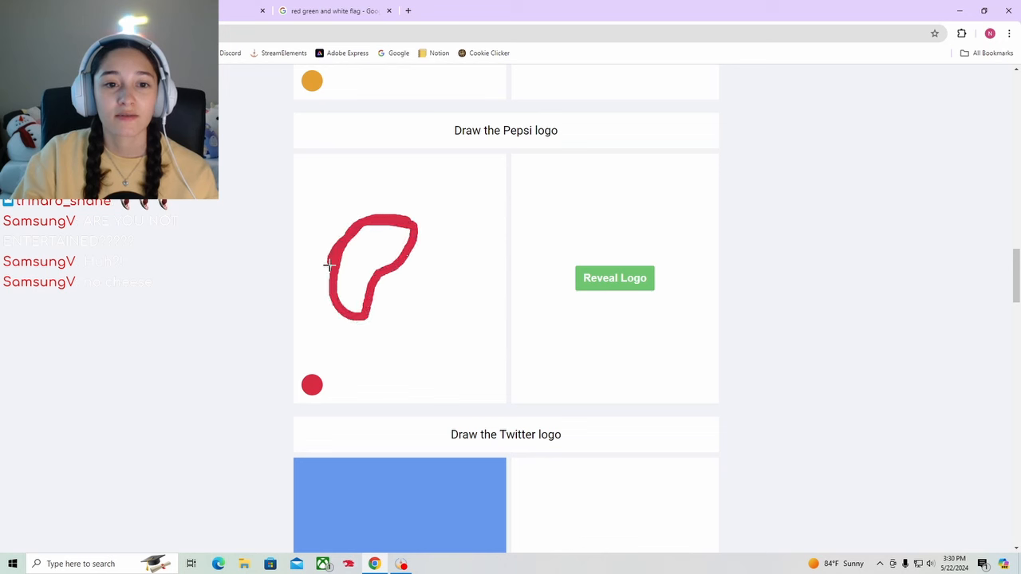
left_click_drag(358, 239, 383, 279)
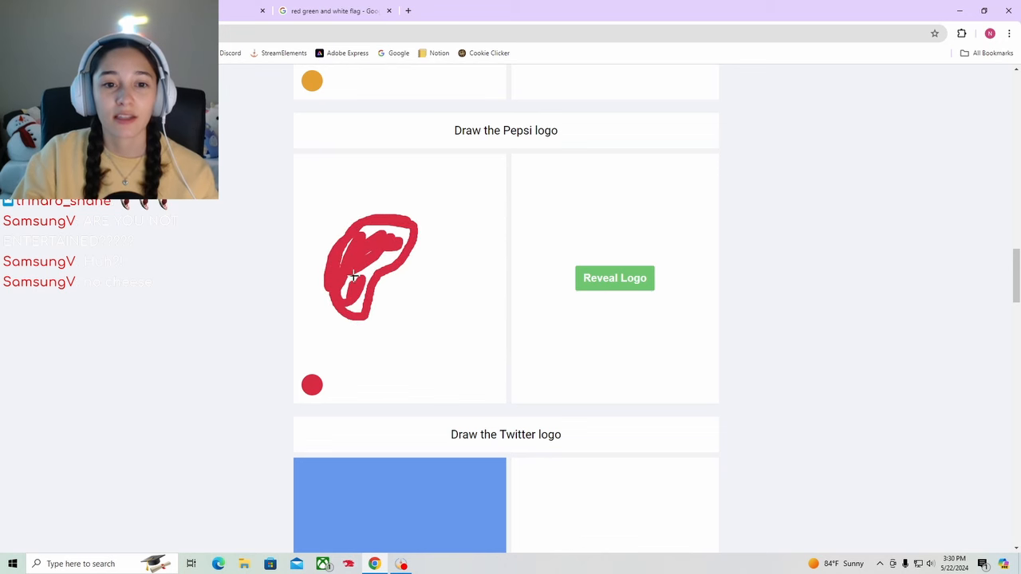
left_click(311, 315)
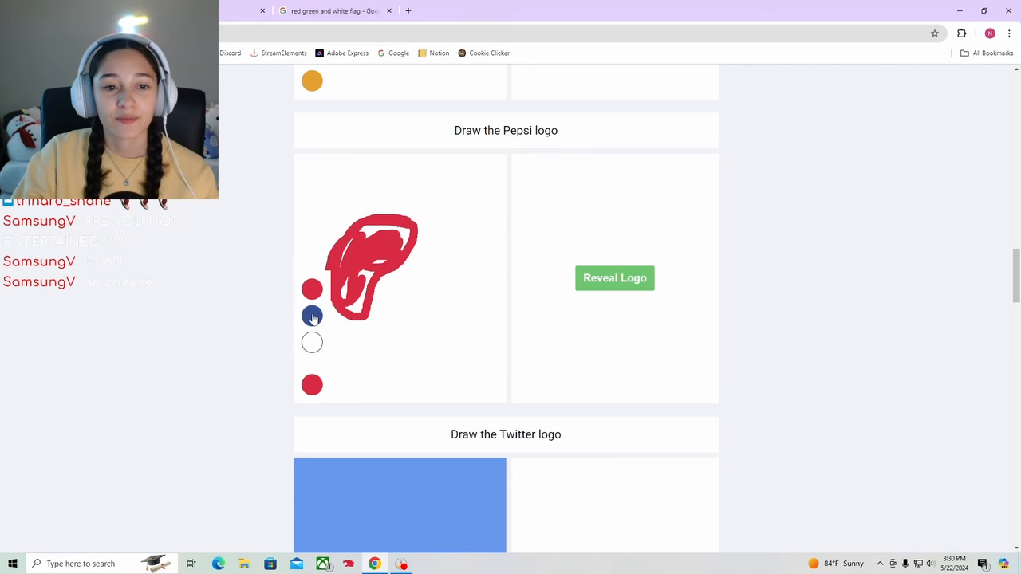
left_click_drag(427, 231, 380, 319)
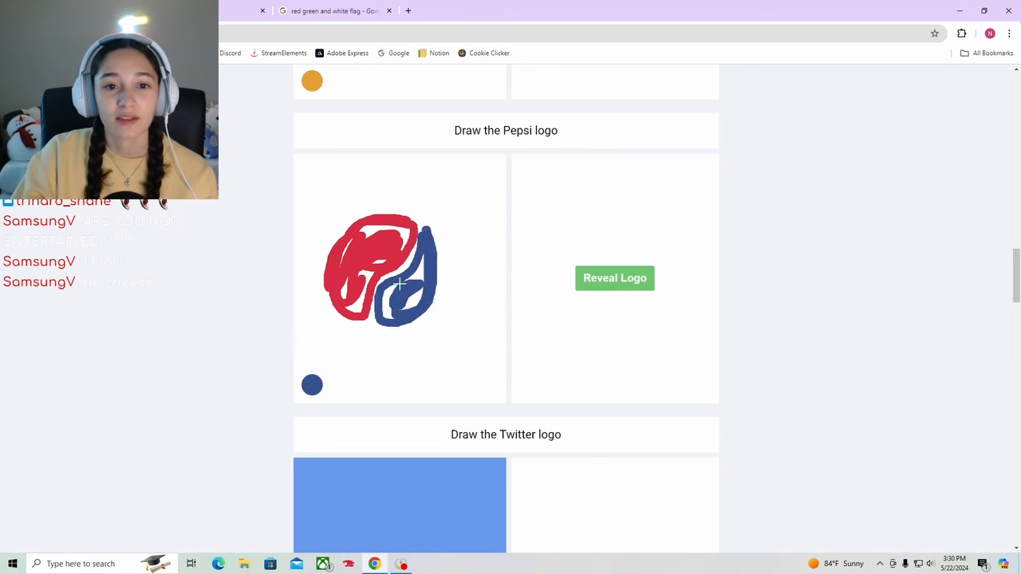
left_click(614, 278)
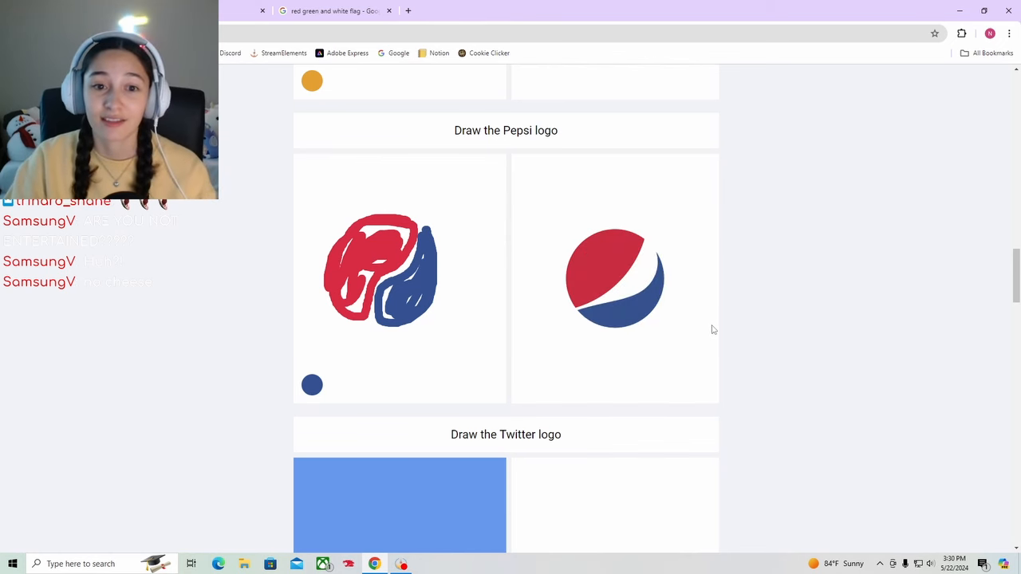
Sketch a white bird on blue and reveal the real Twitter logo.
scroll("down", 3)
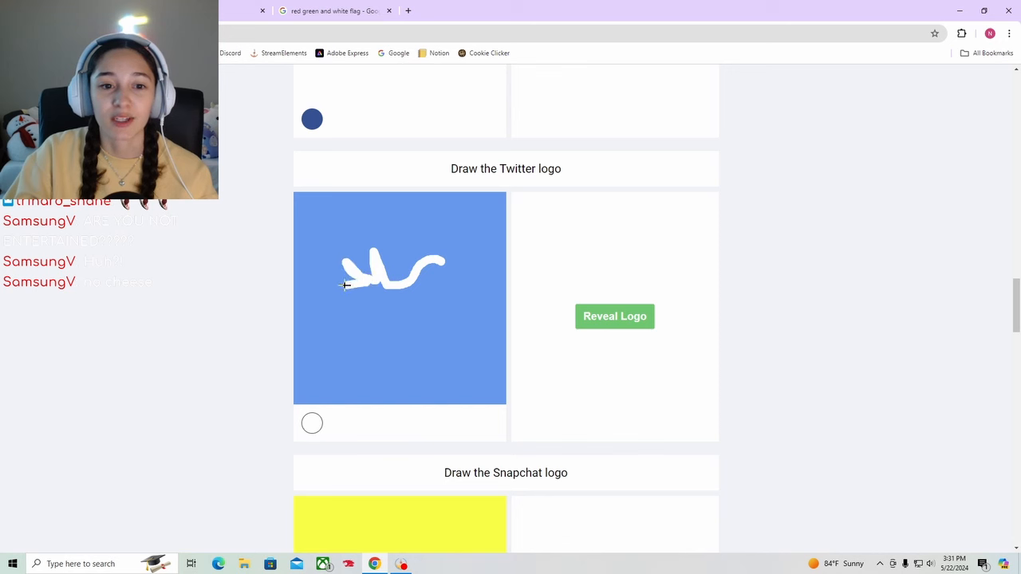
left_click_drag(344, 285, 354, 338)
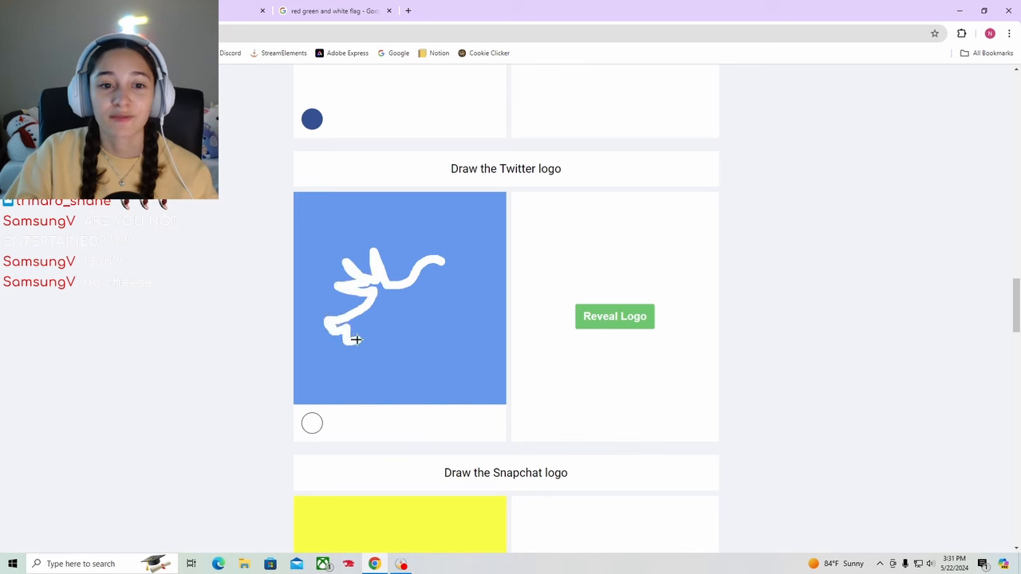
left_click_drag(357, 341, 459, 281)
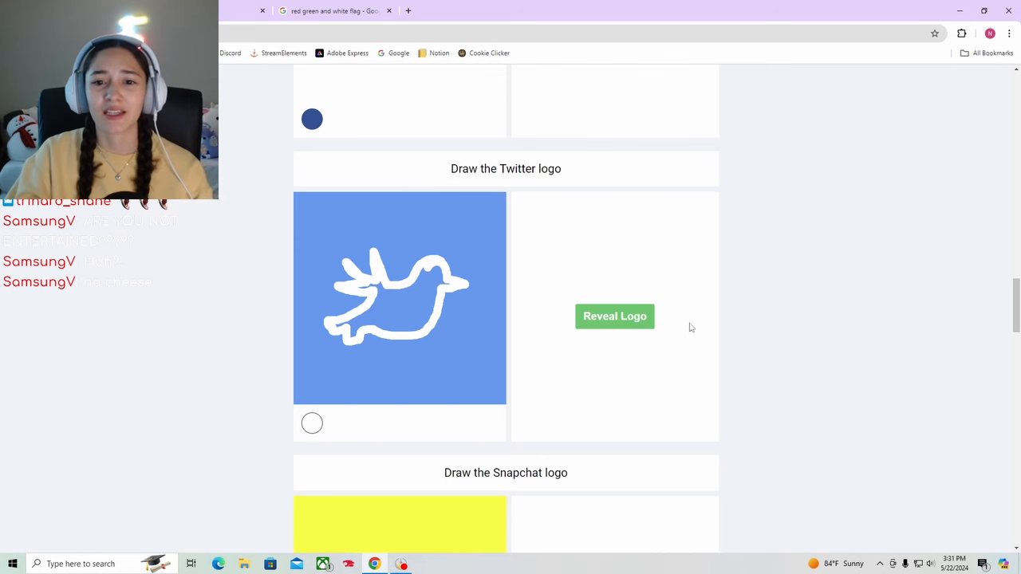
left_click(614, 316)
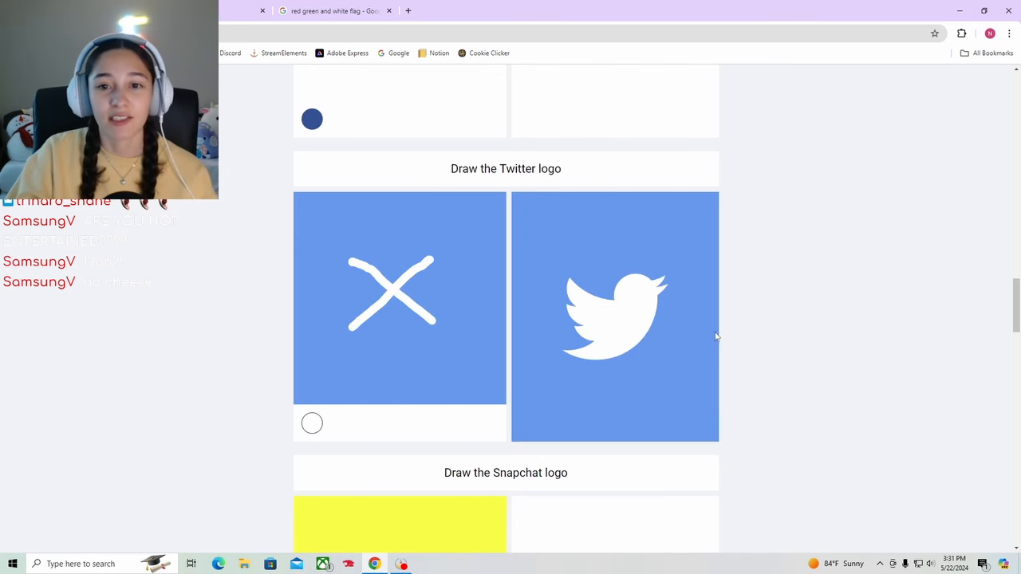
scroll("down", 3)
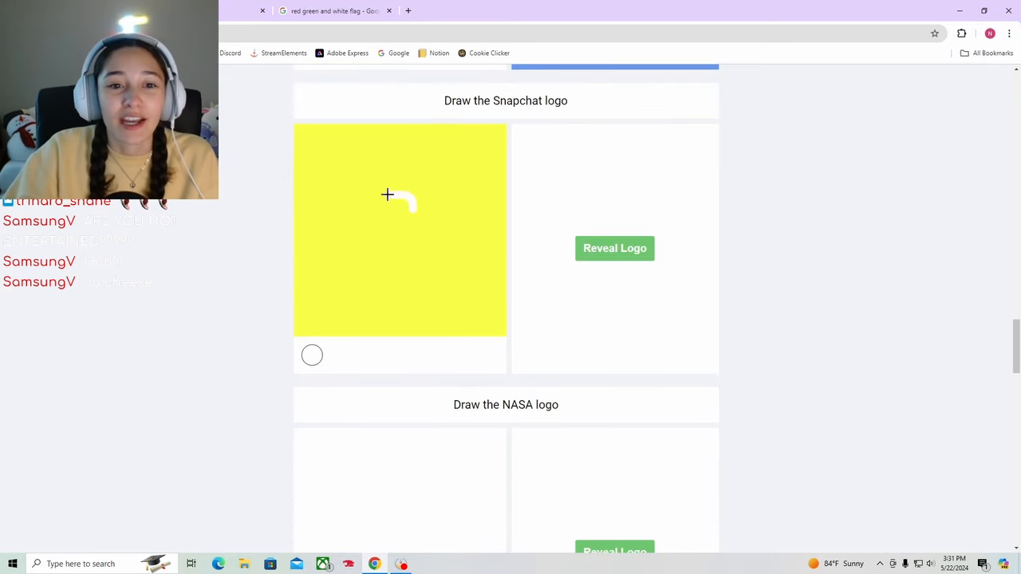
Outline the Snapchat ghost, reveal the real logo, then write NASA in blue.
left_click_drag(390, 195, 360, 281)
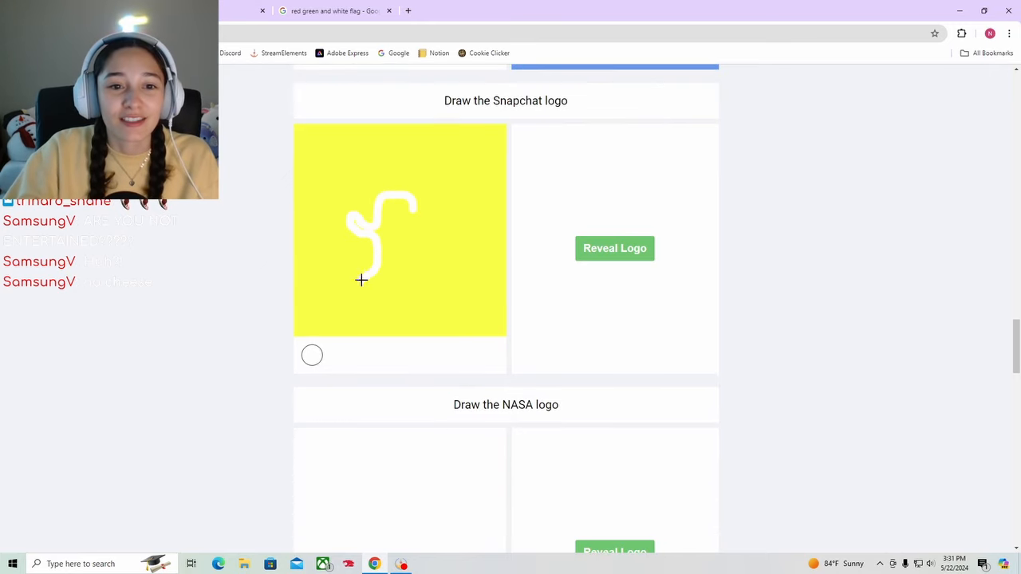
left_click_drag(360, 279, 431, 210)
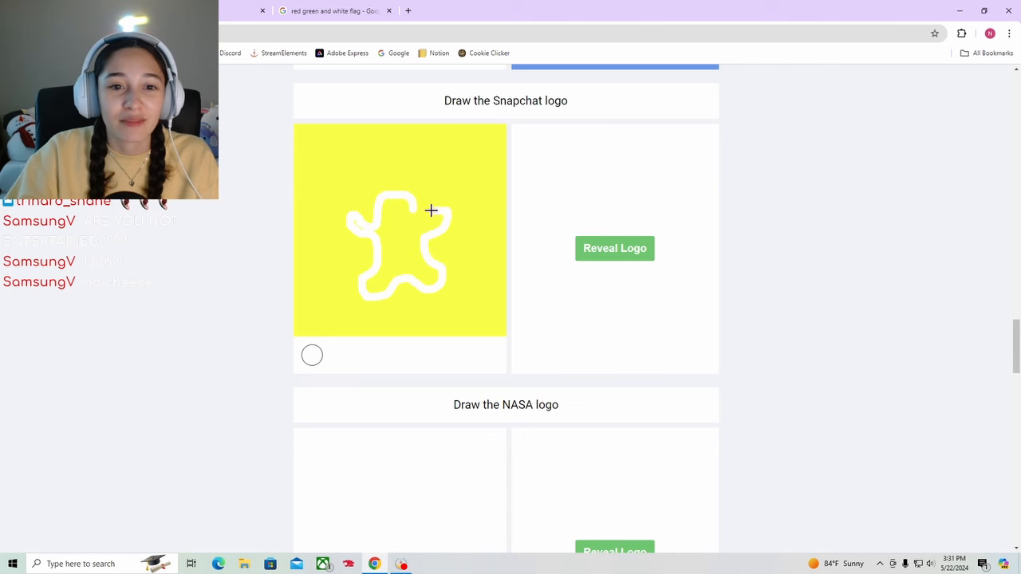
left_click(614, 249)
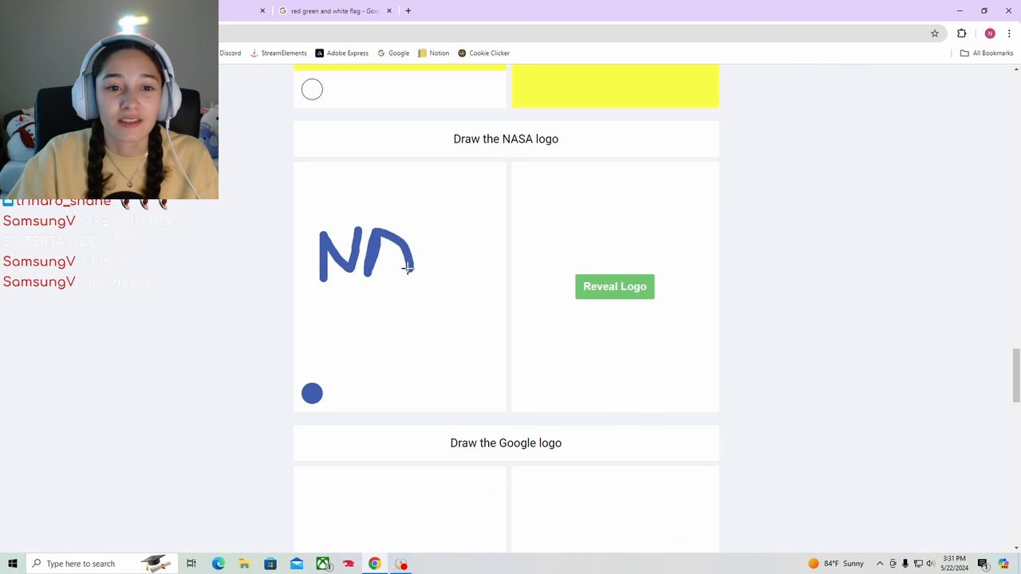
left_click_drag(391, 255, 495, 263)
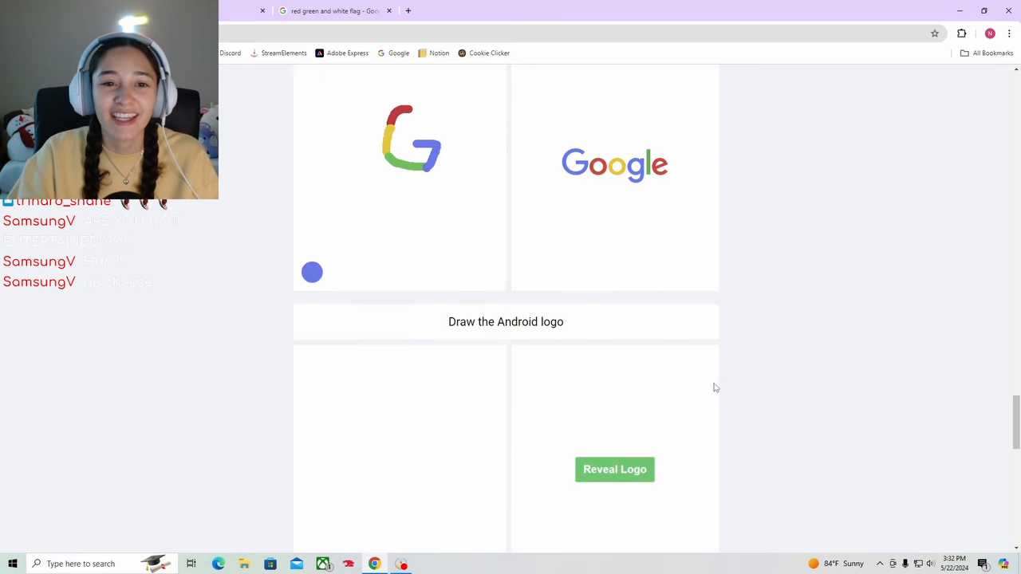
Reveal the real Android logo beside the green robot drawing and move down to the Spotify canvas.
scroll("down", 3)
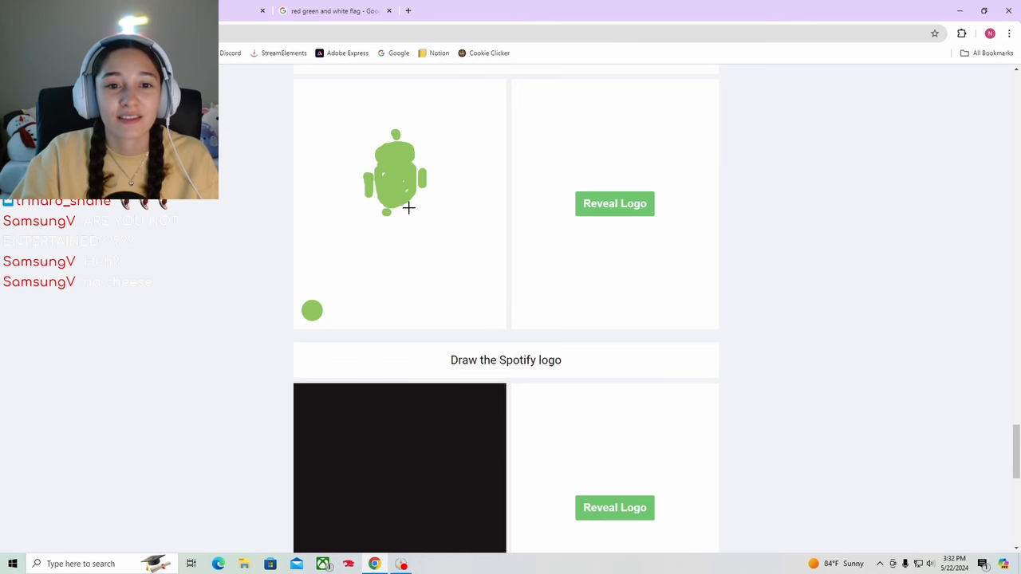
left_click(614, 204)
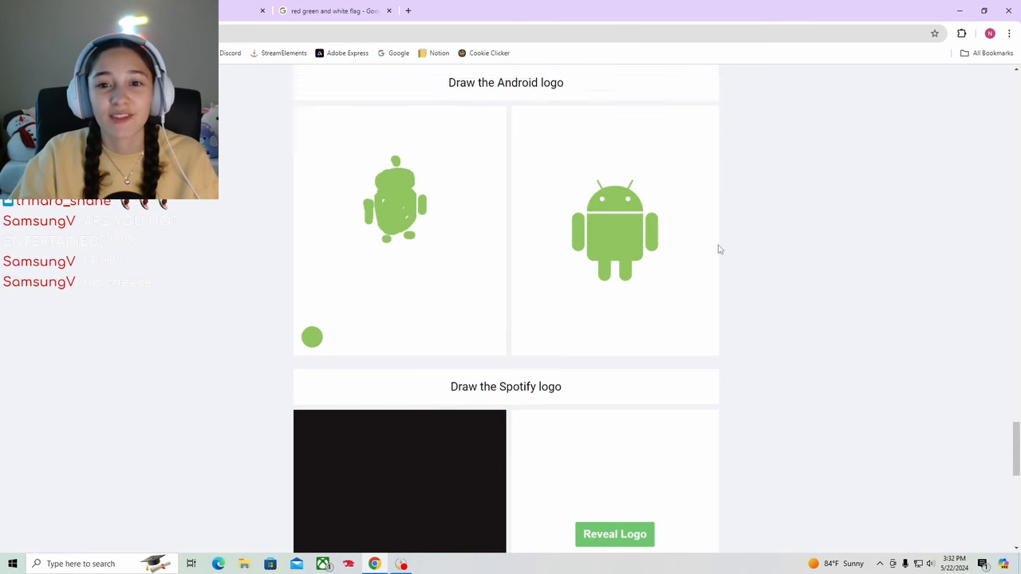
scroll("down", 3)
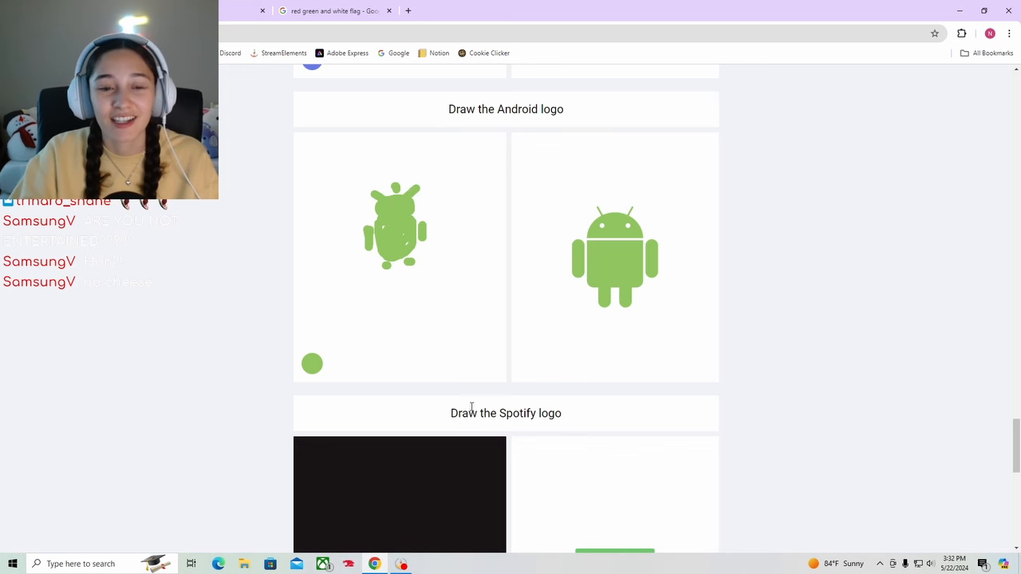
scroll("down", 3)
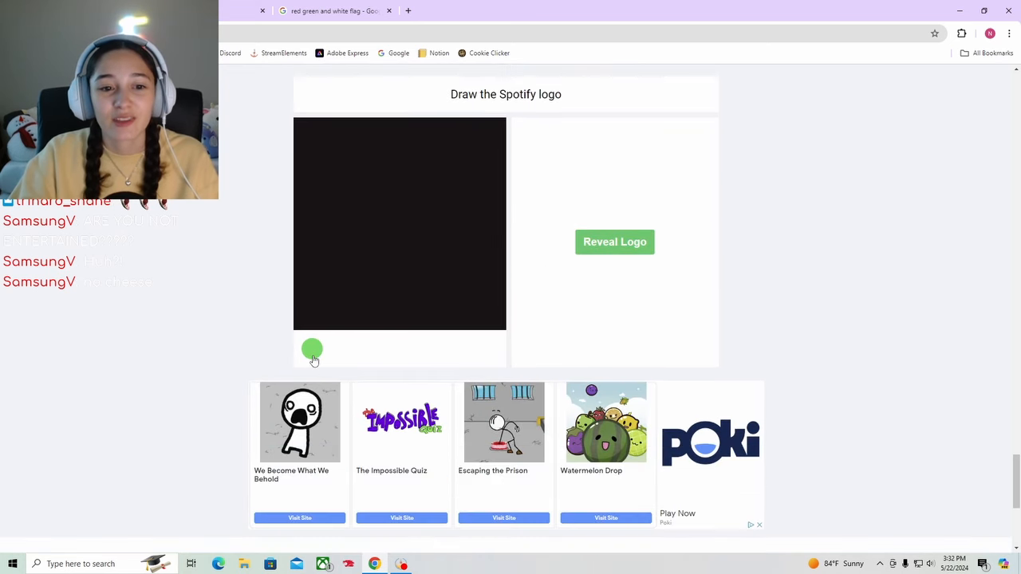
Draw the Spotify logo in green and reveal the real Spotify logo beside it.
left_click_drag(349, 216, 413, 190)
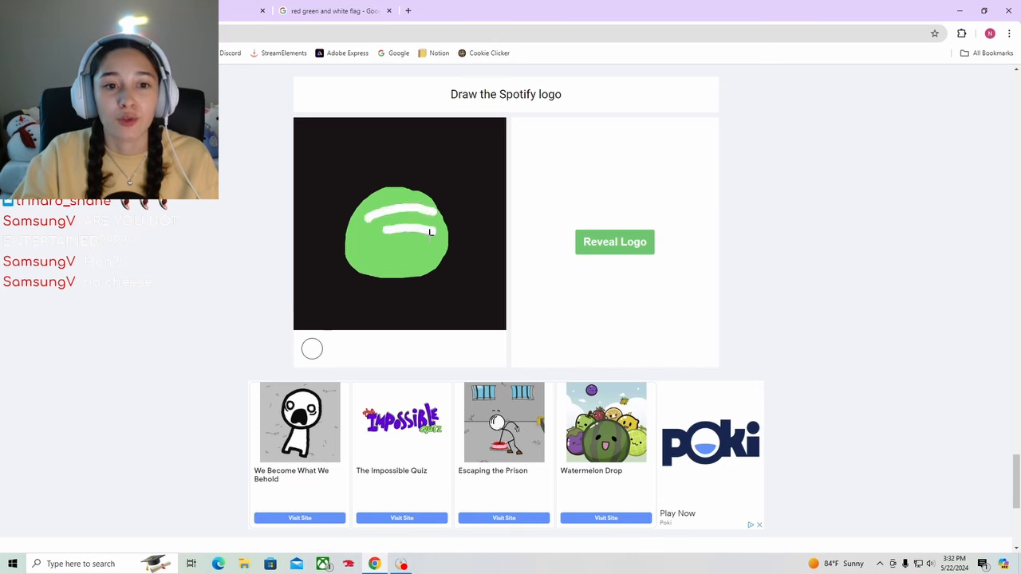
left_click(614, 243)
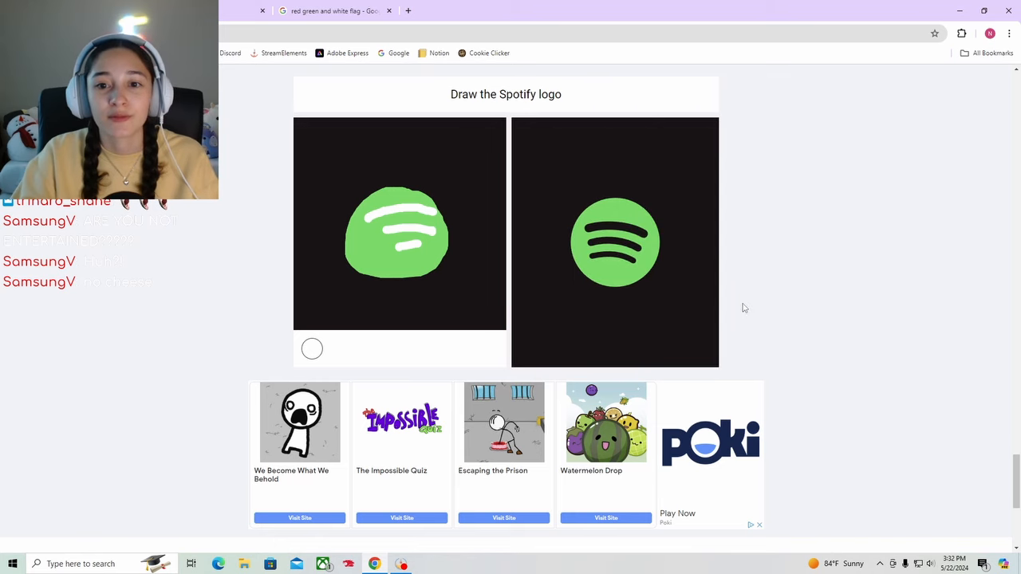
Scroll through the results and launch the Spend Bill Gates' Money game.
scroll("down", 3)
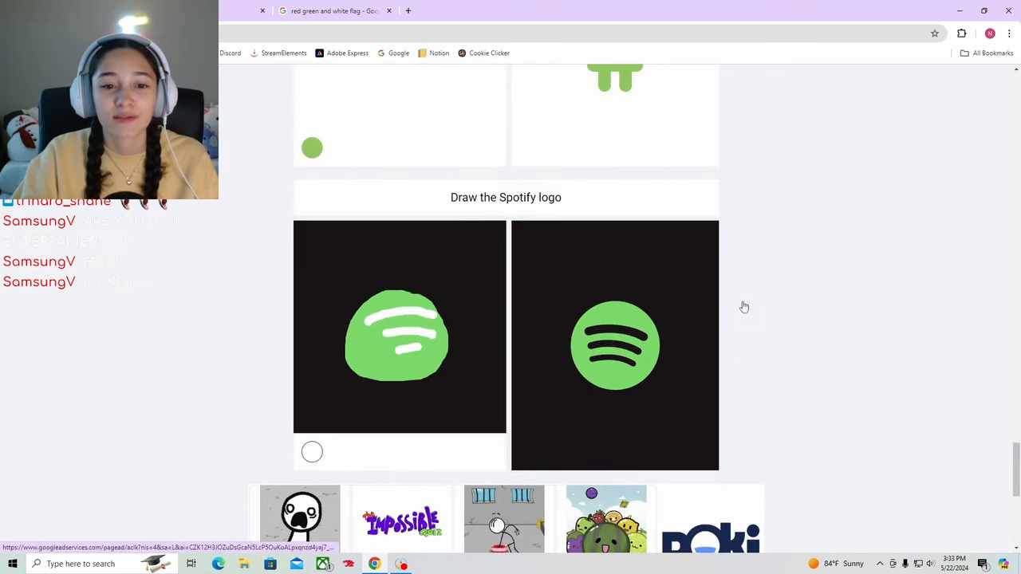
scroll("down", 3)
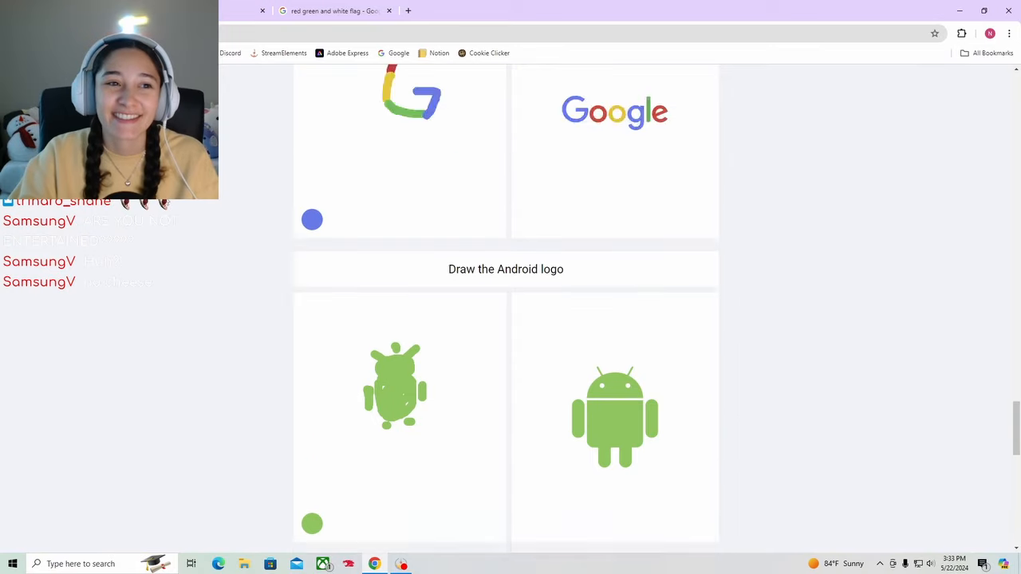
scroll("down", 3)
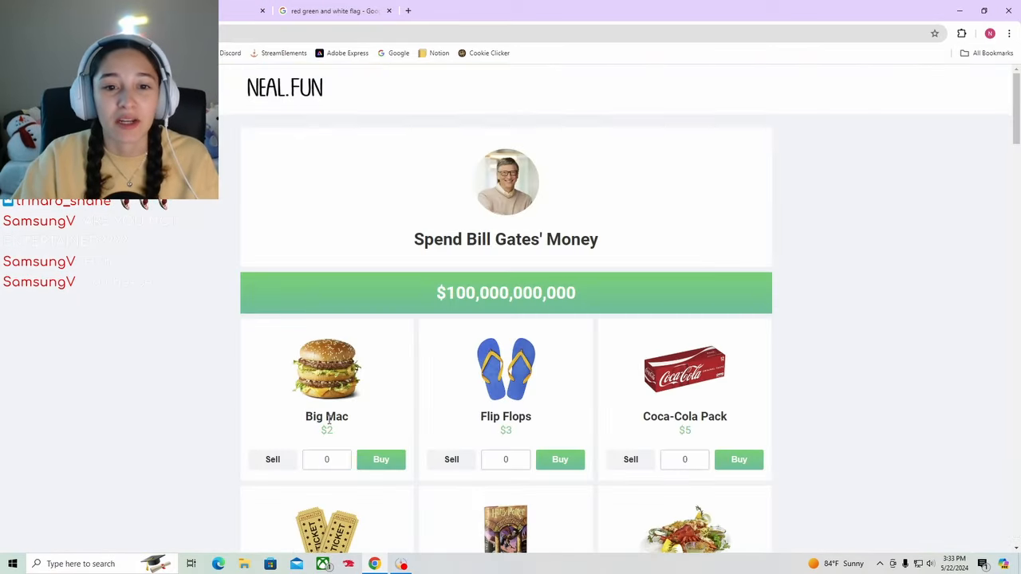
Buy several Big Macs and Coca-Cola Packs with Bill Gates' money.
scroll("down", 3)
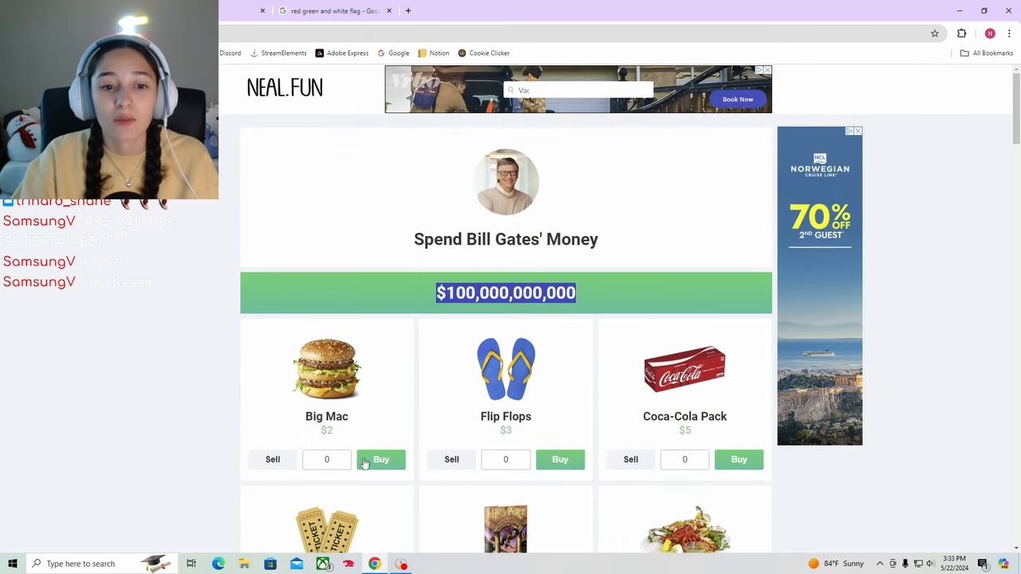
left_click(379, 460)
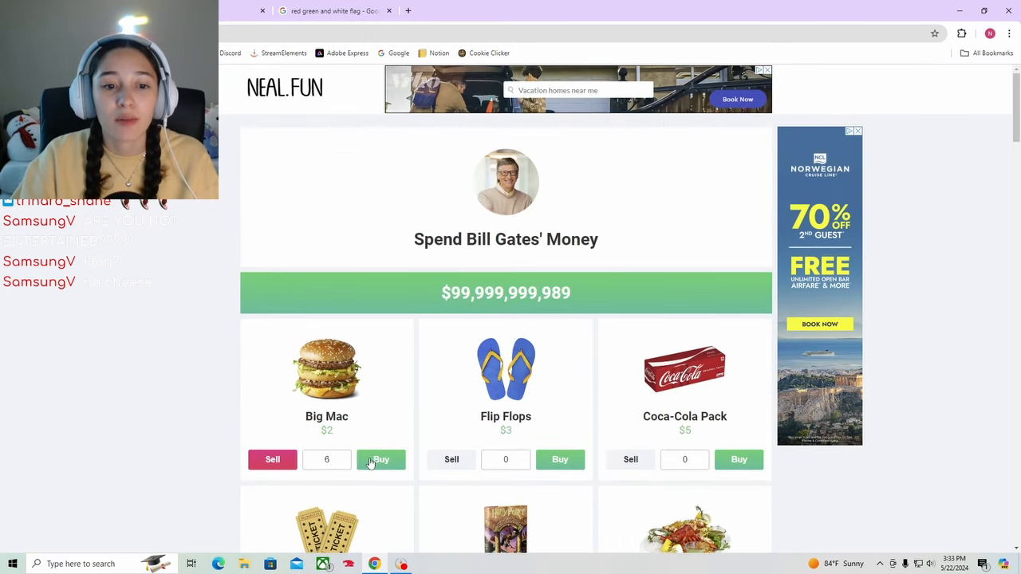
left_click(379, 459)
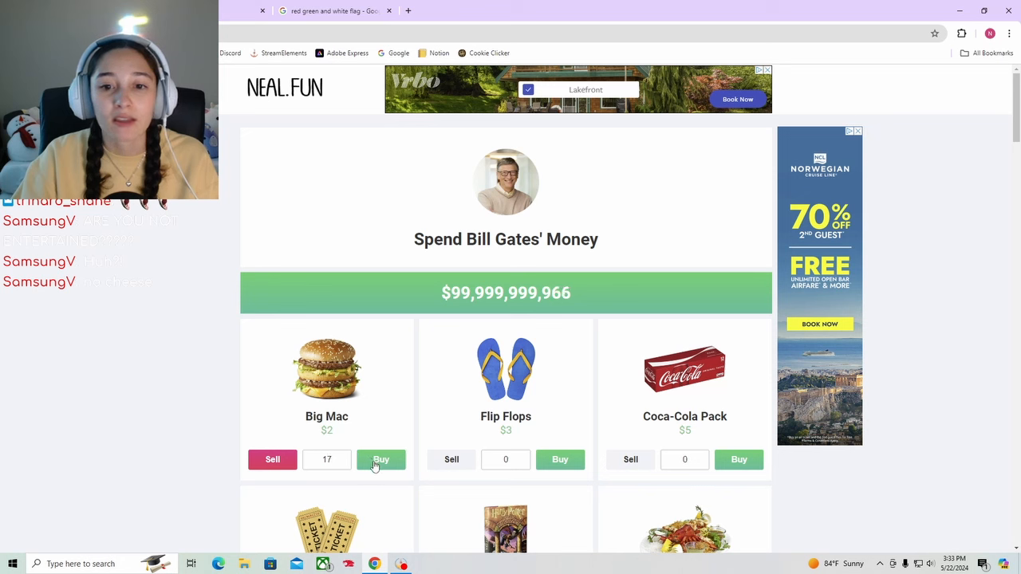
left_click(380, 459)
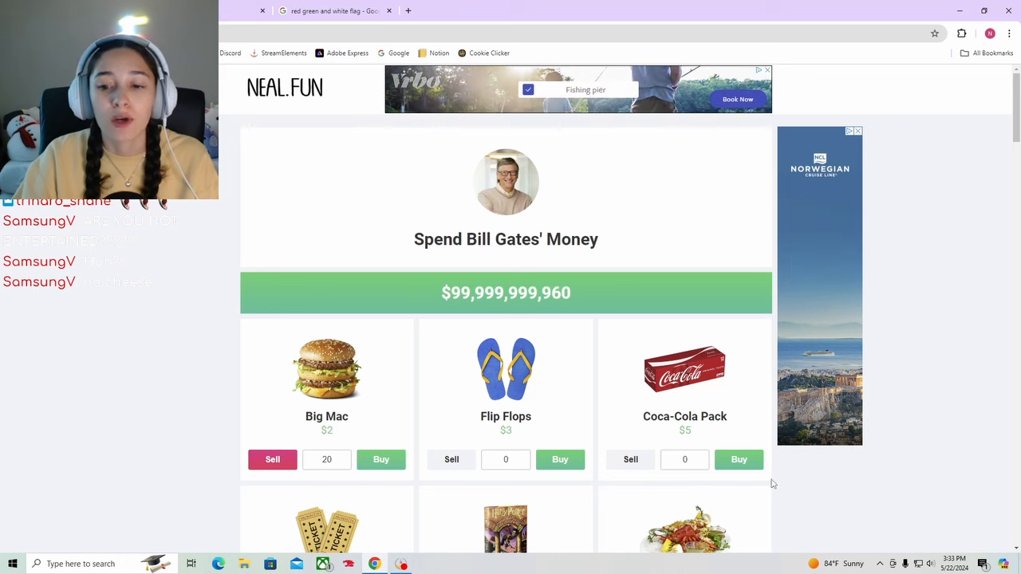
left_click(737, 459)
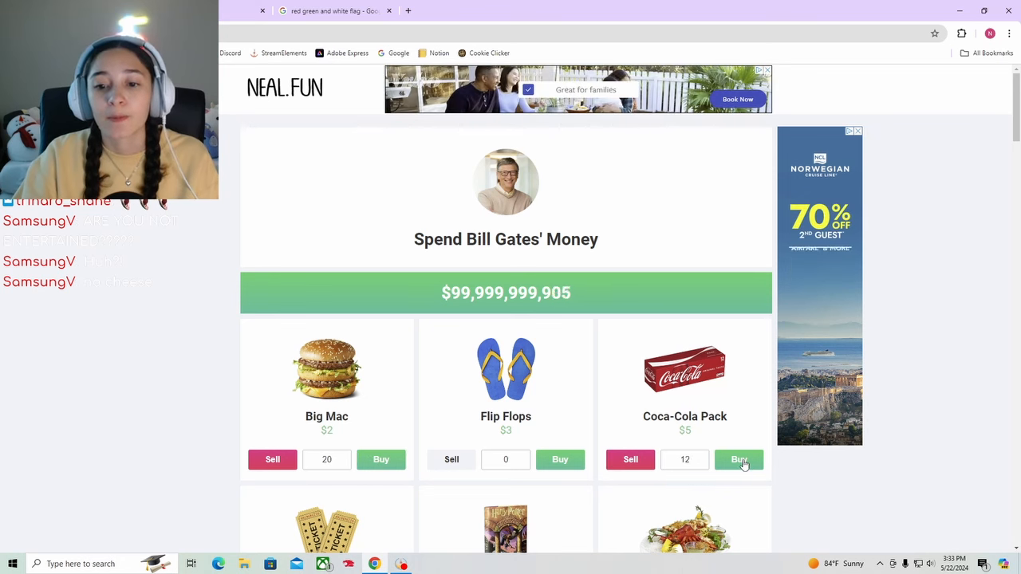
left_click(736, 459)
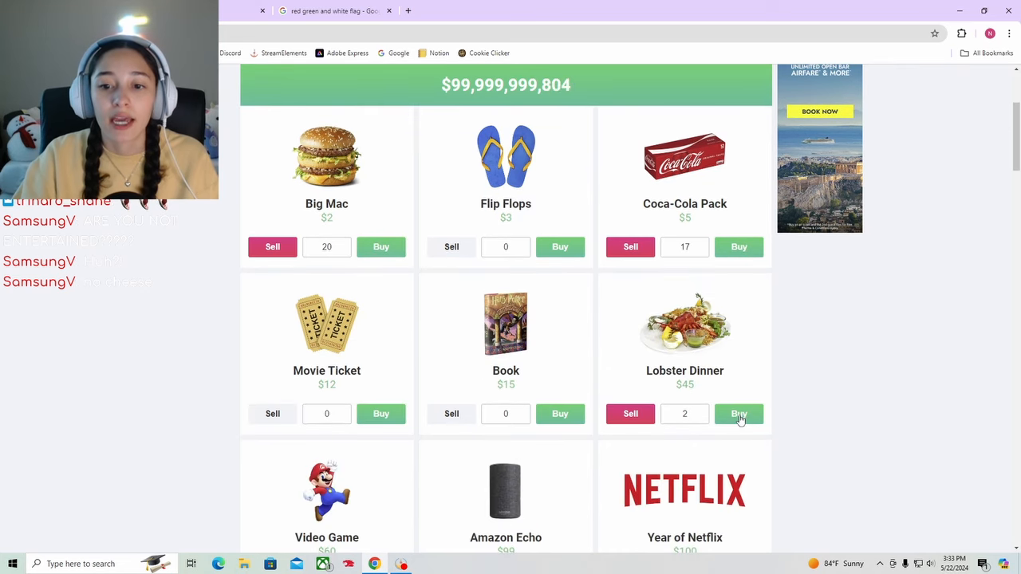
Buy Lobster Dinners, set their quantity to 1000, and buy Books.
left_click(737, 413)
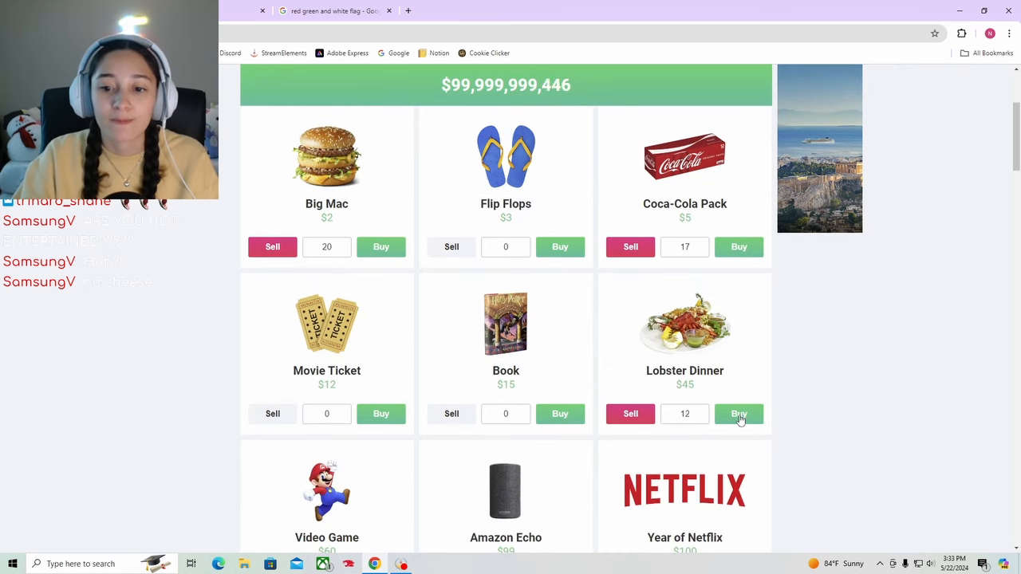
left_click(737, 413)
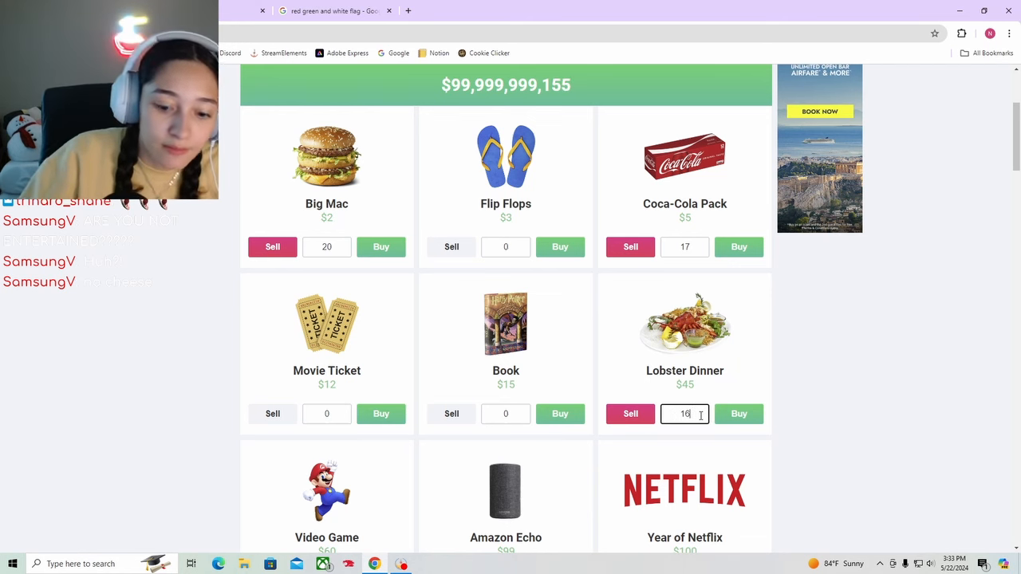
type("1000")
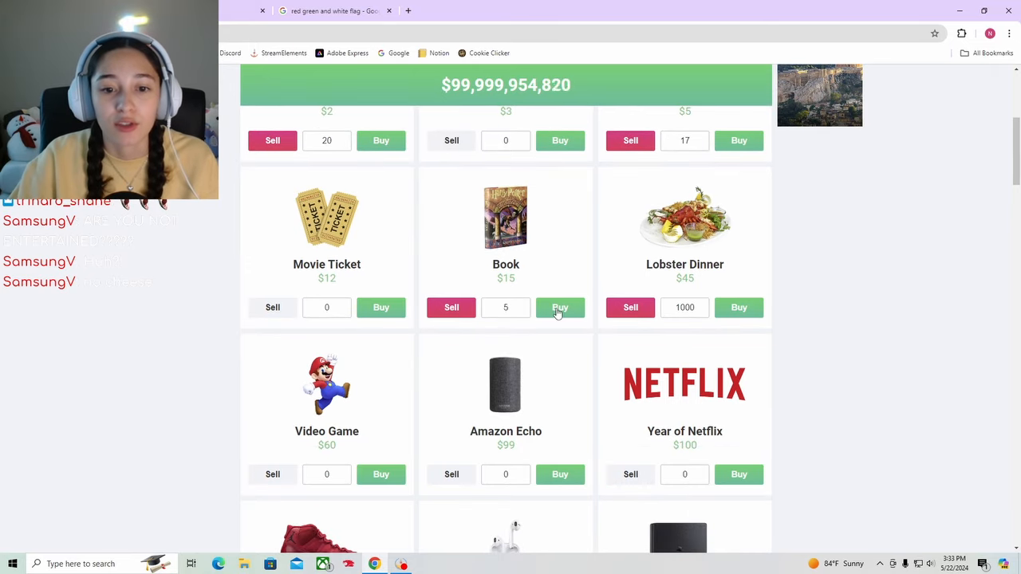
left_click(559, 307)
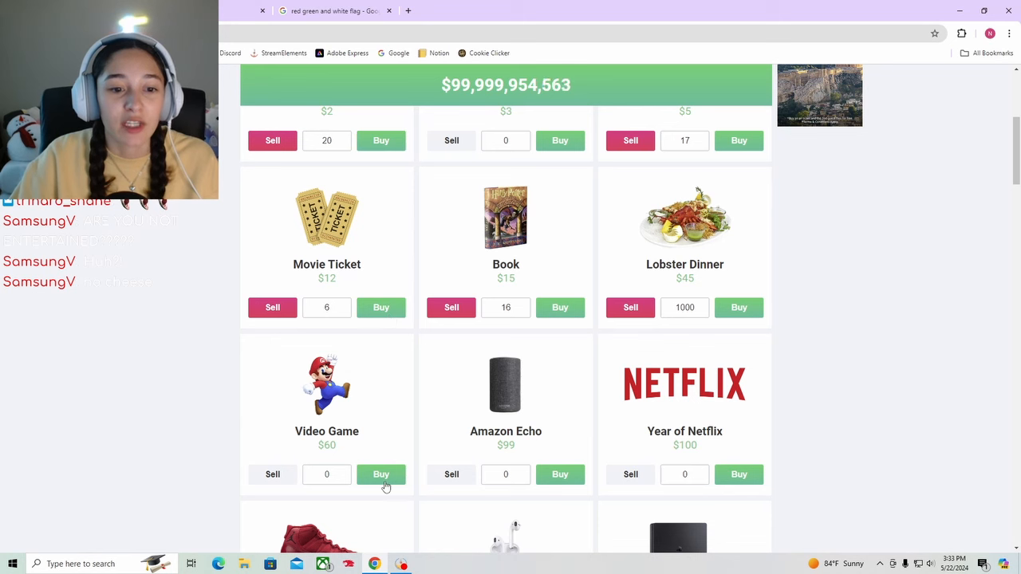
Buy Video Games and several Years of Netflix.
left_click(379, 476)
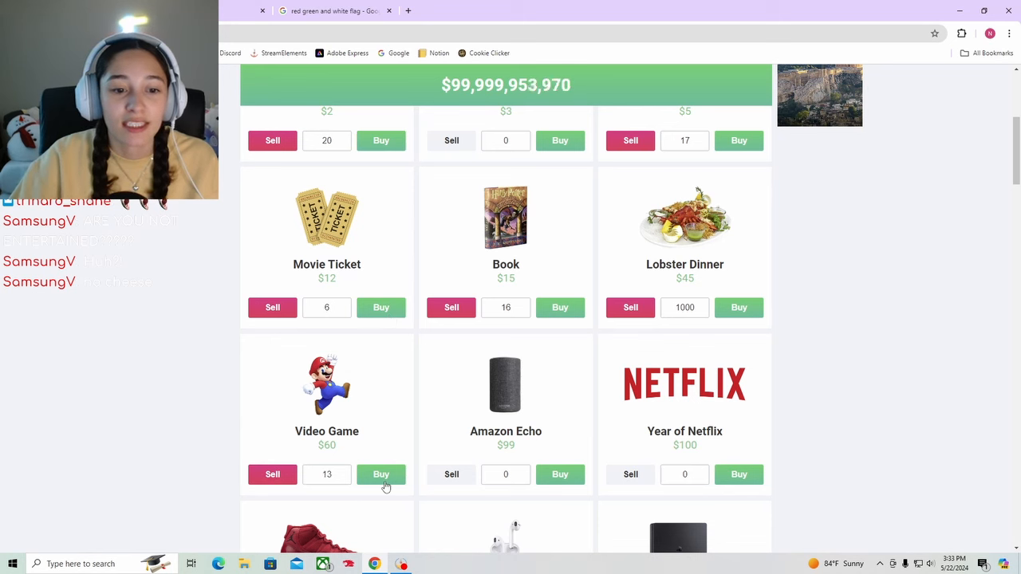
left_click(380, 474)
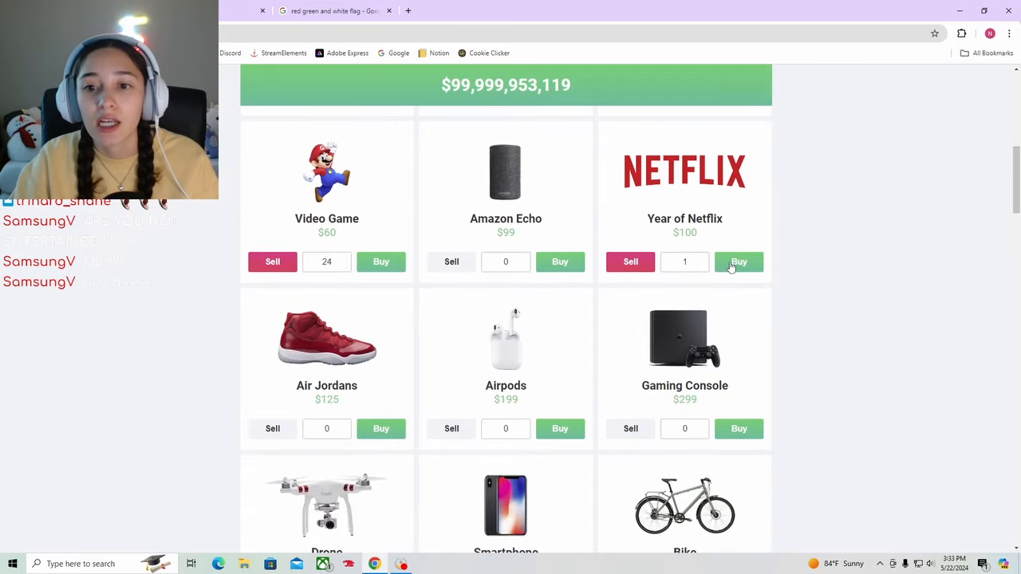
left_click(738, 261)
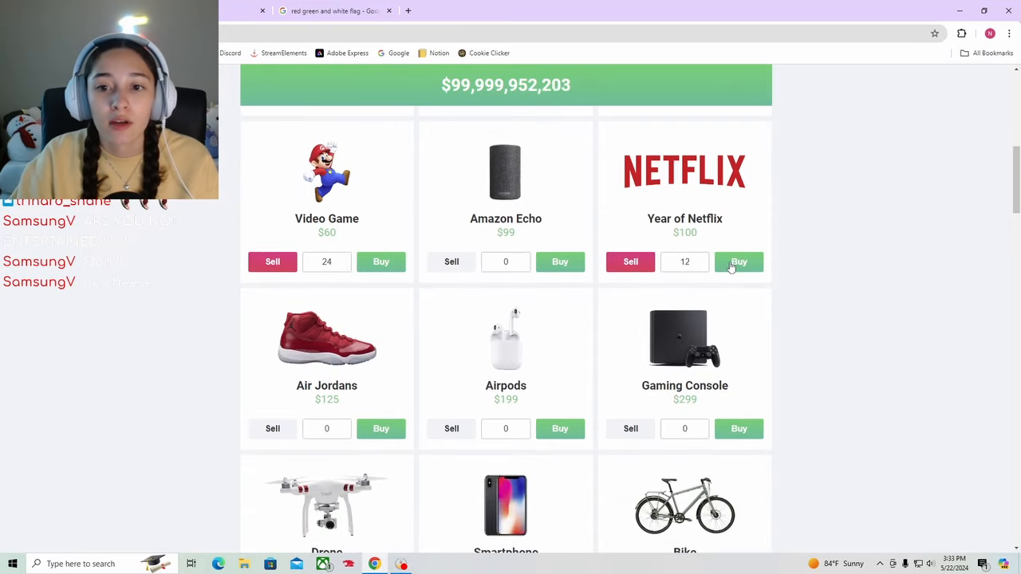
left_click(738, 261)
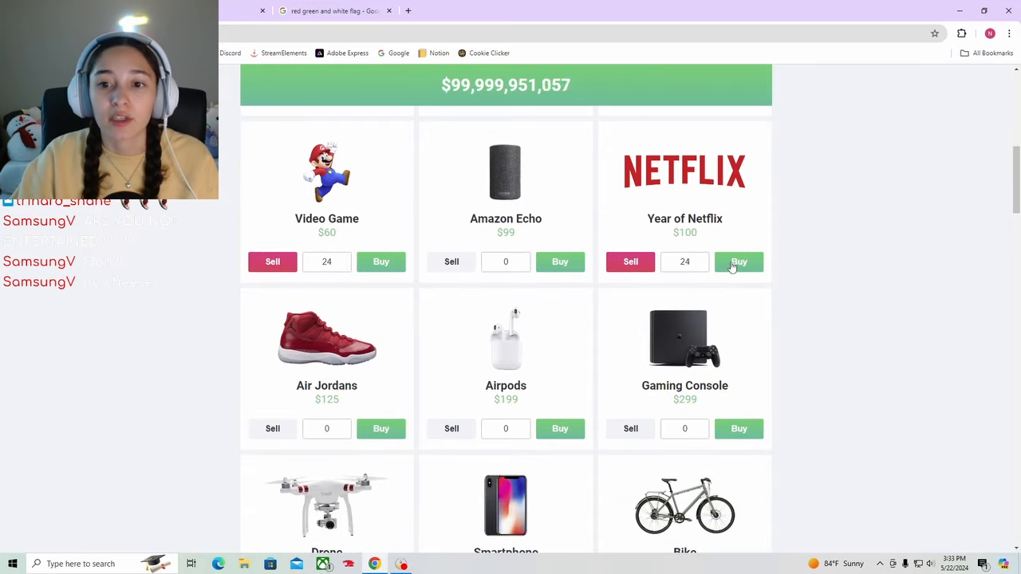
left_click(738, 262)
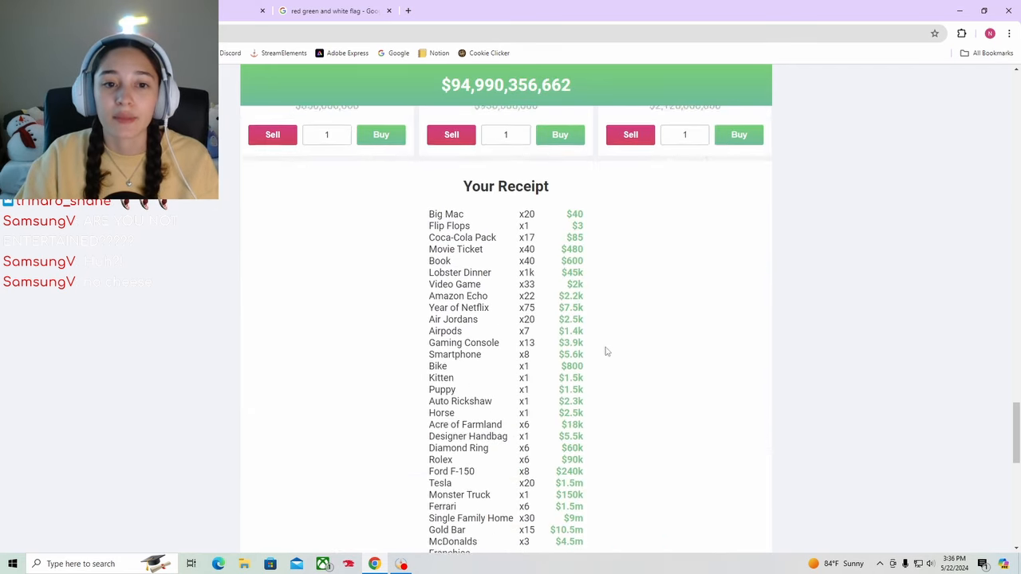
Review the itemized receipt with $94,990,356,662 remaining and highlight 'Bill Gates' in the title.
scroll("down", 3)
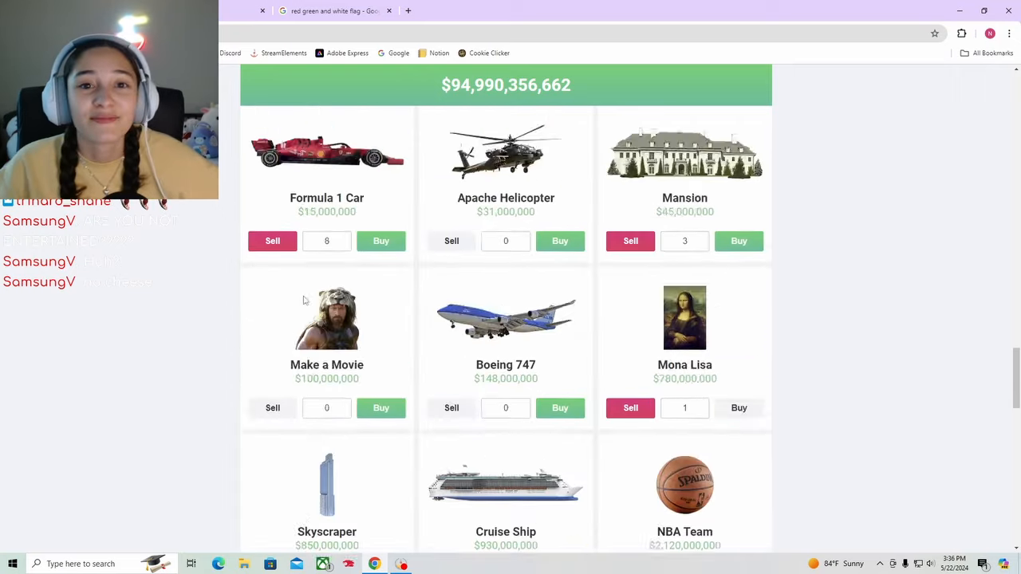
scroll("down", 3)
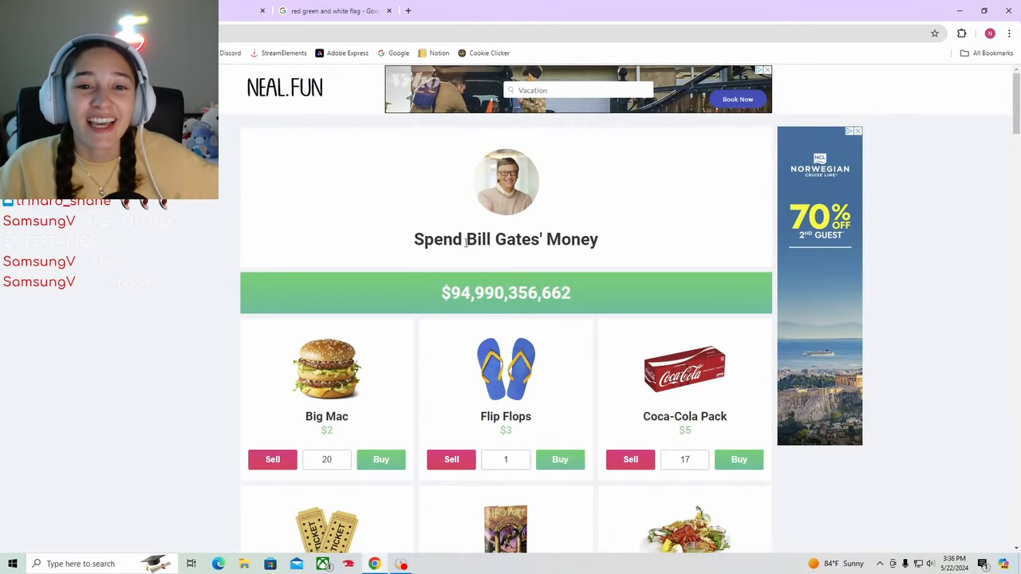
double_click(495, 239)
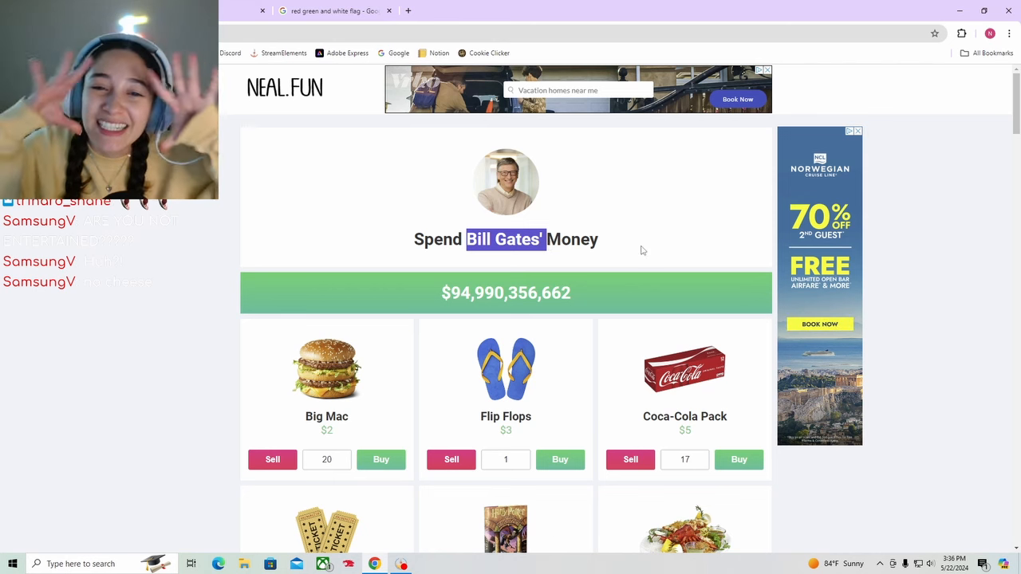